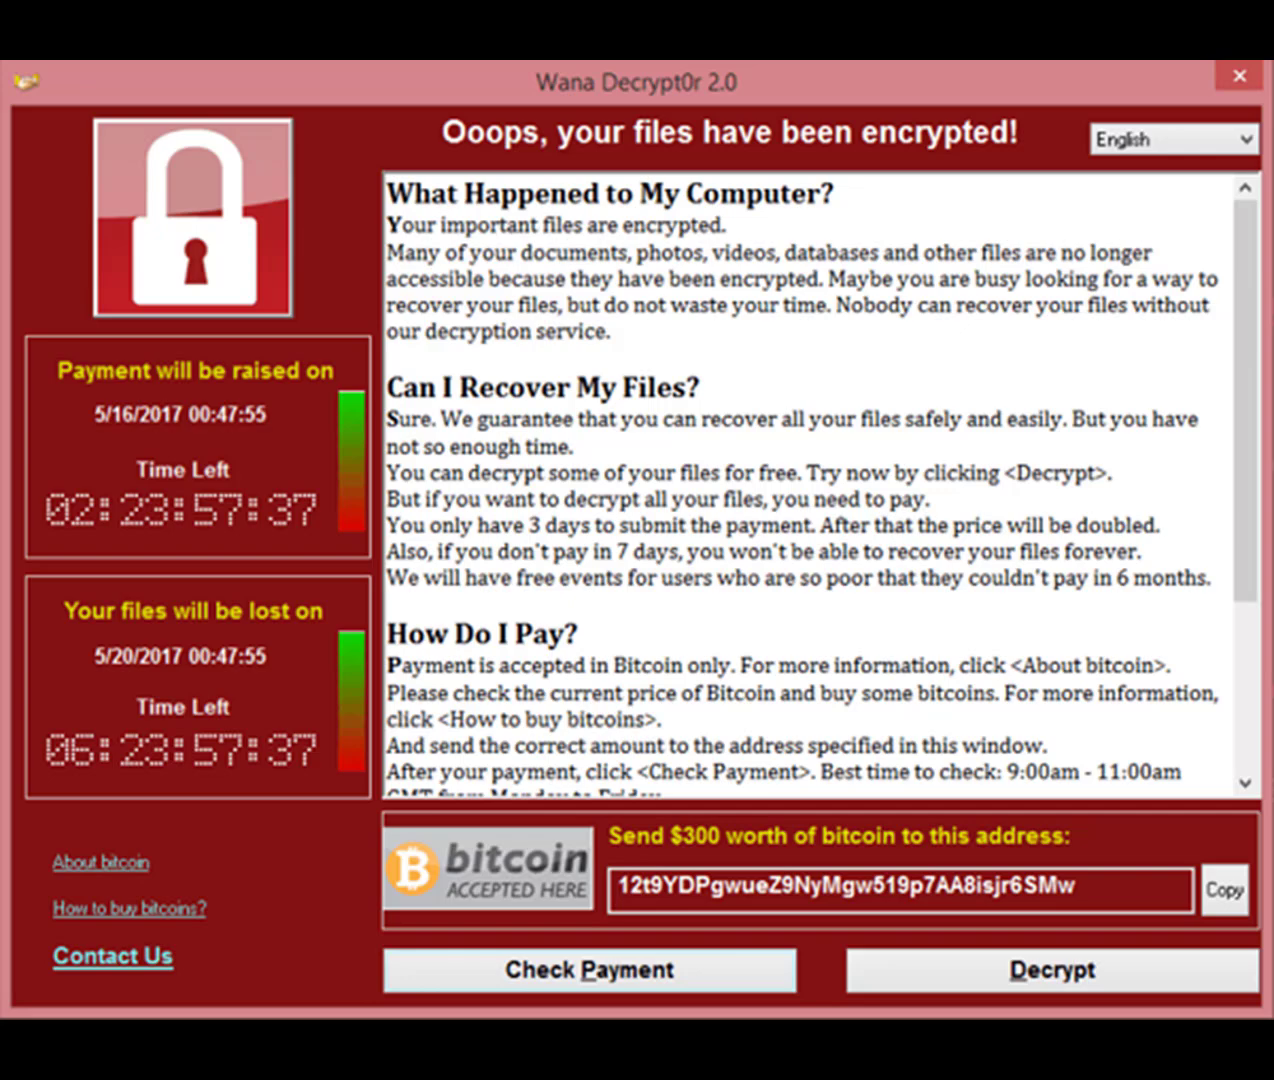
# Switch to the RansomWare VM tab to show the Windows 10 guest desktop.
pyautogui.click(1240, 76)
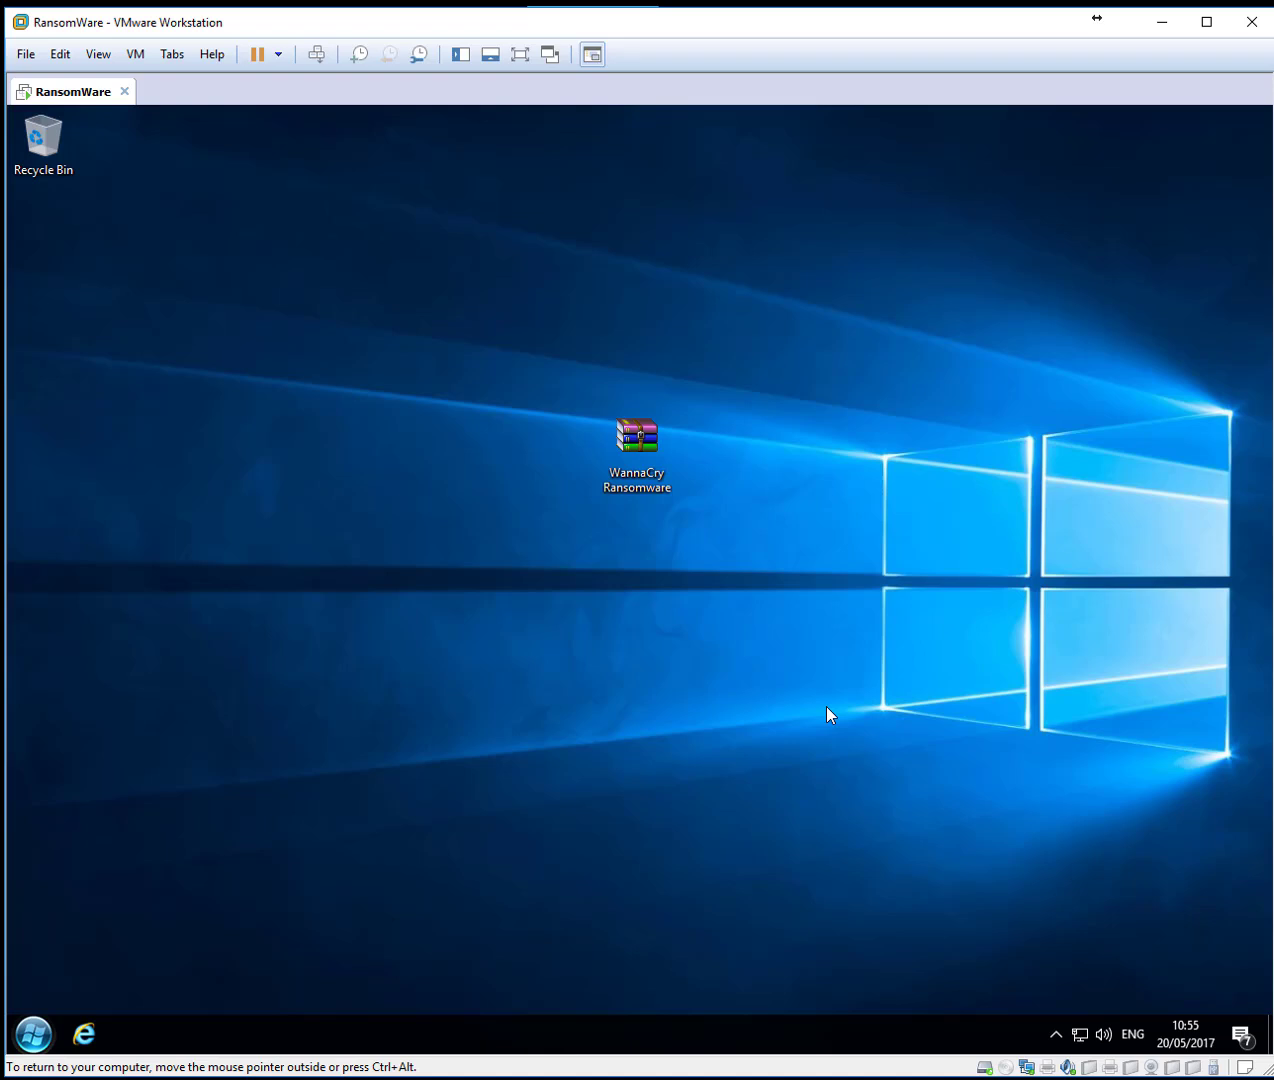
pyautogui.moveTo(464, 558)
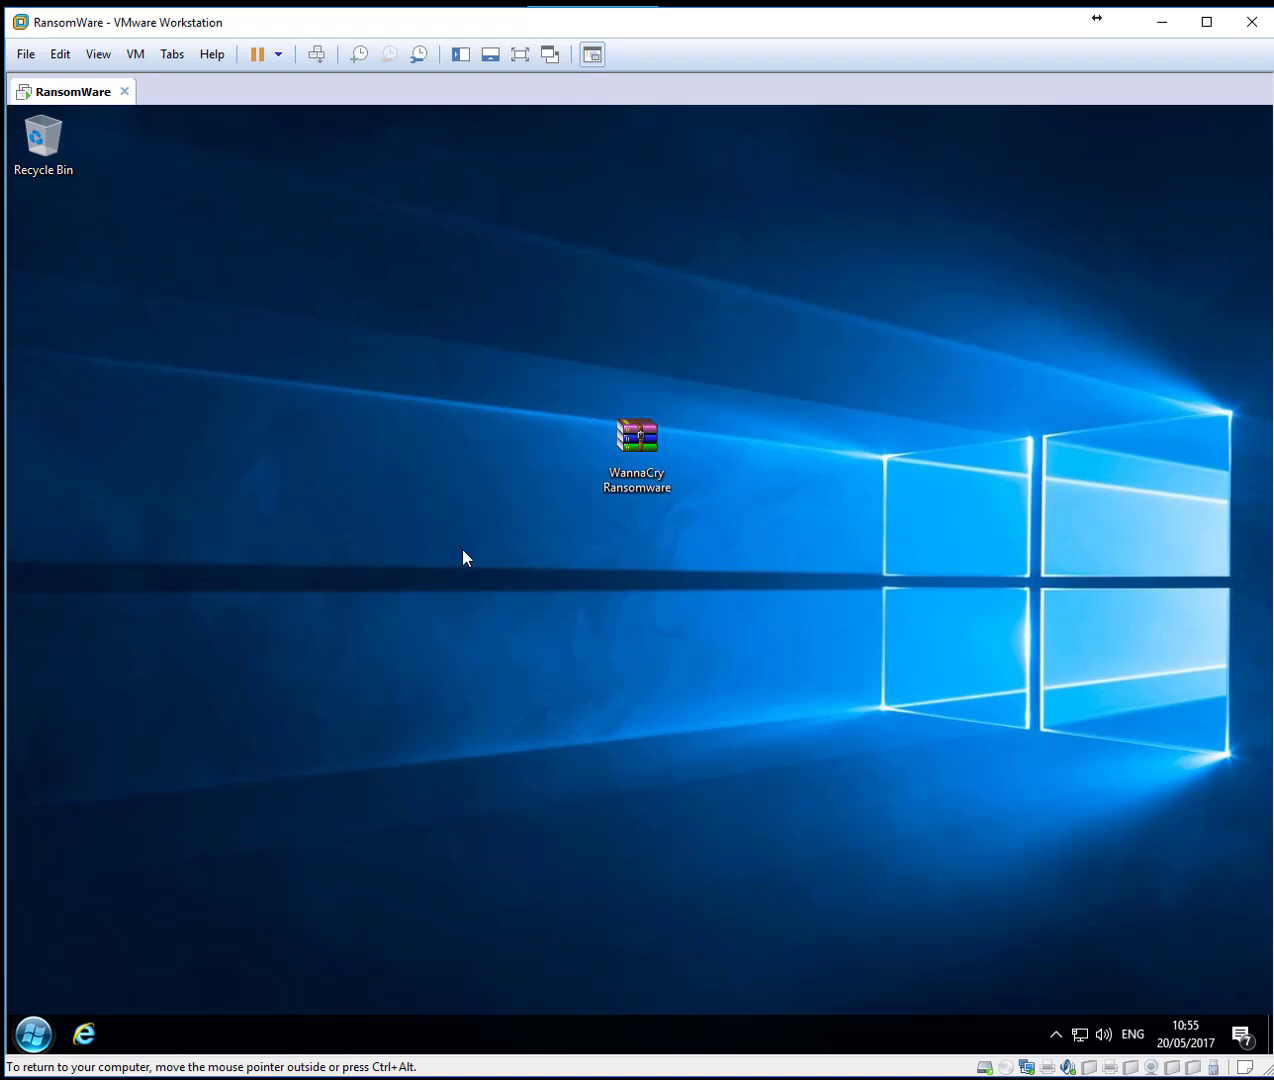
pyautogui.moveTo(254, 208)
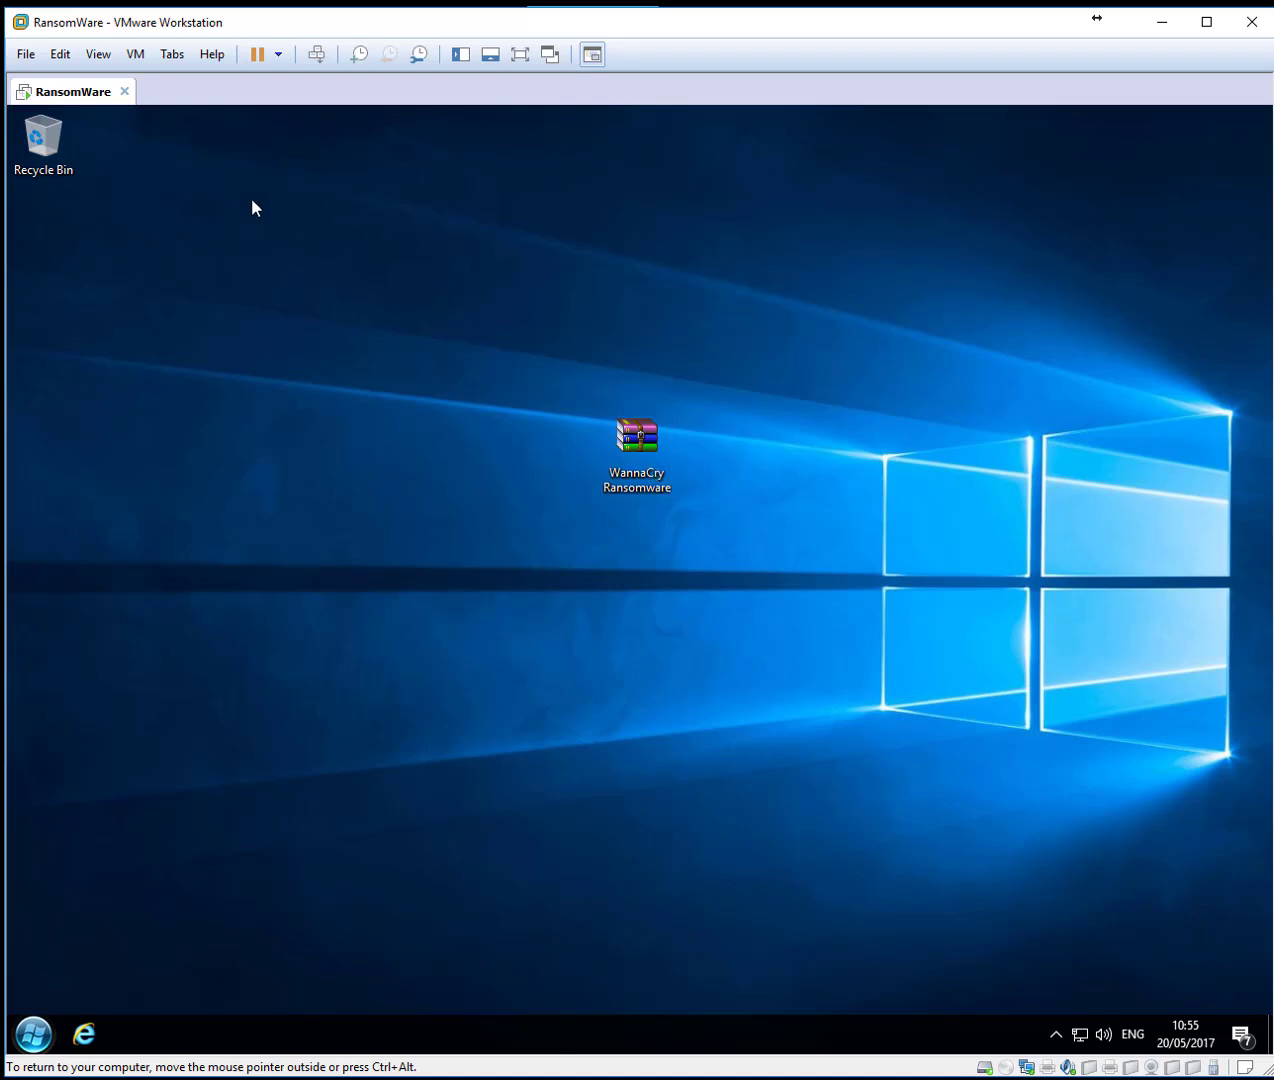
pyautogui.moveTo(172, 150)
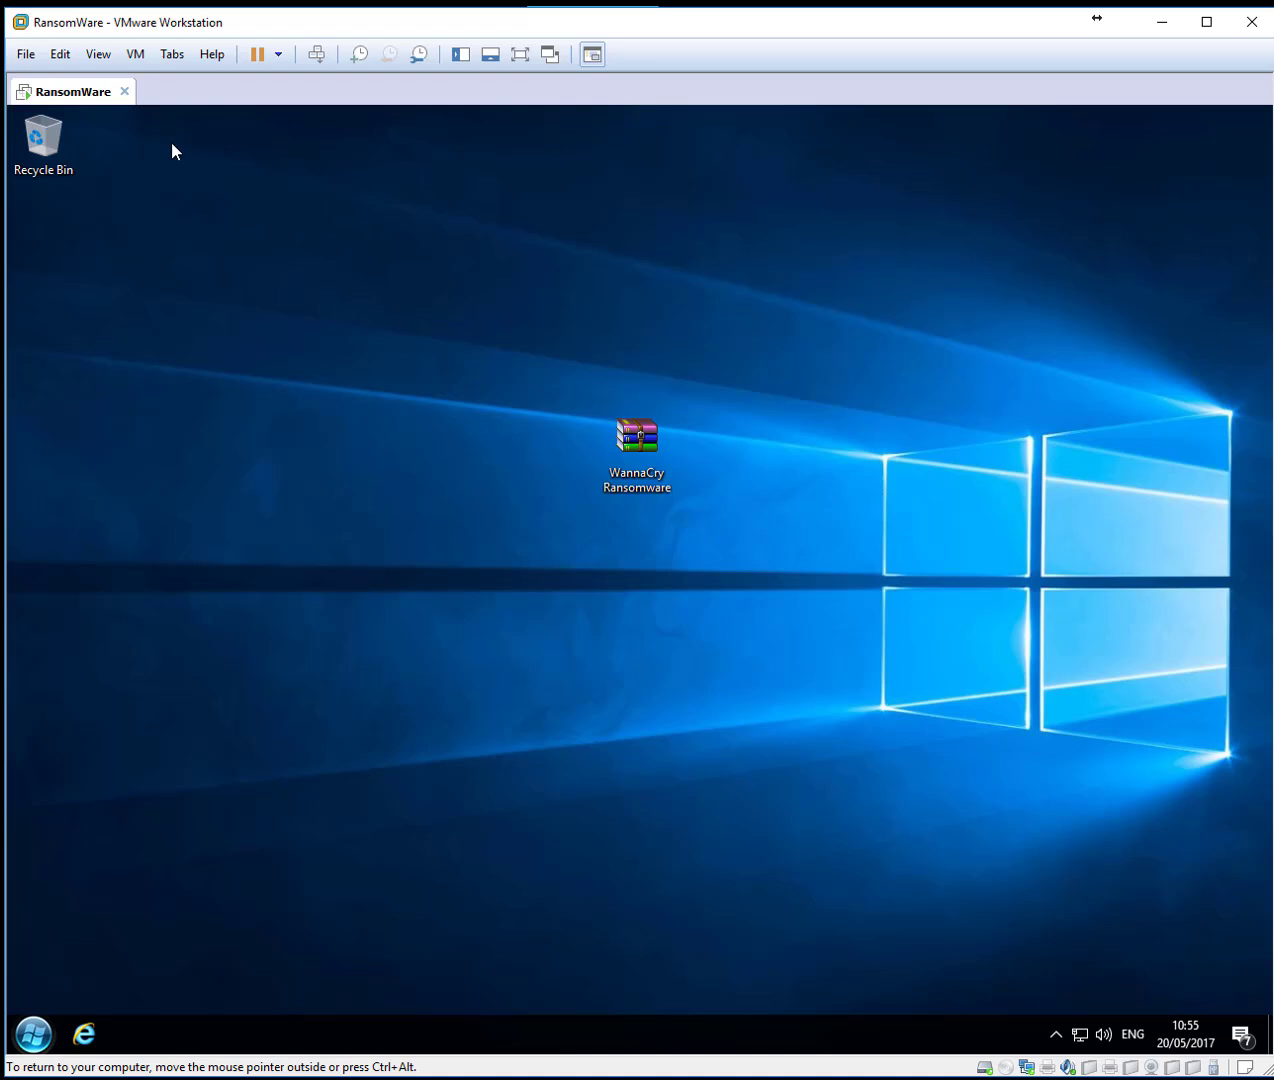
pyautogui.moveTo(280, 490)
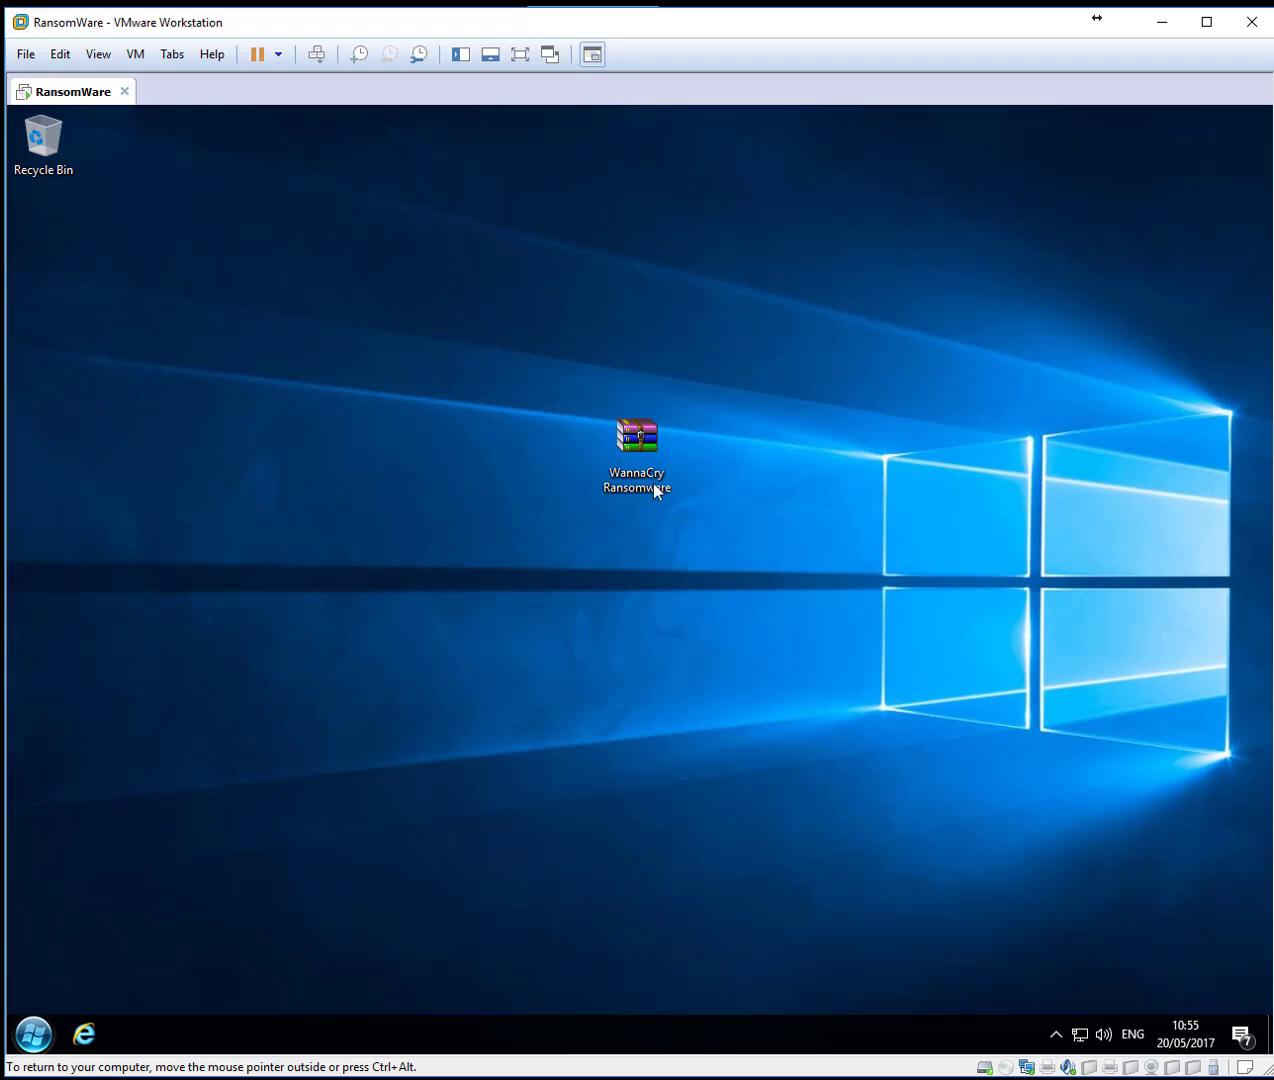
# Extract WannaCry.EXE from the WannaCry Ransomware archive to the Desktop with WinRAR.
pyautogui.click(636, 456)
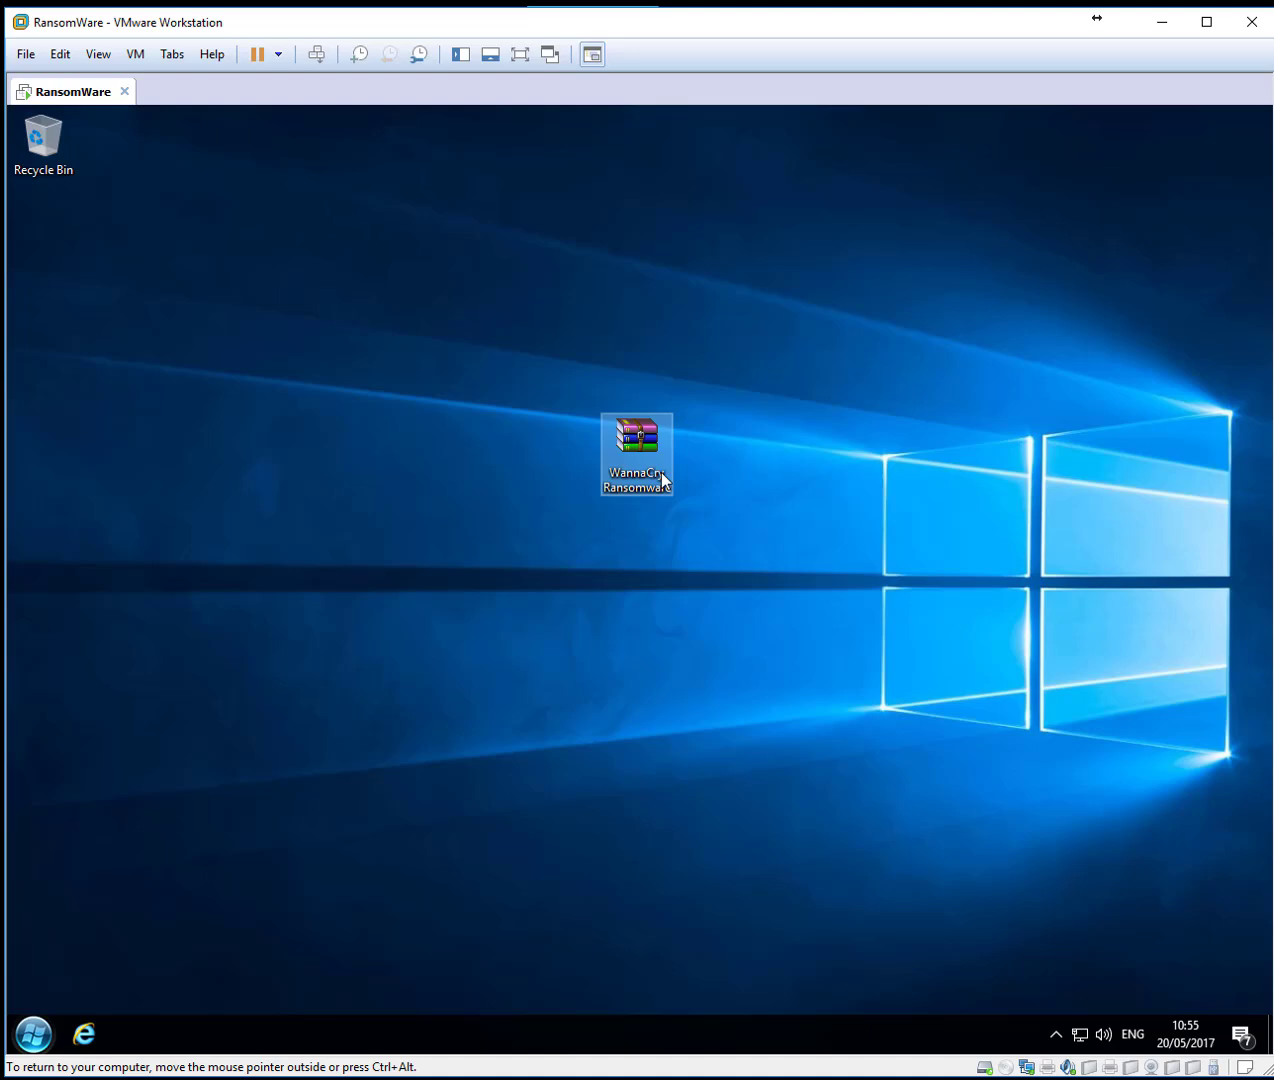
pyautogui.doubleClick(636, 456)
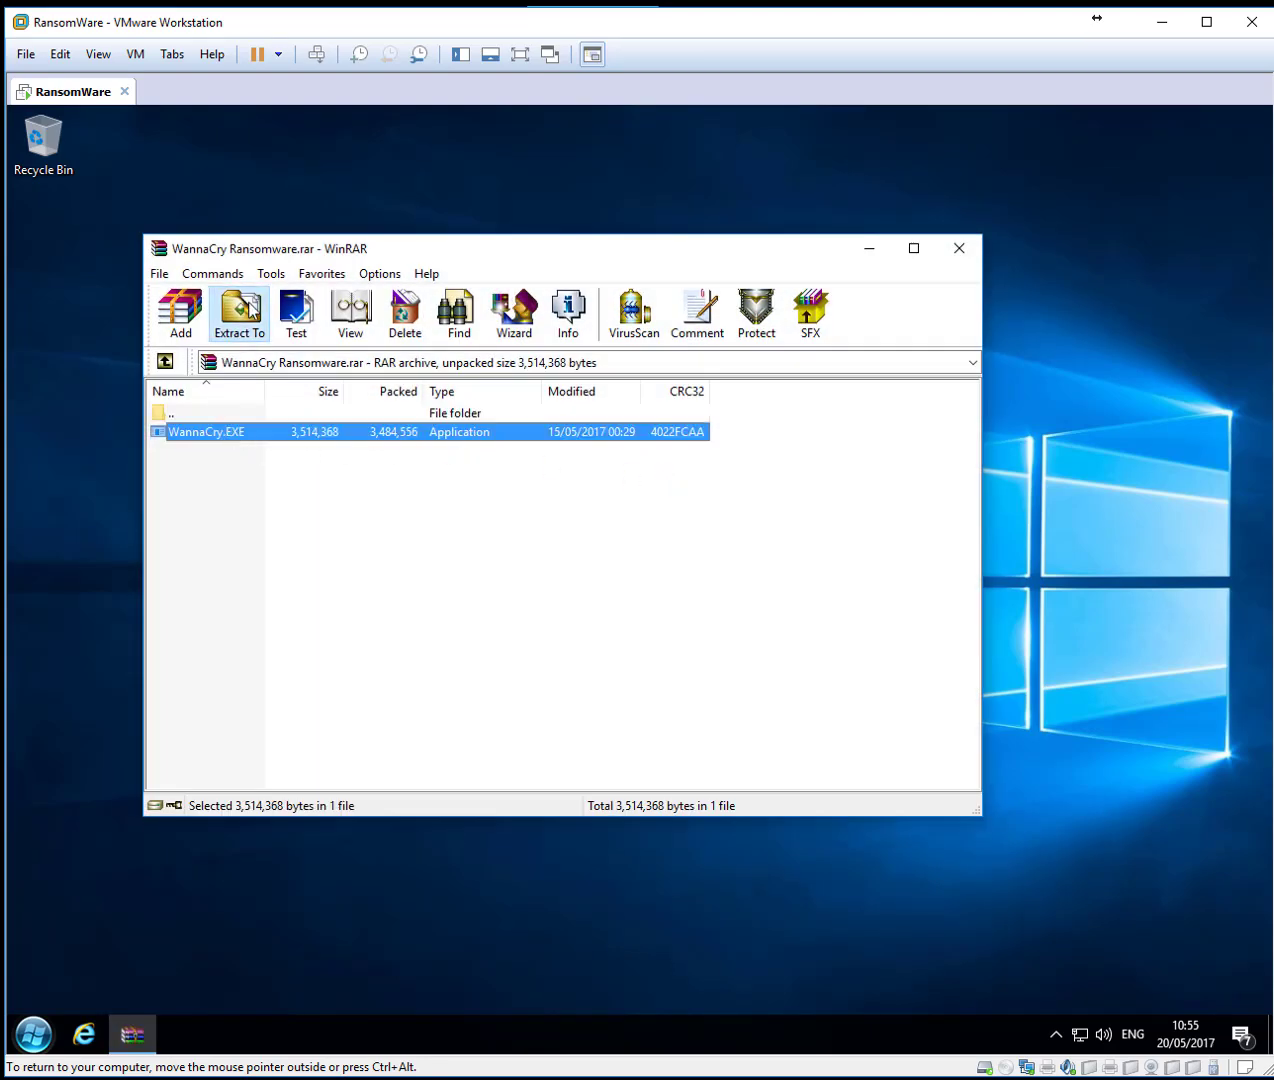
pyautogui.click(240, 312)
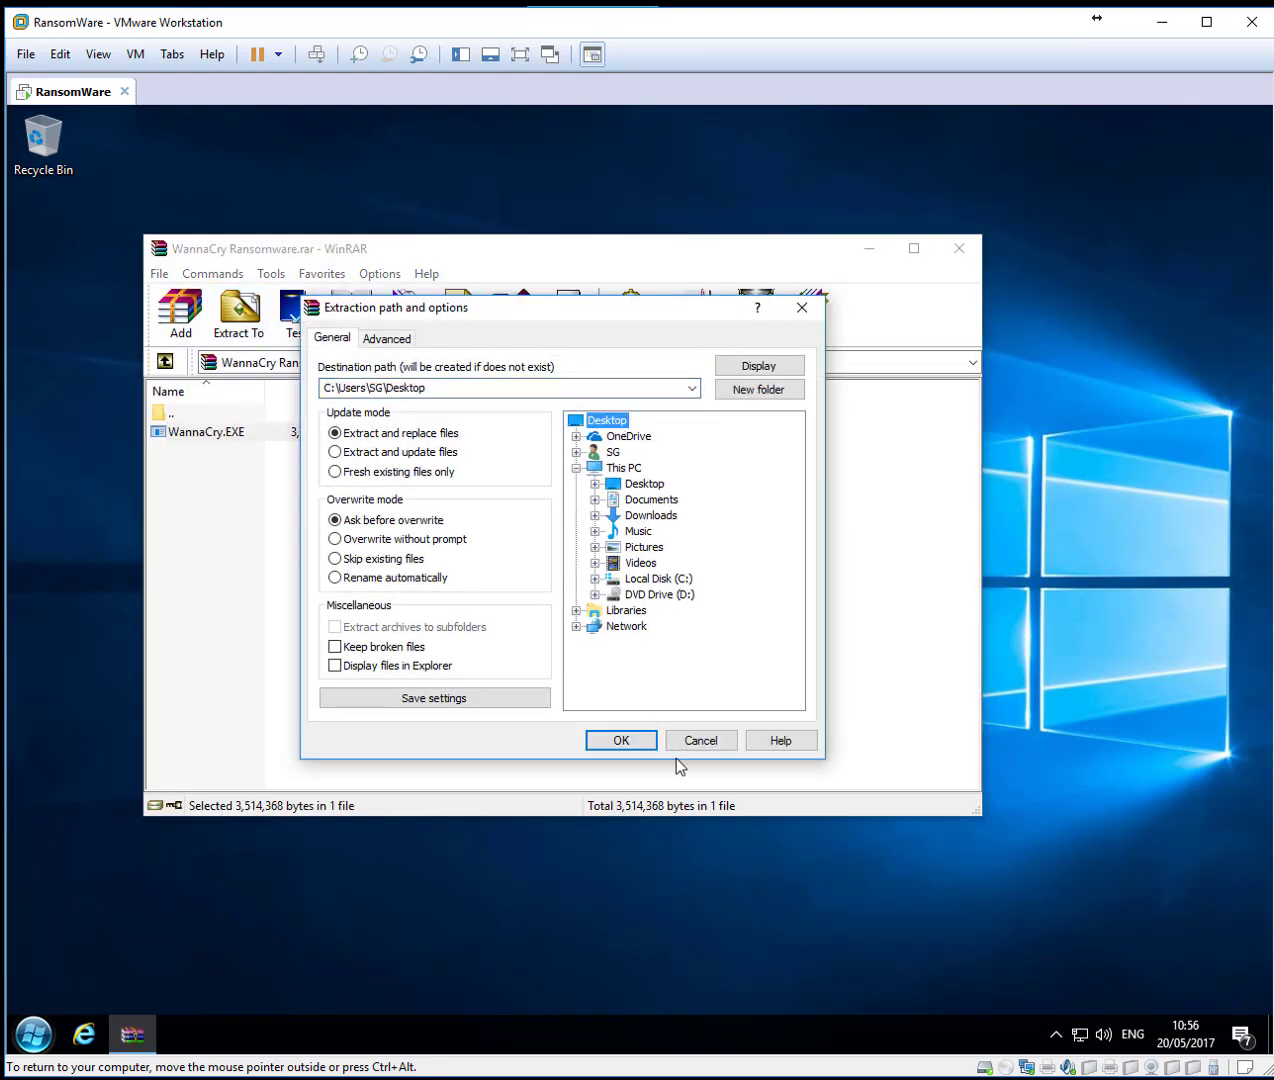
pyautogui.click(620, 740)
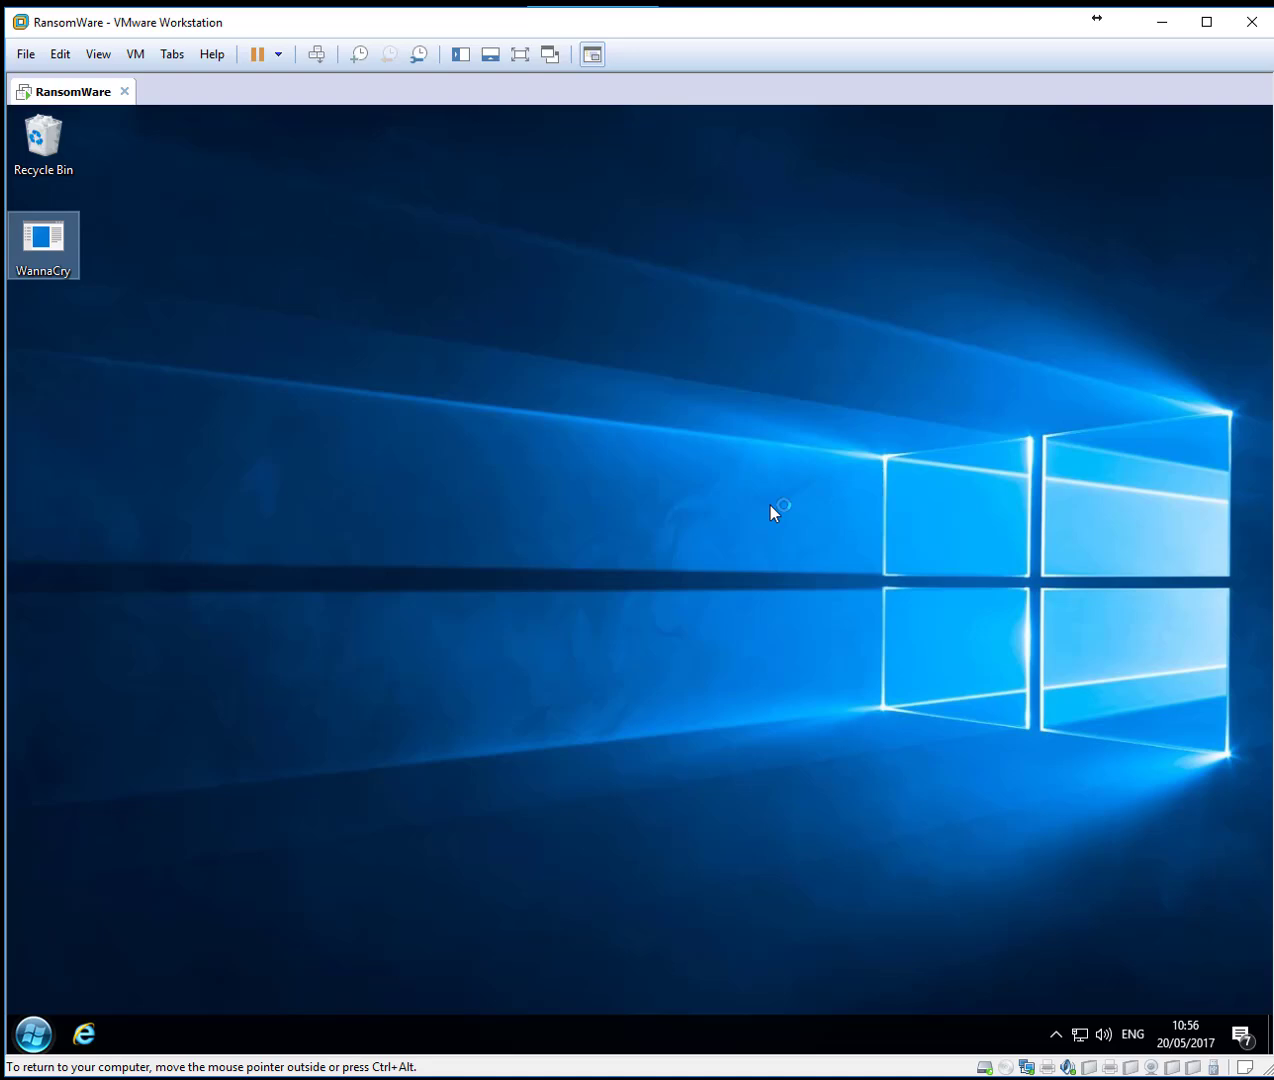
# Run the extracted WannaCry executable, then dismiss the Wana Decrypt0r ransom window.
pyautogui.doubleClick(42, 238)
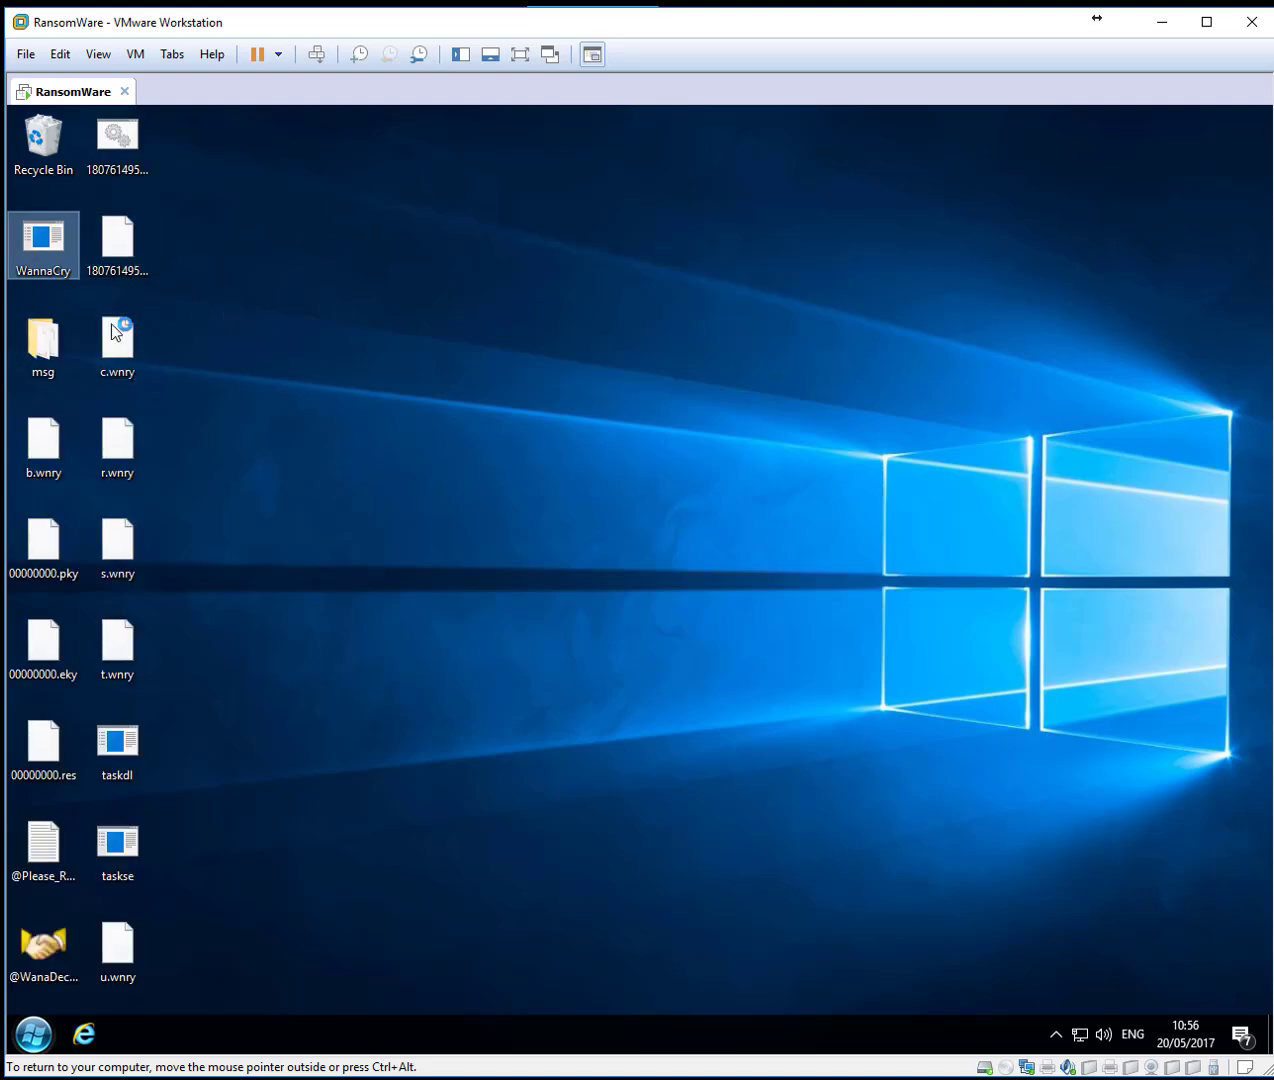
pyautogui.moveTo(270, 428)
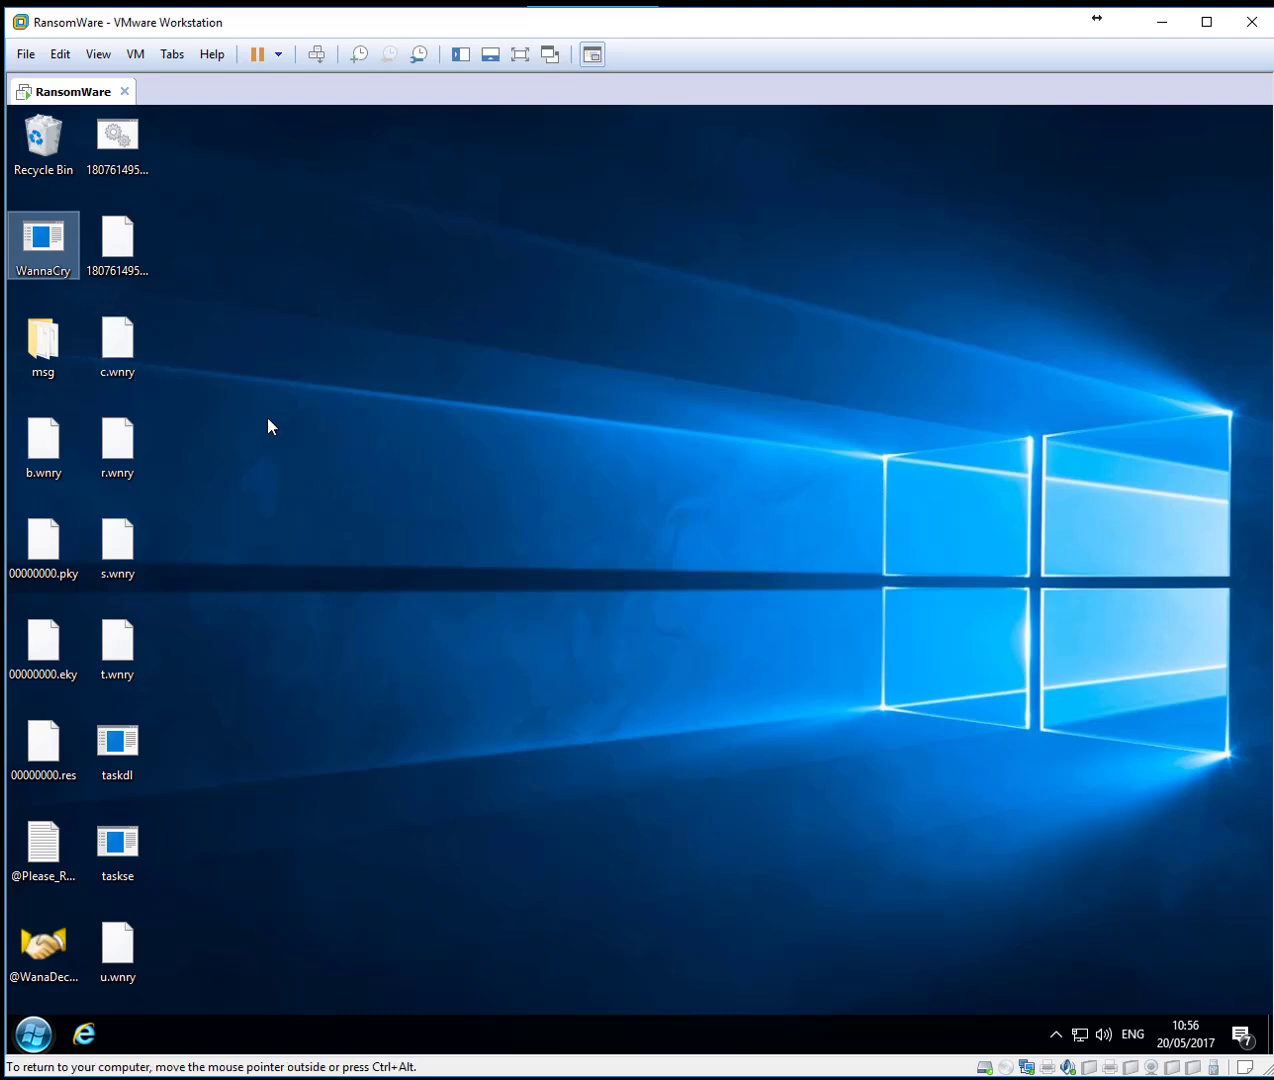
pyautogui.click(44, 944)
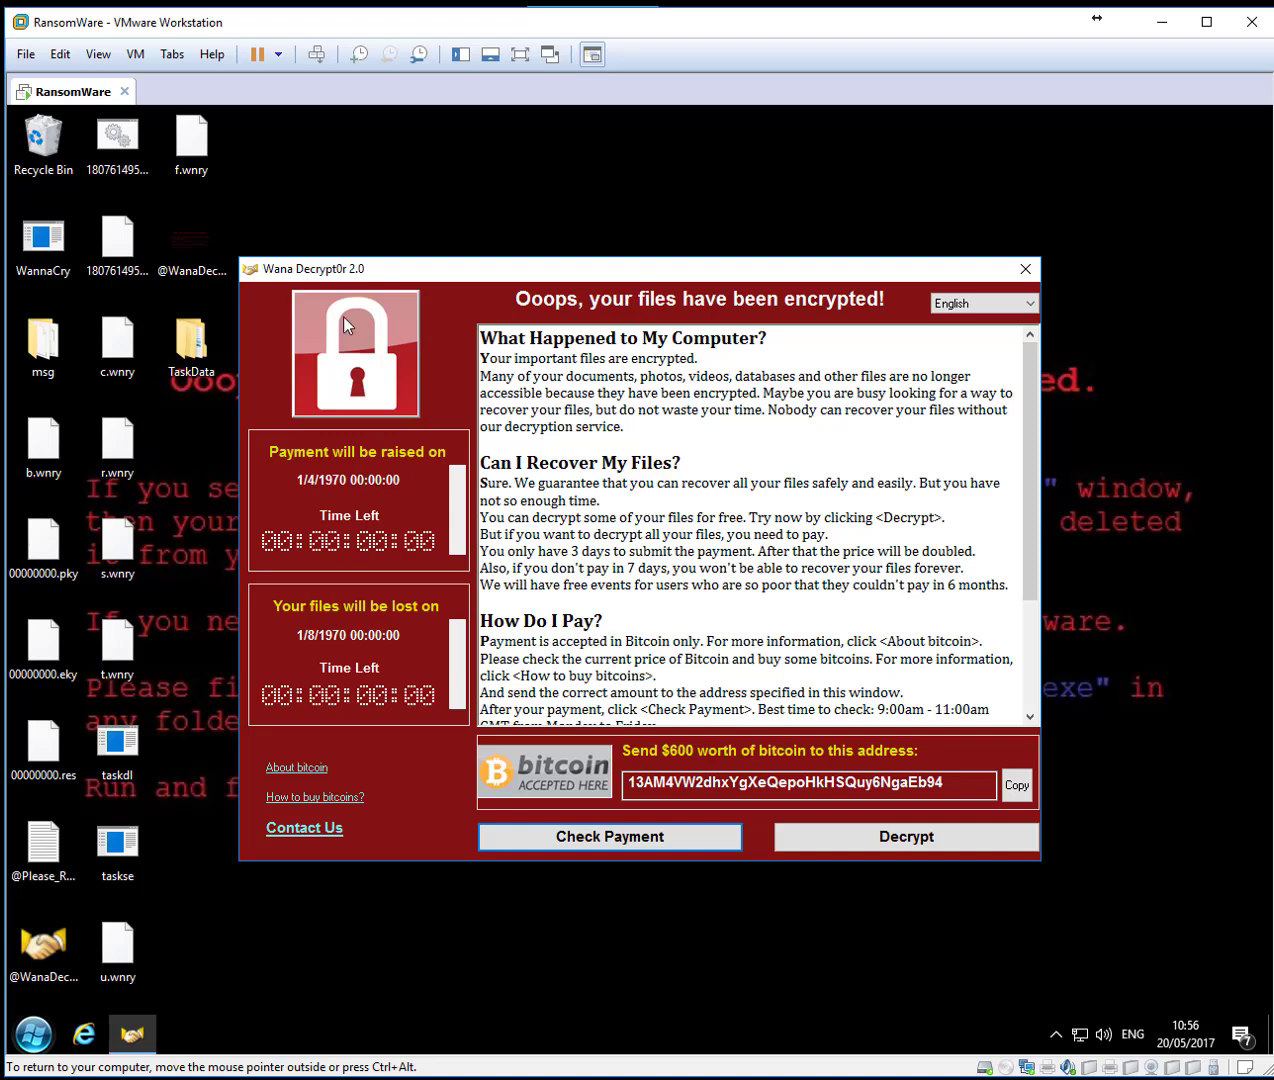
pyautogui.moveTo(368, 328)
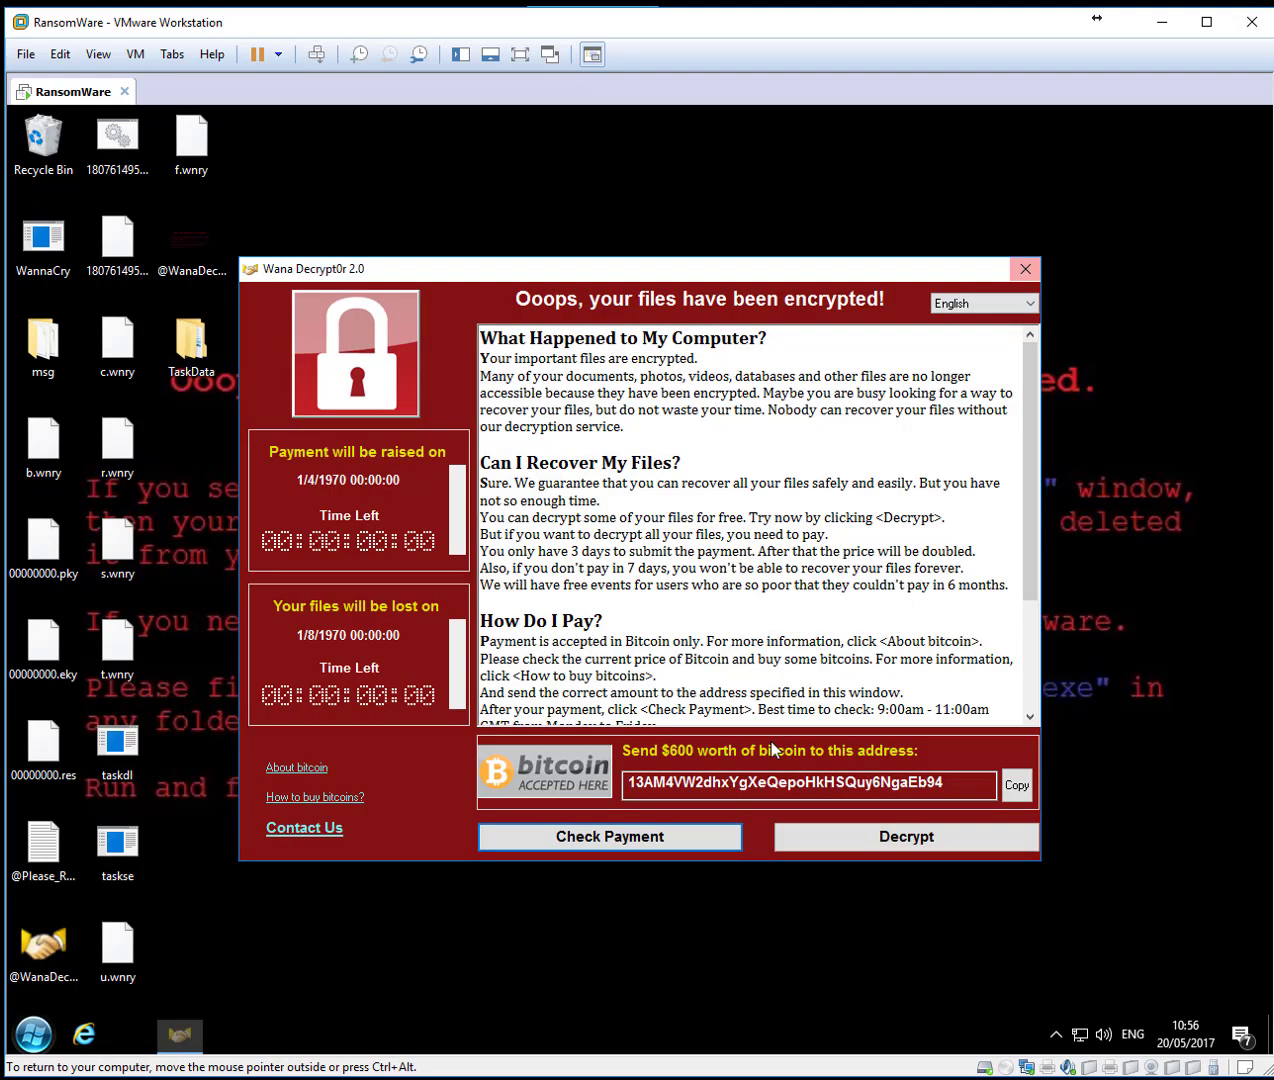
pyautogui.click(1024, 268)
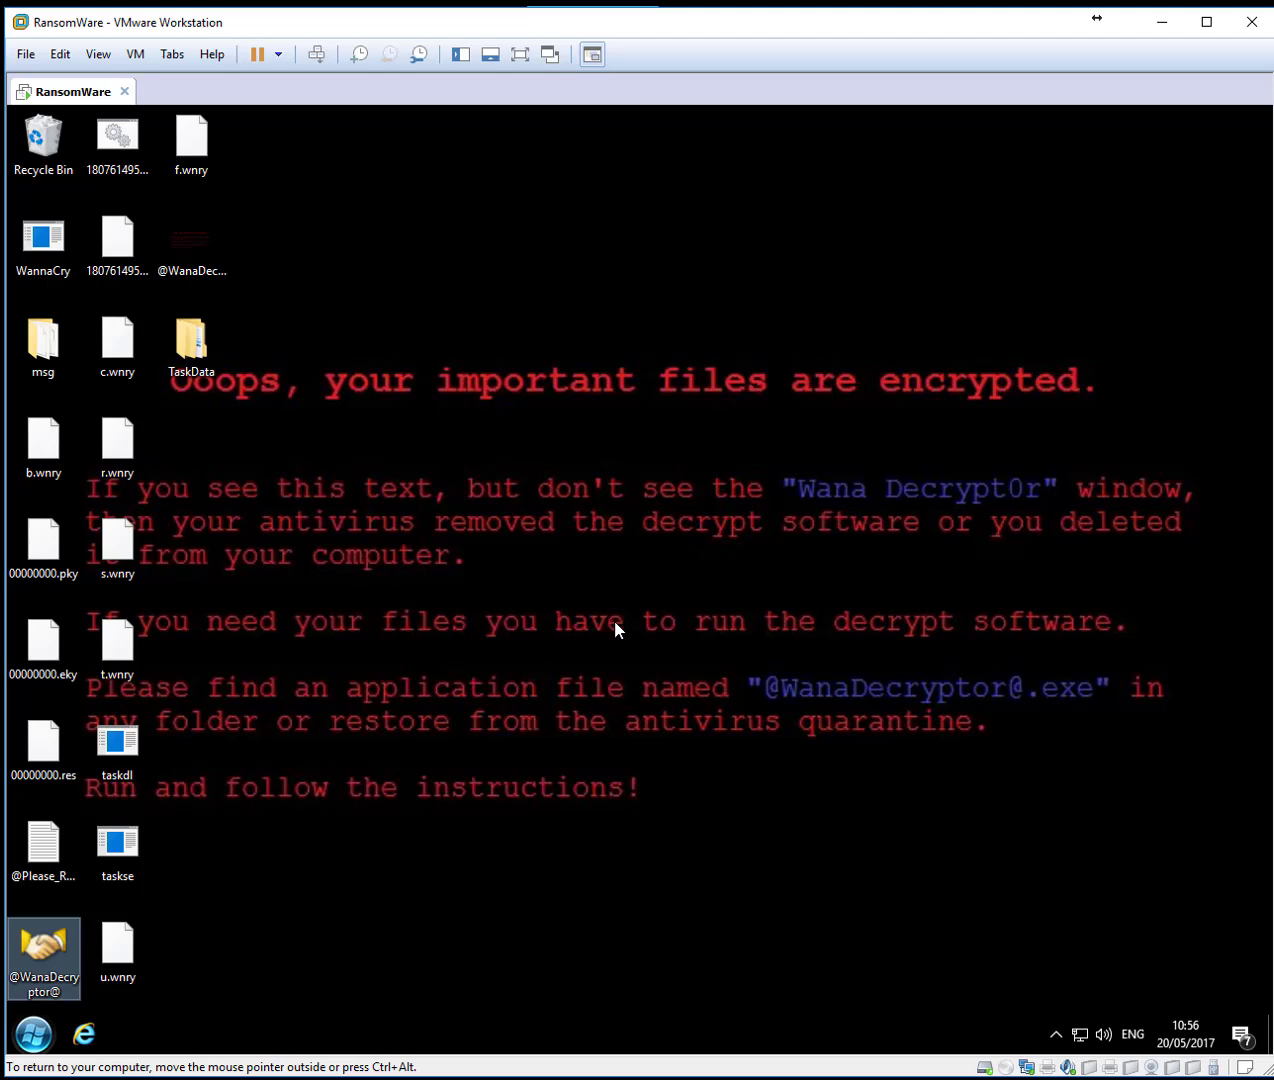
pyautogui.moveTo(630, 618)
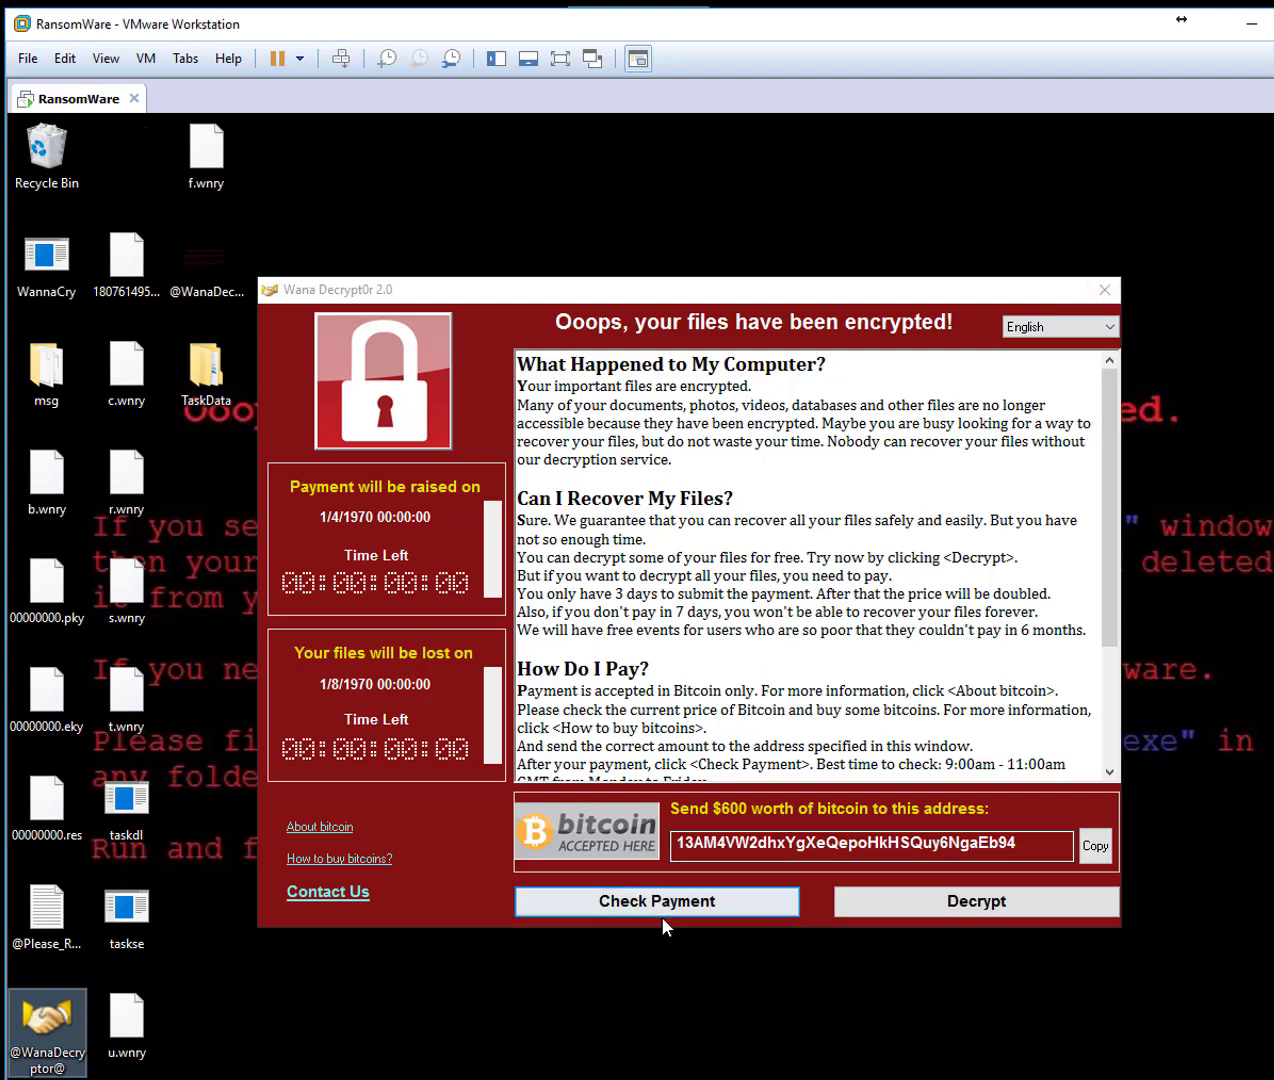
# Attempt decryption in Wana Decrypt0r, dismiss the pay-now message and close the window.
pyautogui.click(976, 900)
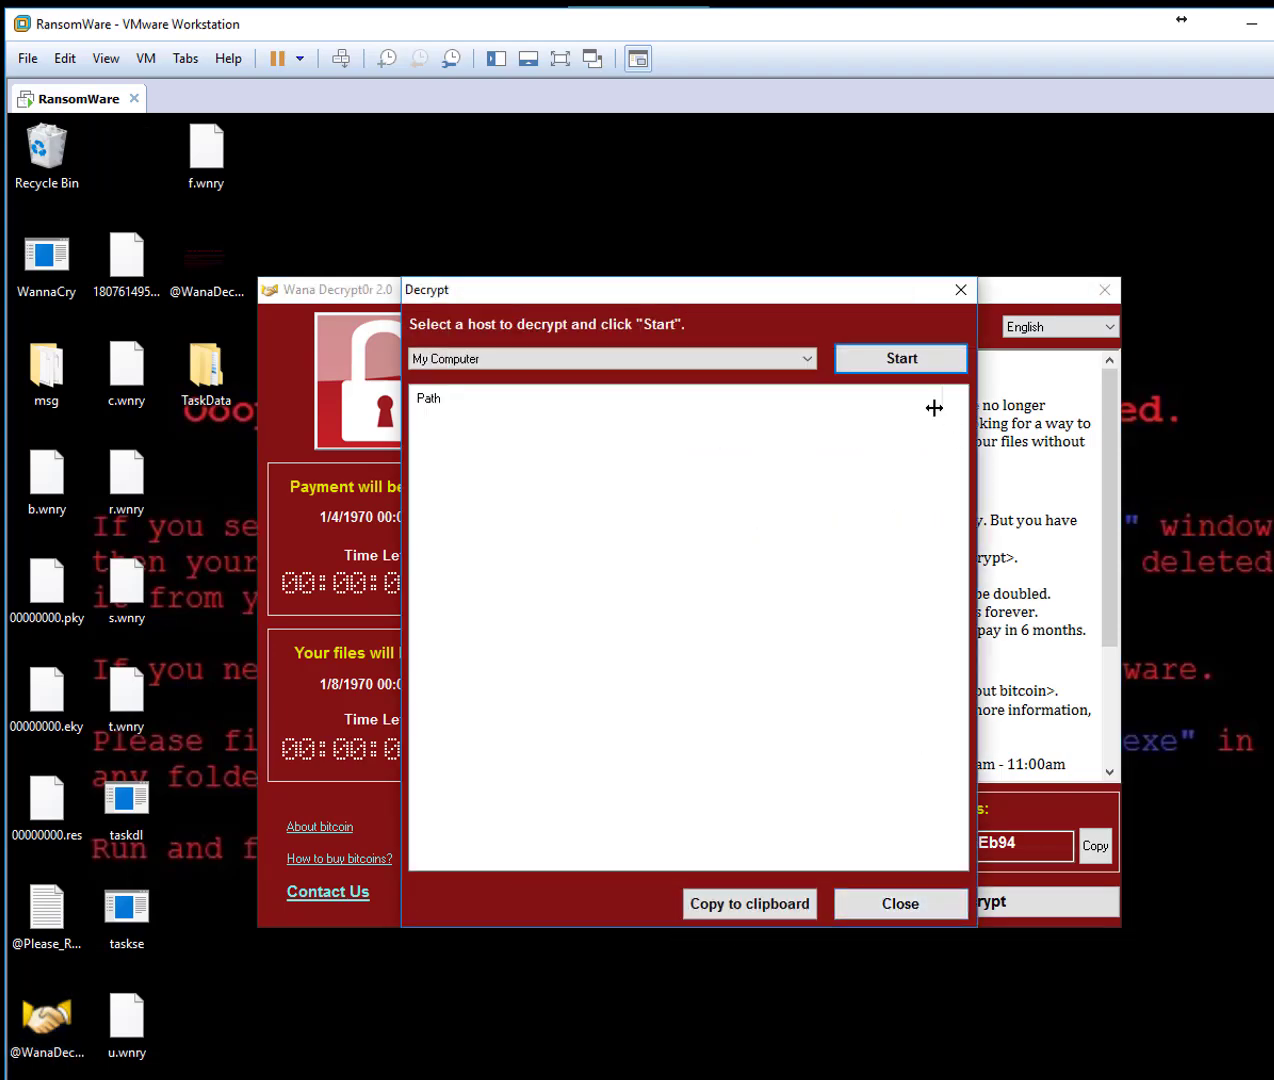
pyautogui.click(900, 358)
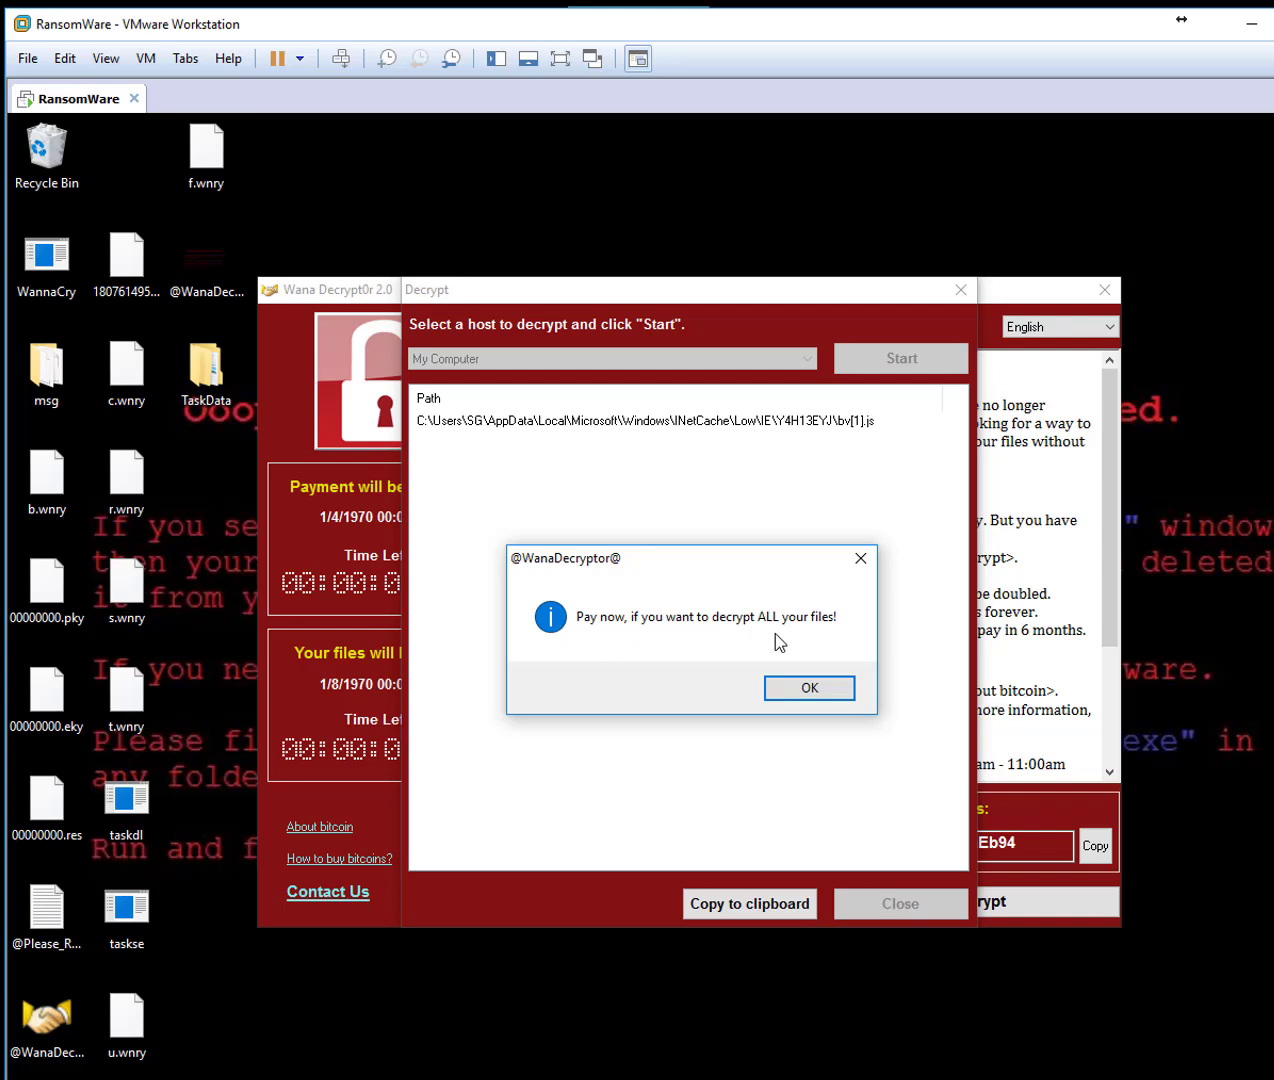
pyautogui.click(808, 688)
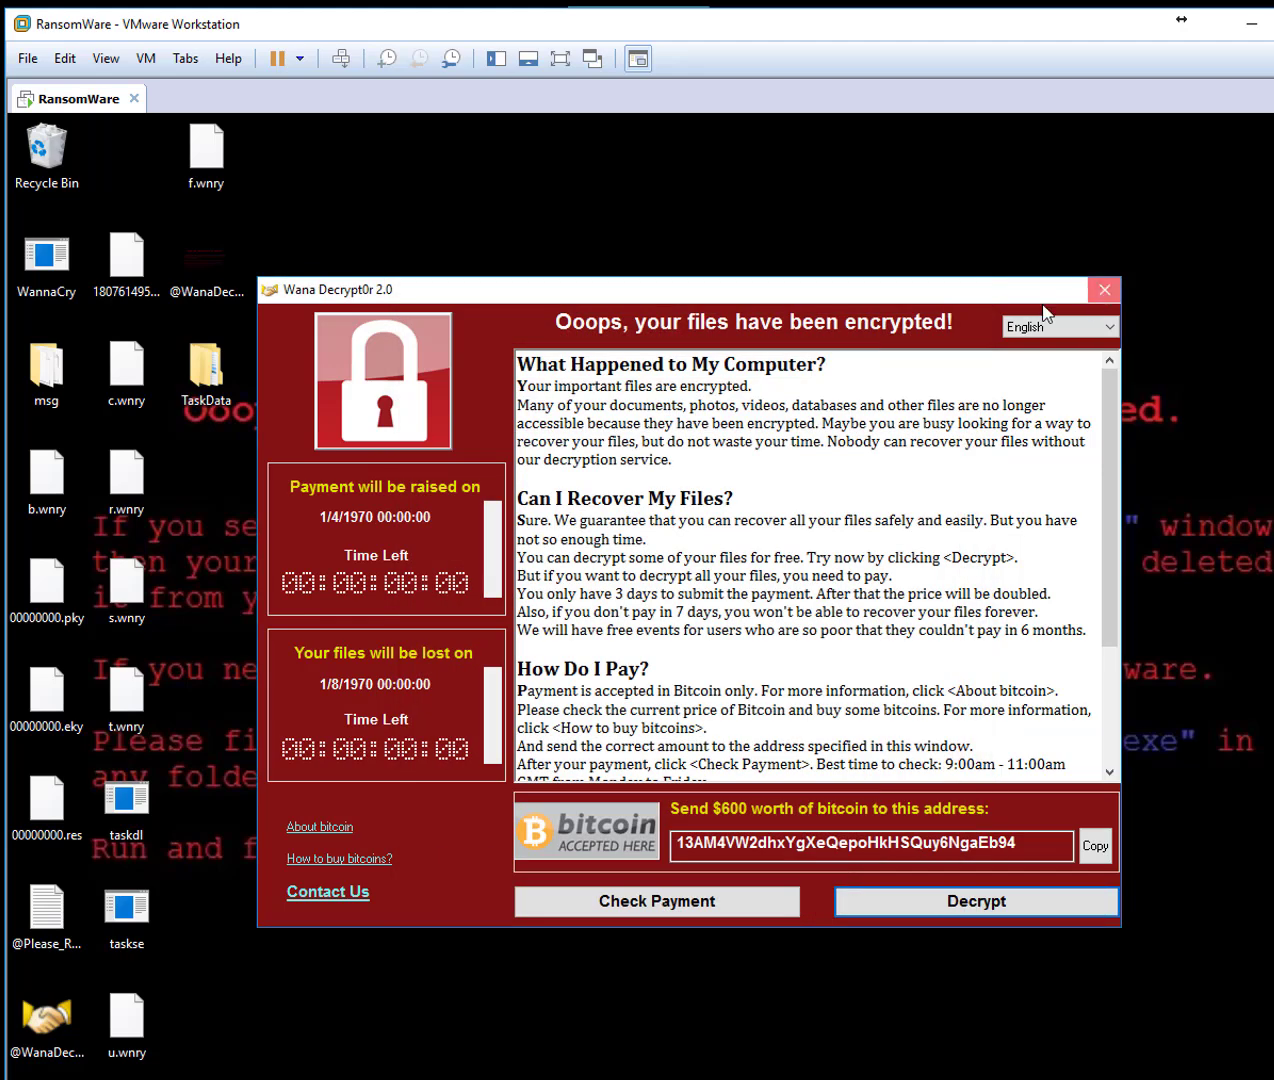
pyautogui.click(1104, 290)
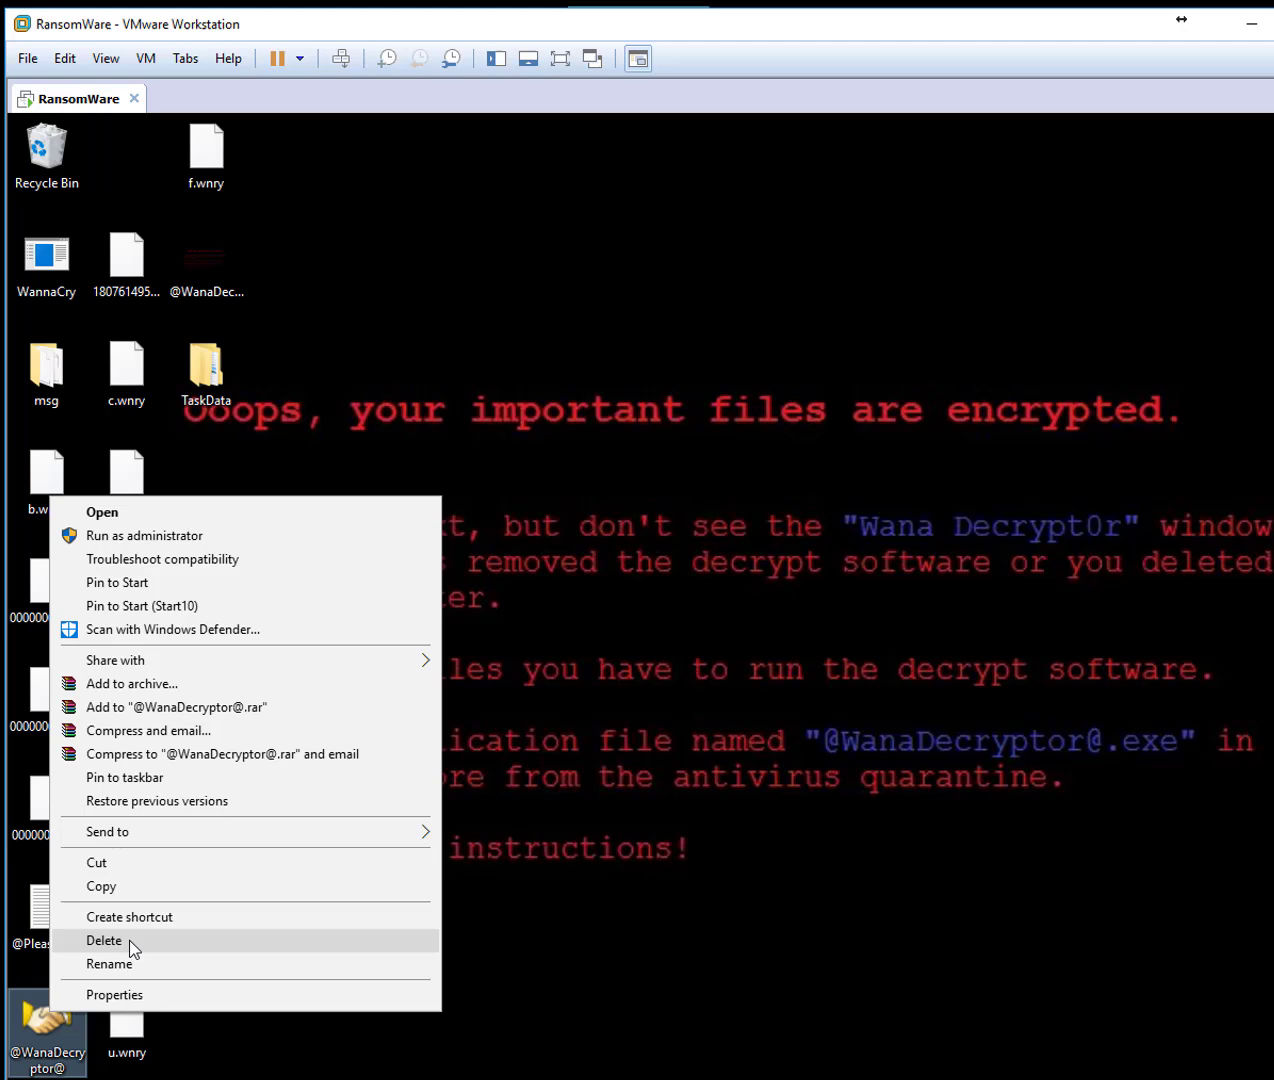
pyautogui.click(104, 940)
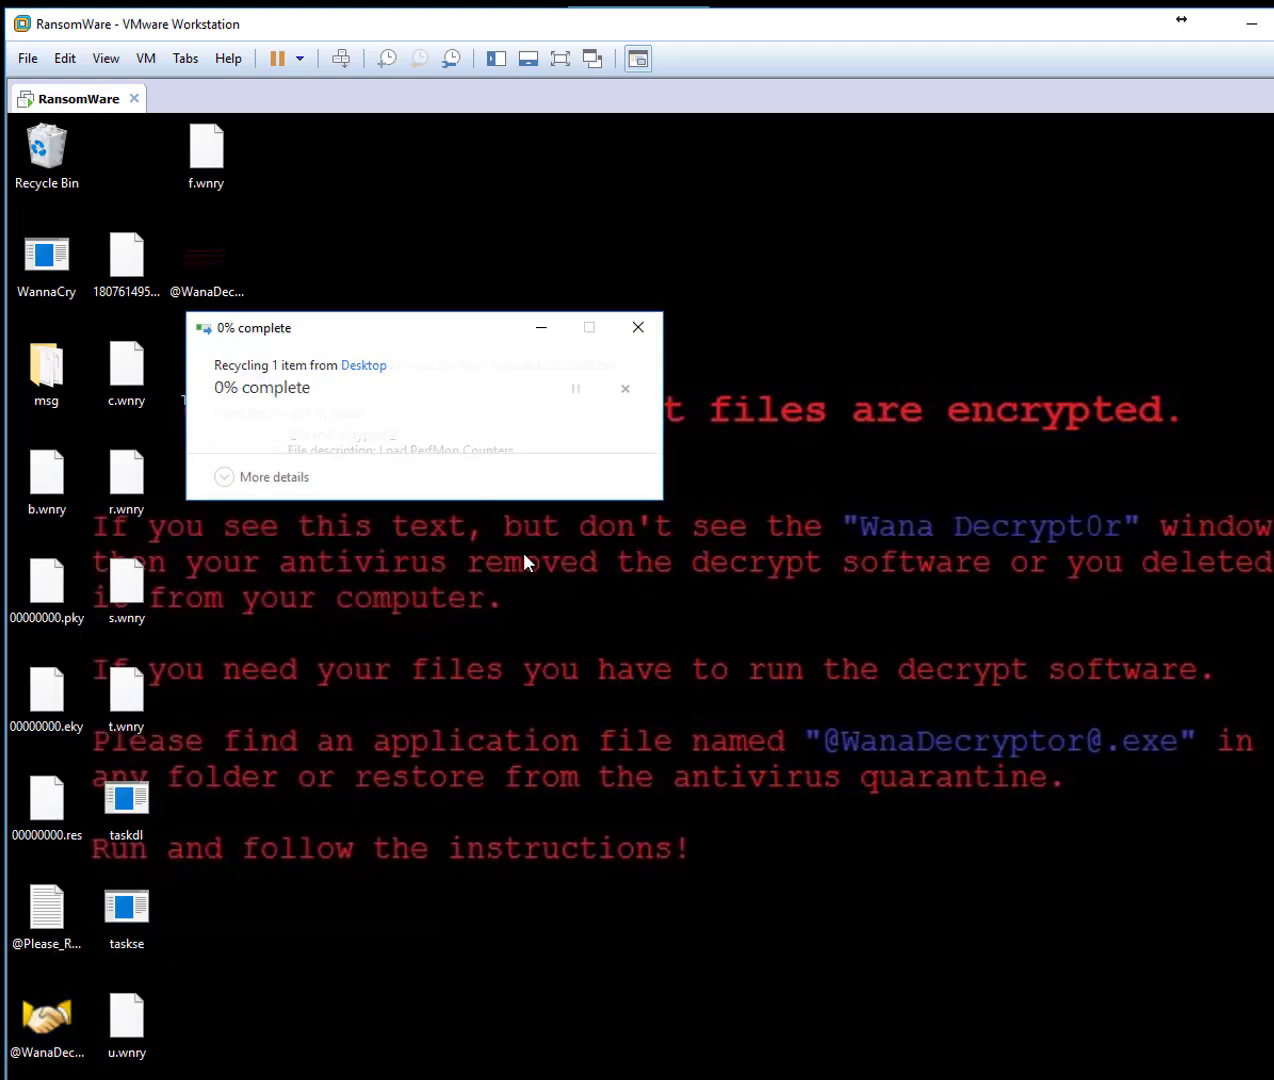
pyautogui.click(638, 328)
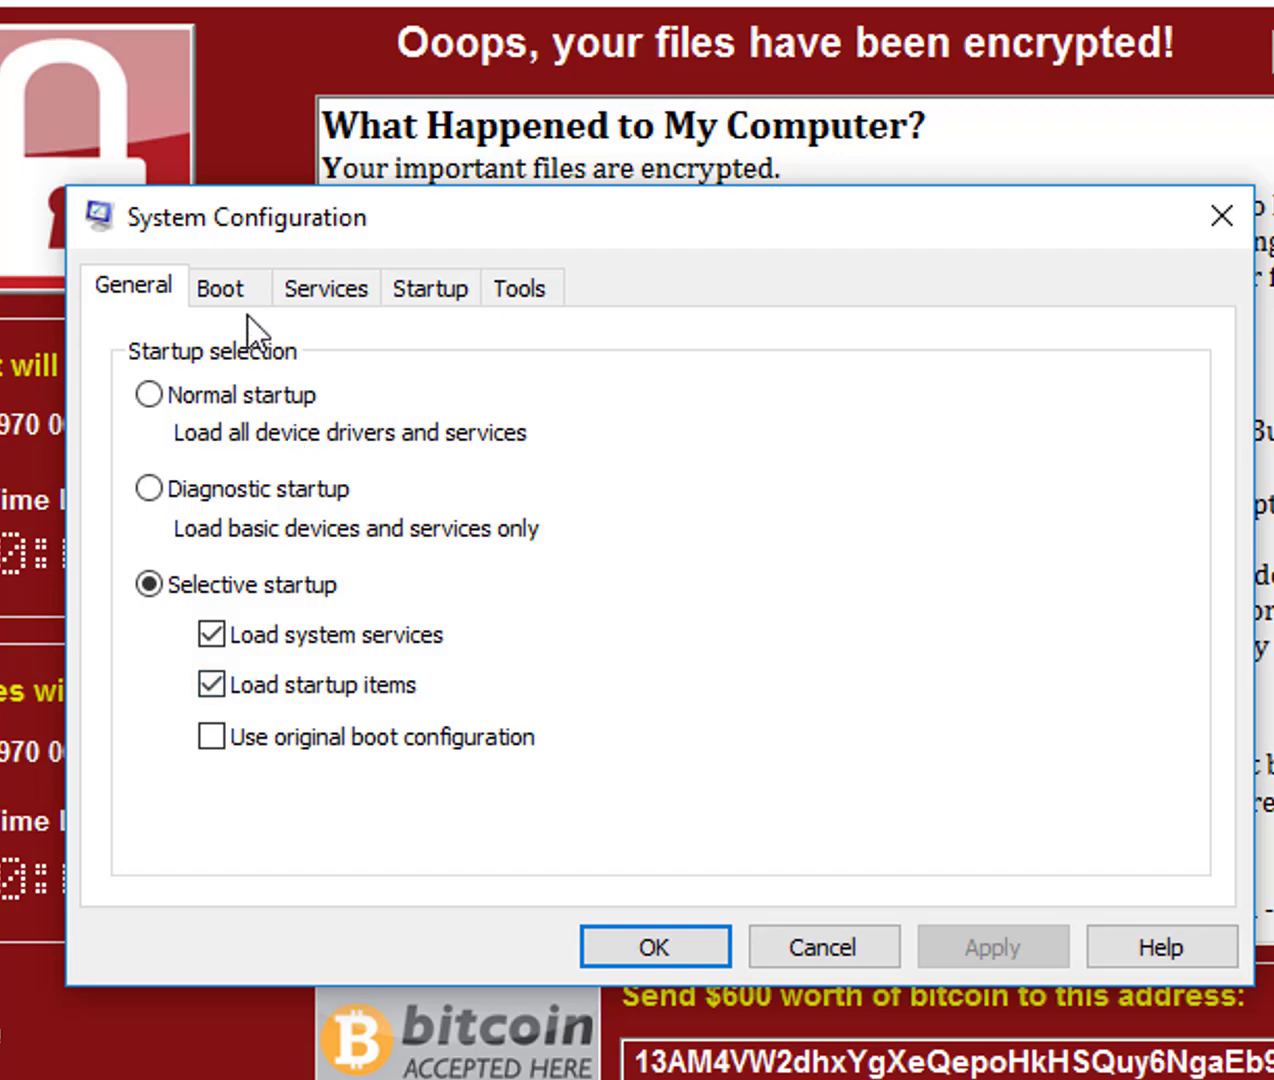
# Enable Safe boot with Minimal on the msconfig Boot tab and apply it.
pyautogui.click(220, 288)
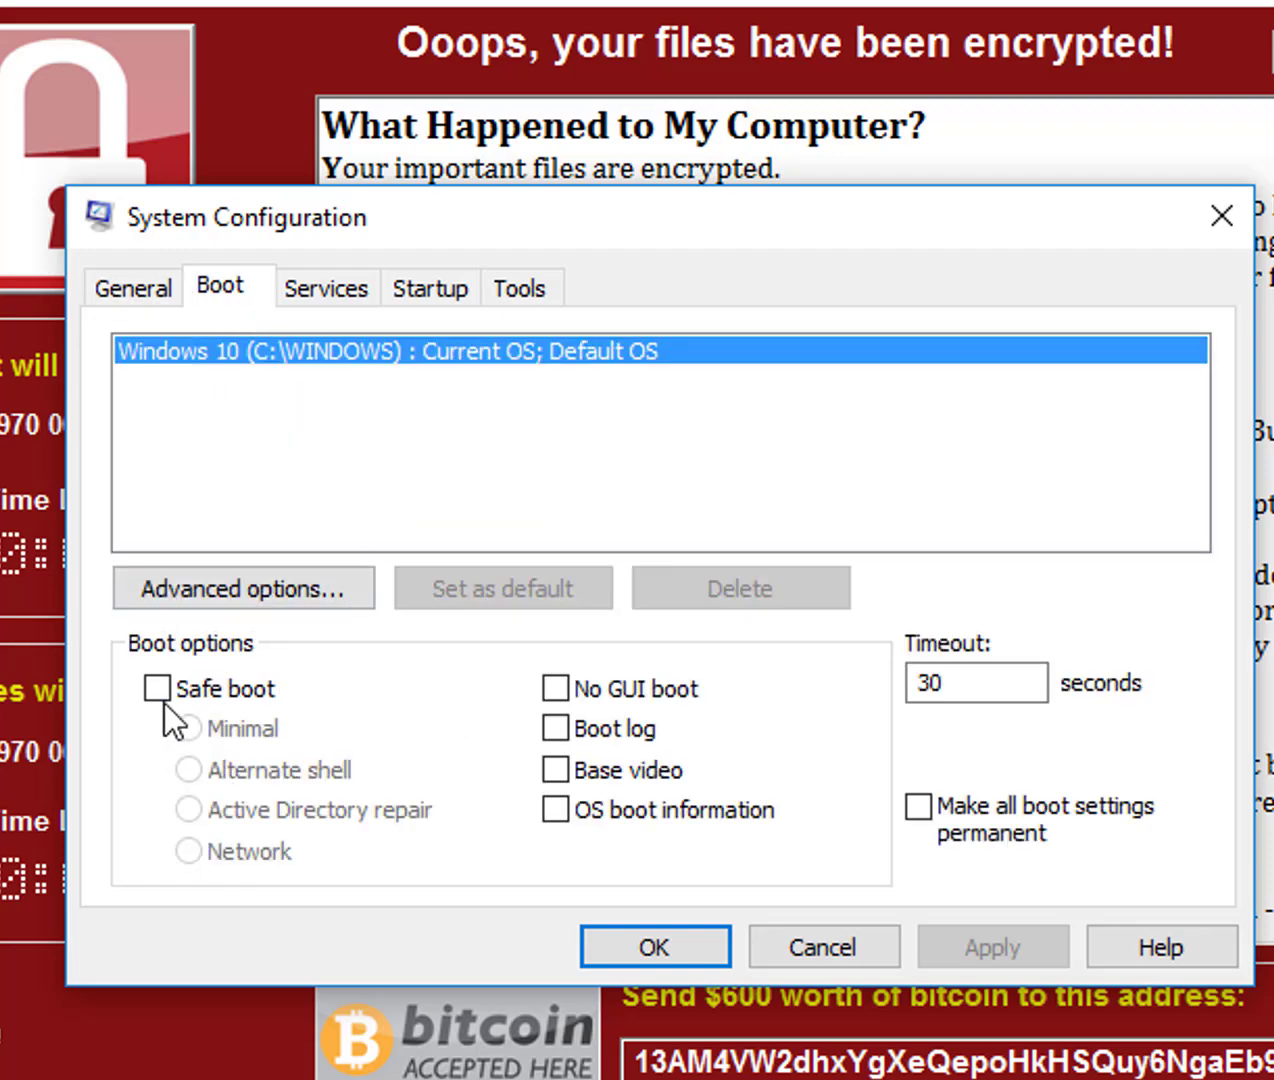
pyautogui.click(1220, 216)
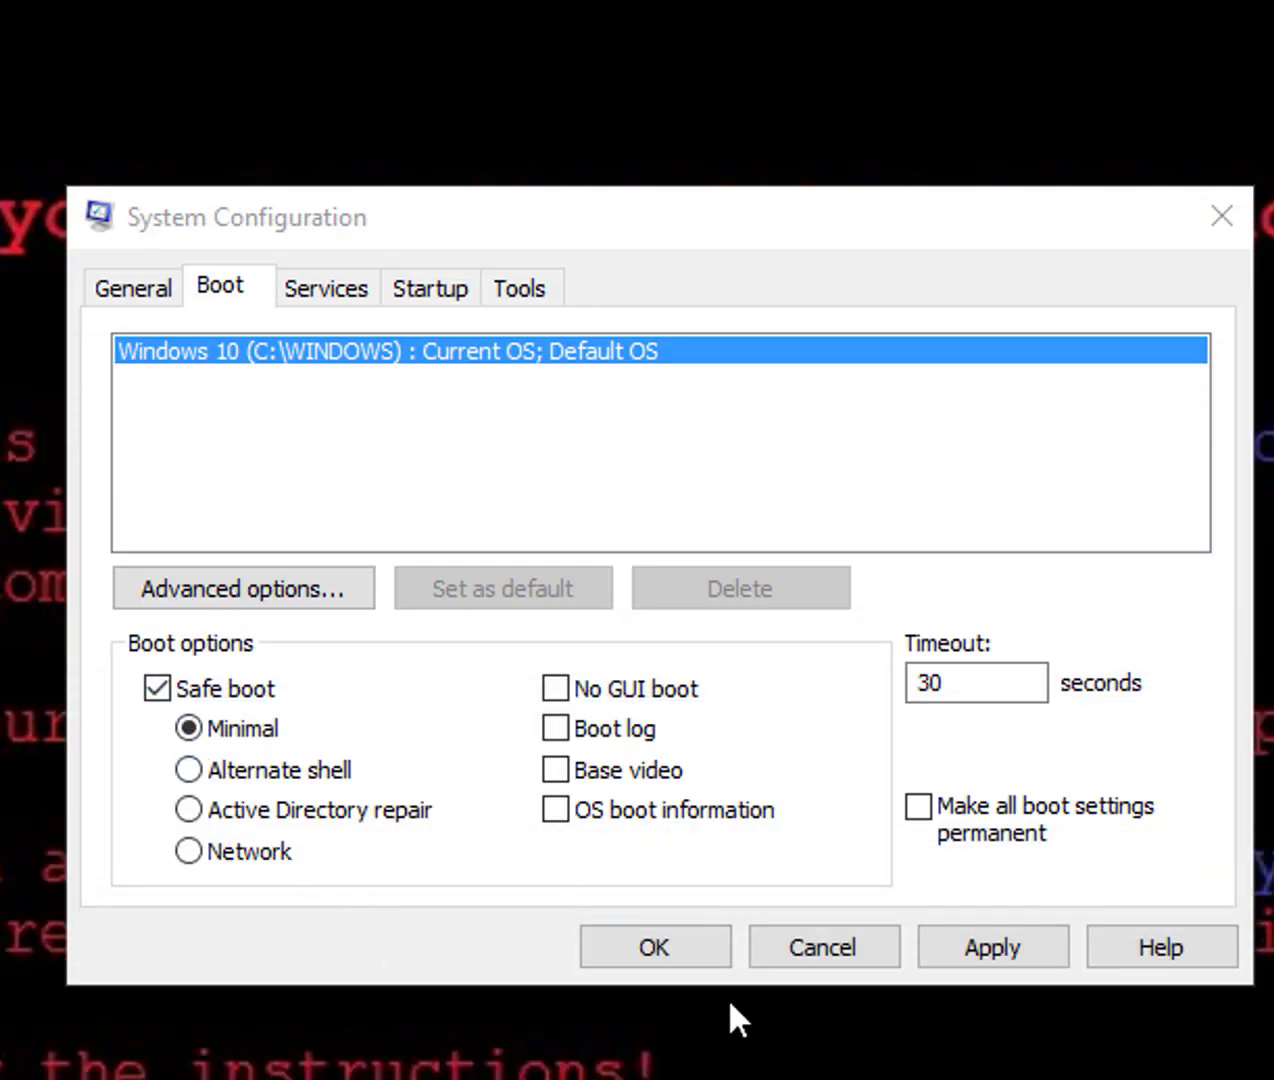
pyautogui.click(654, 948)
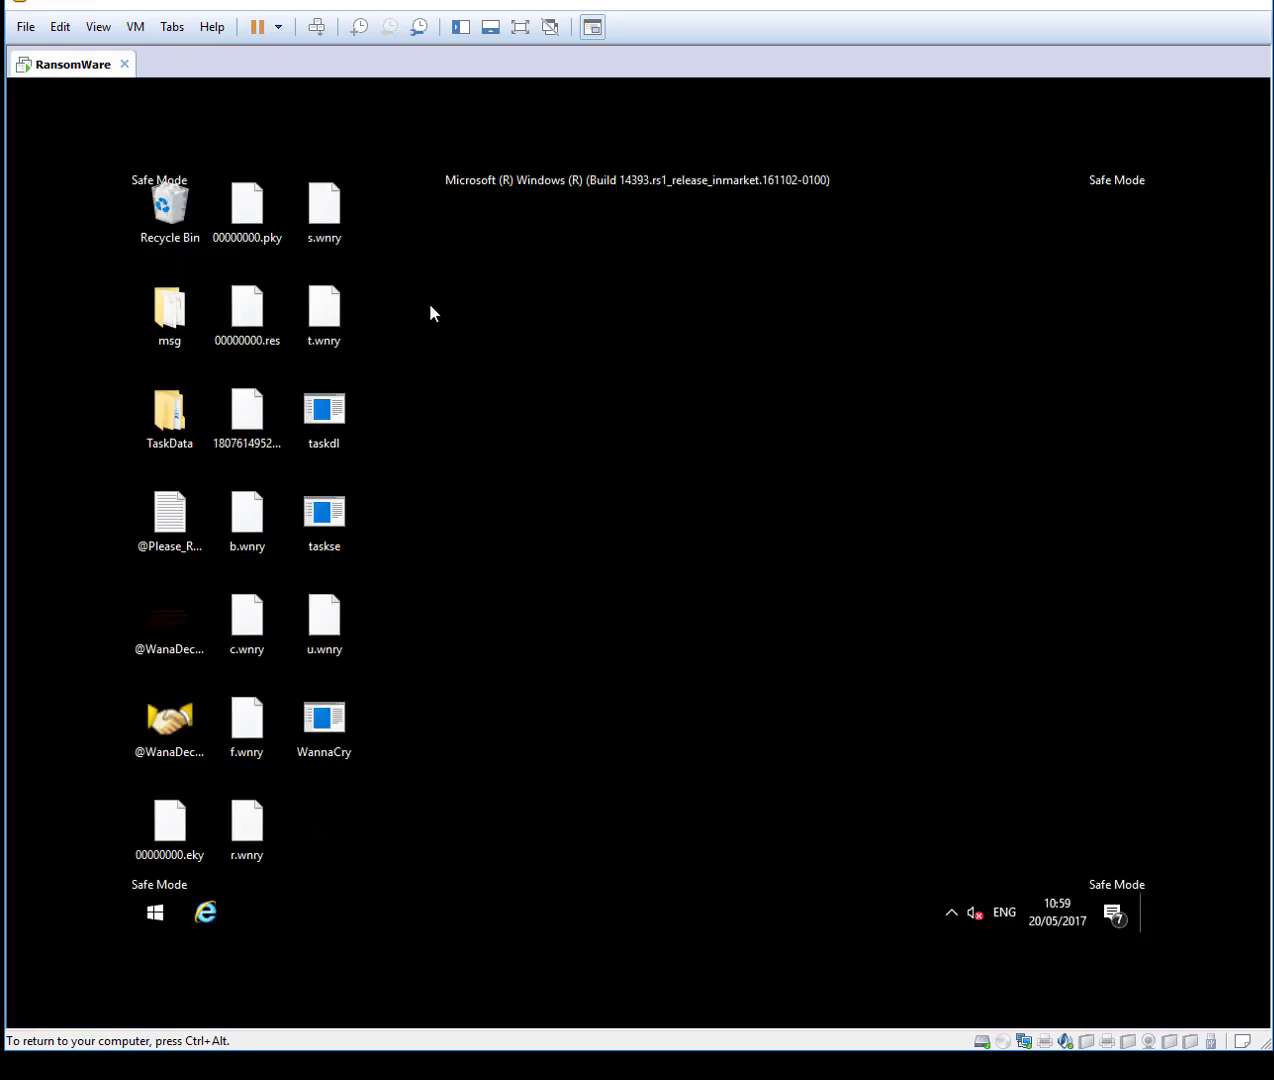
pyautogui.moveTo(1028, 868)
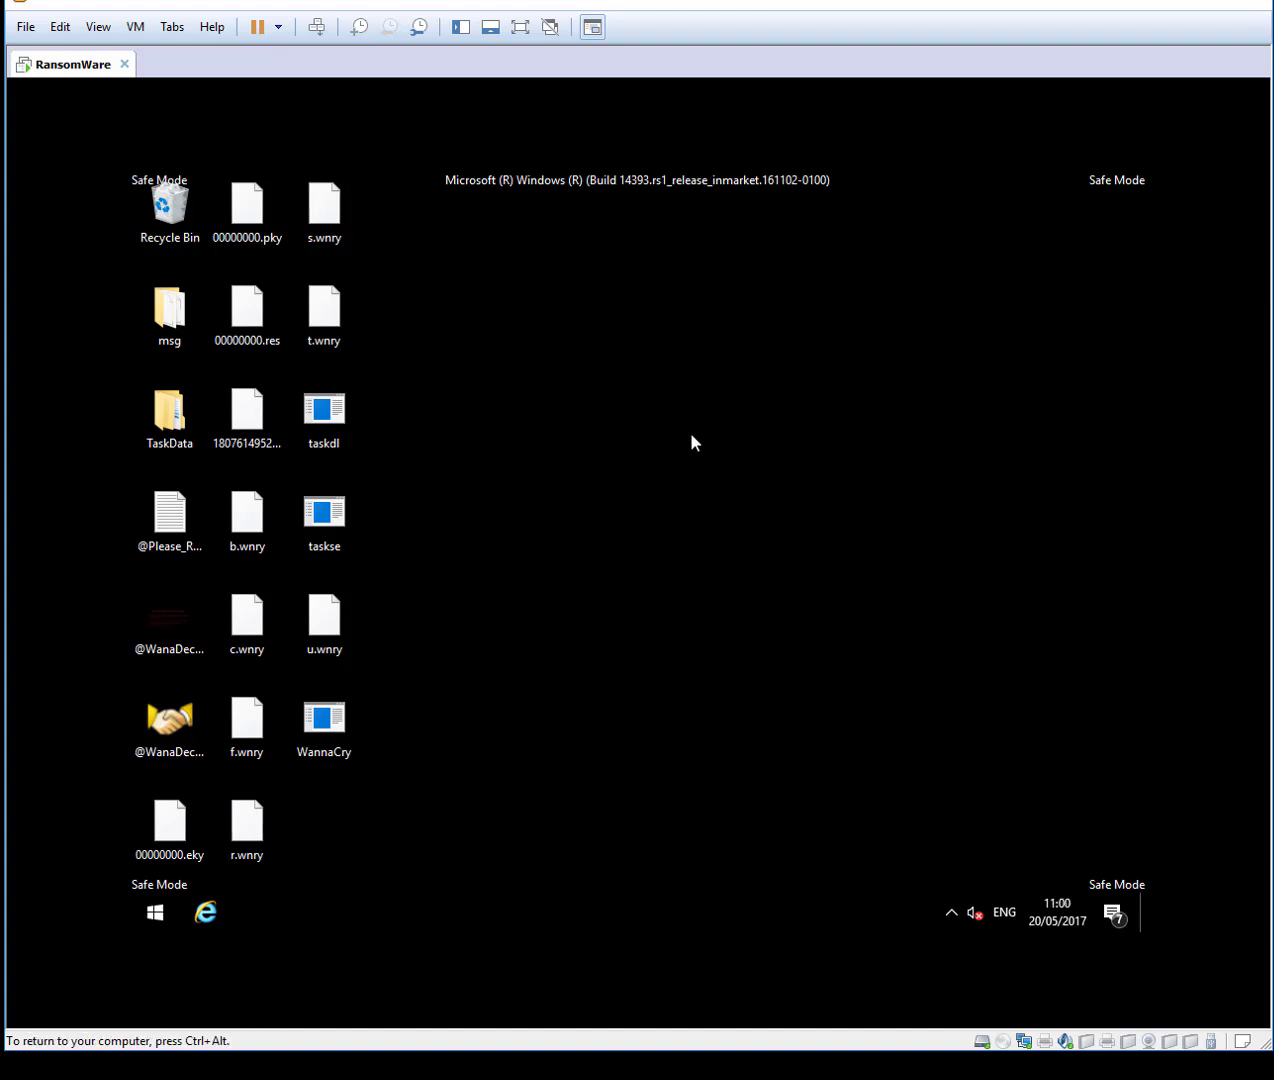
pyautogui.moveTo(696, 432)
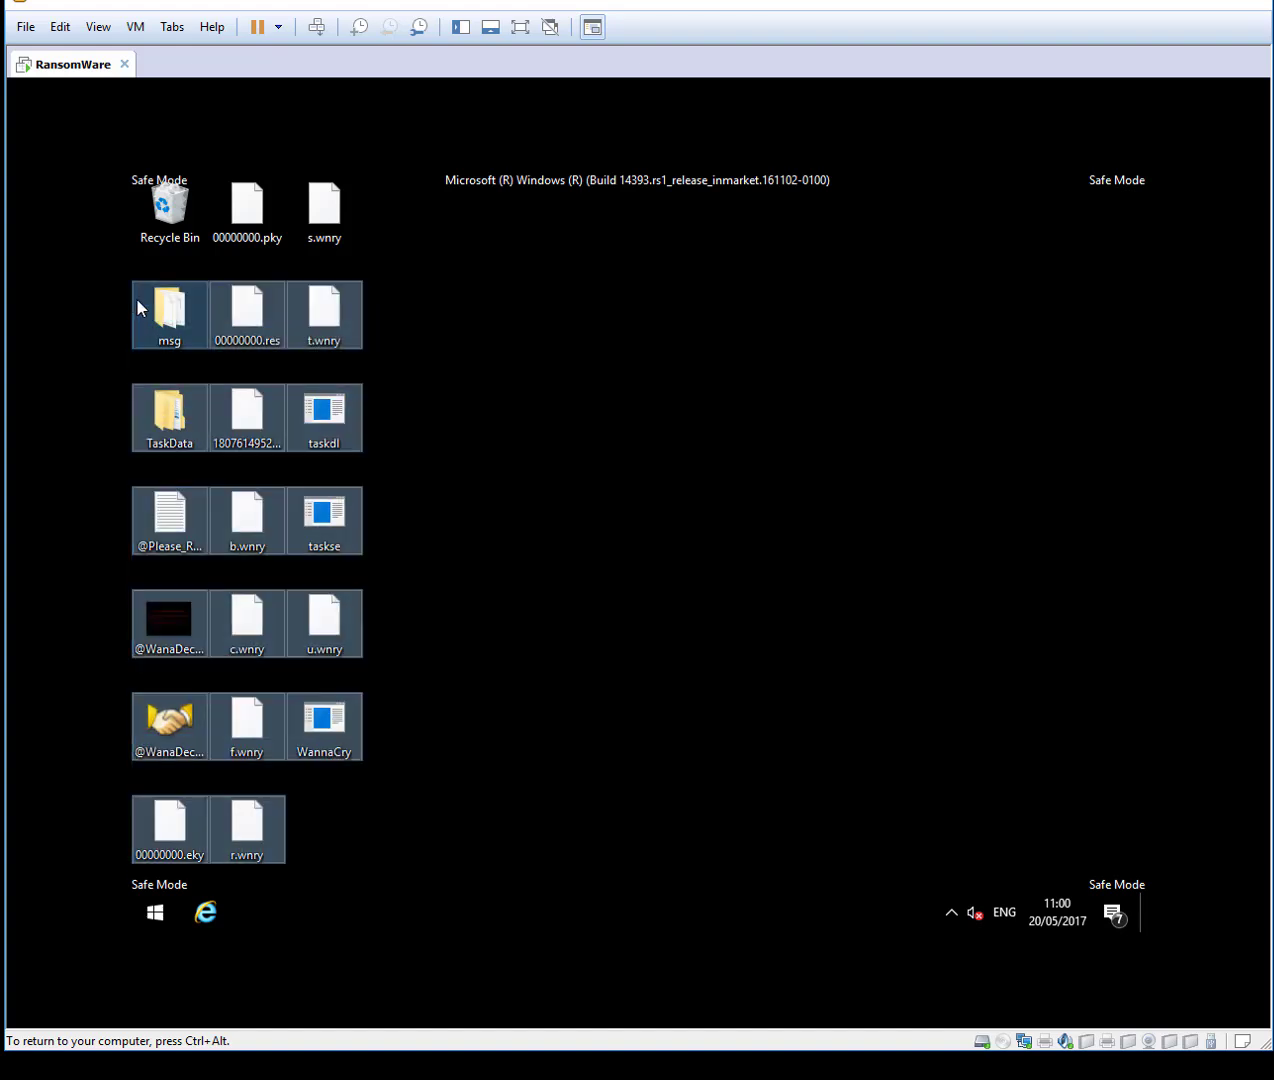
# Bring up the context menu for the selected ransomware files on the Safe Mode desktop.
pyautogui.rightClick(168, 314)
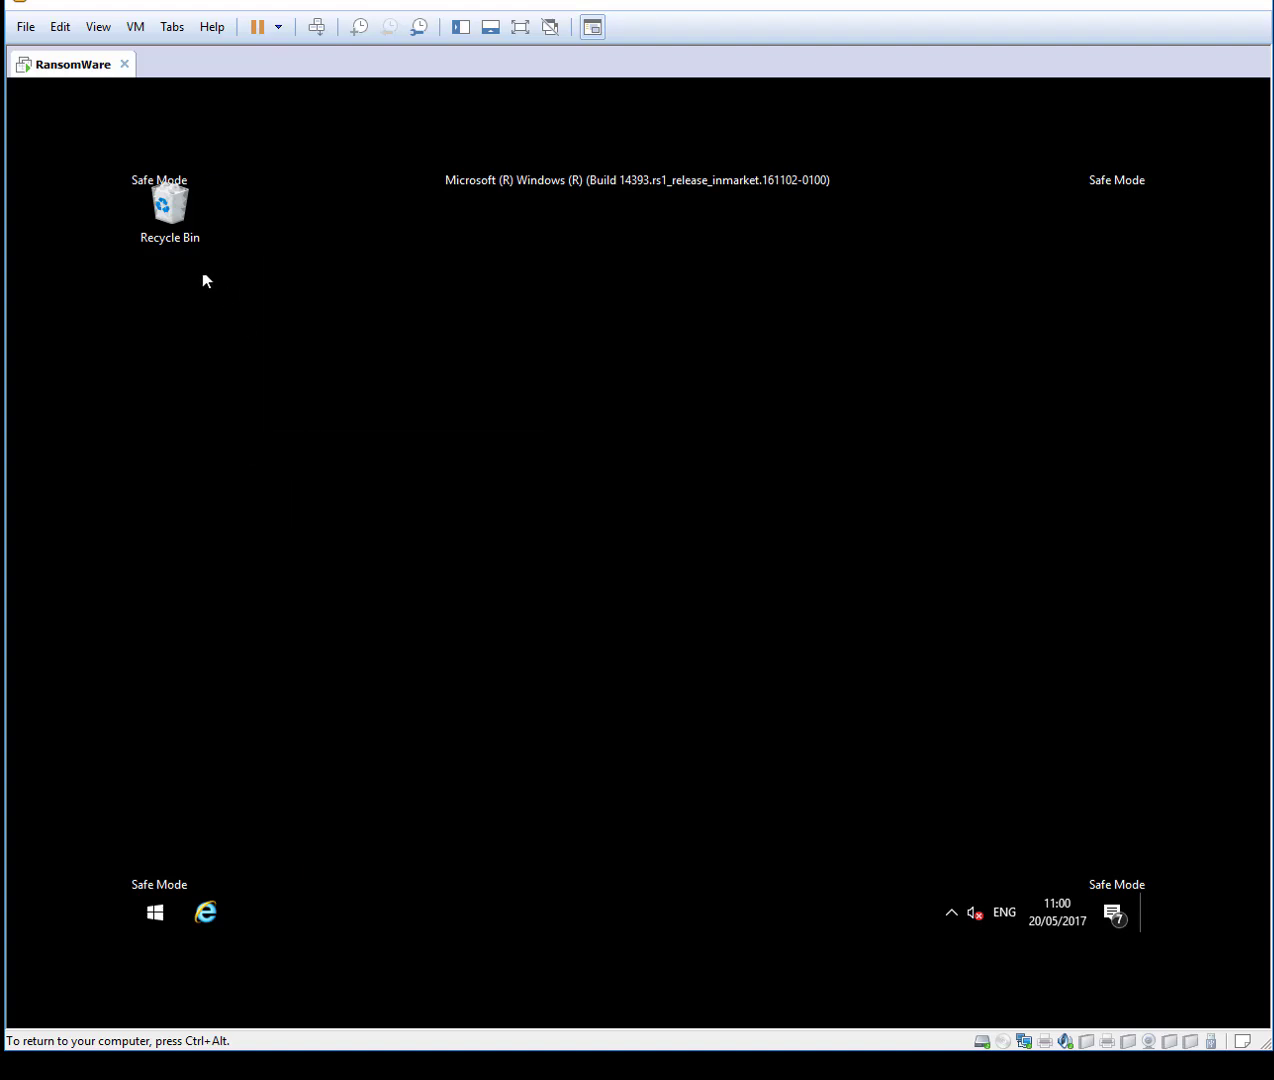
pyautogui.rightClick(170, 204)
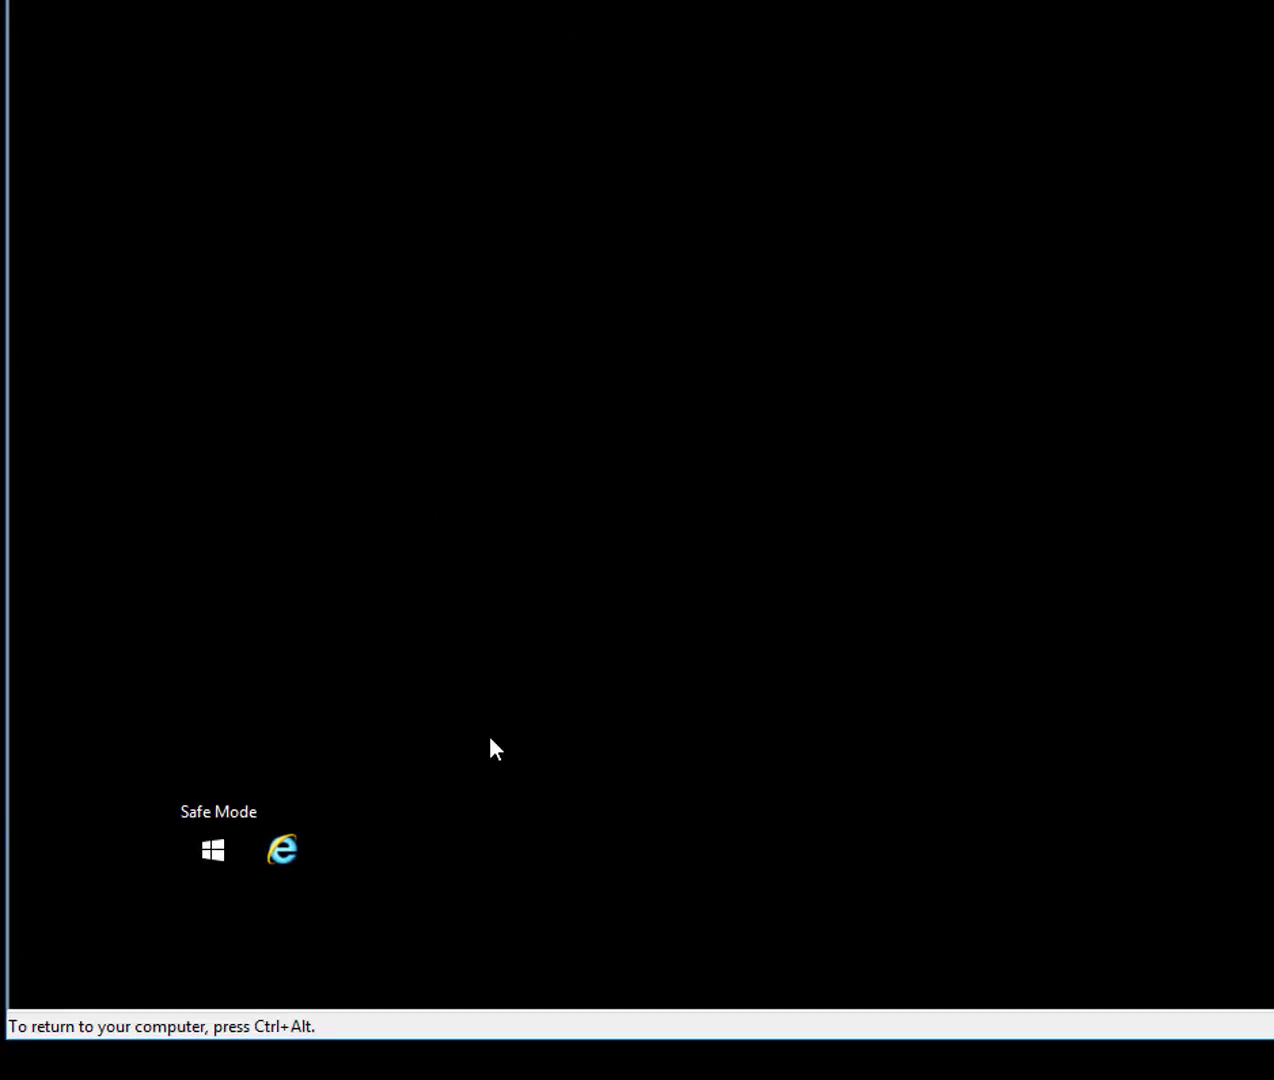
pyautogui.rightClick(212, 848)
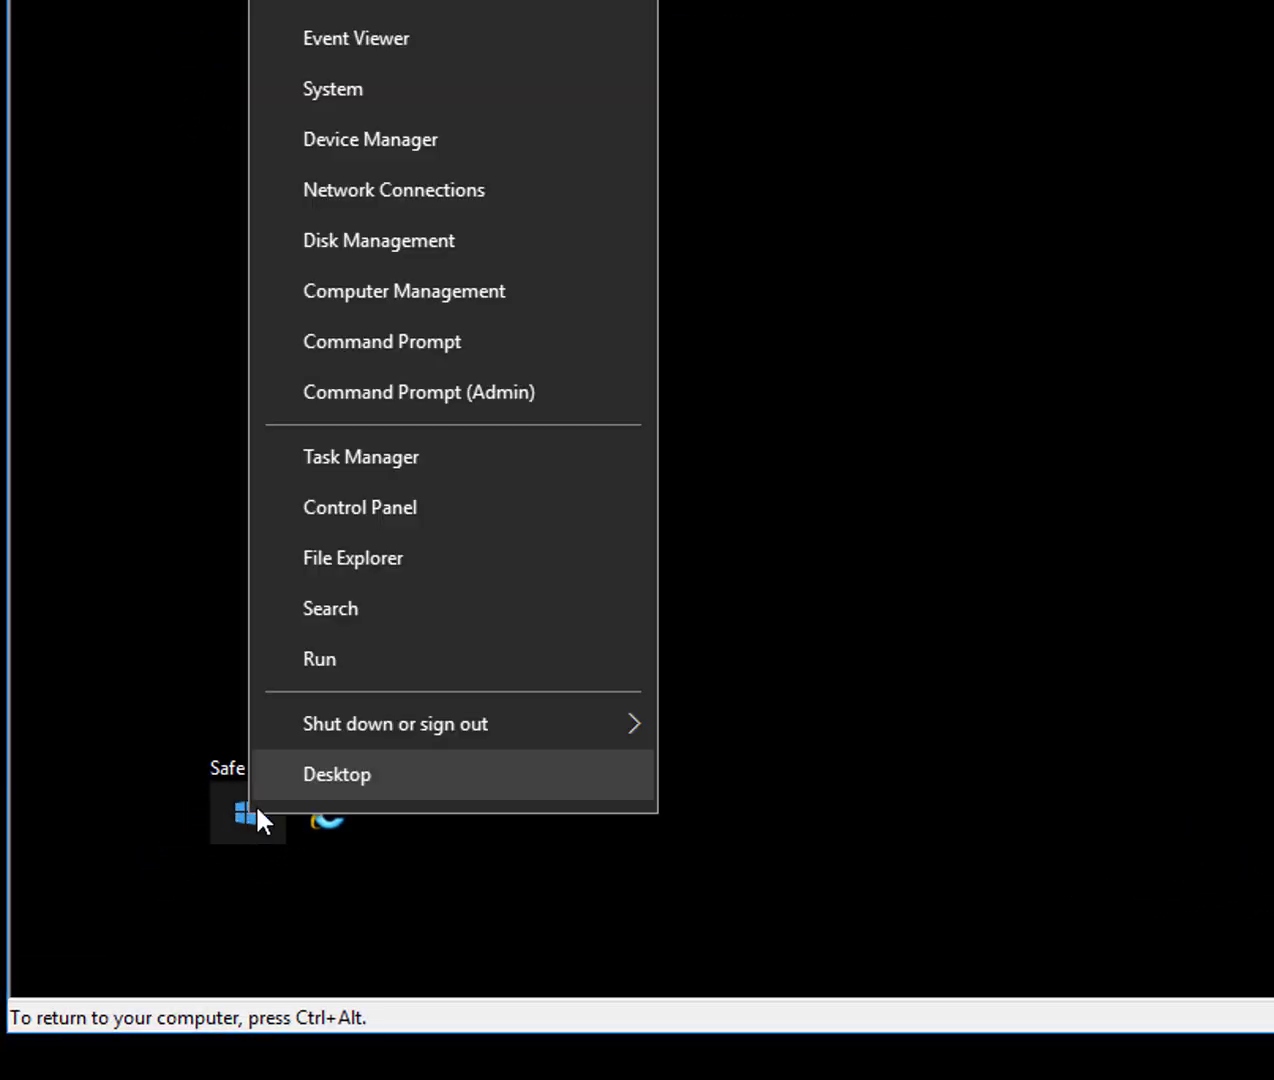
pyautogui.click(336, 774)
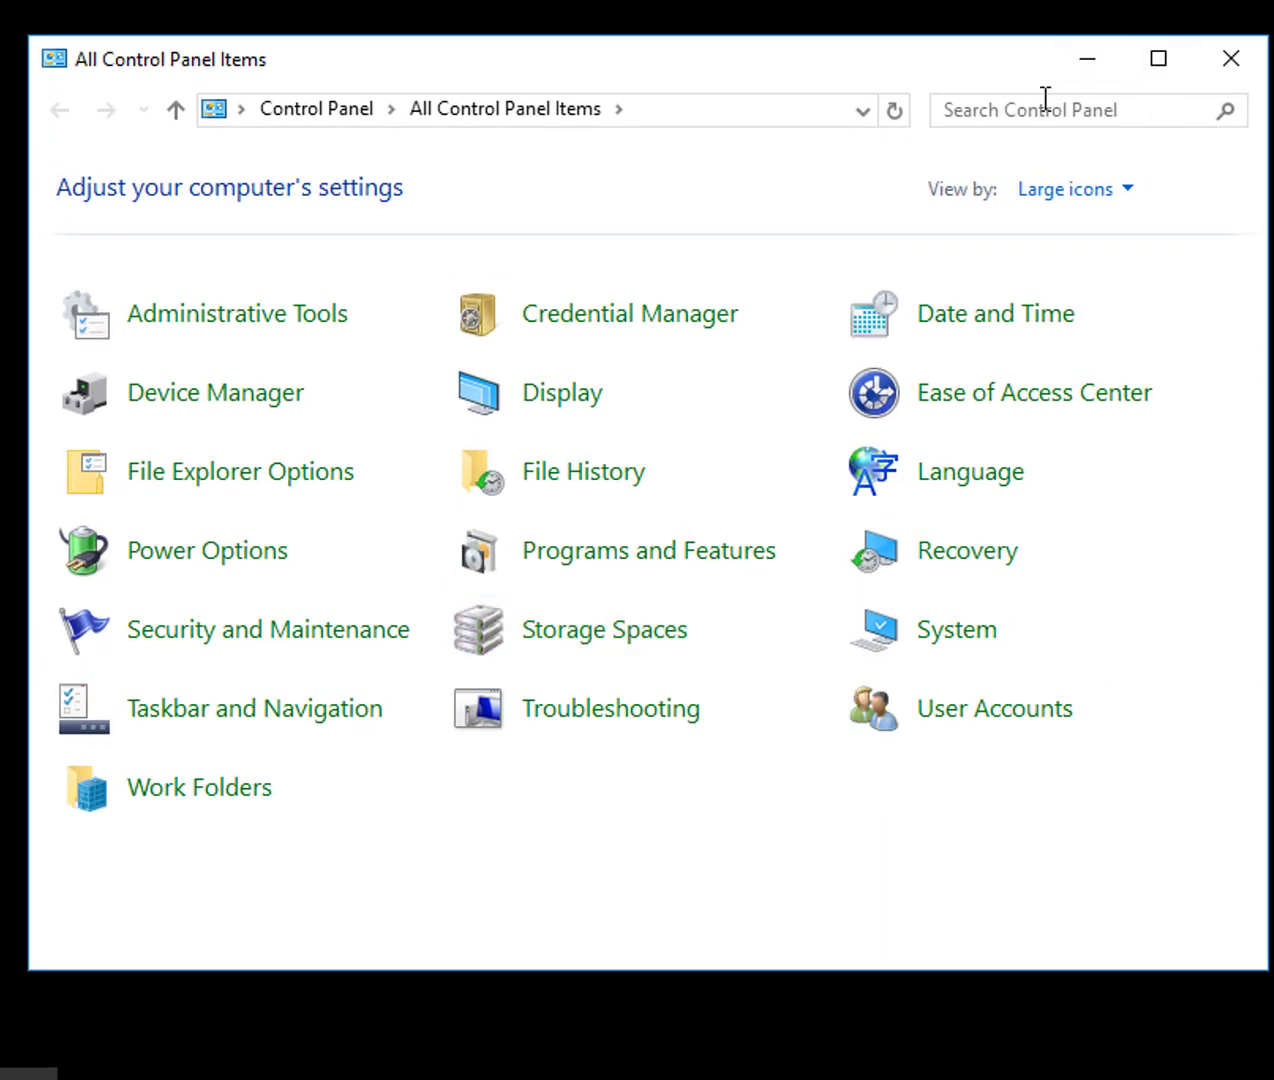
pyautogui.write('f')
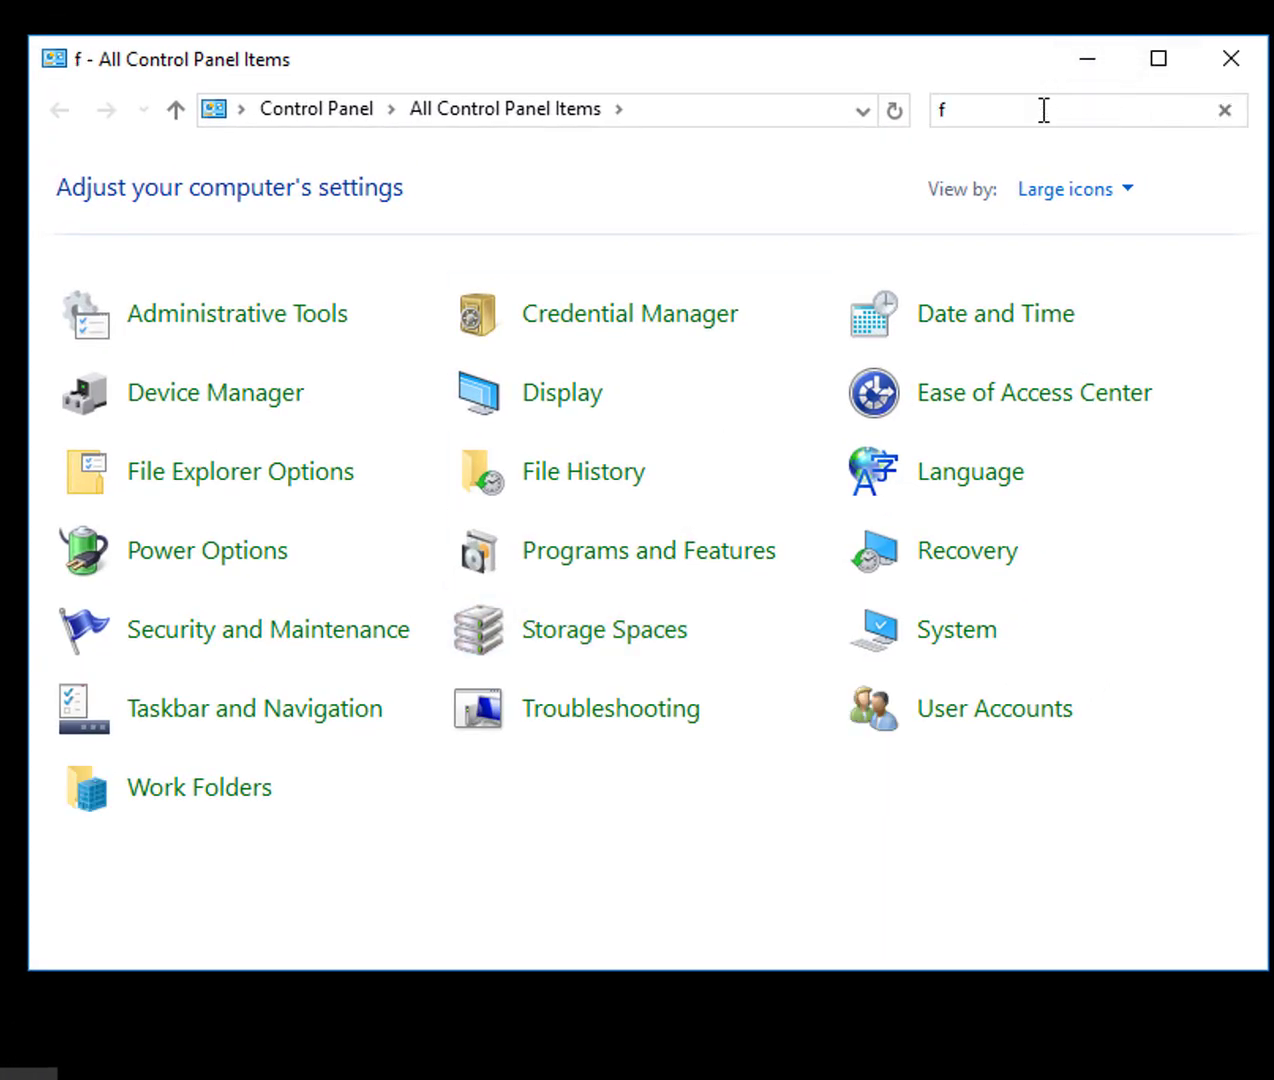
pyautogui.write('ol')
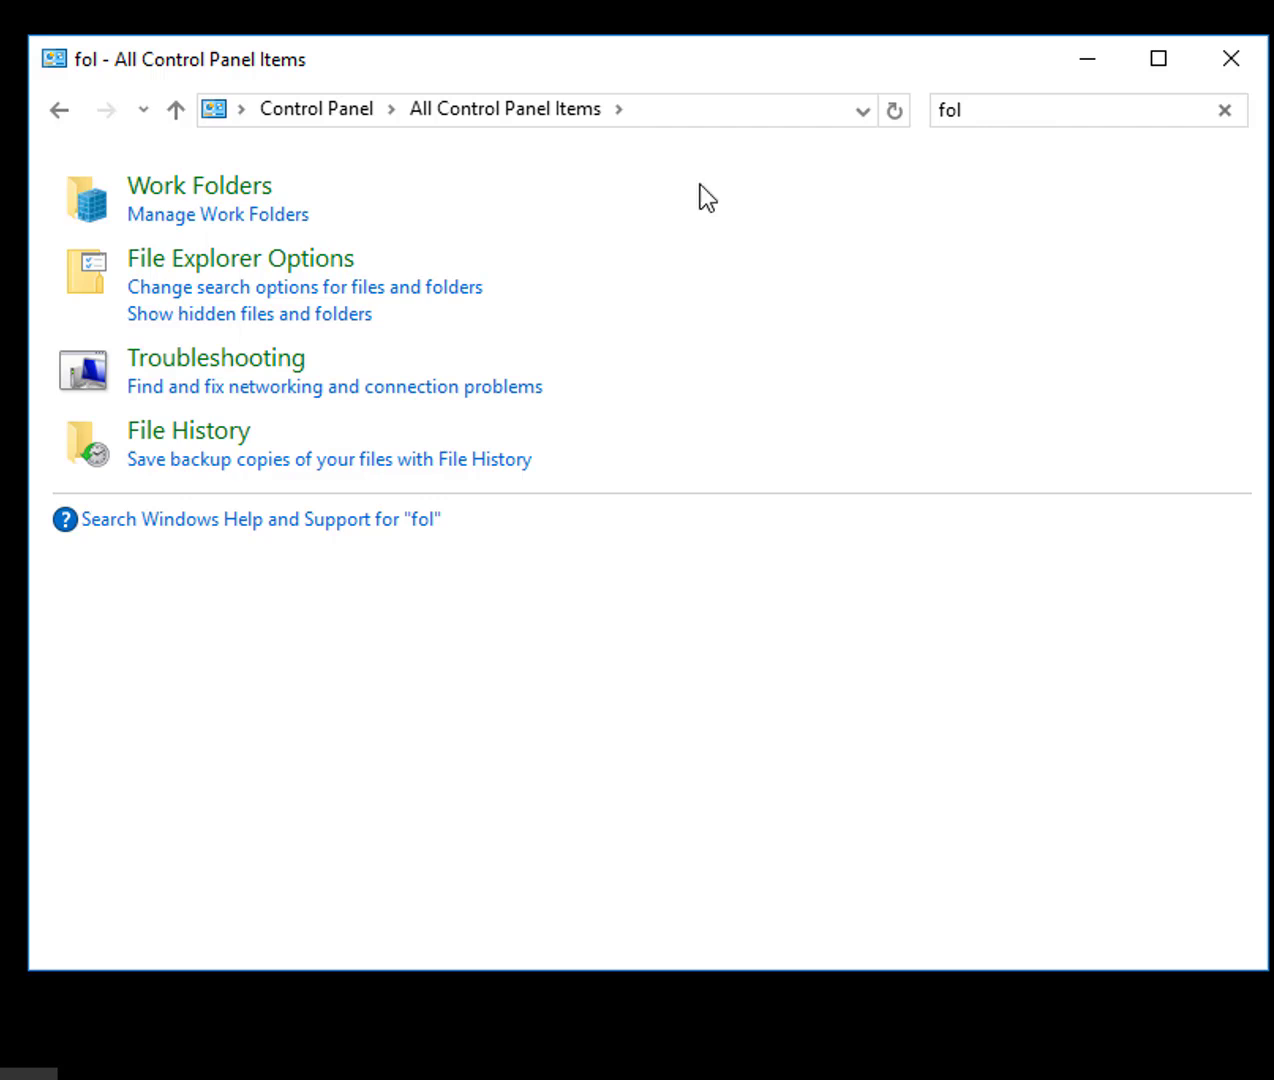
pyautogui.moveTo(170, 270)
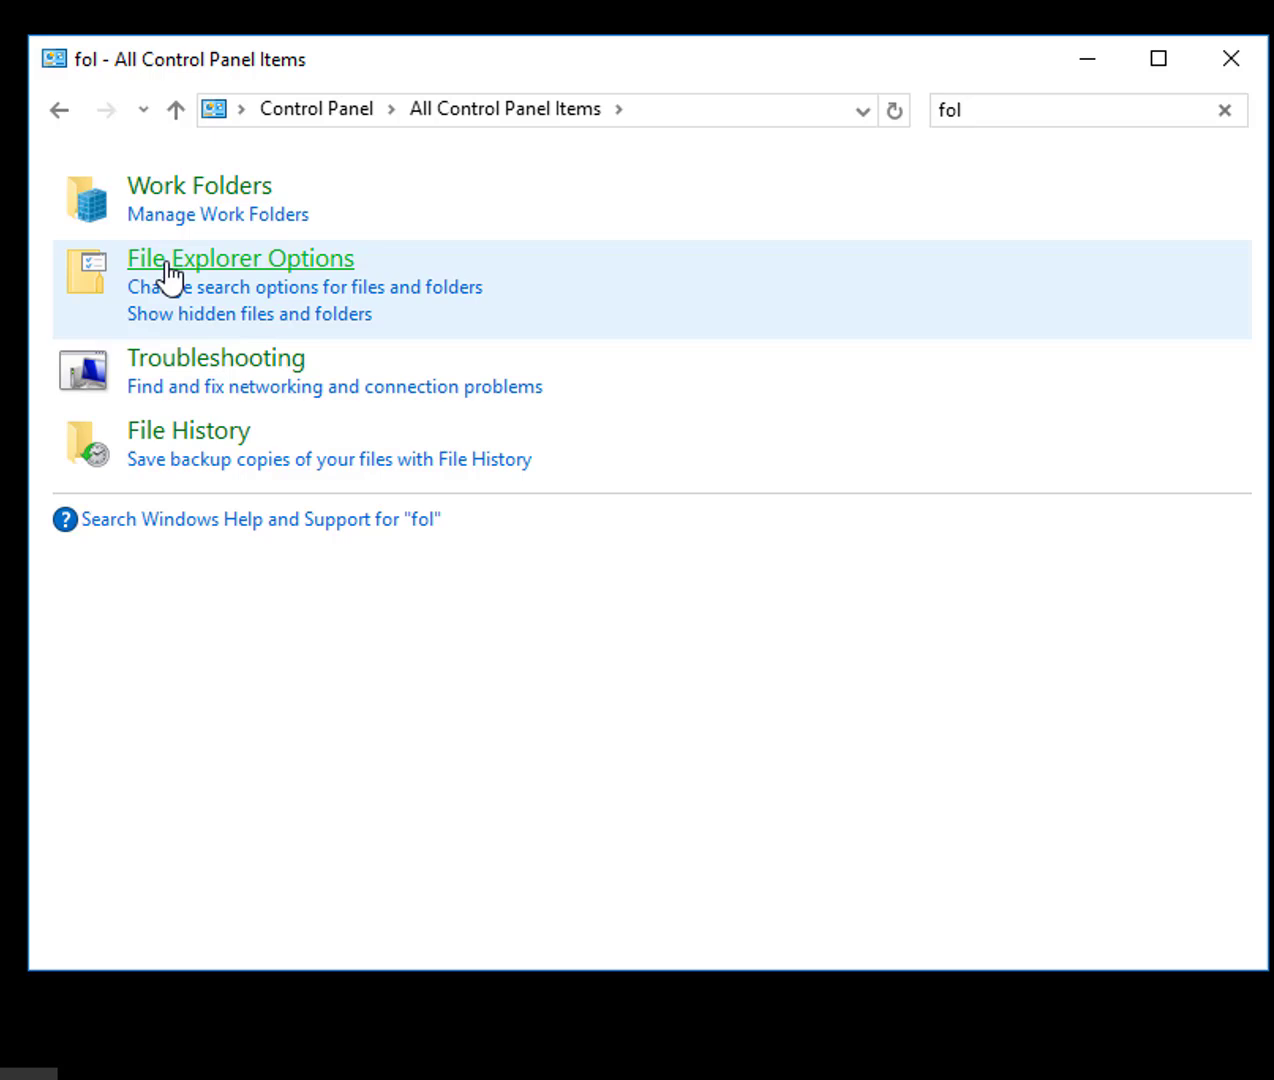
pyautogui.click(240, 258)
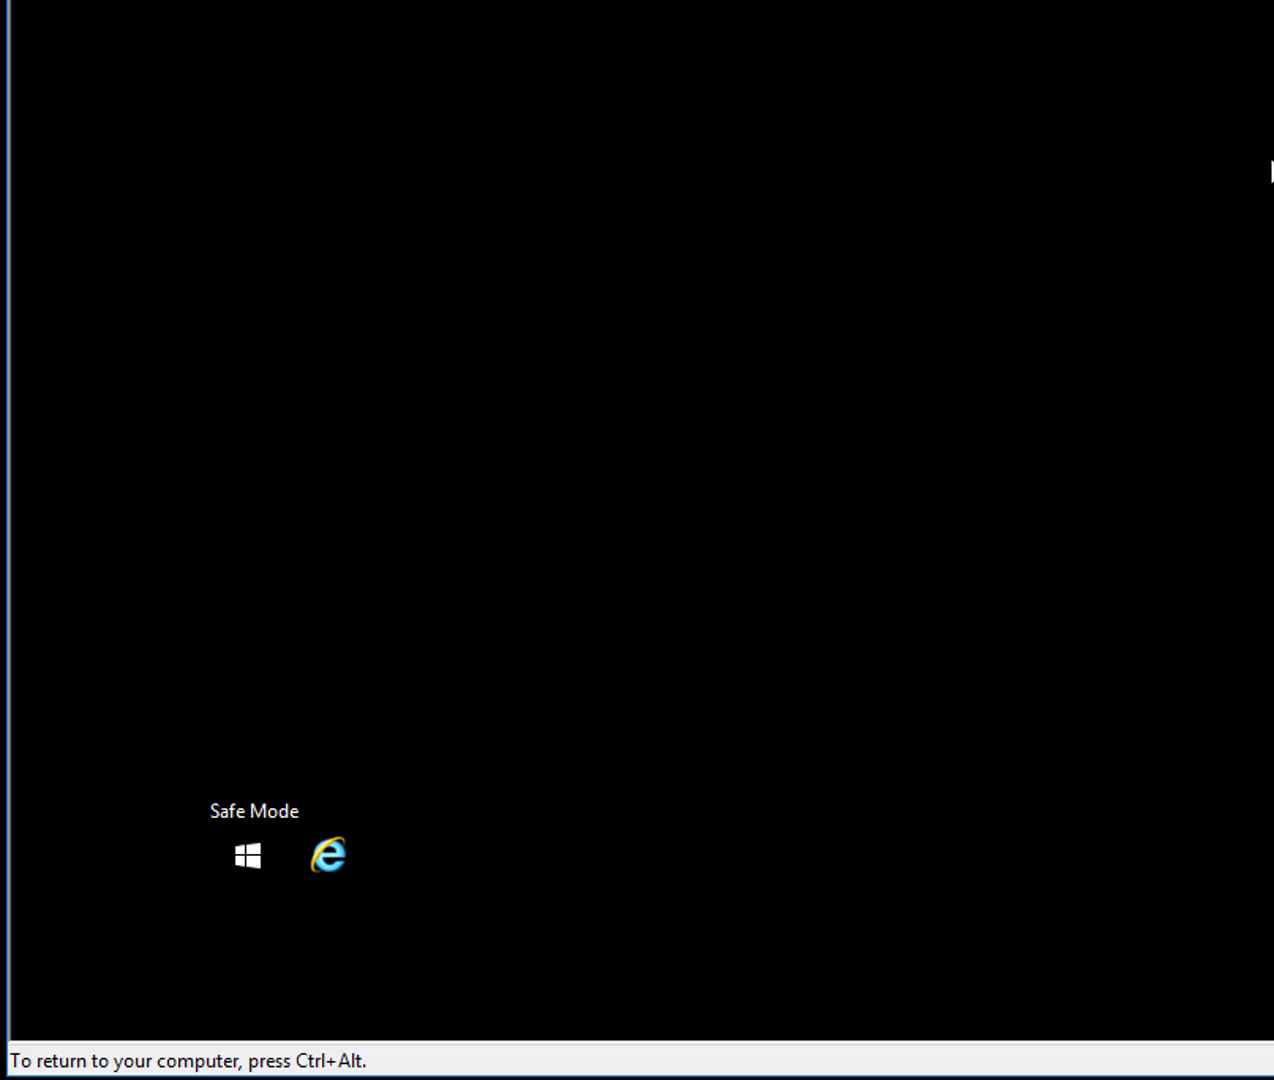
pyautogui.click(248, 856)
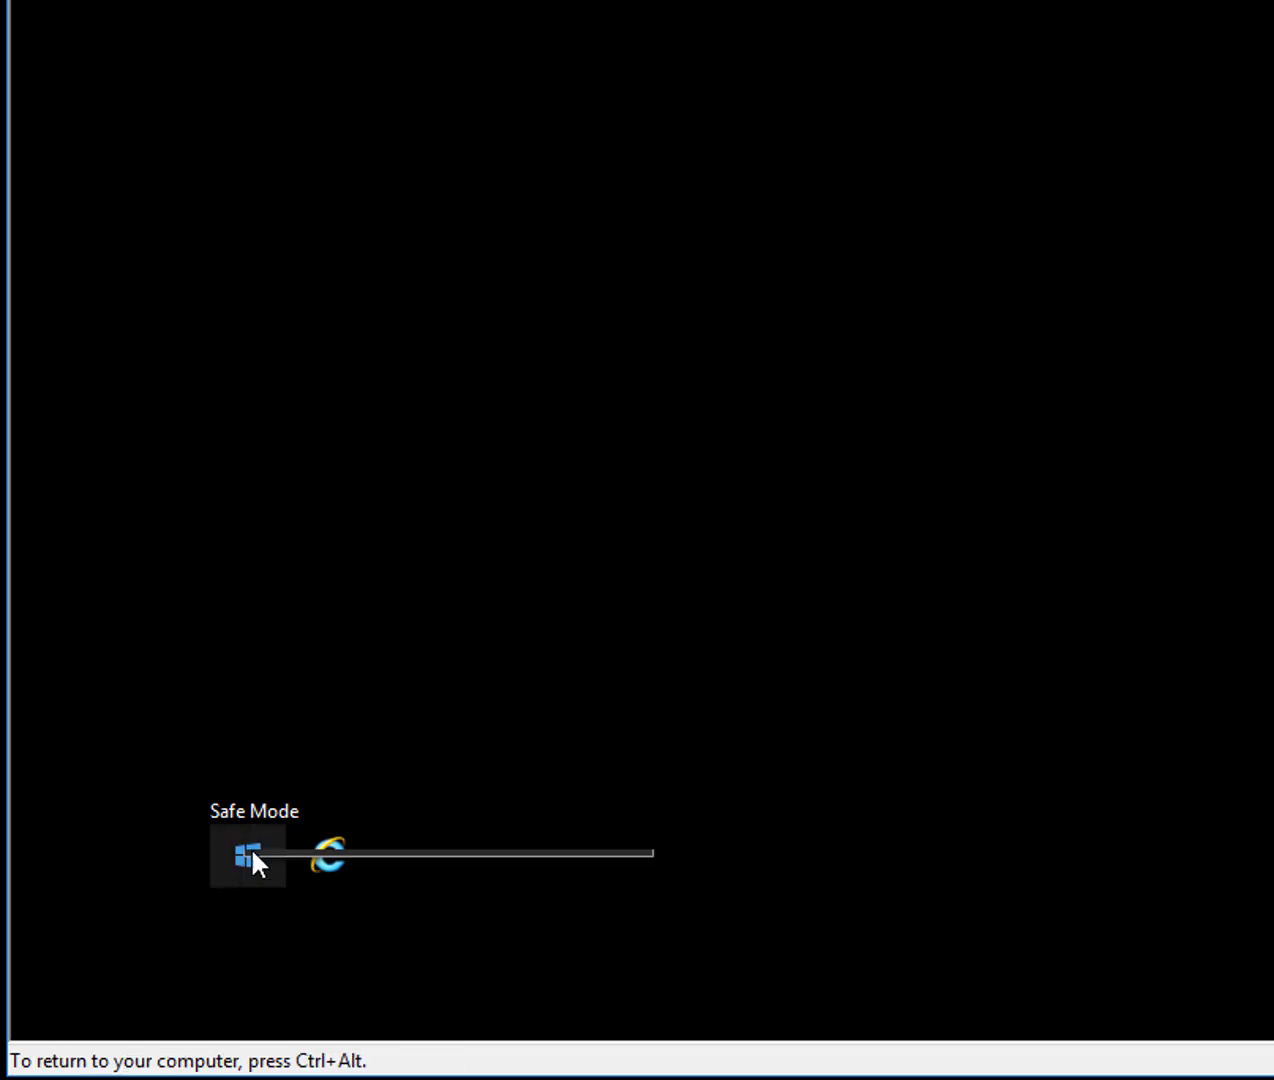
pyautogui.rightClick(248, 858)
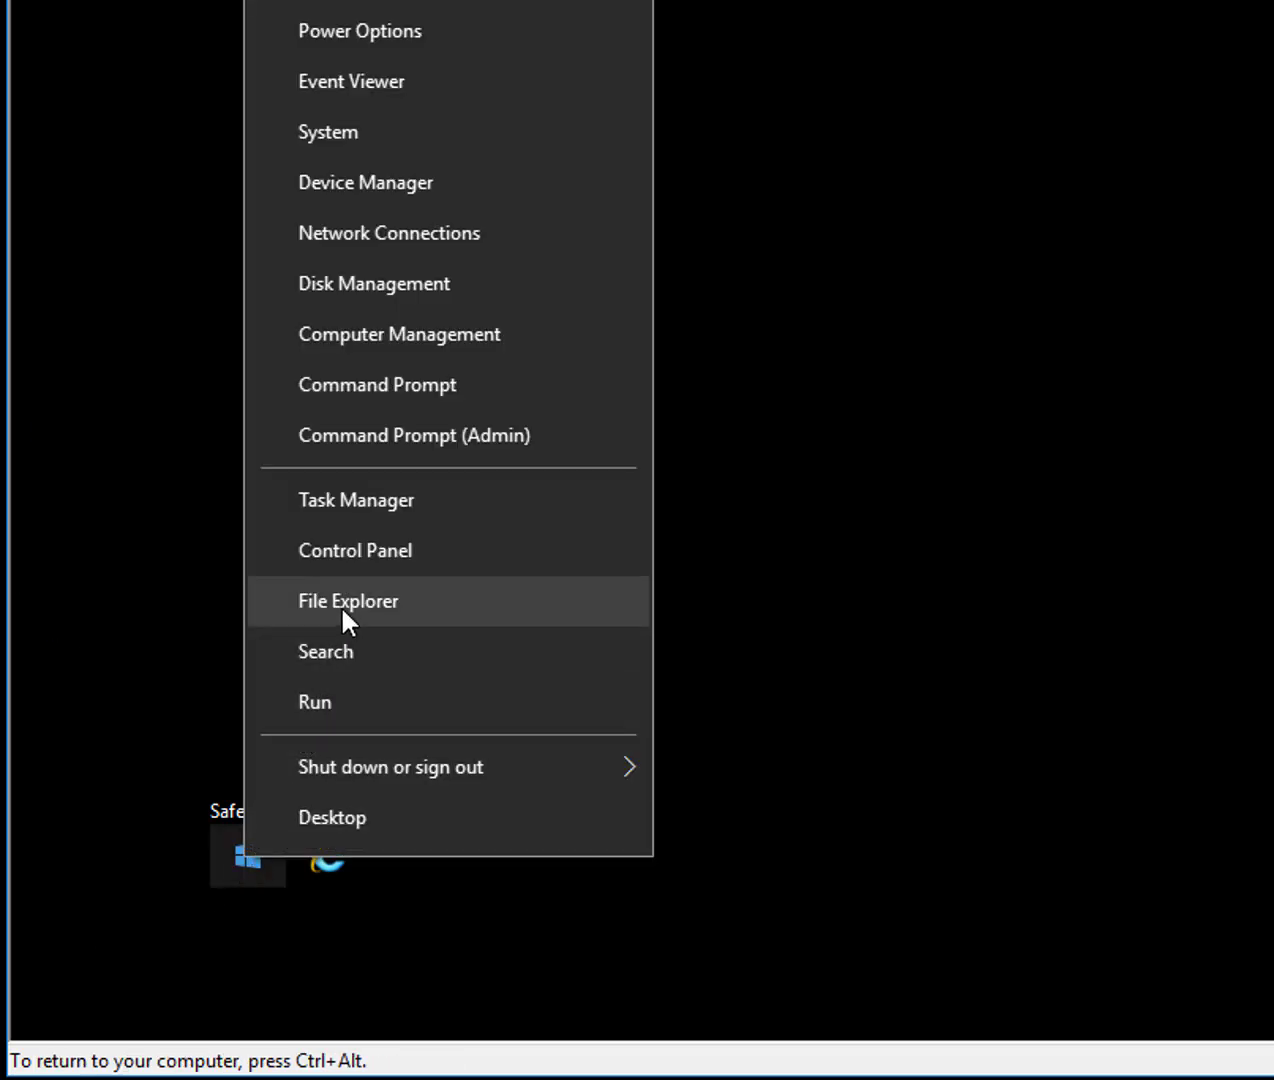
pyautogui.click(348, 600)
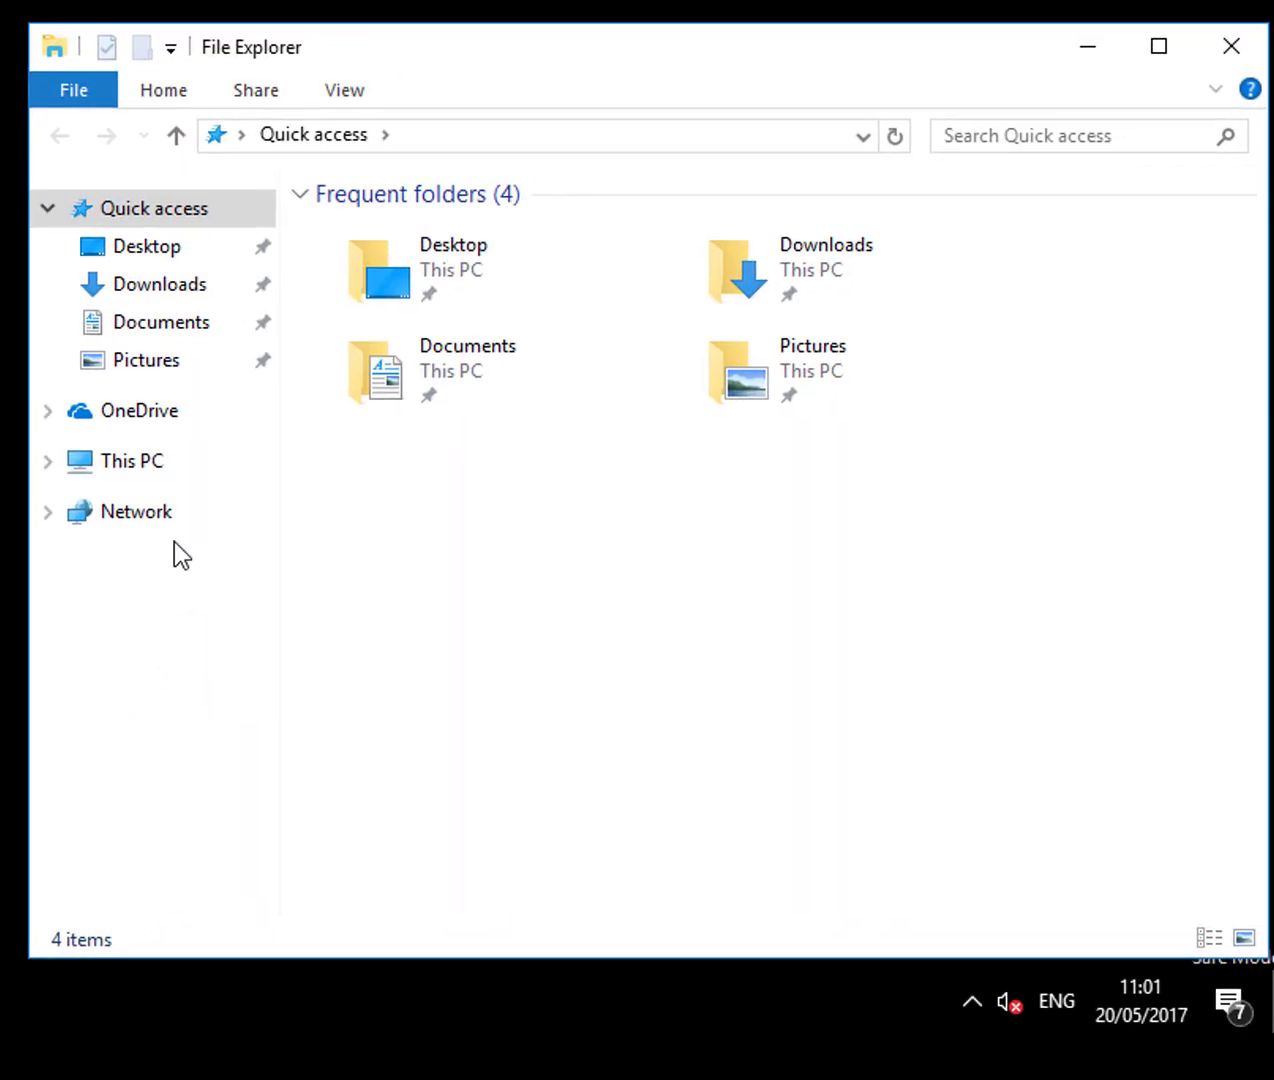
pyautogui.click(132, 460)
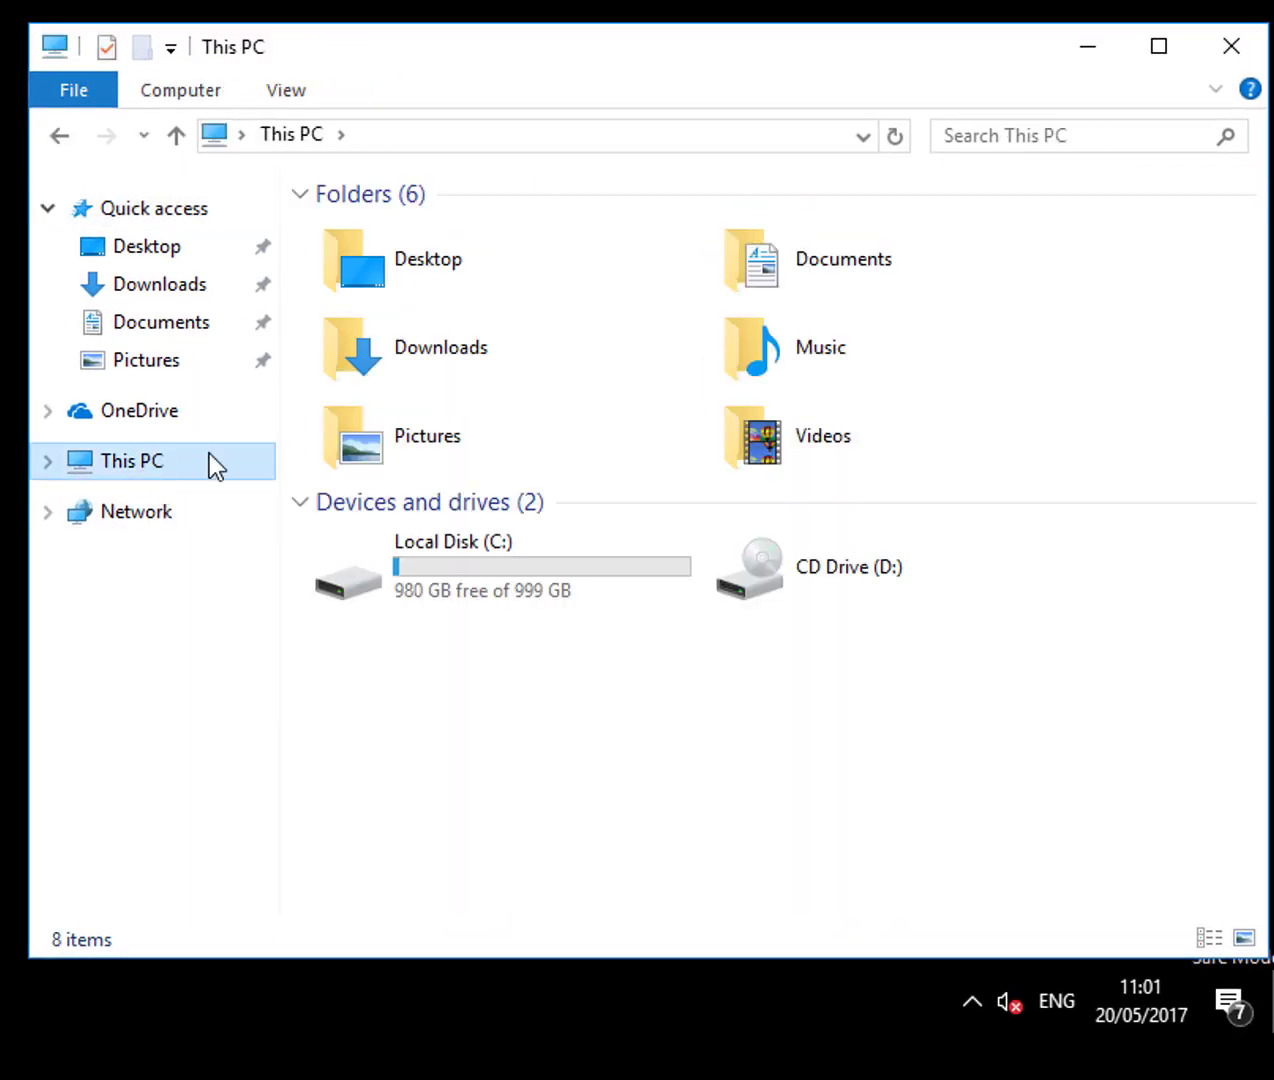
pyautogui.doubleClick(452, 570)
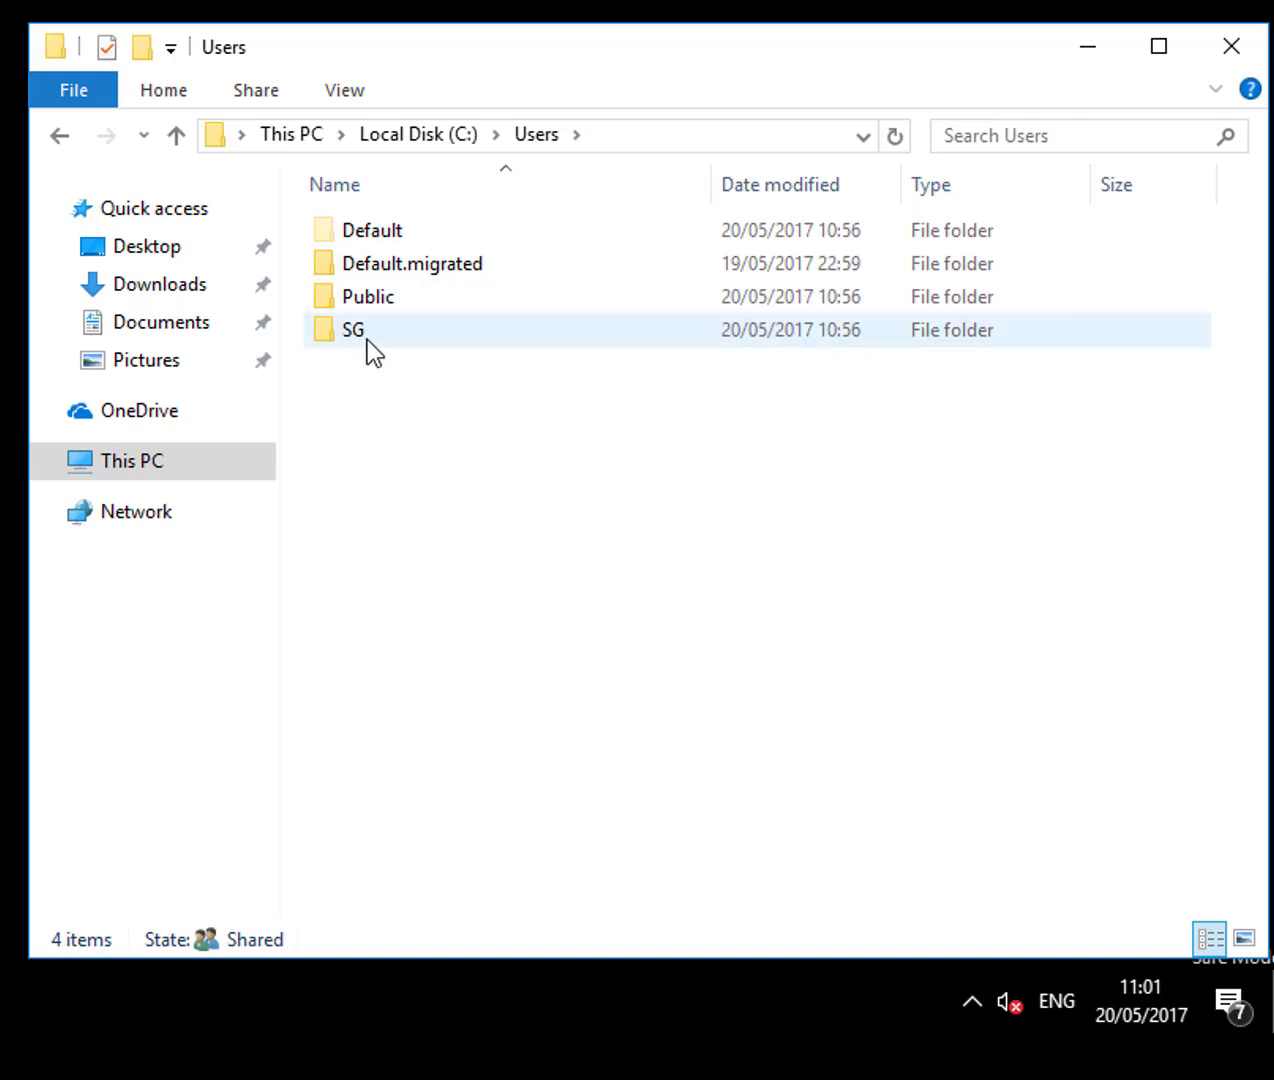
pyautogui.doubleClick(352, 330)
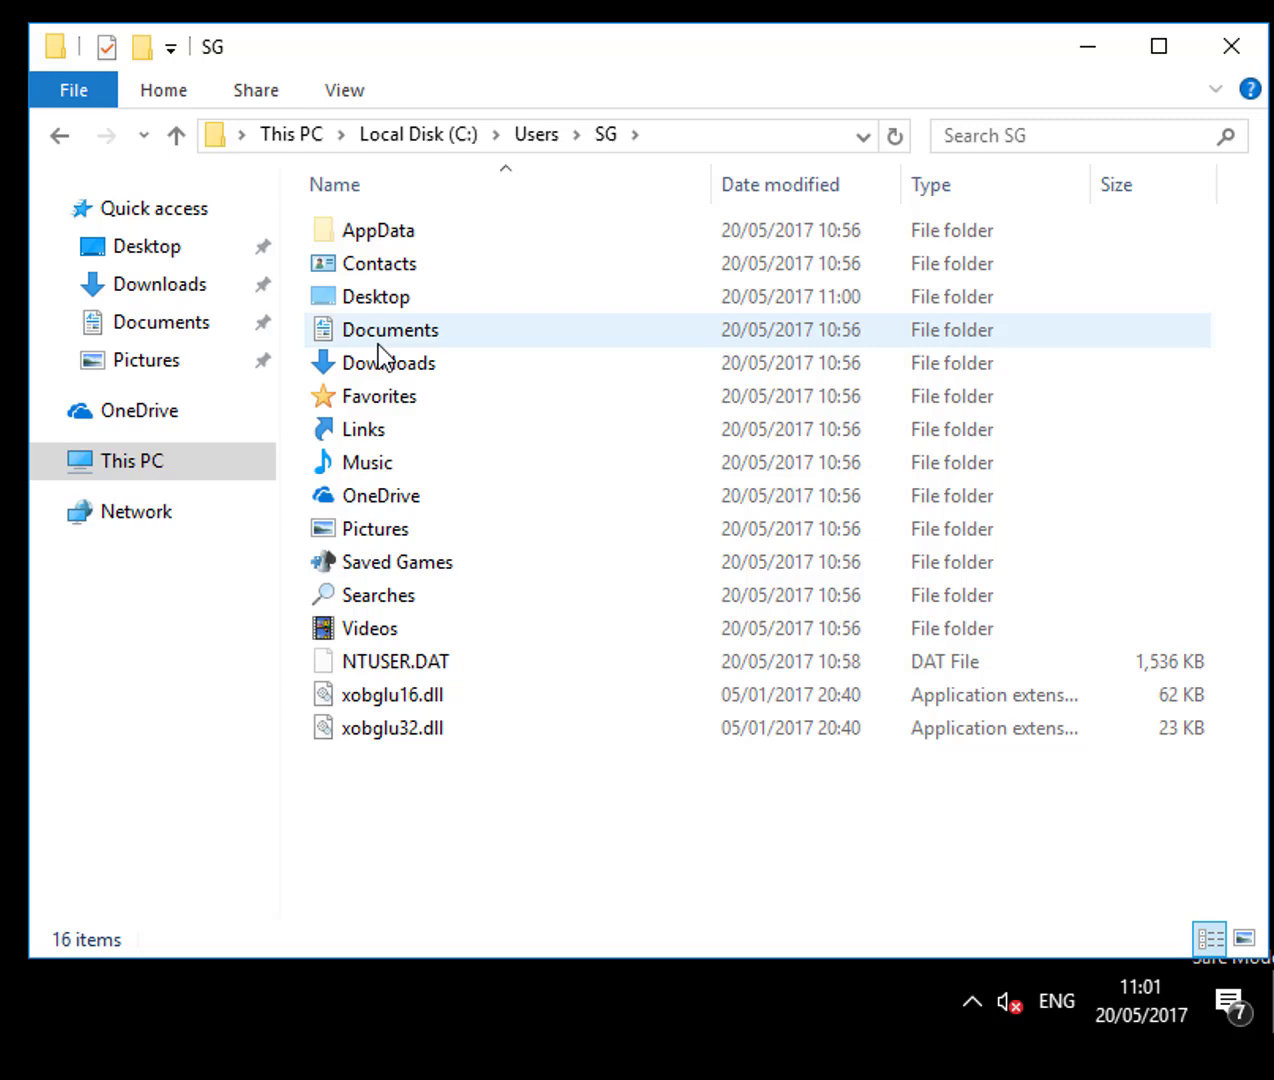
pyautogui.click(378, 230)
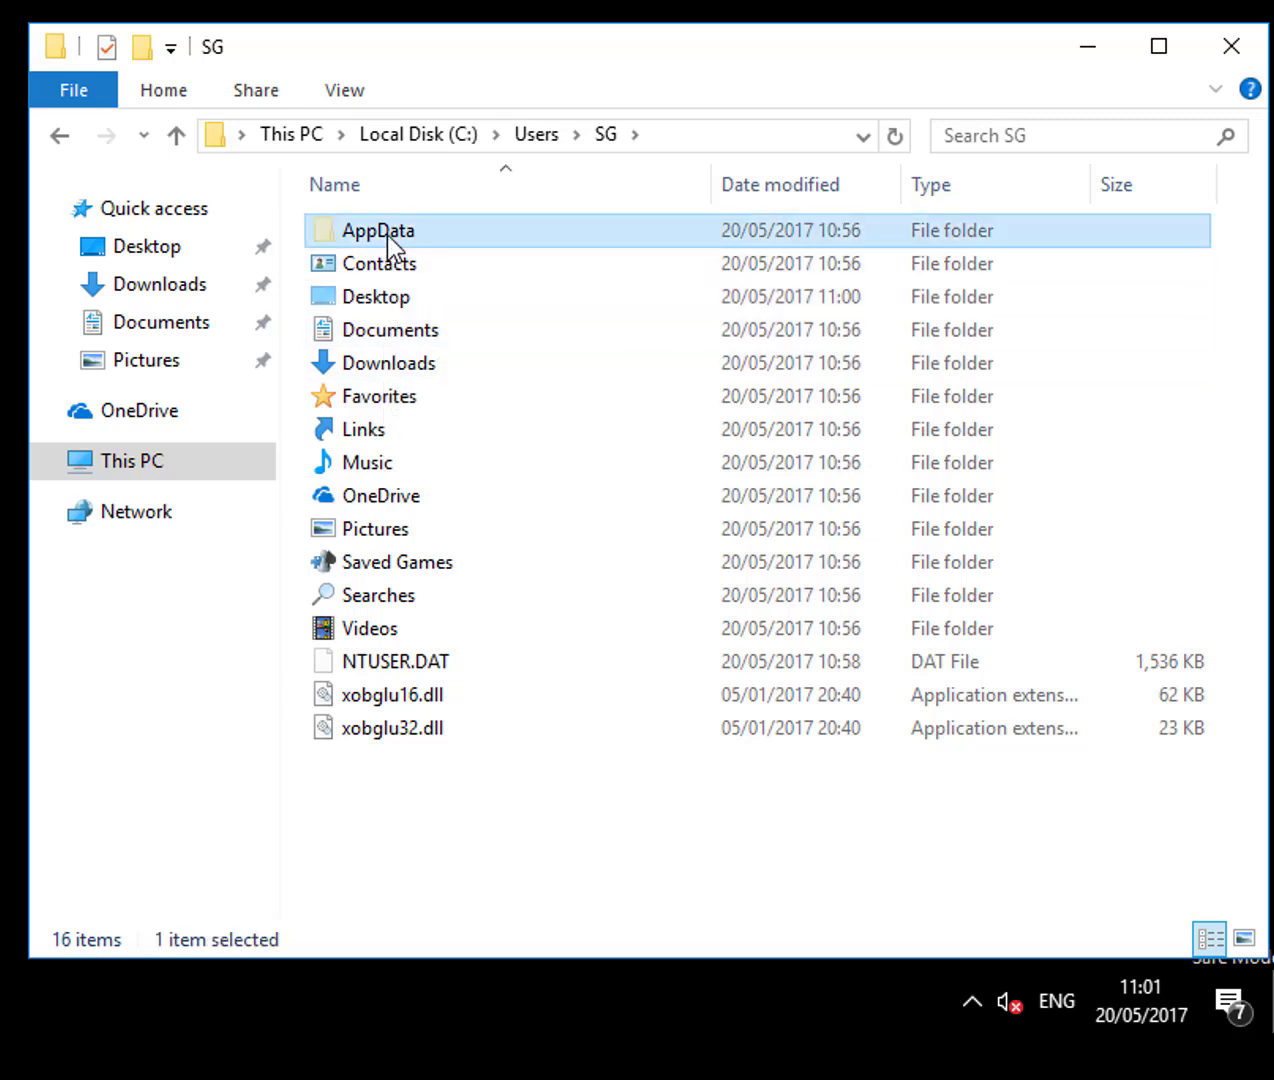
pyautogui.doubleClick(378, 230)
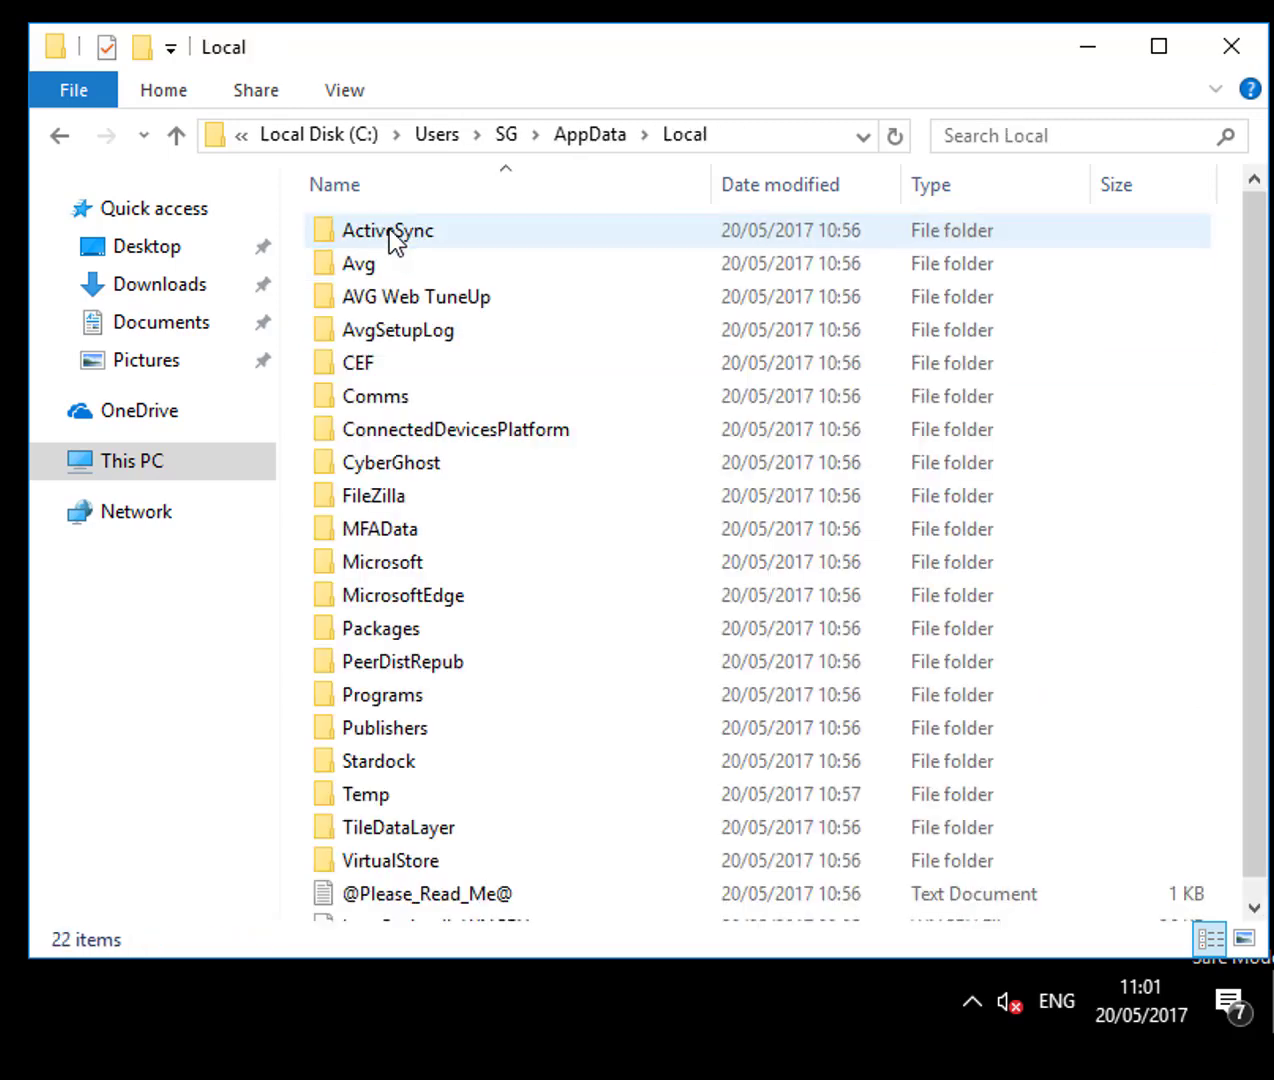
pyautogui.scroll(-3)
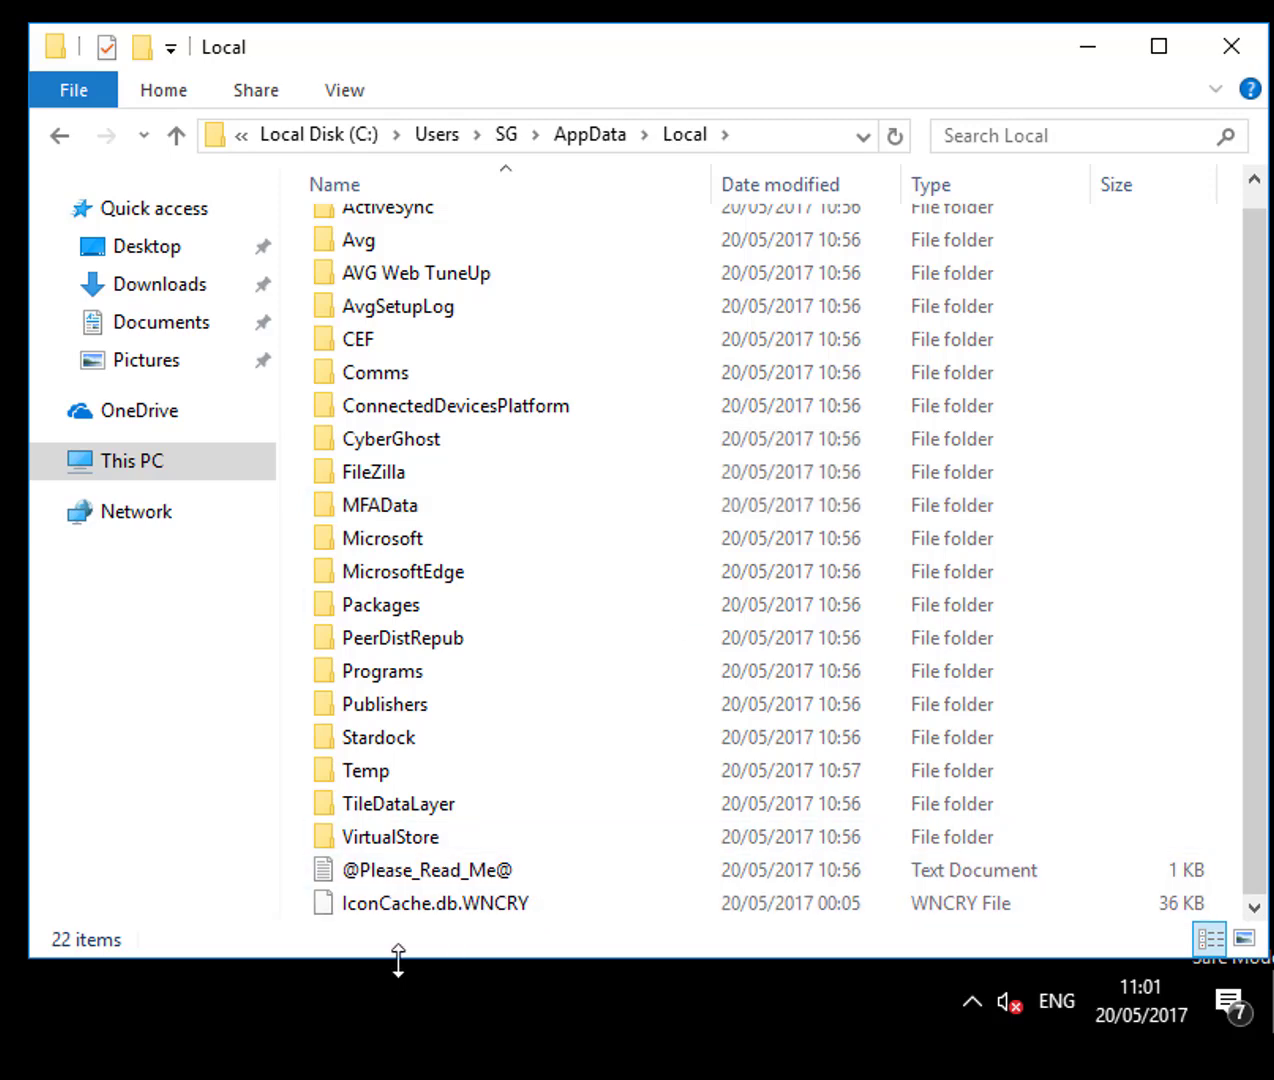
pyautogui.click(436, 904)
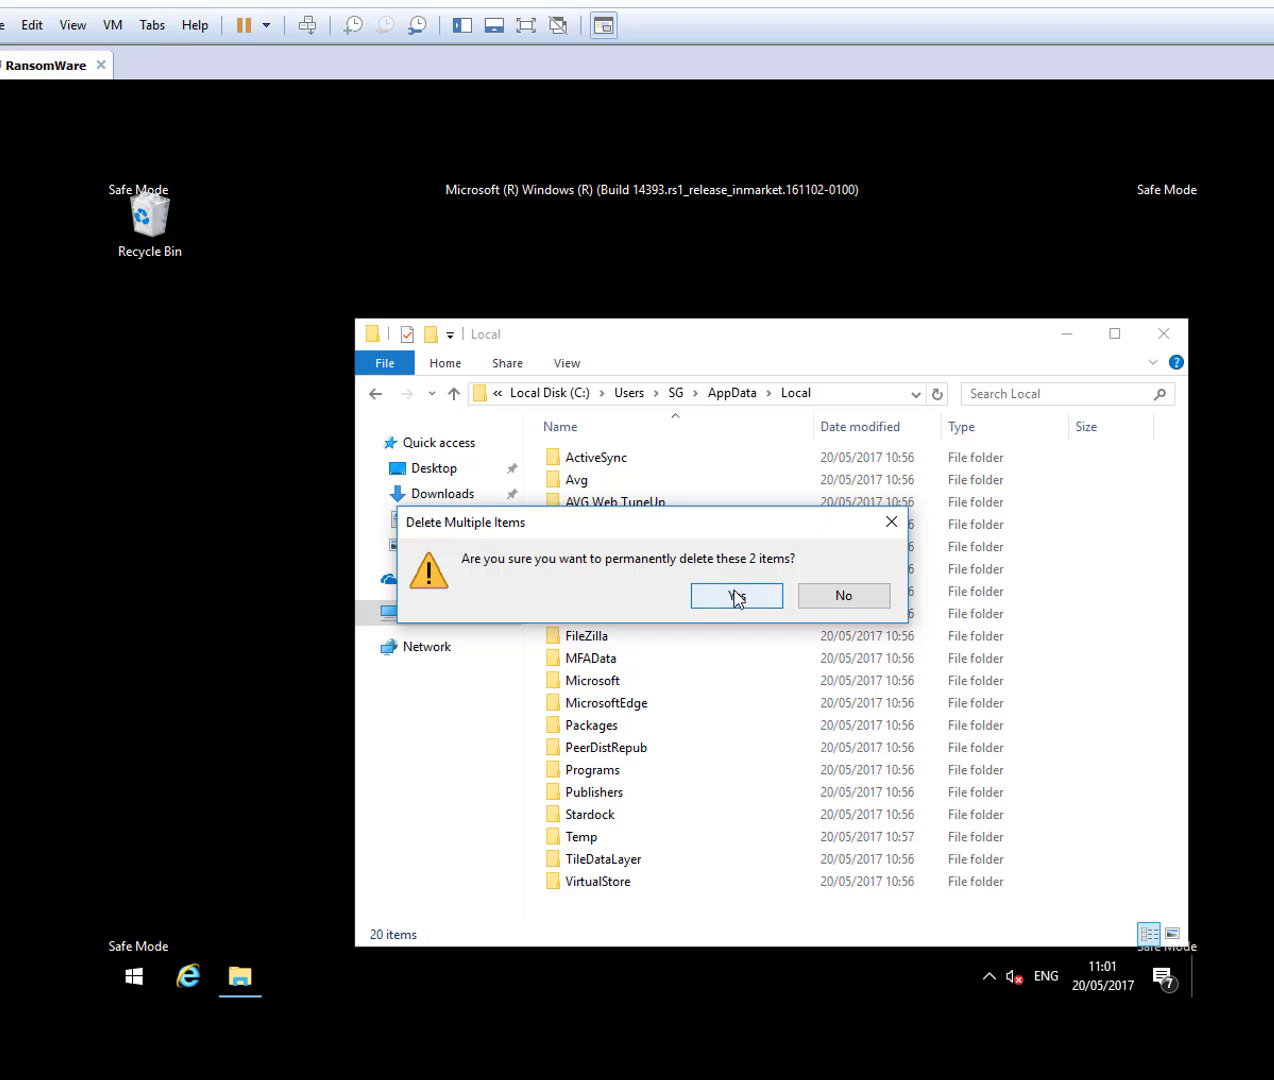
pyautogui.click(736, 596)
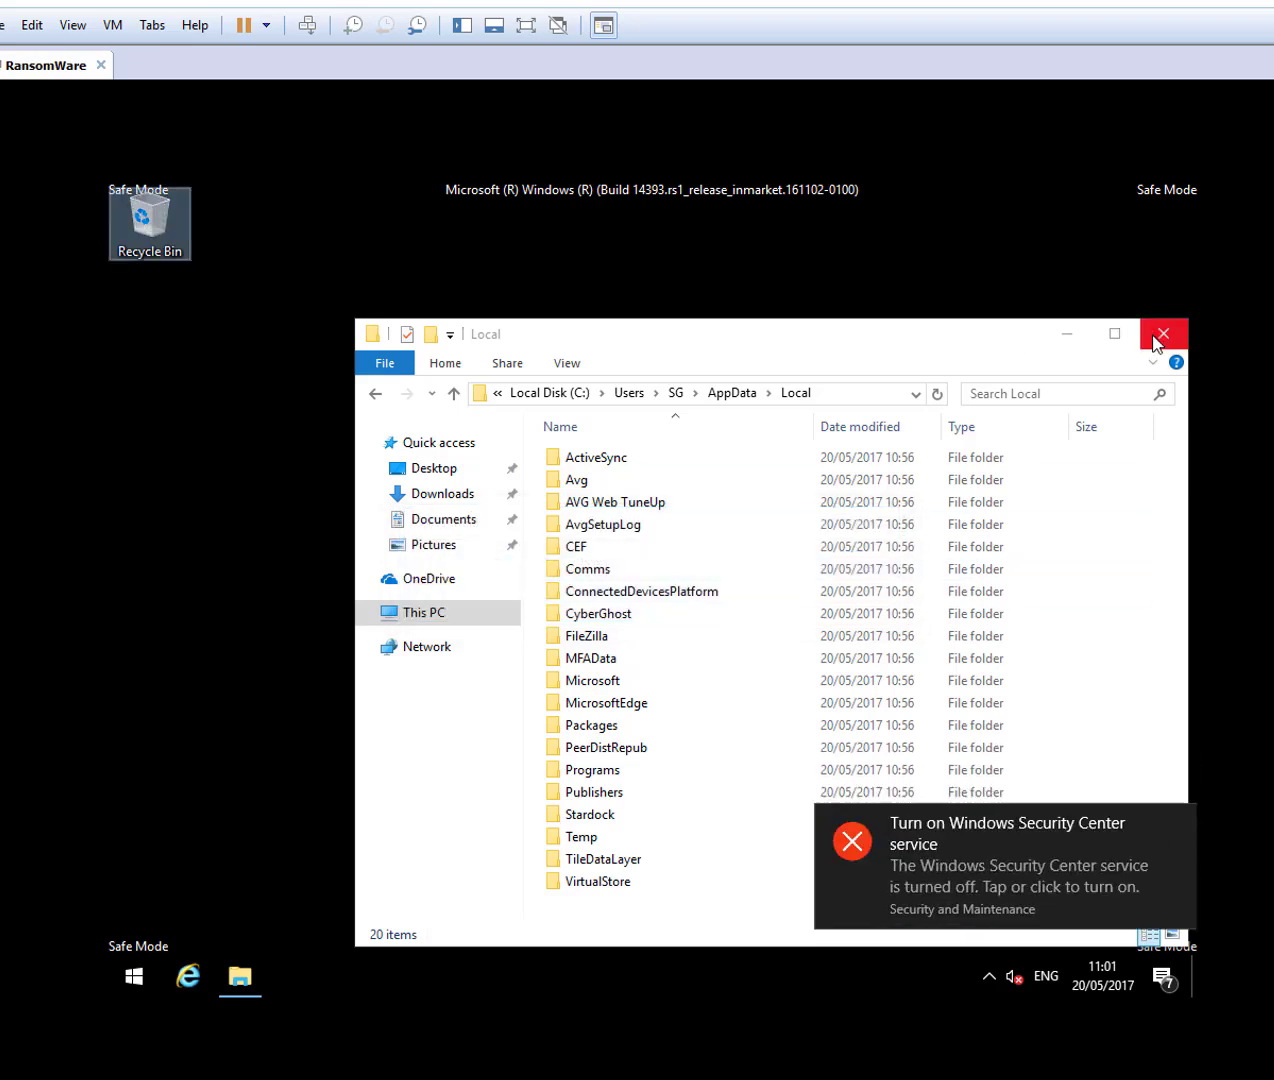
pyautogui.click(1164, 332)
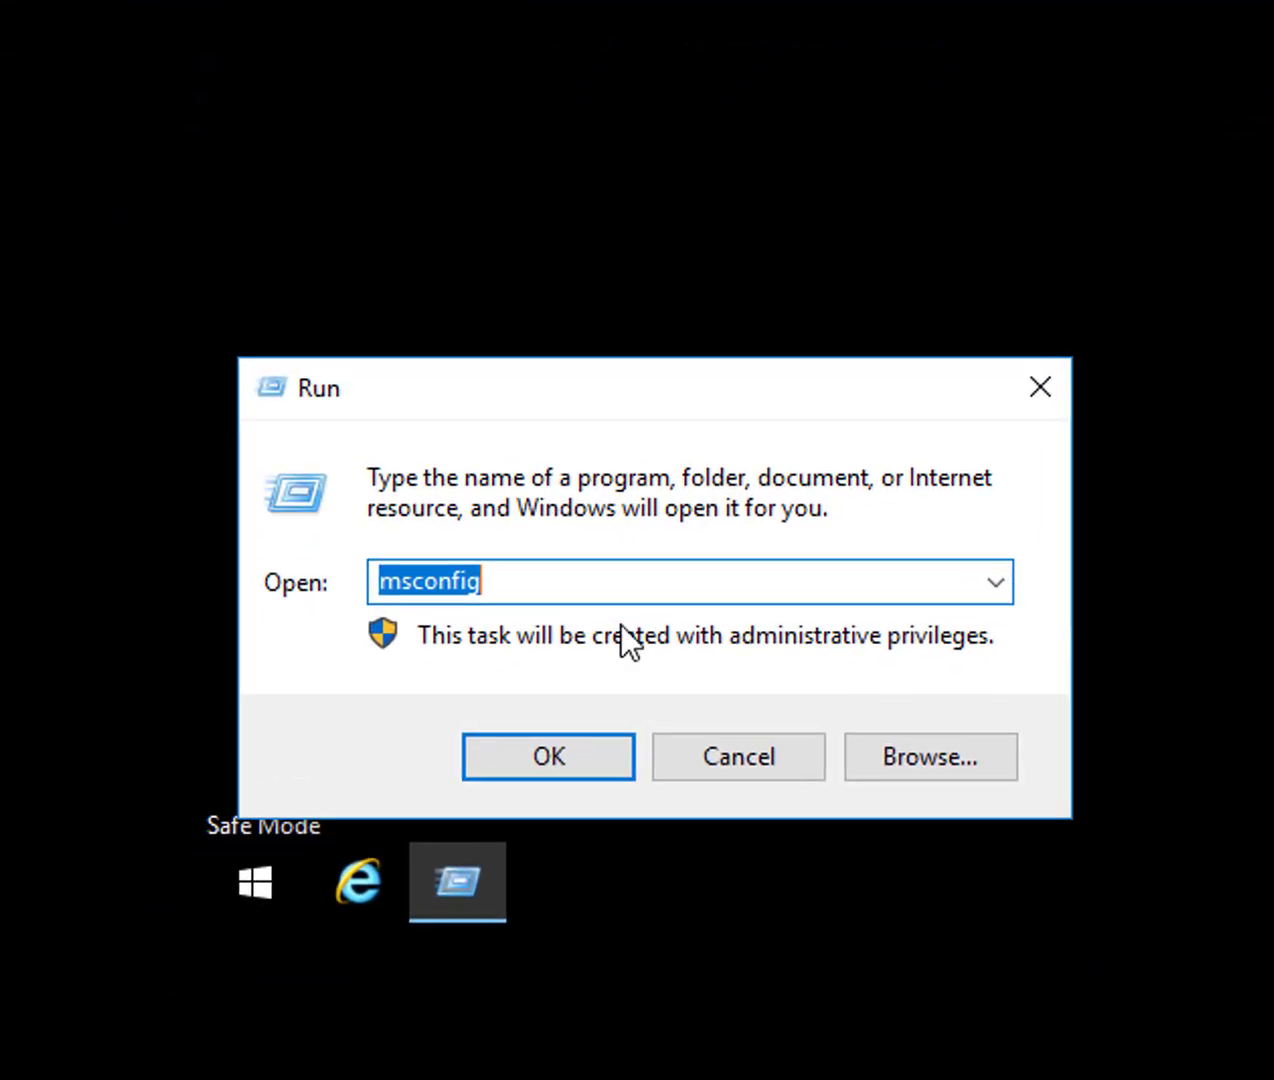
# Delete all files in the %temp% folder and empty the Recycle Bin of its 22 items.
pyautogui.write('%temp%')
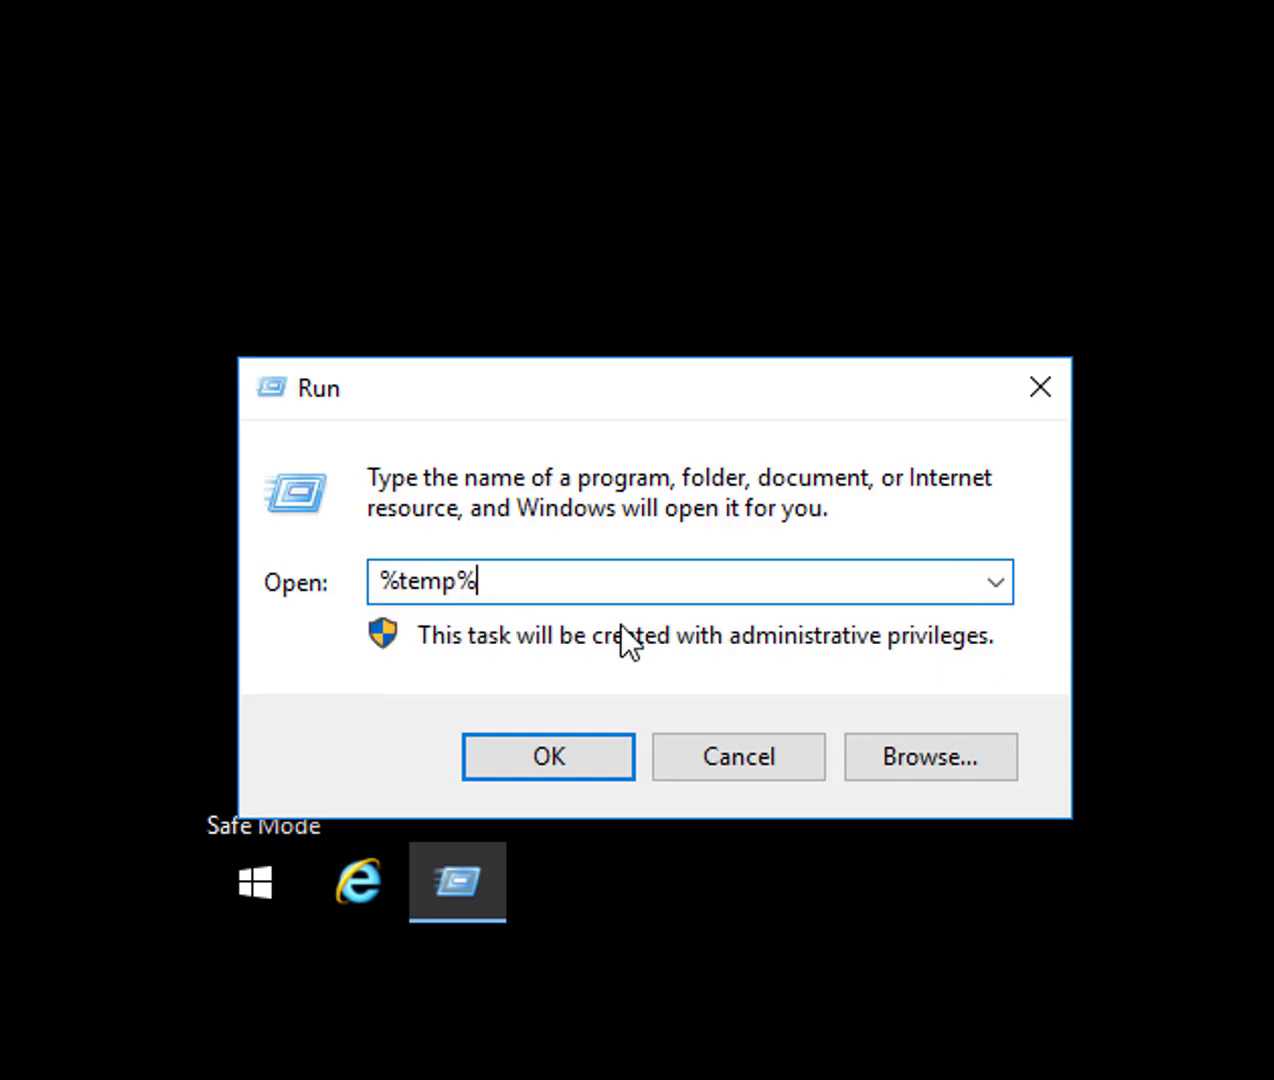
pyautogui.click(548, 756)
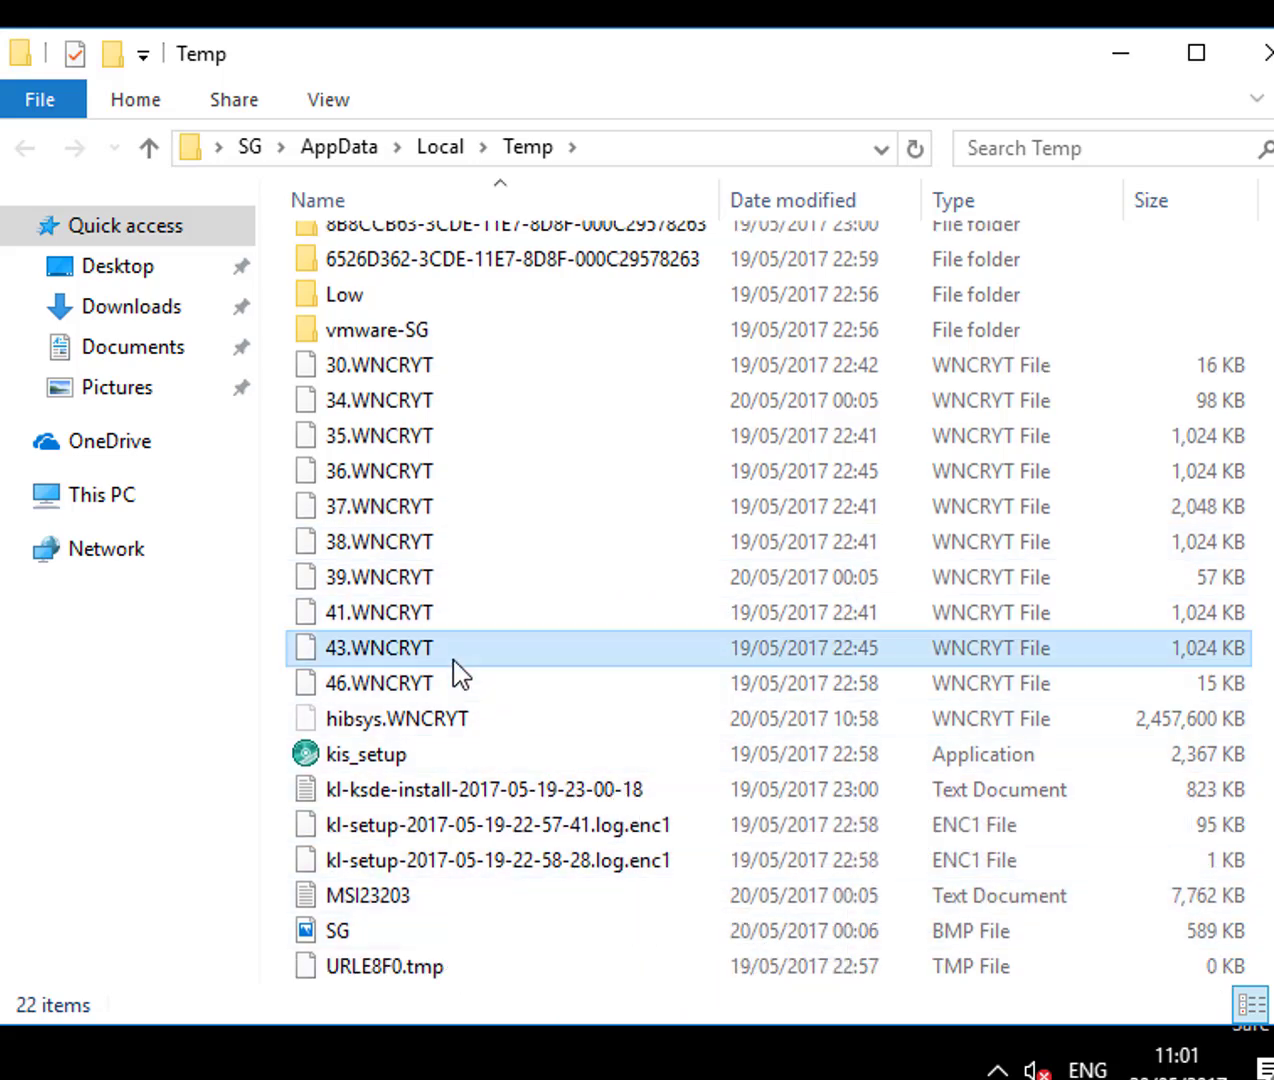
pyautogui.press('ctrl+a')
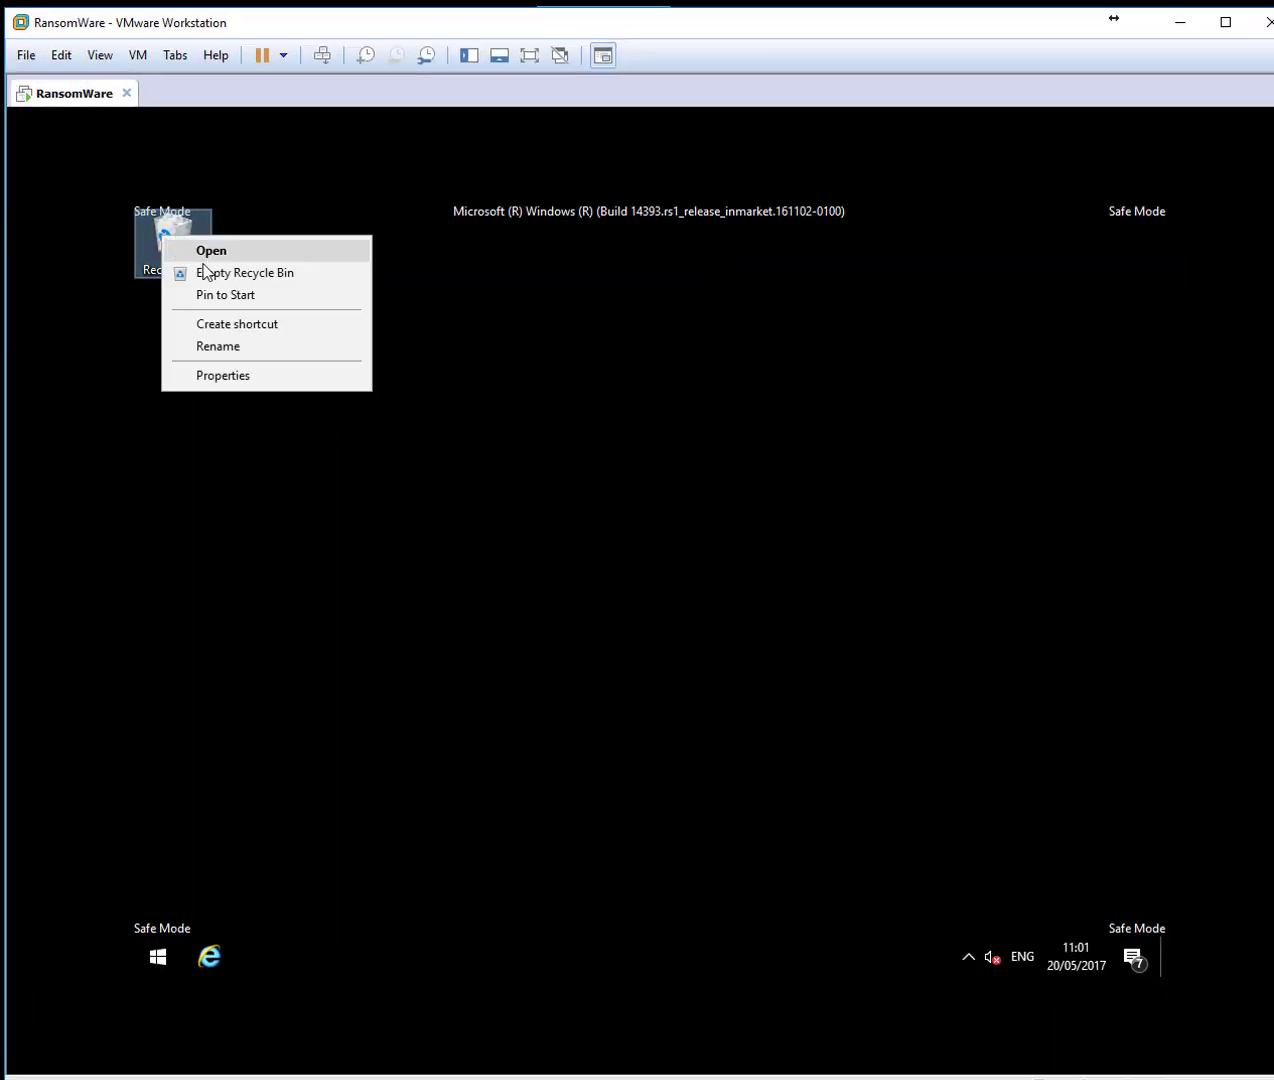
pyautogui.click(244, 272)
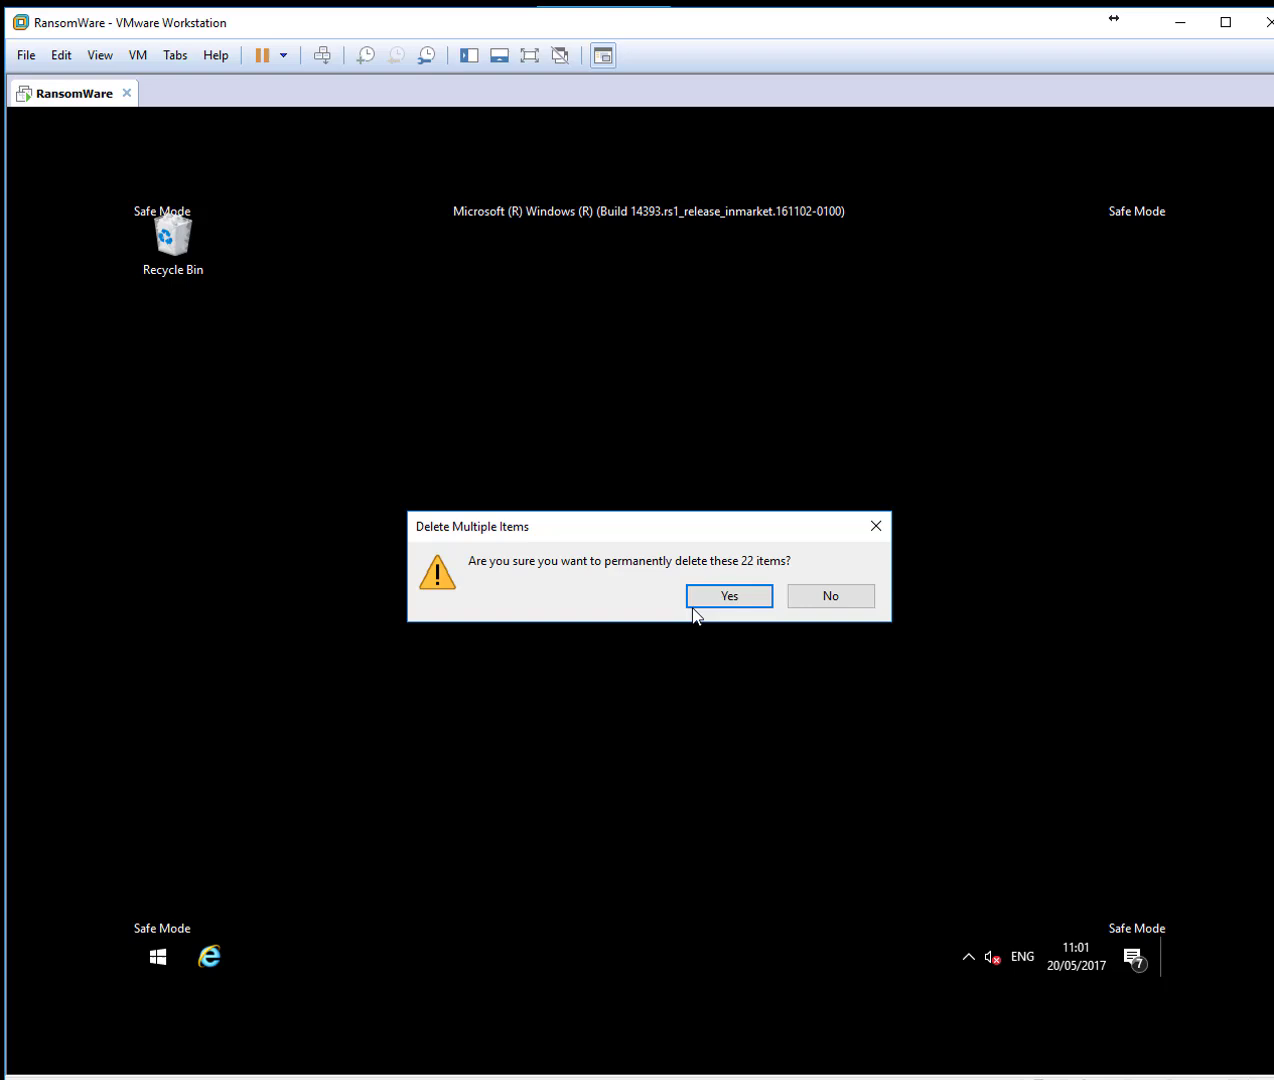
pyautogui.click(728, 596)
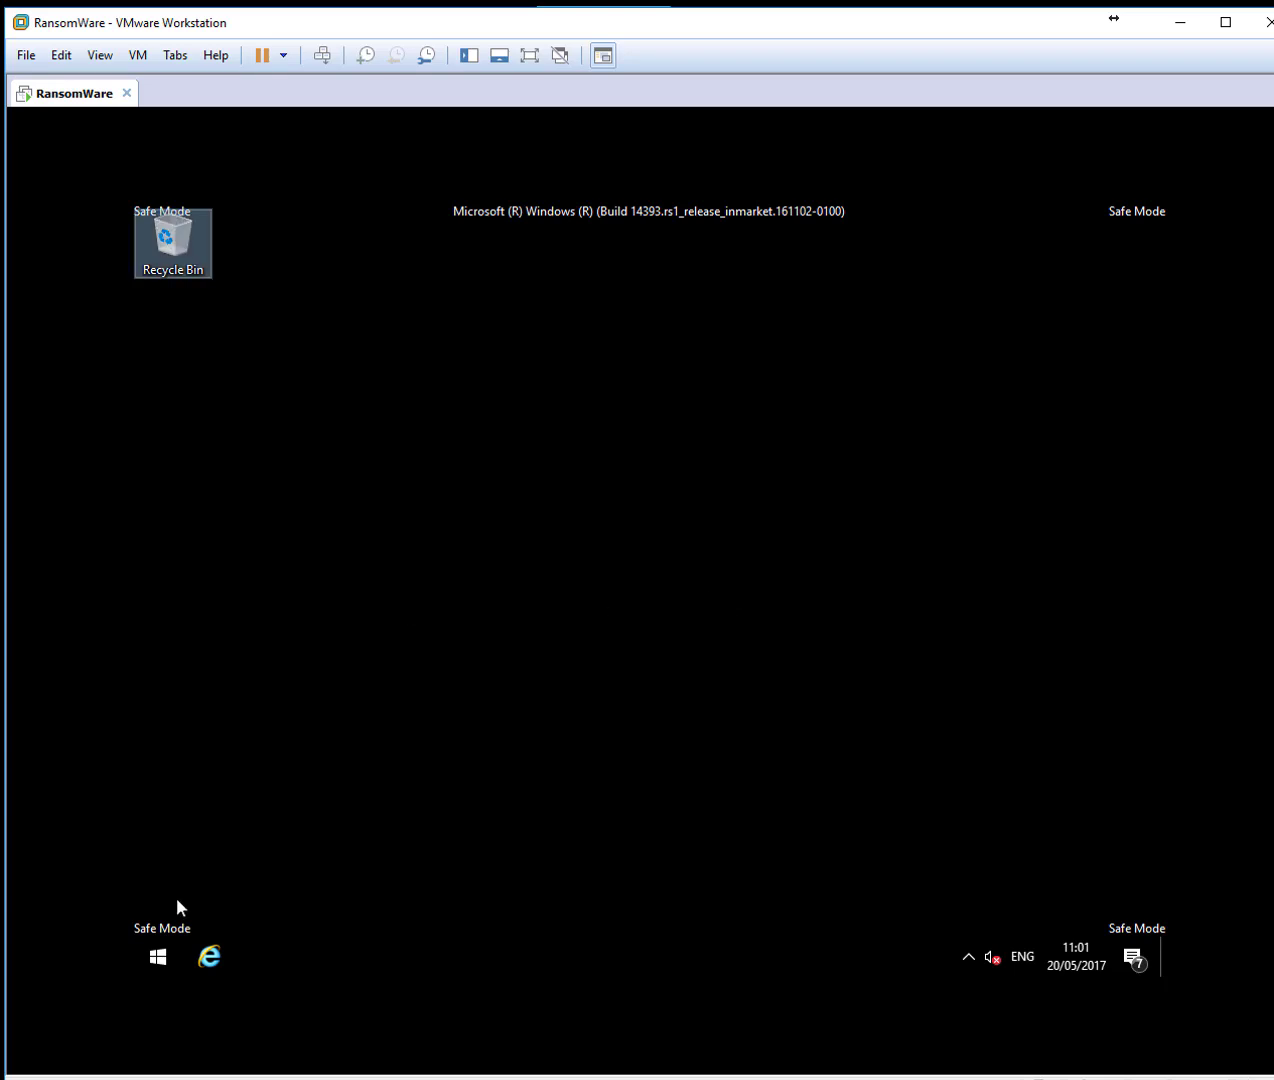
# Launch the Registry Editor via the Run box with regedit.
pyautogui.rightClick(156, 956)
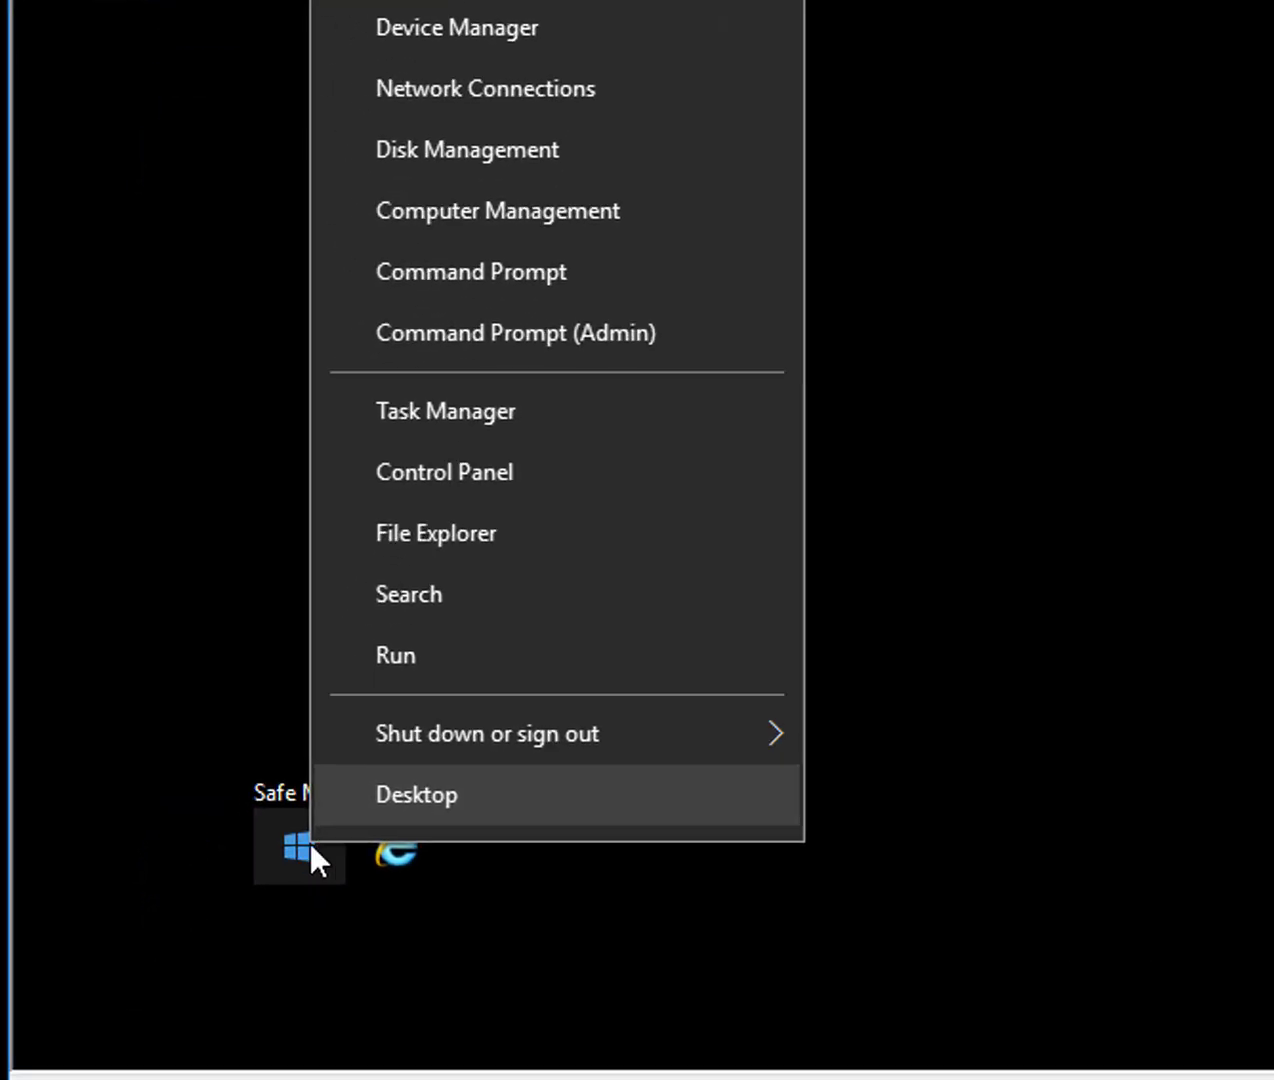
pyautogui.click(394, 656)
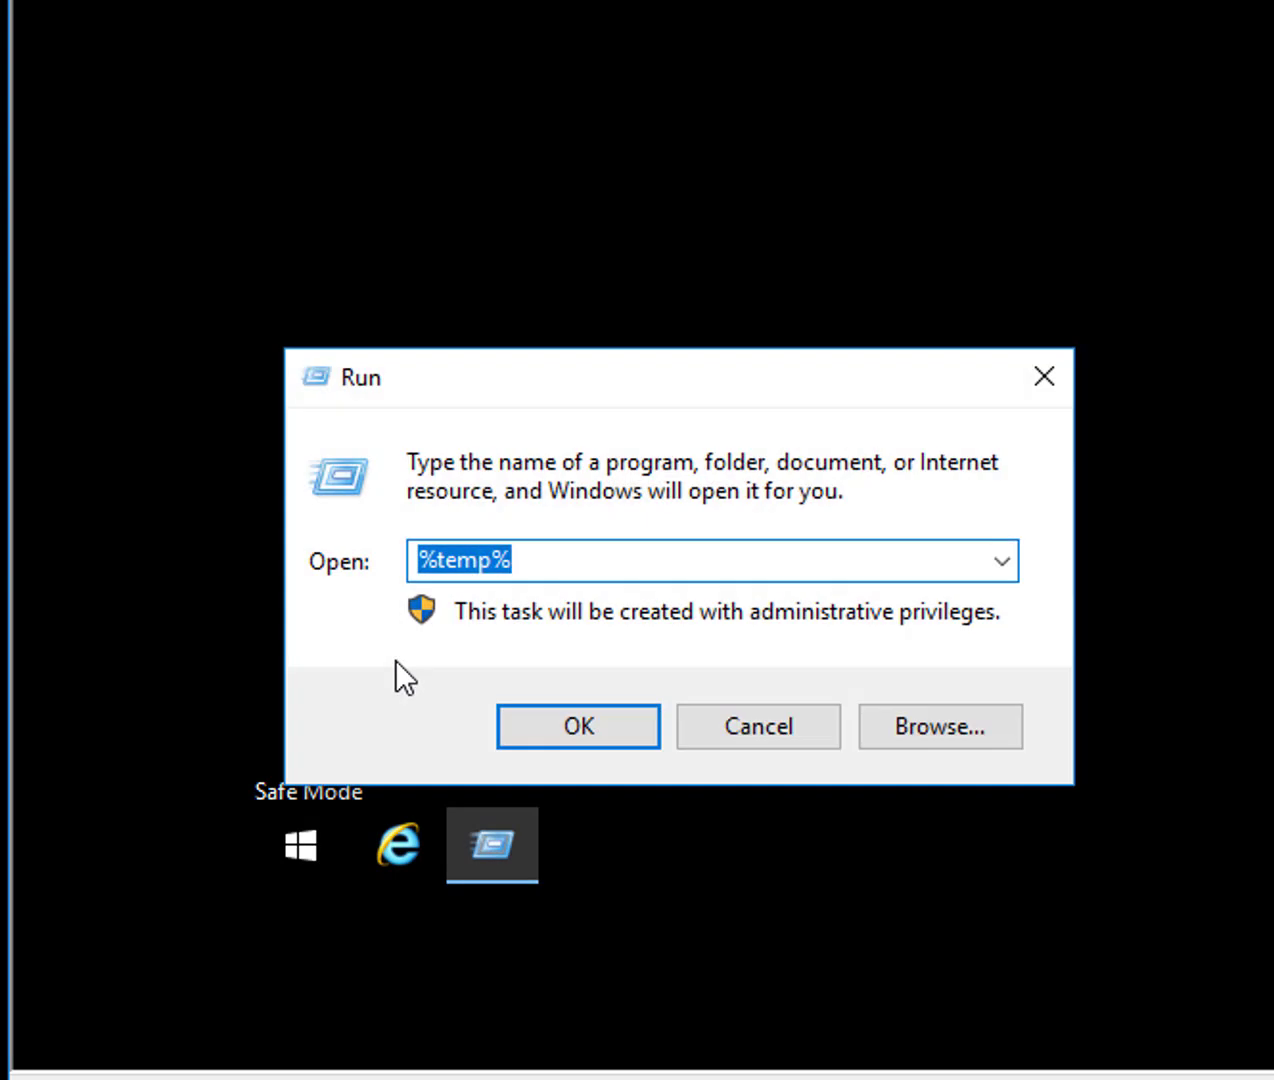
pyautogui.write('regedit')
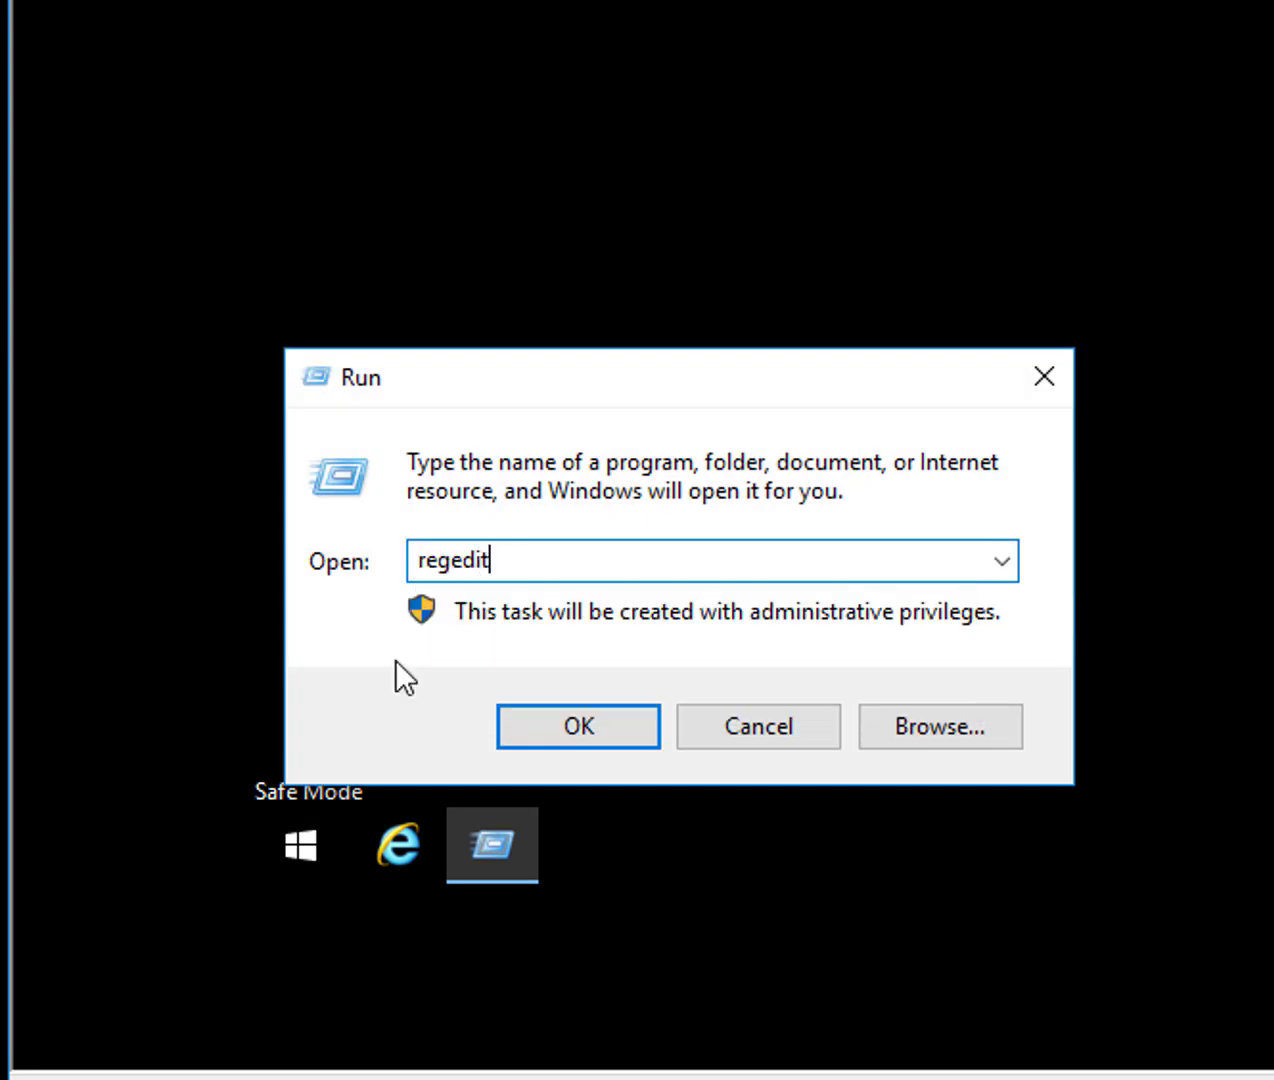
pyautogui.click(576, 726)
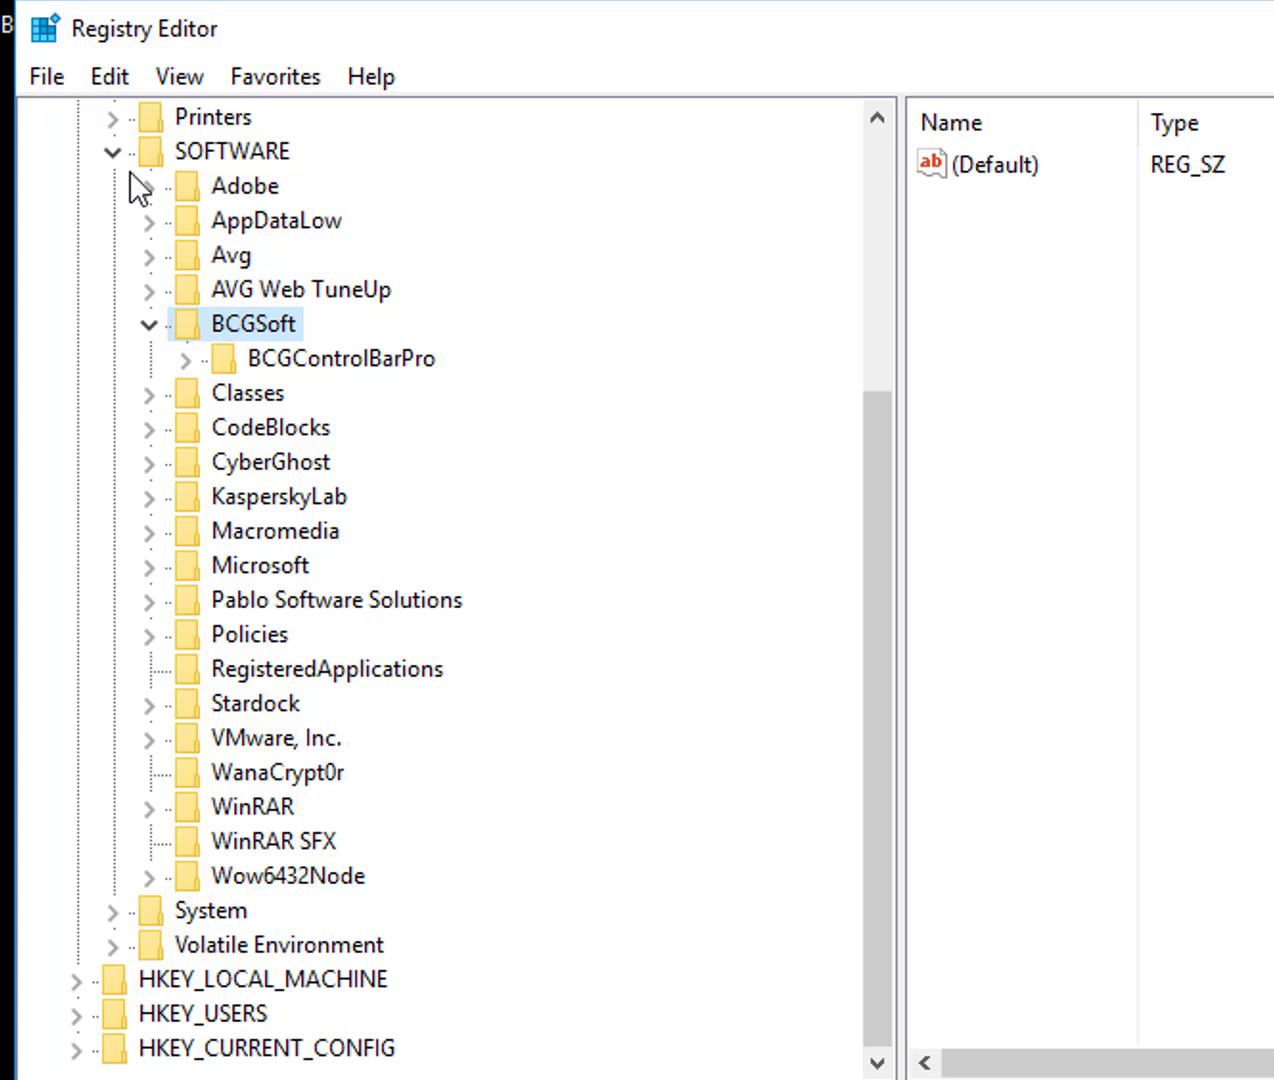
# Browse HKEY_CURRENT_USER\SOFTWARE down to the WanaCrypt0r key, expanding Microsoft\Windows.
pyautogui.click(76, 184)
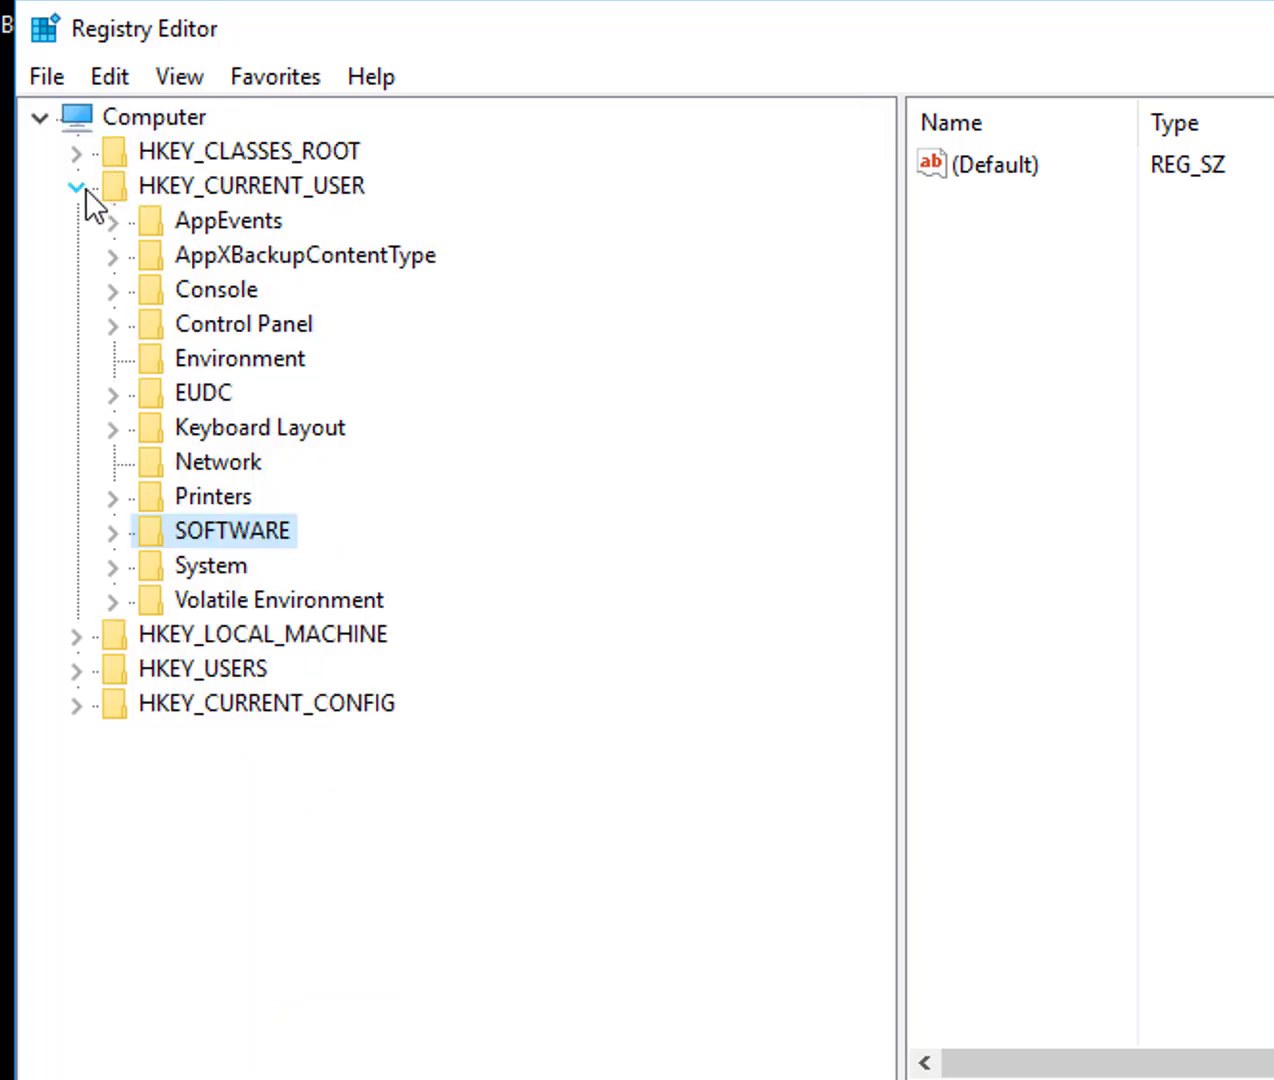
pyautogui.click(76, 184)
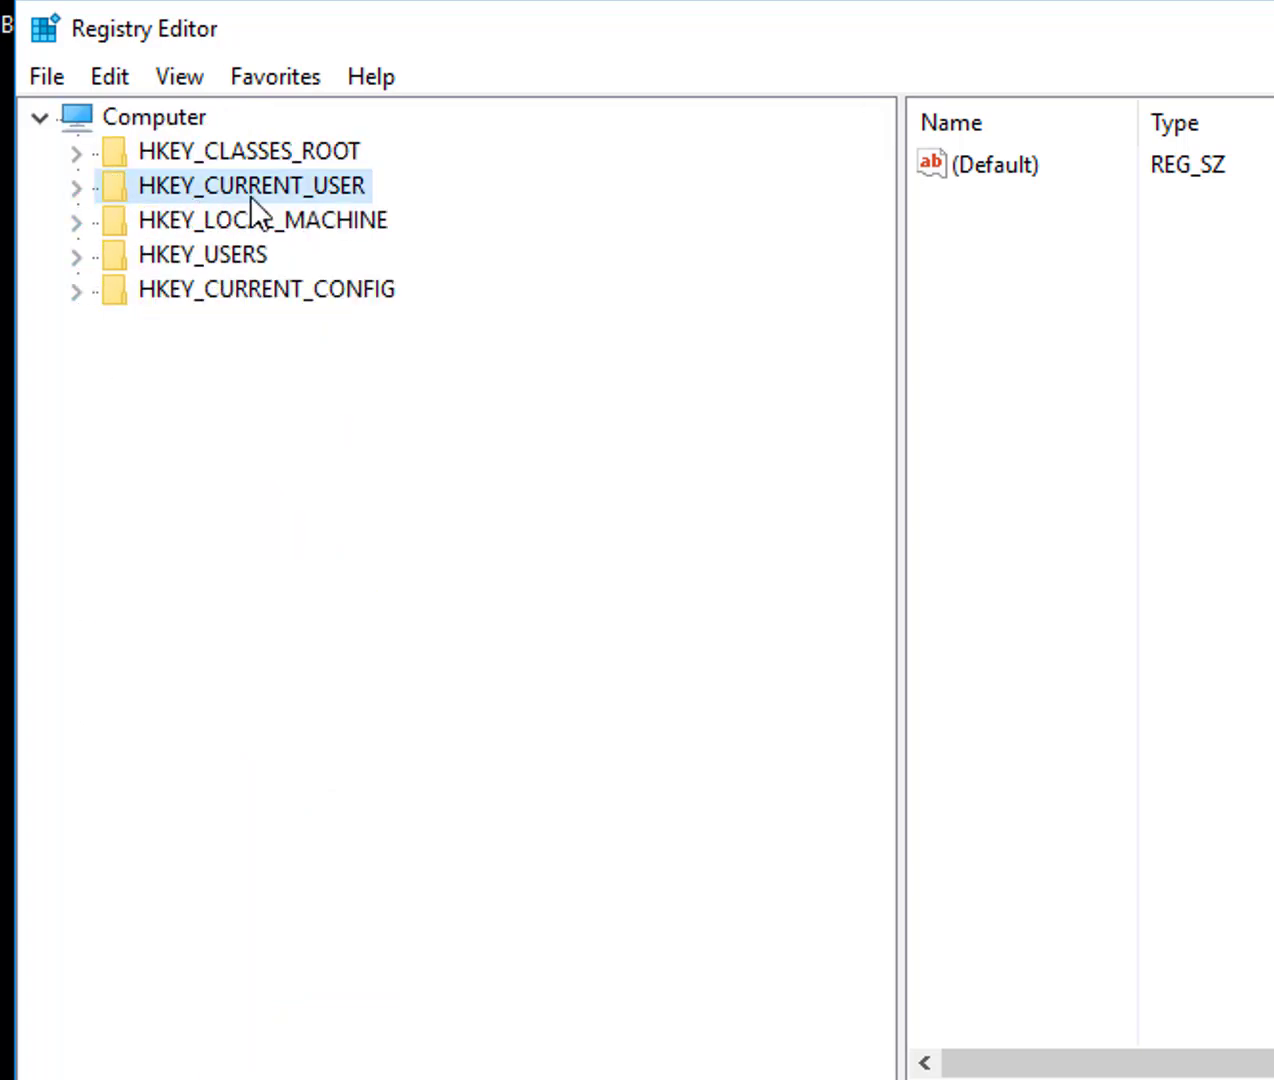
pyautogui.click(76, 184)
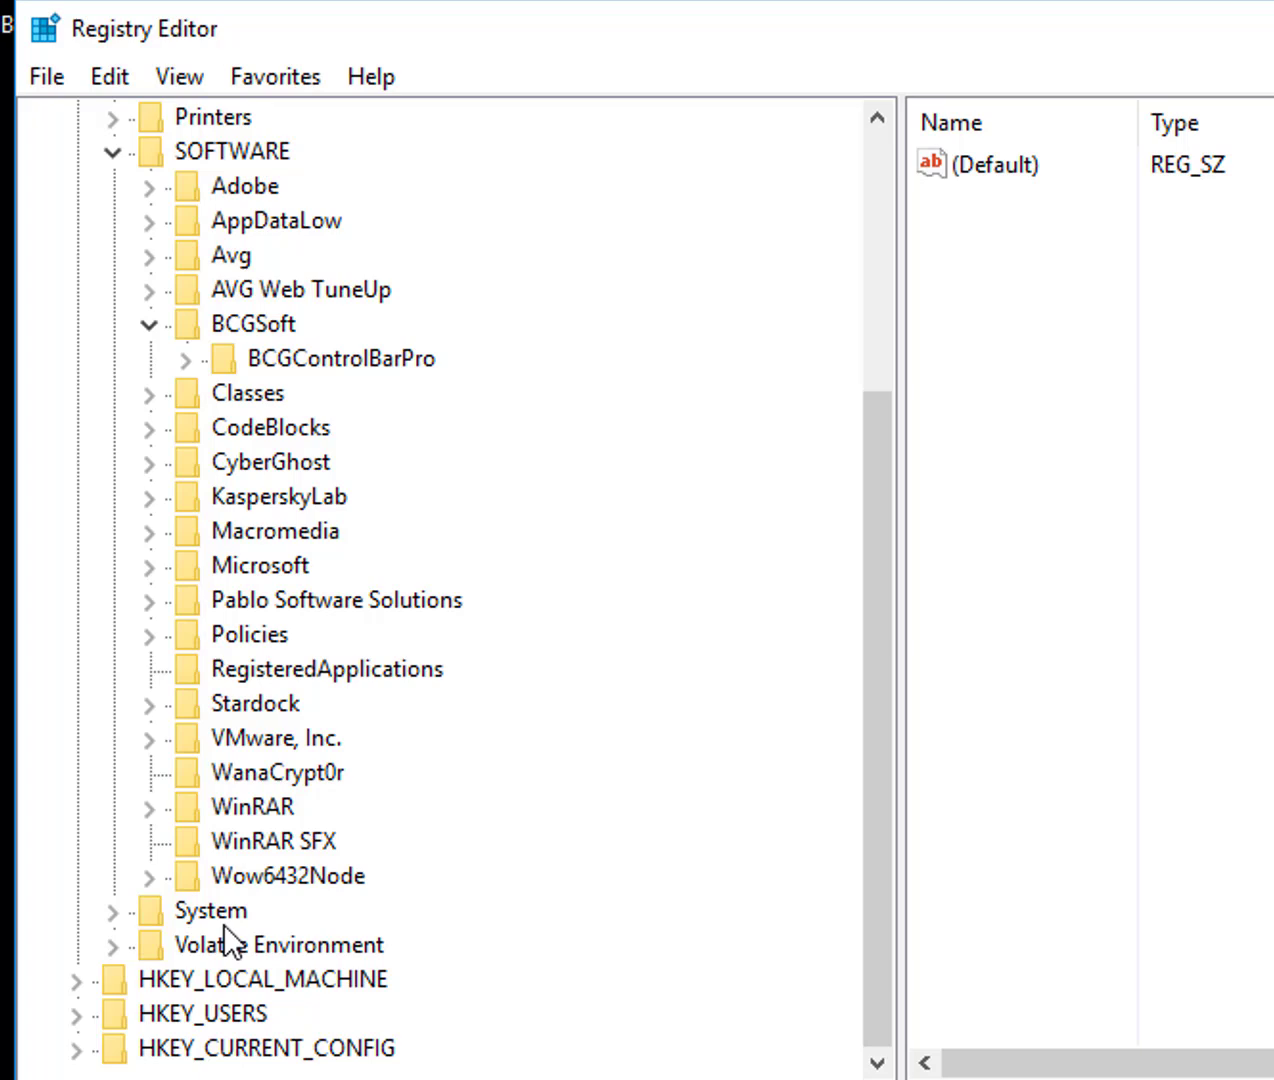
pyautogui.moveTo(232, 918)
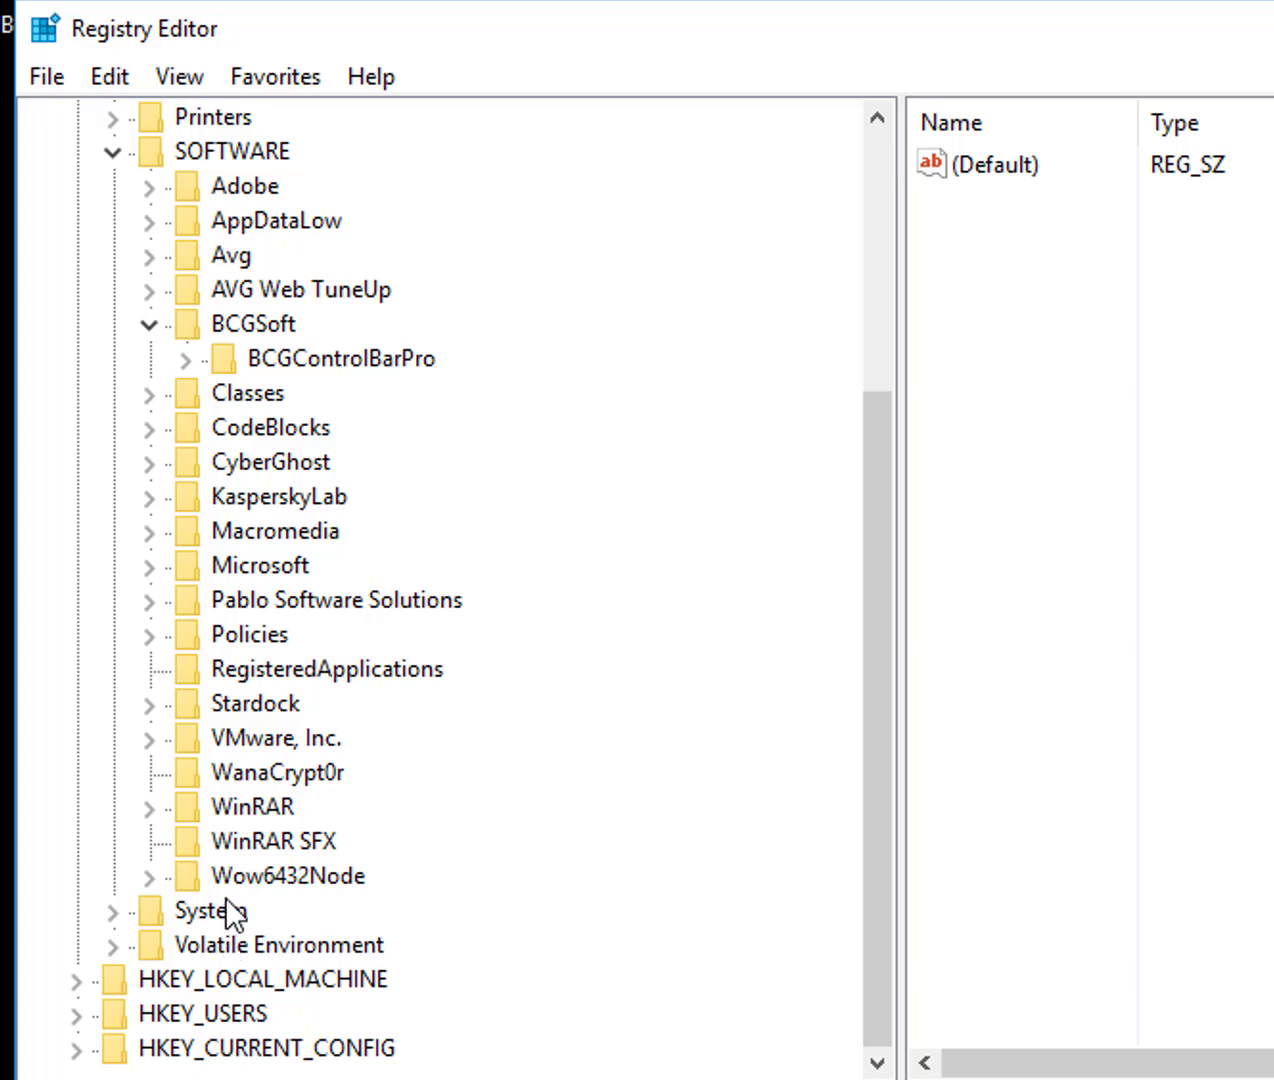
pyautogui.moveTo(444, 816)
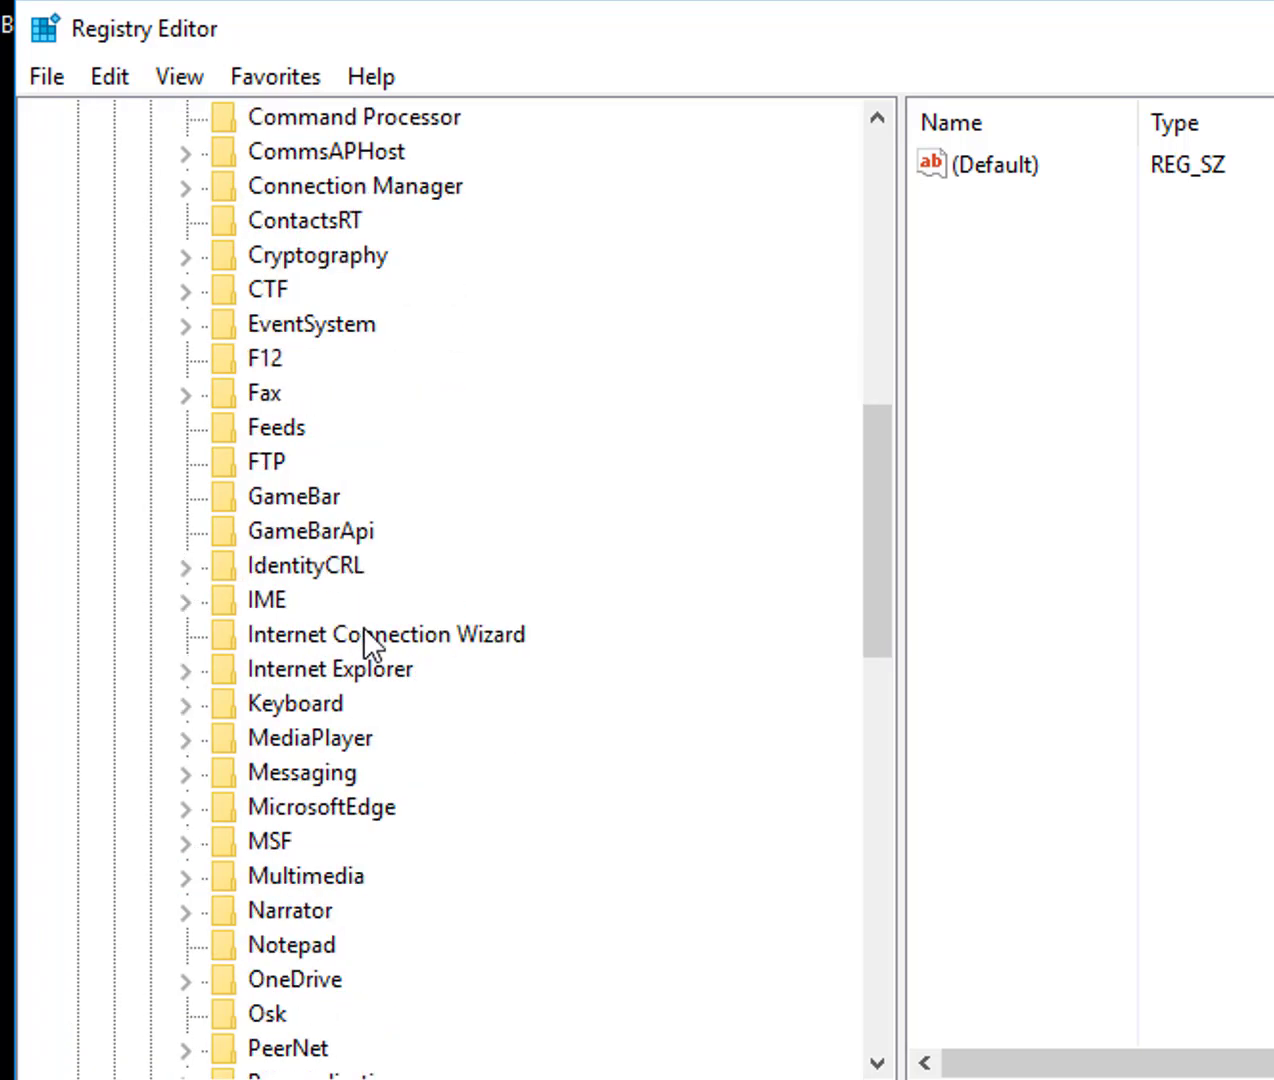
pyautogui.scroll(-3)
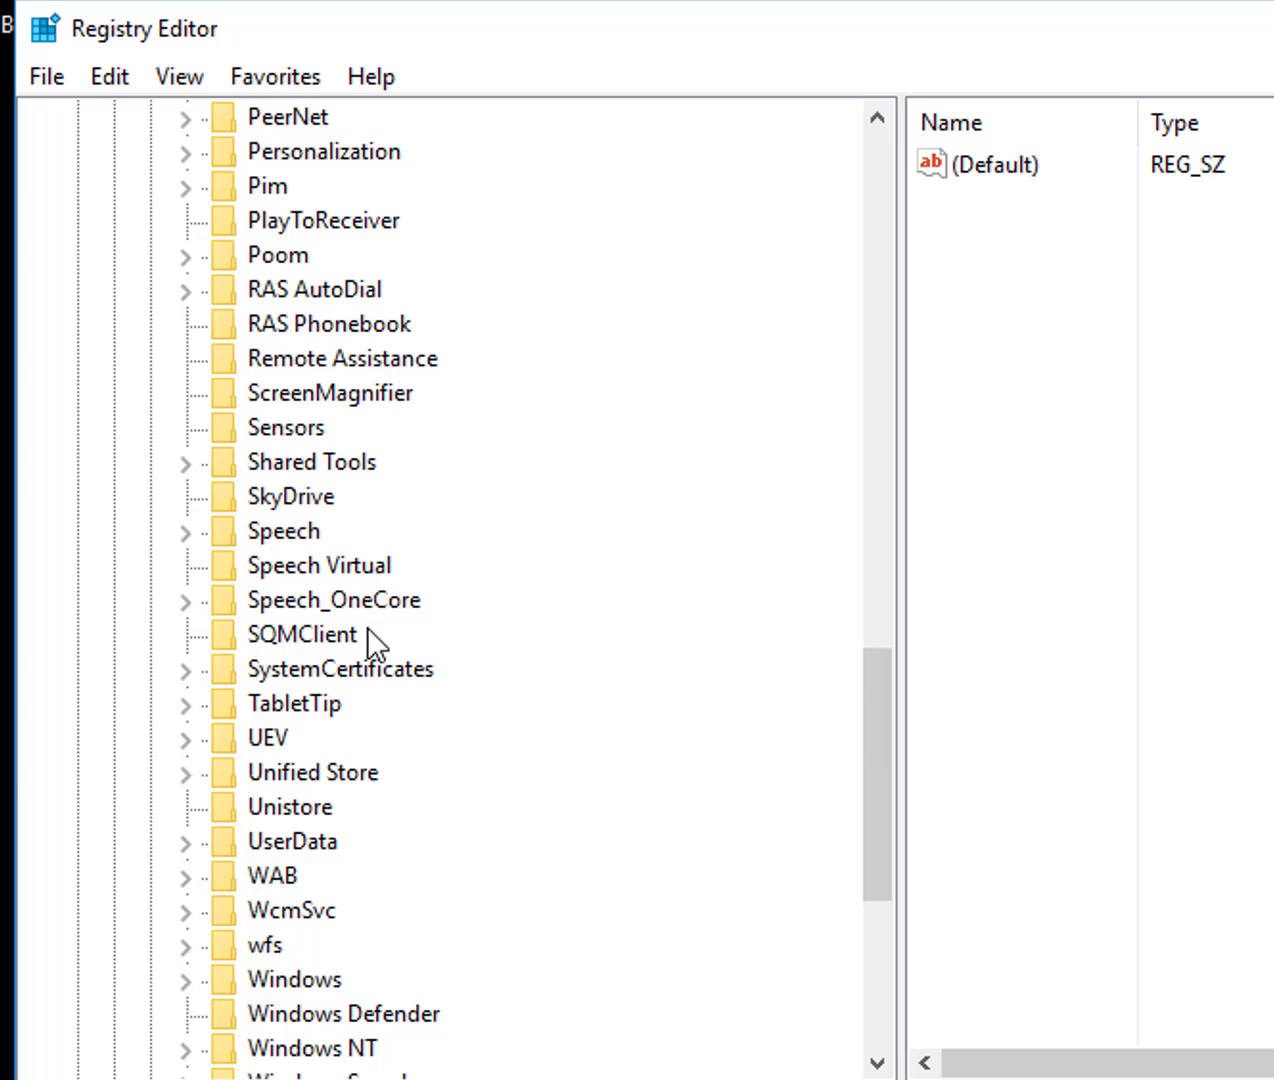
pyautogui.scroll(-3)
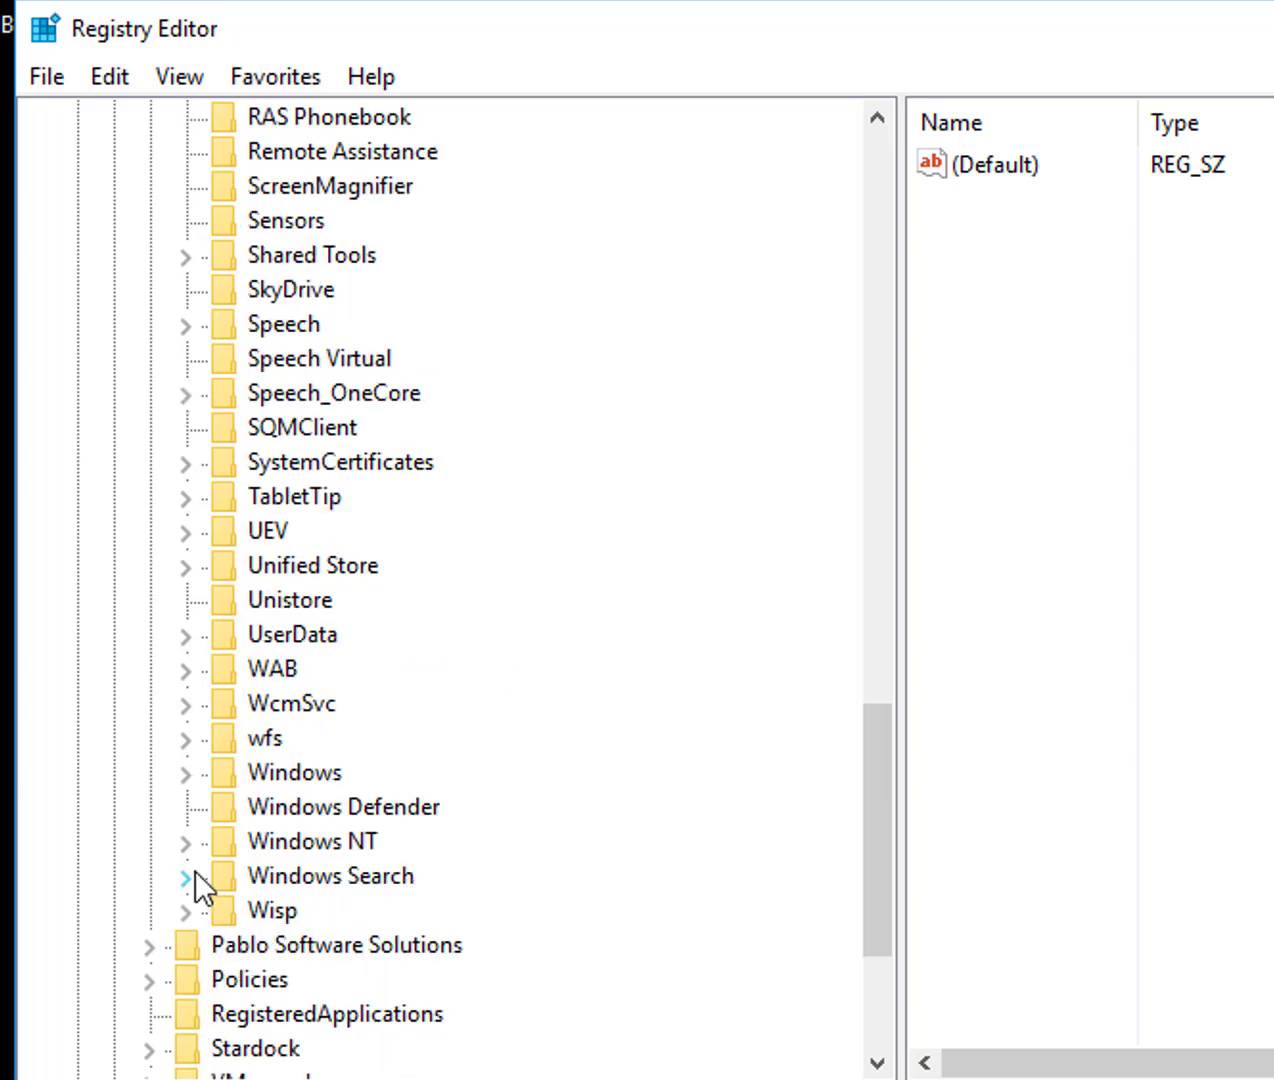
pyautogui.click(184, 772)
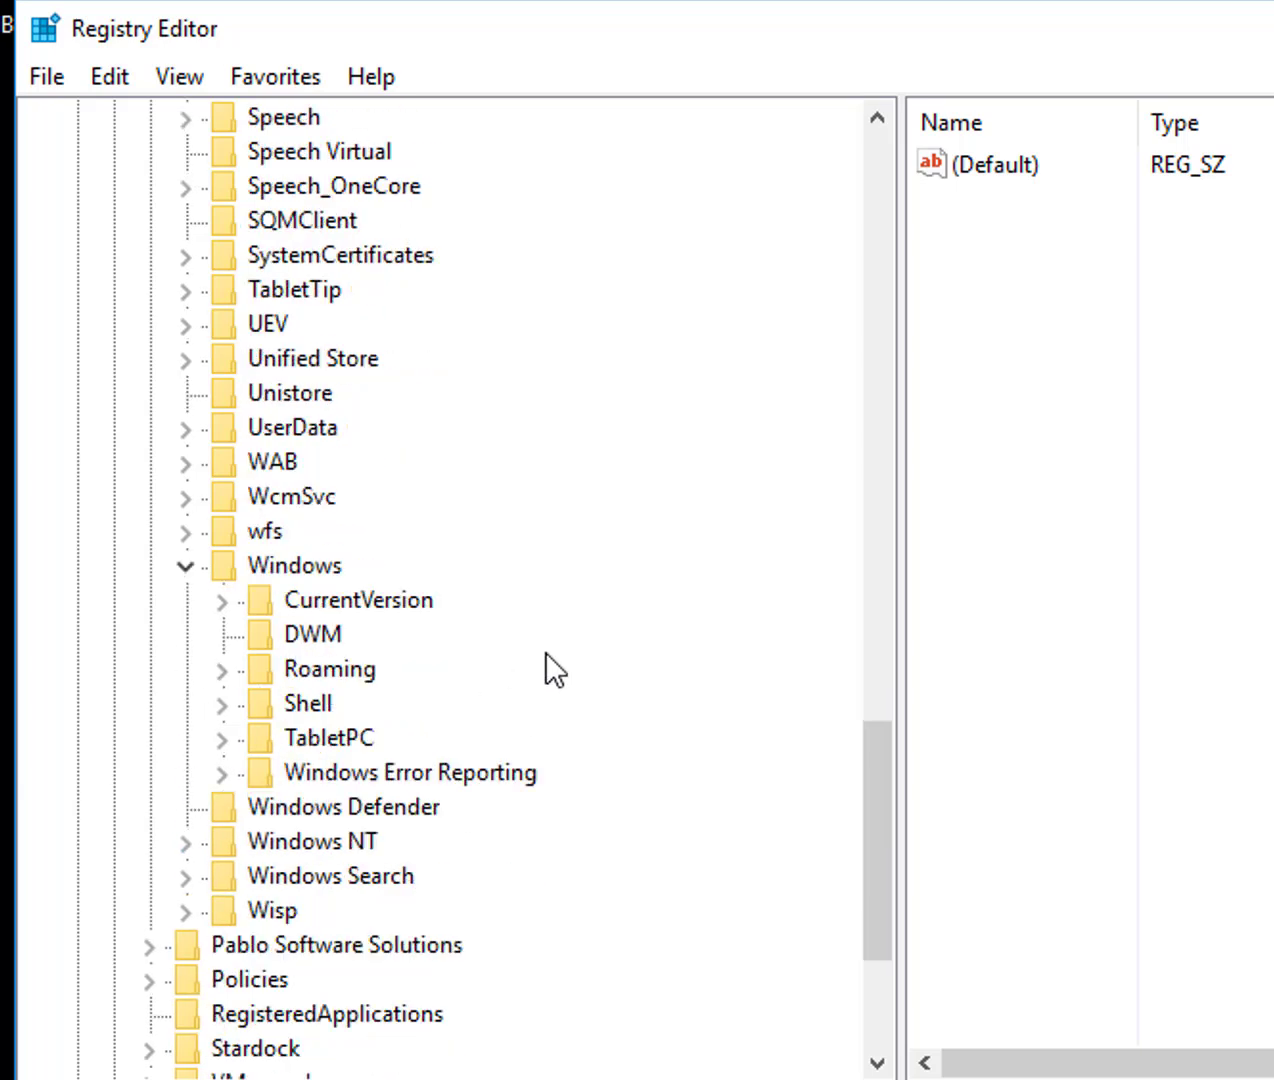
pyautogui.moveTo(436, 772)
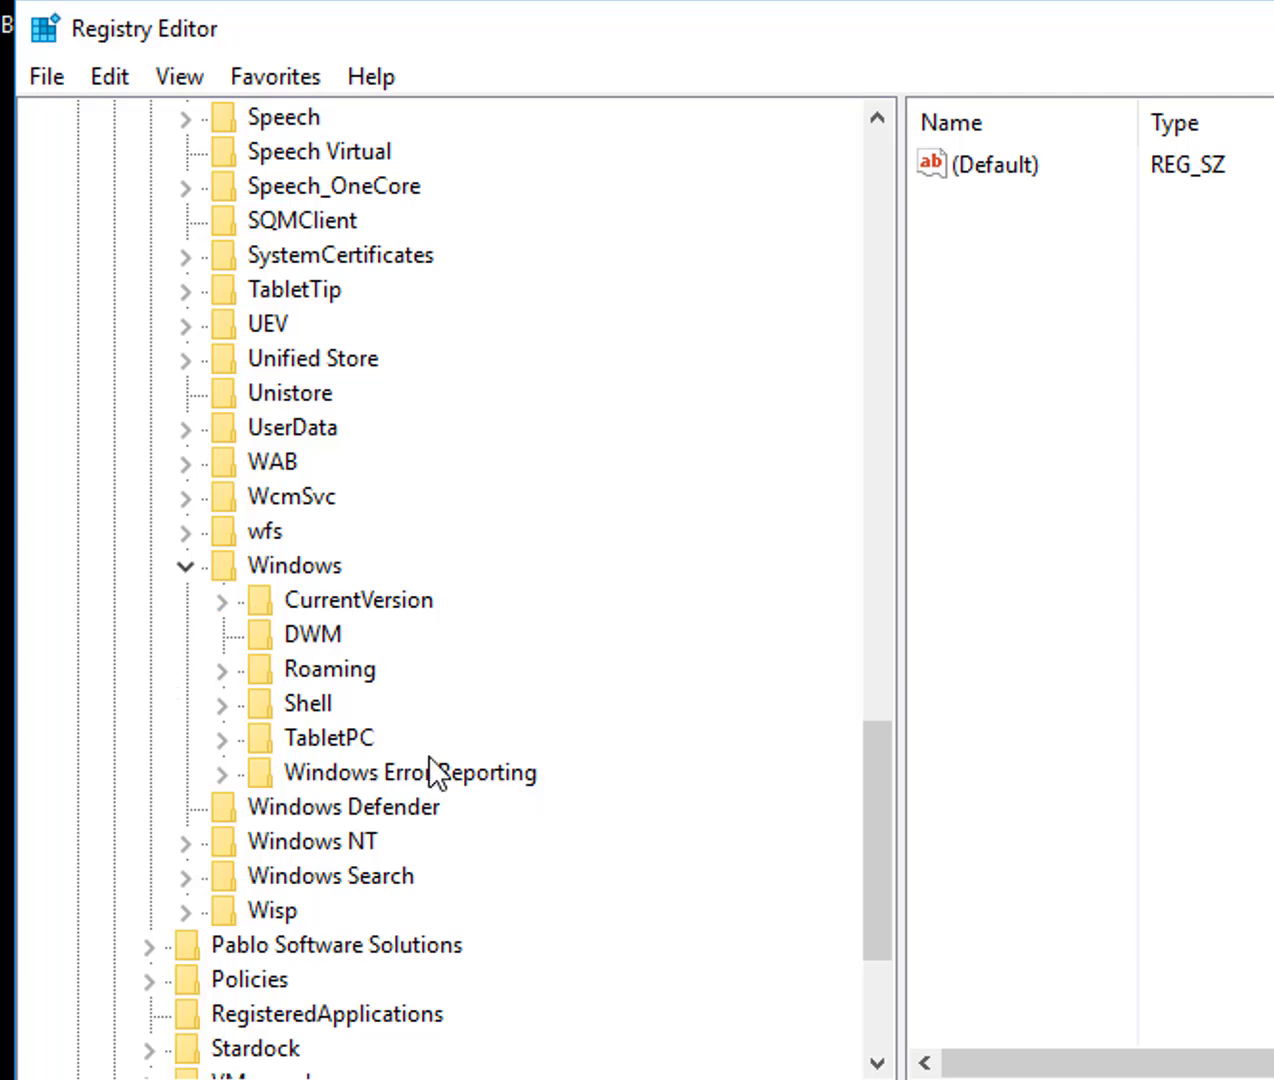
pyautogui.scroll(-3)
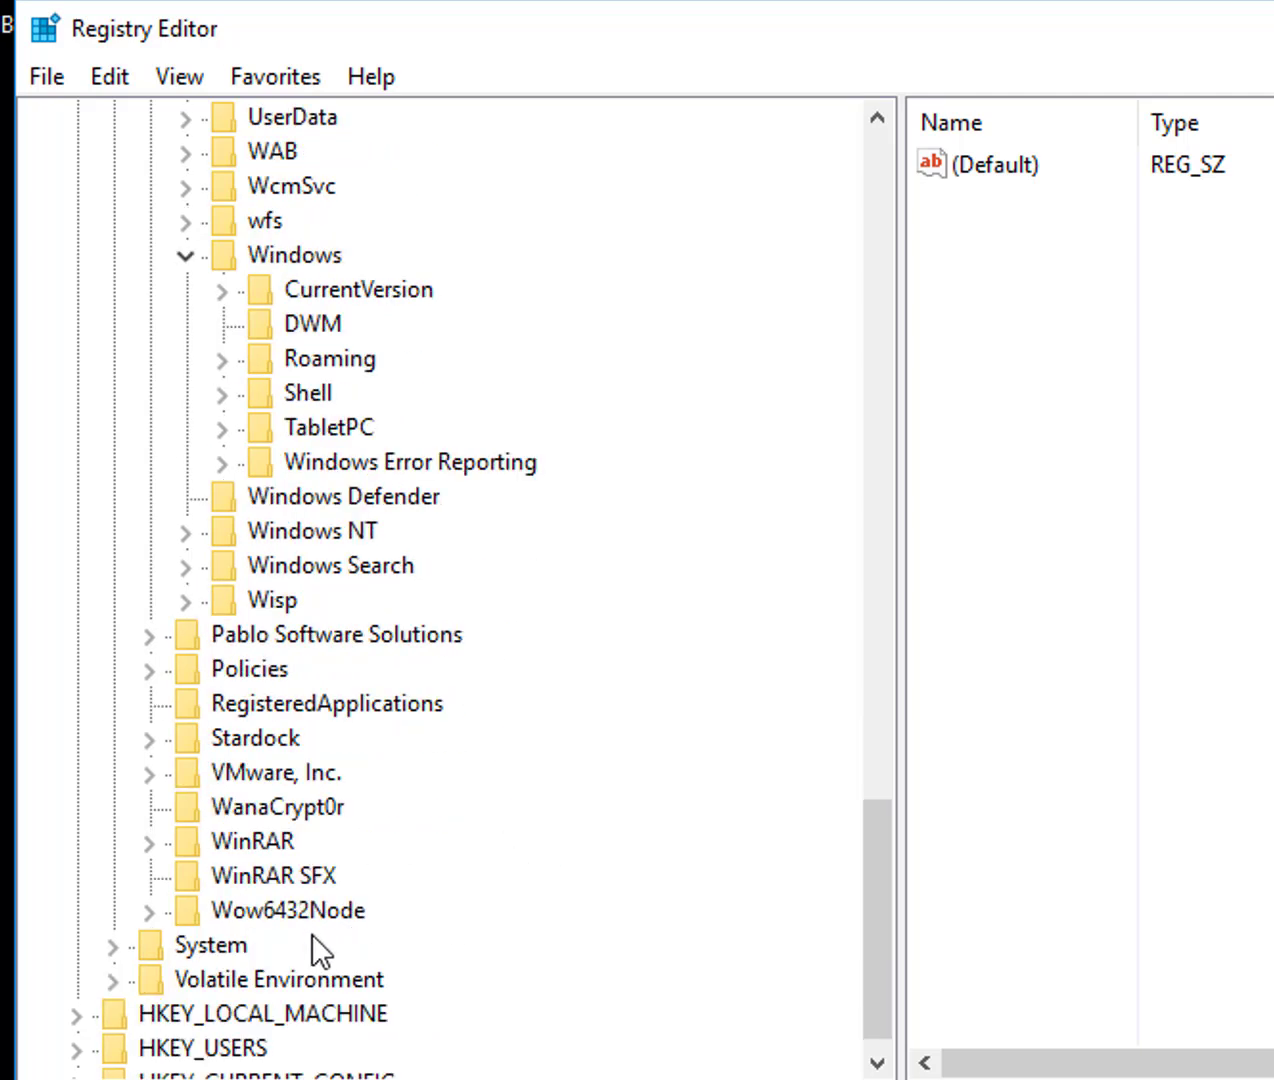
pyautogui.moveTo(264, 828)
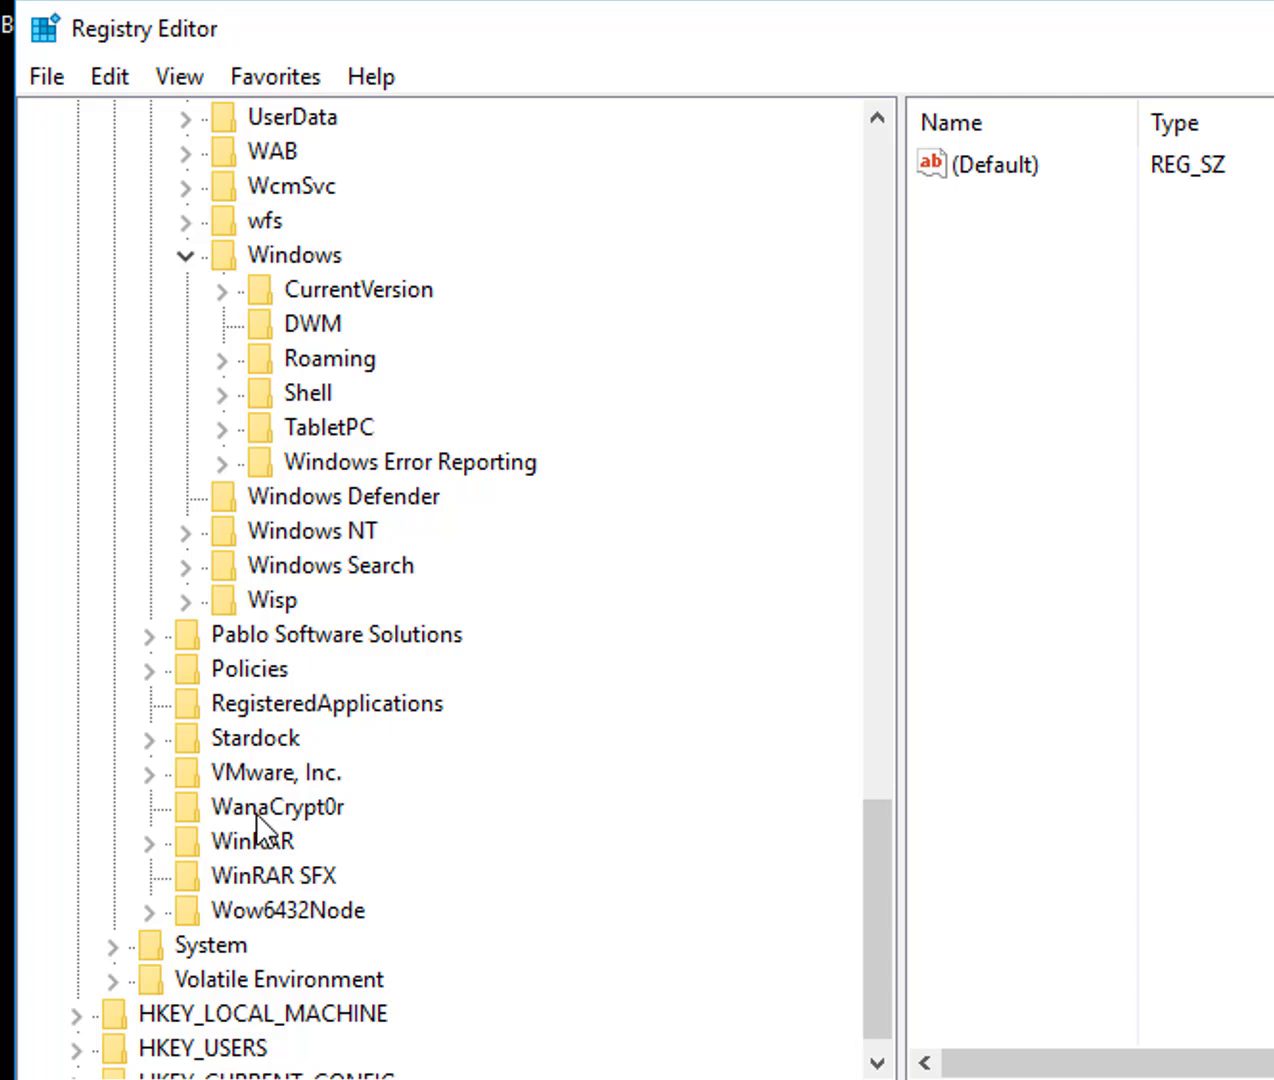
# Permanently delete the WanaCrypt0r key and its subkeys from the current user's SOFTWARE branch.
pyautogui.click(276, 808)
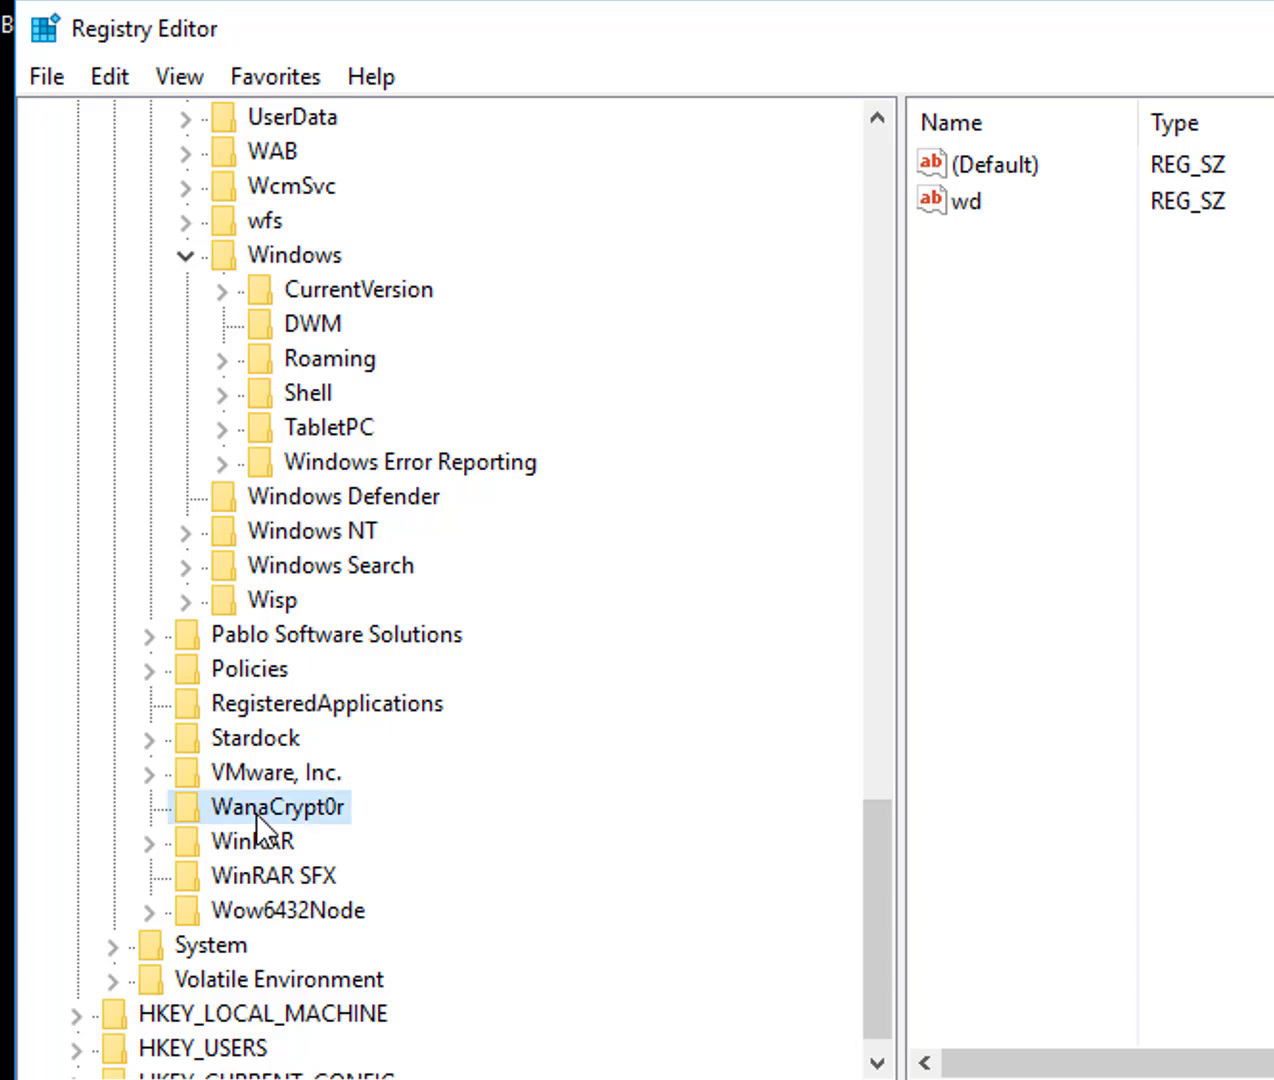
pyautogui.rightClick(280, 808)
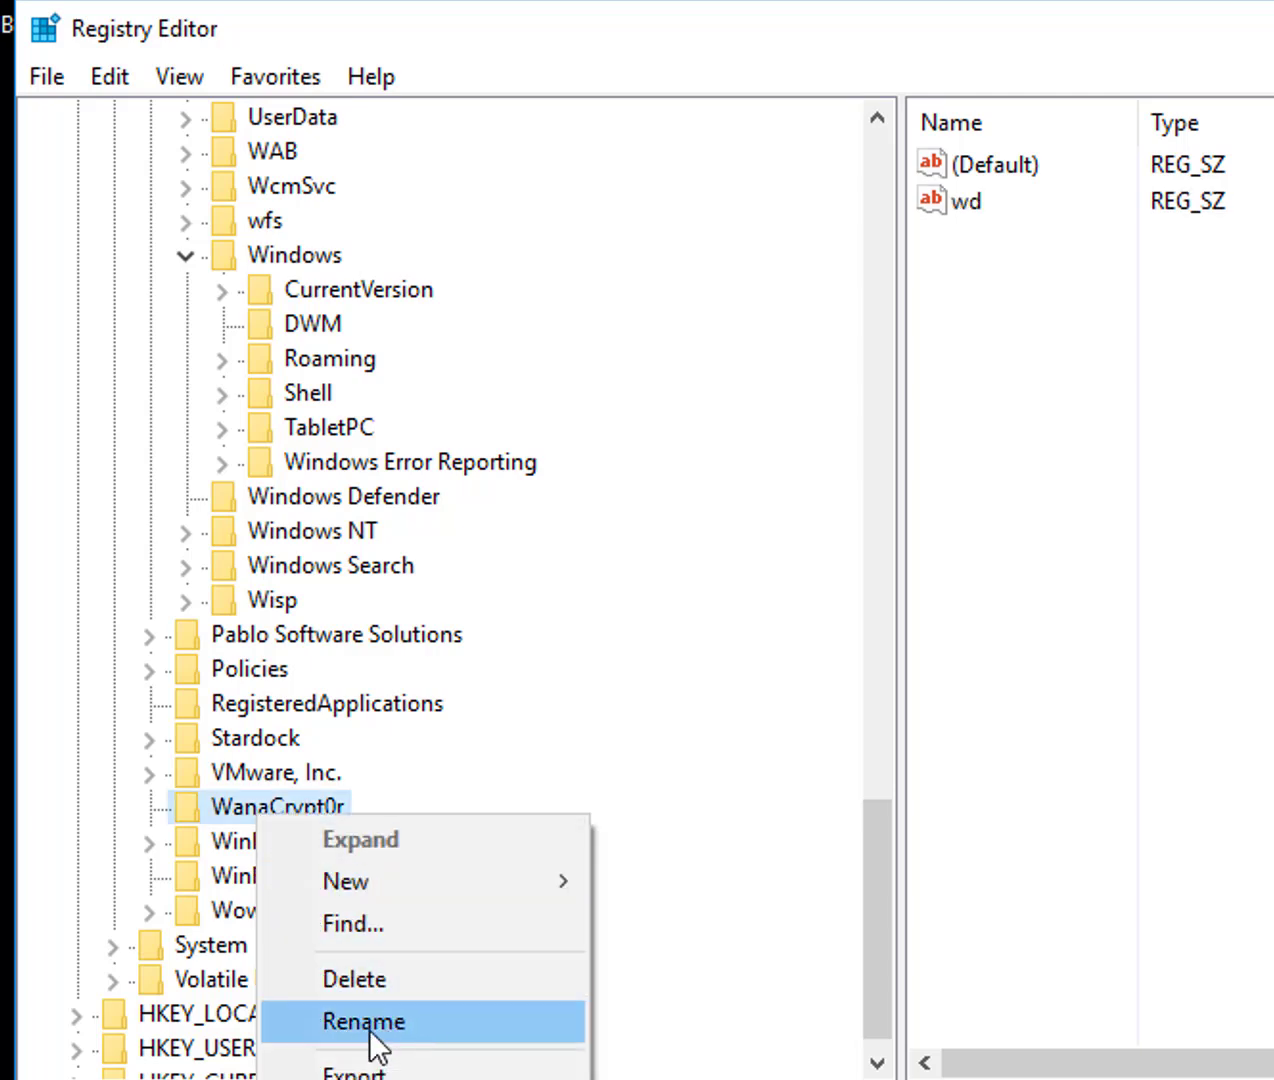
pyautogui.click(354, 978)
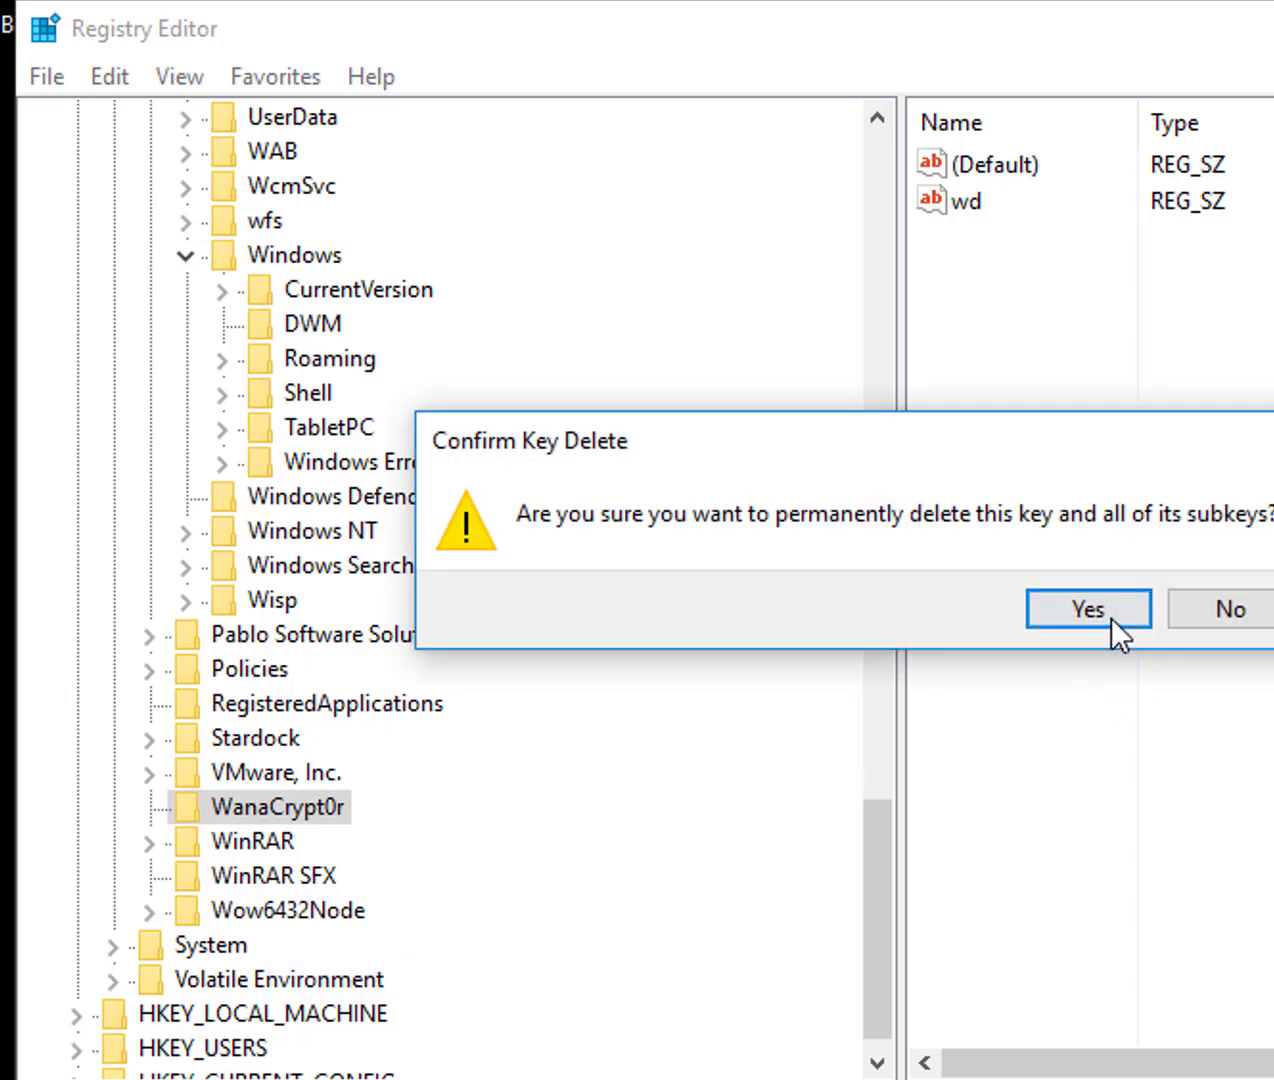
pyautogui.click(1088, 608)
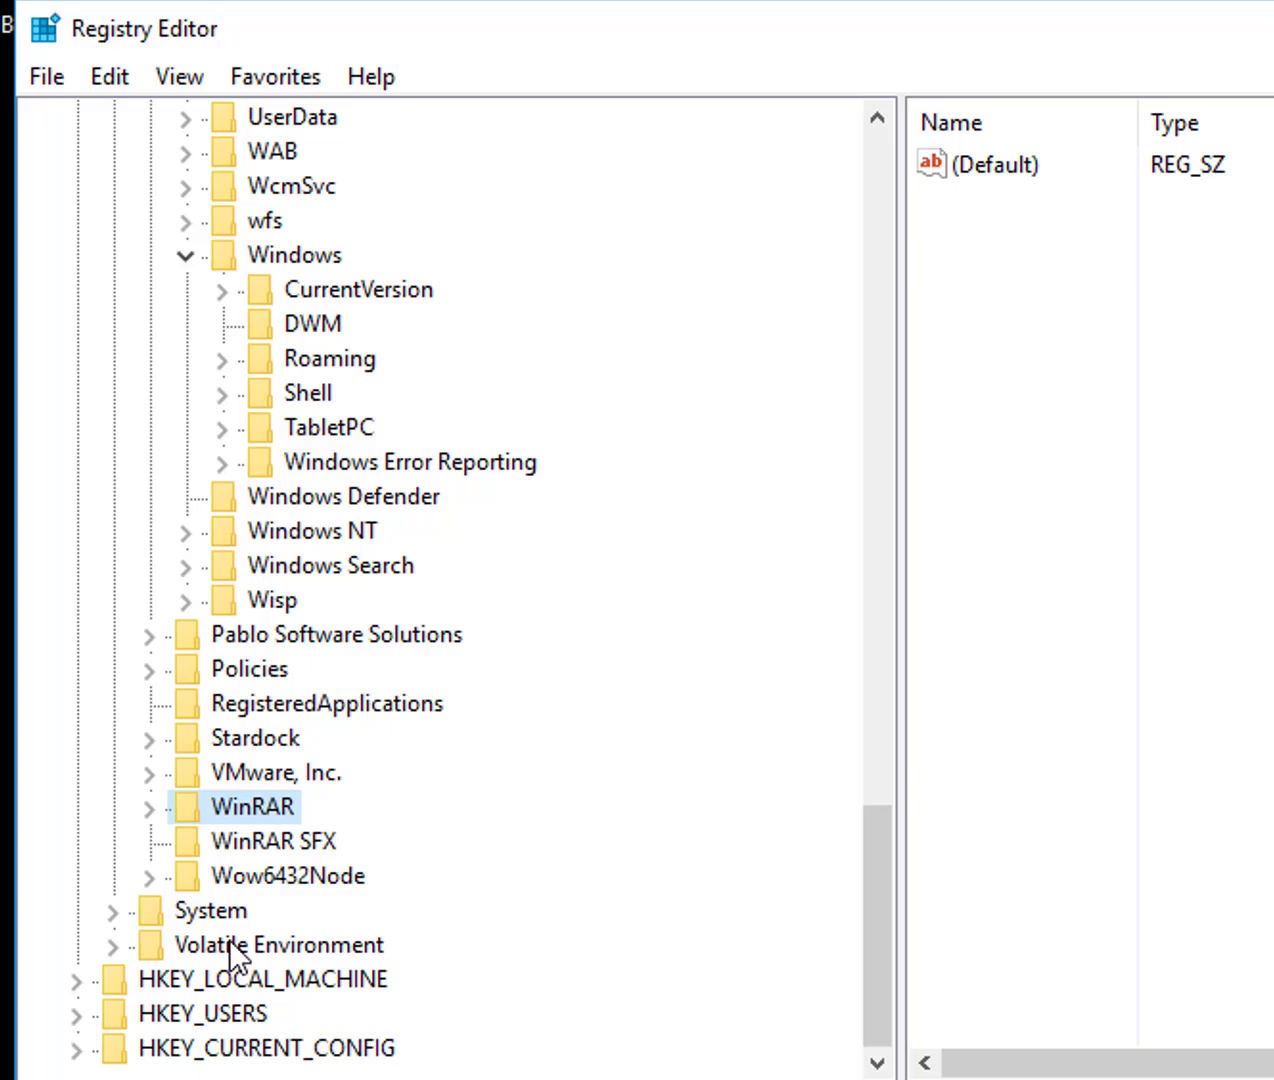
# Inspect Volatile Environment, Wow6432Node, WinRAR, RegisteredApplications, Windows Search and Error Reporting keys, then close Registry Editor.
pyautogui.click(276, 944)
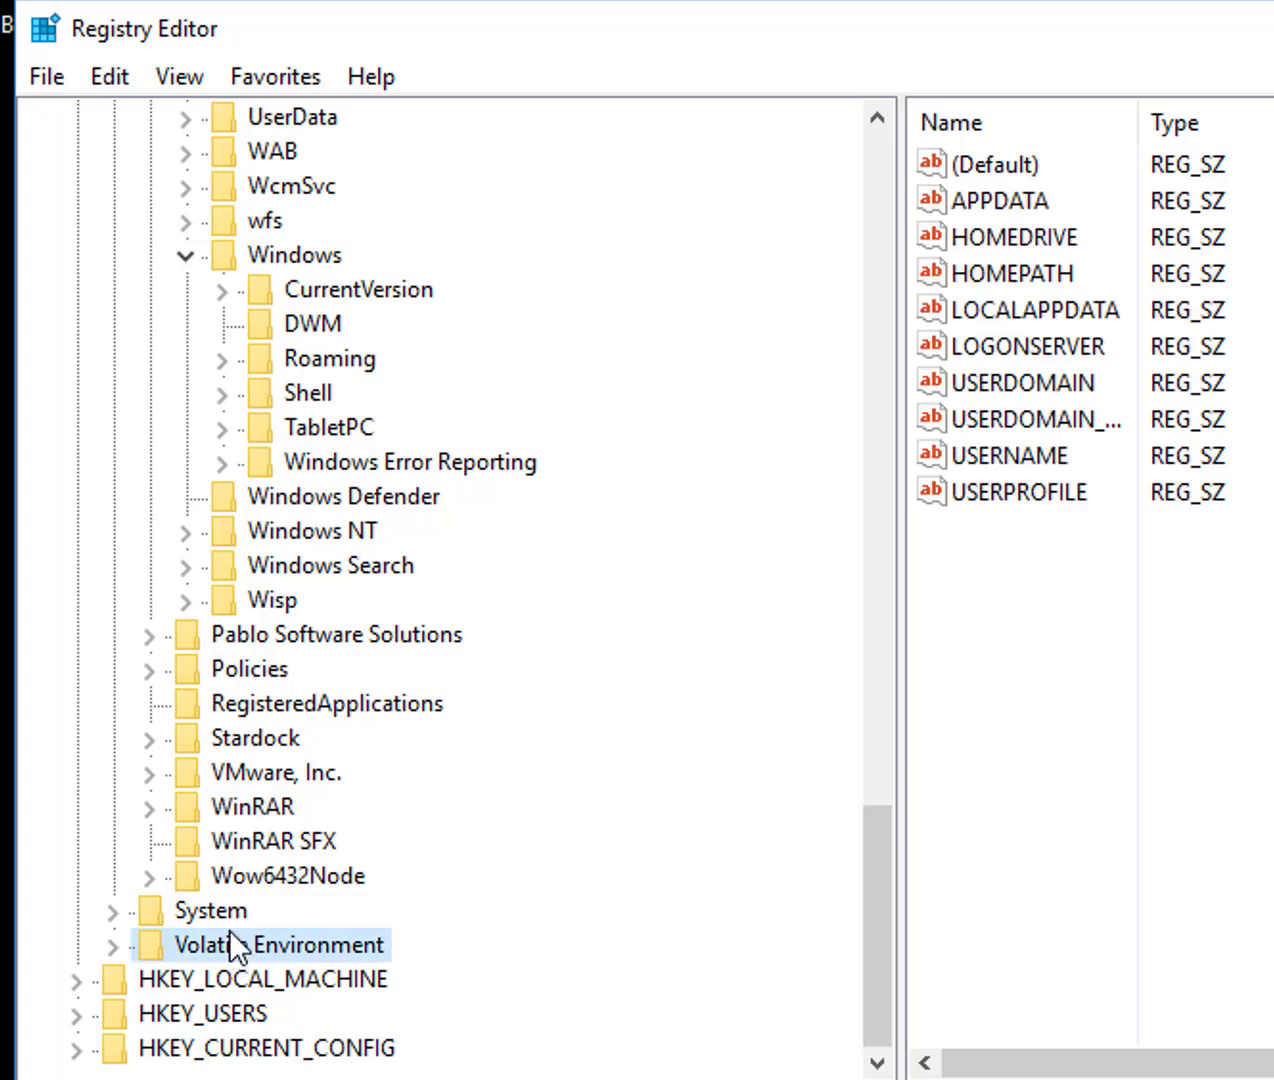
pyautogui.click(288, 876)
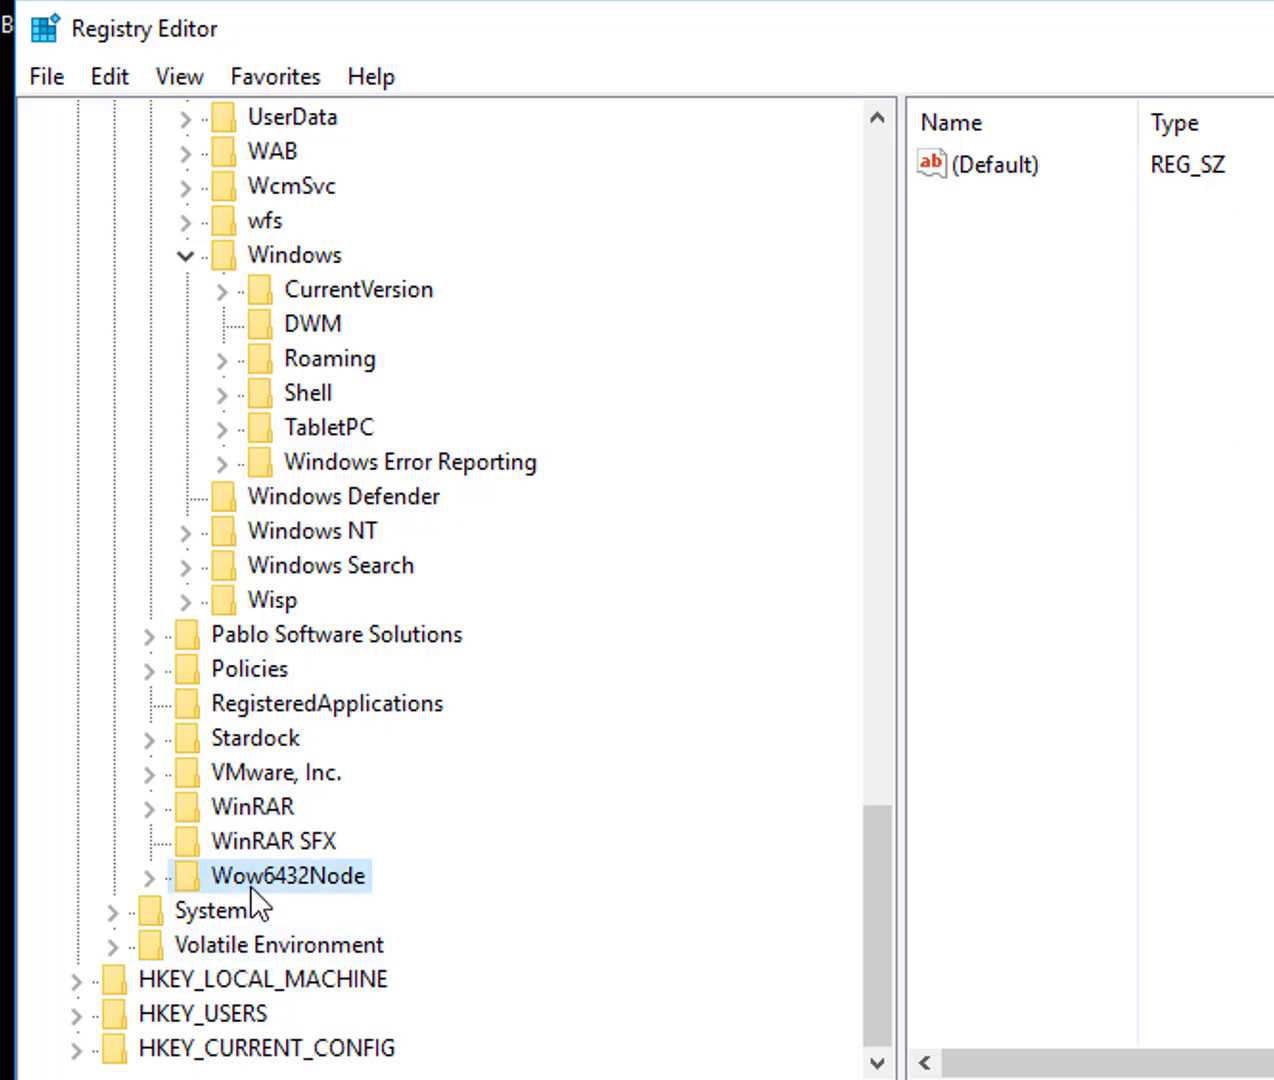
pyautogui.click(252, 808)
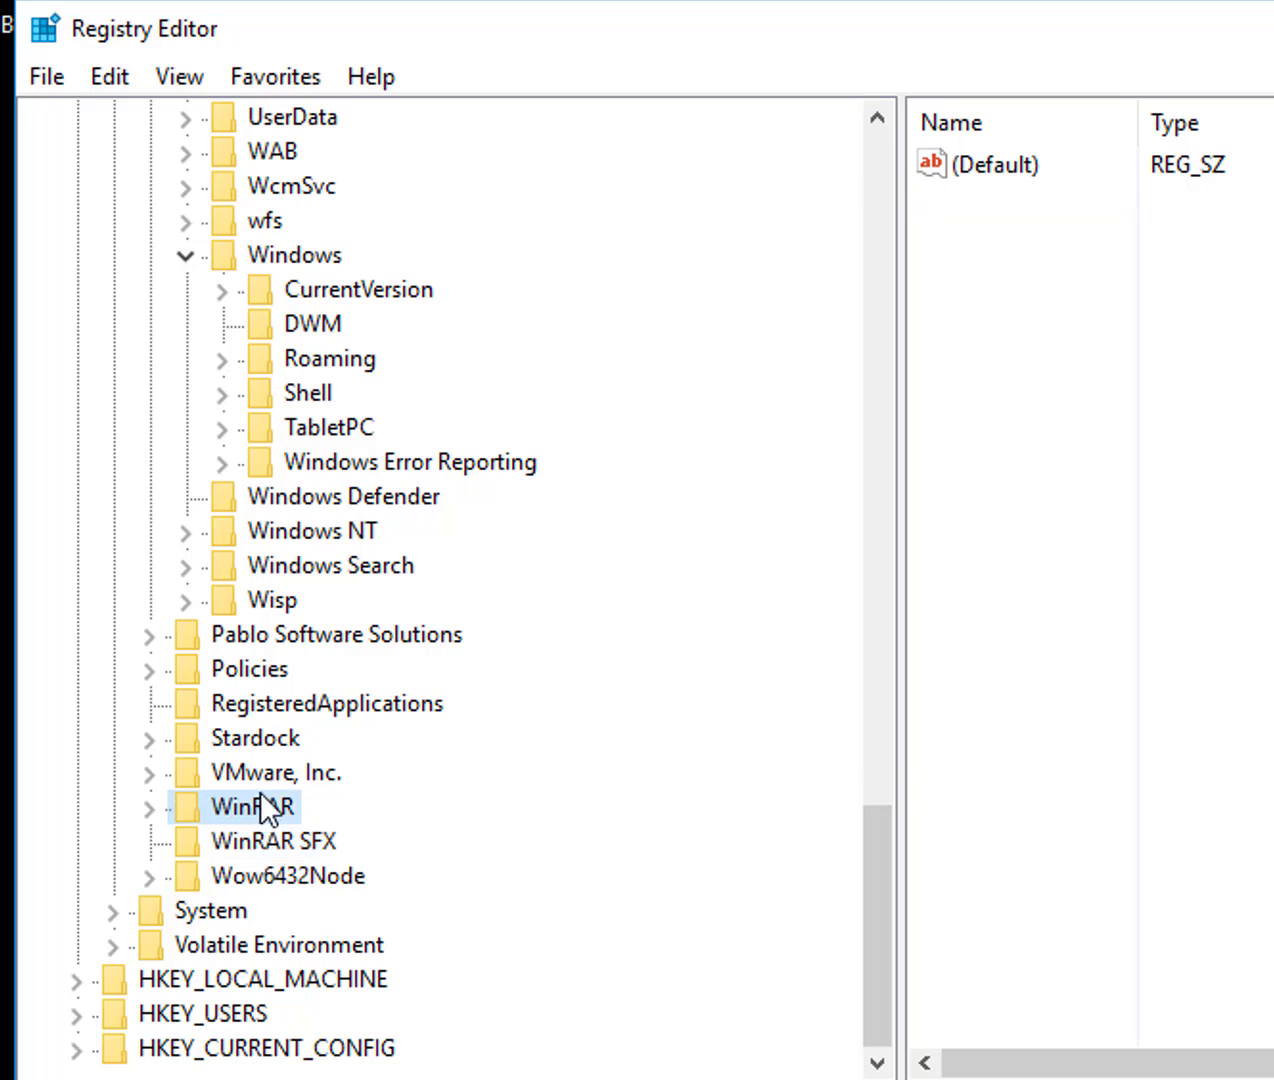
pyautogui.click(328, 704)
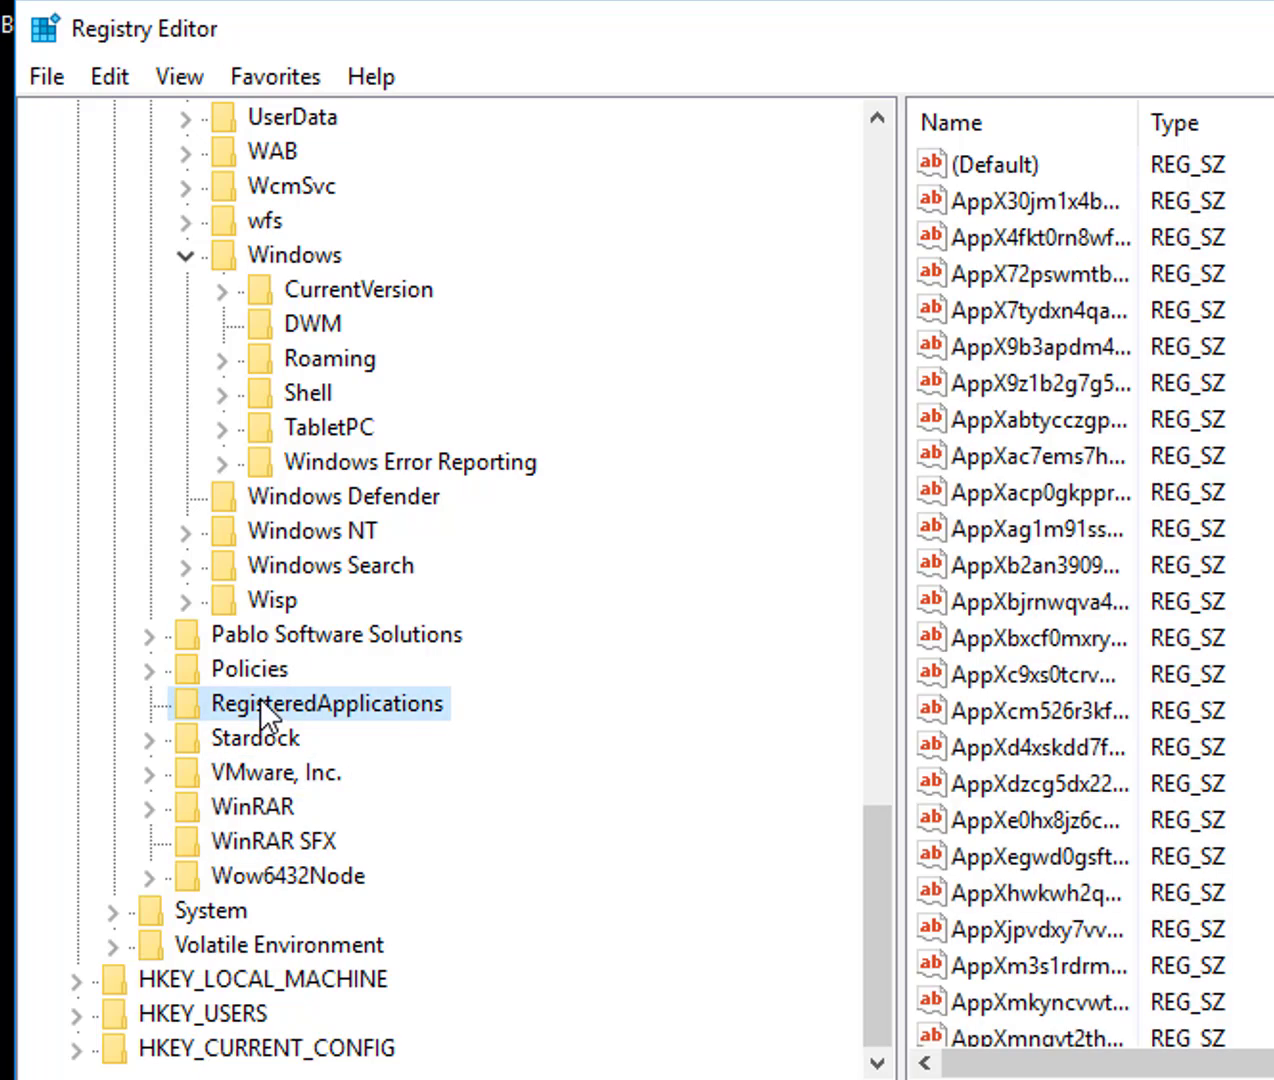
pyautogui.moveTo(392, 696)
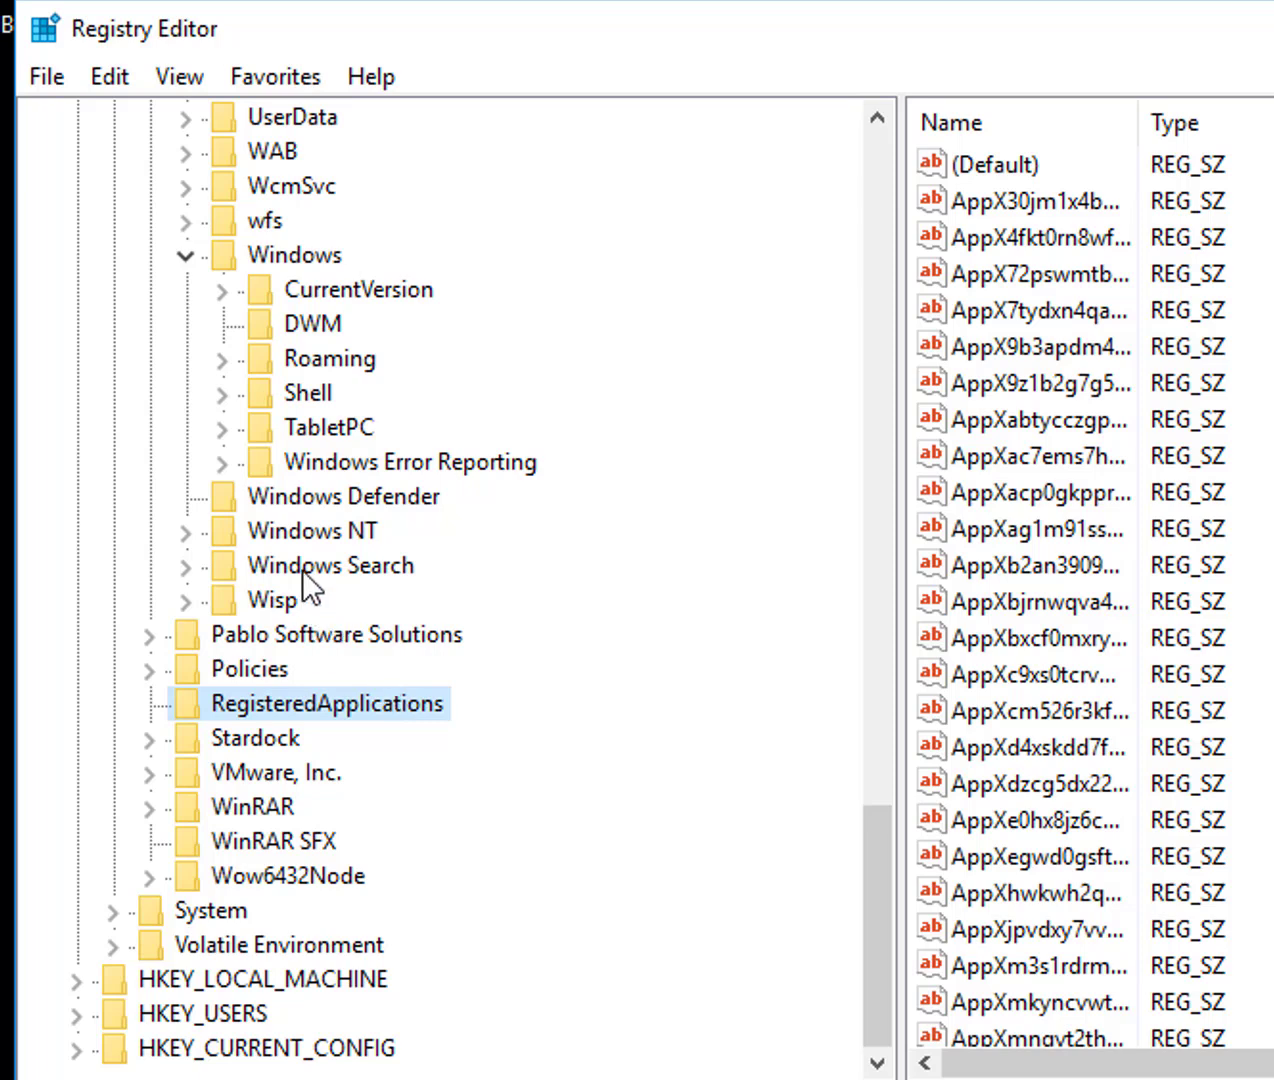
pyautogui.click(330, 564)
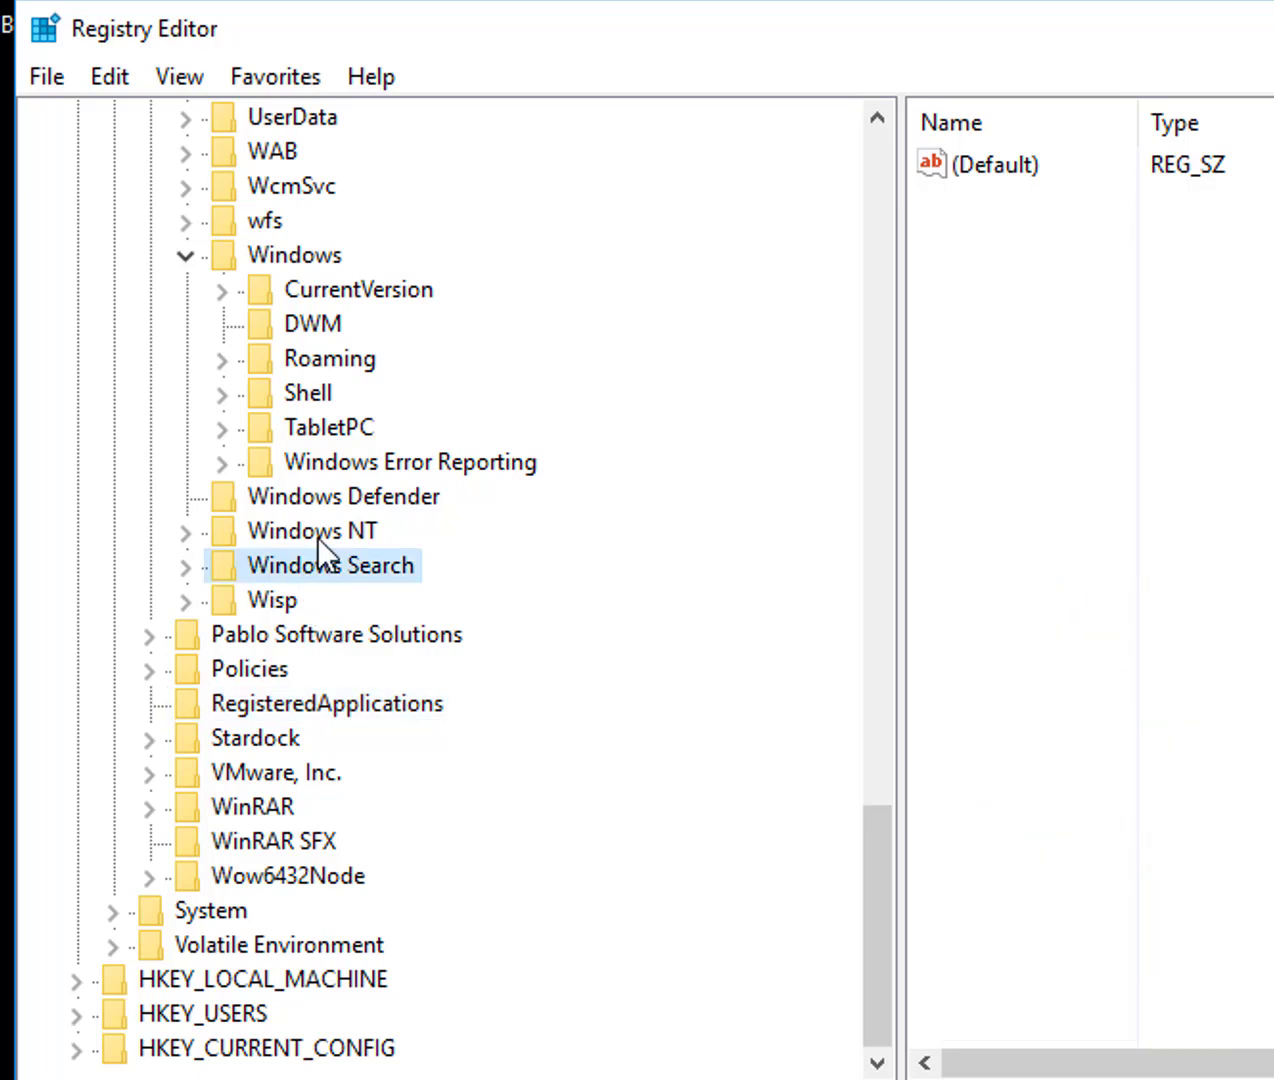
pyautogui.scroll(-3)
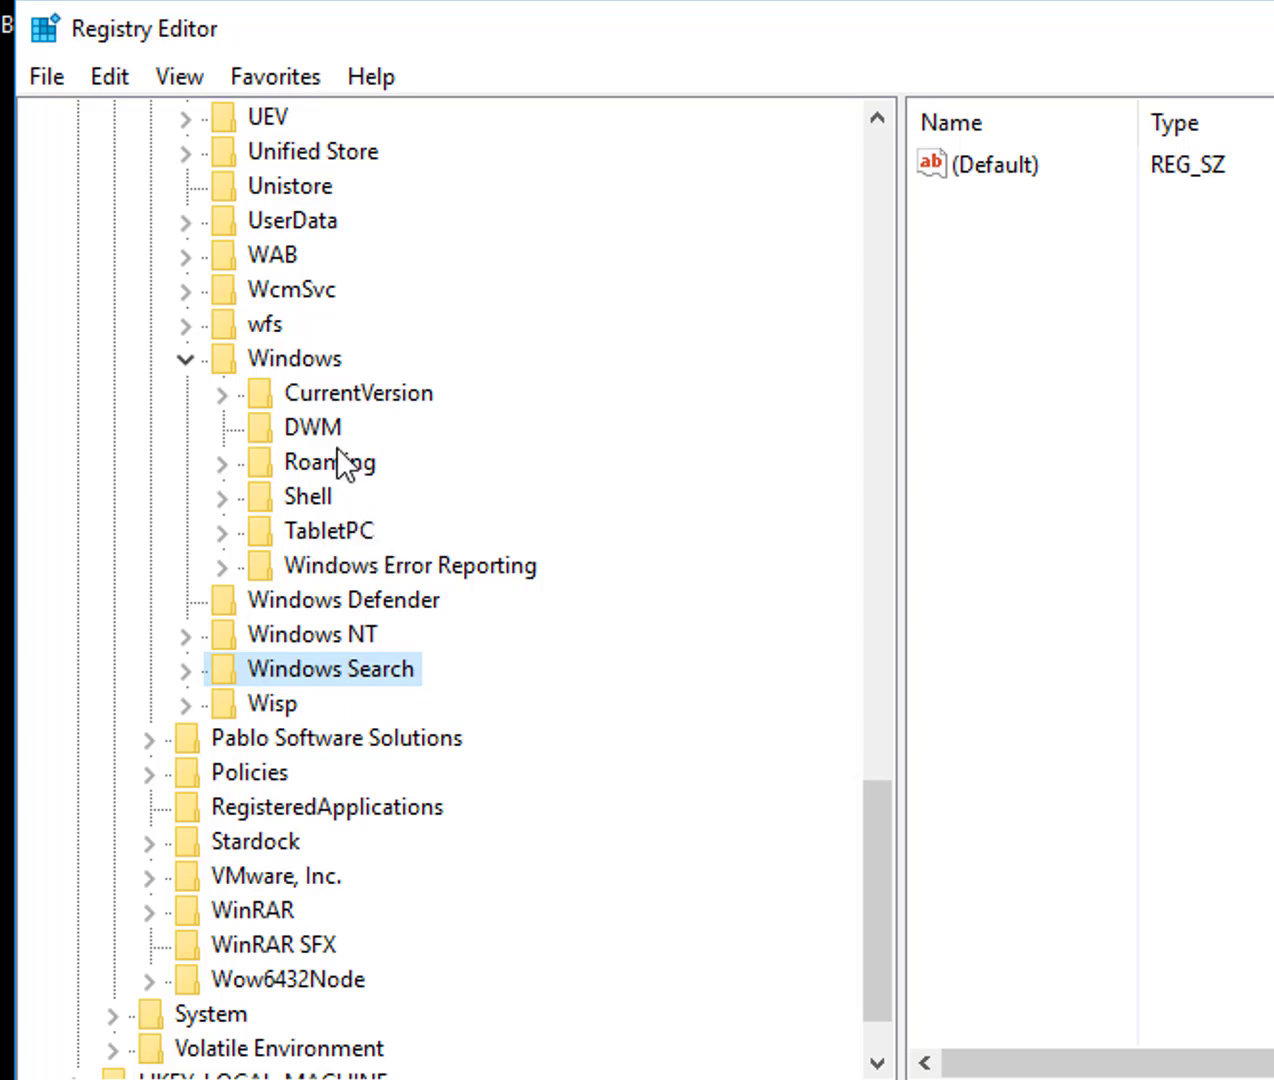
pyautogui.click(330, 460)
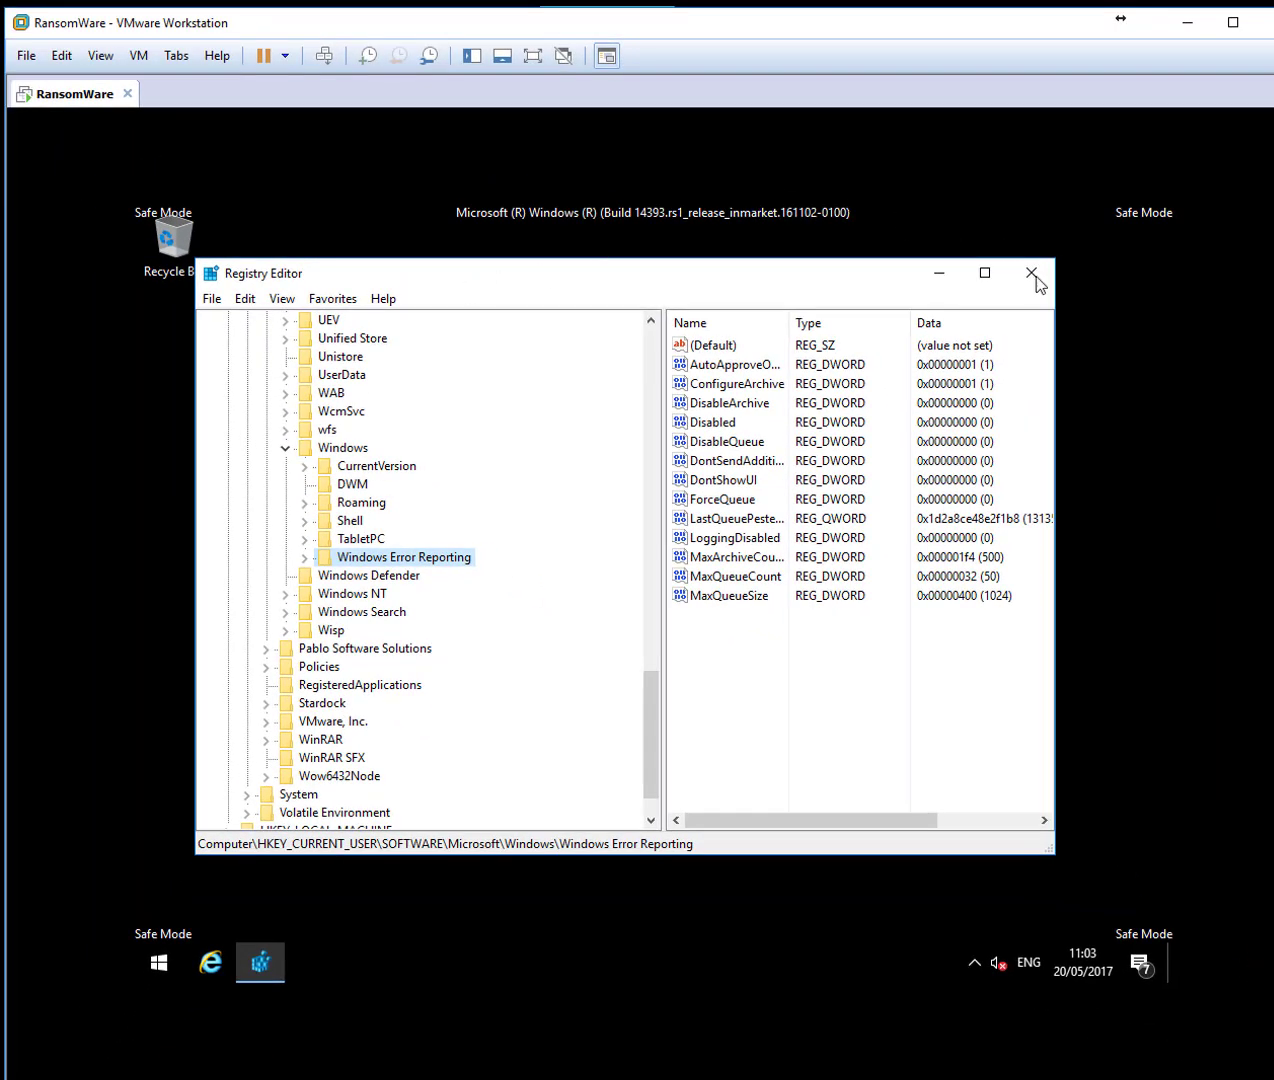
pyautogui.click(1032, 272)
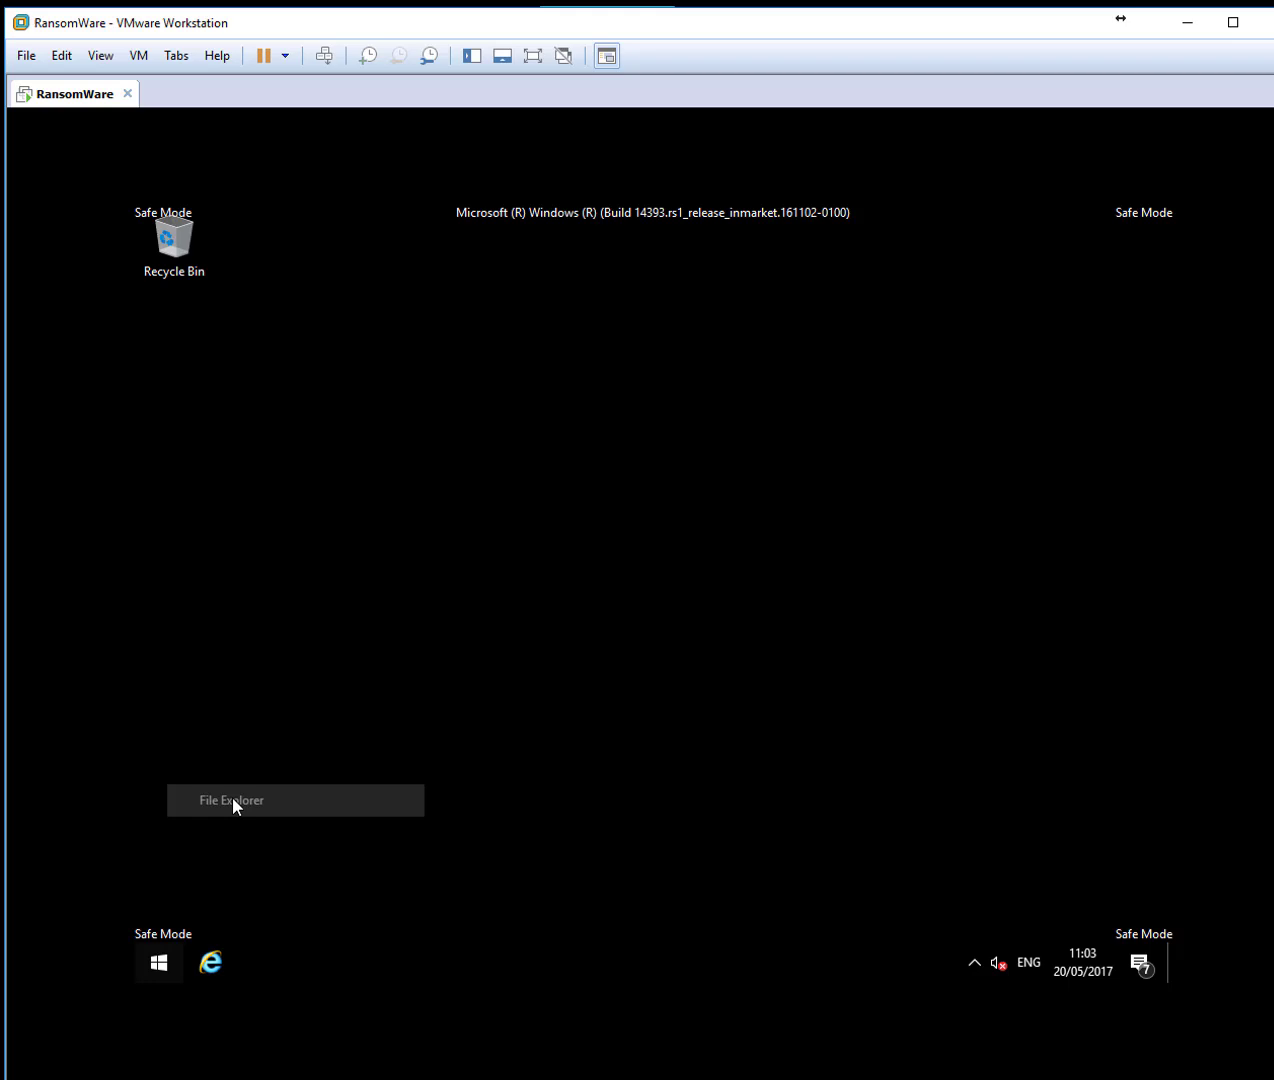
# Browse C:\Windows\System32\drivers\etc and view the hosts file in Notepad.
pyautogui.click(232, 800)
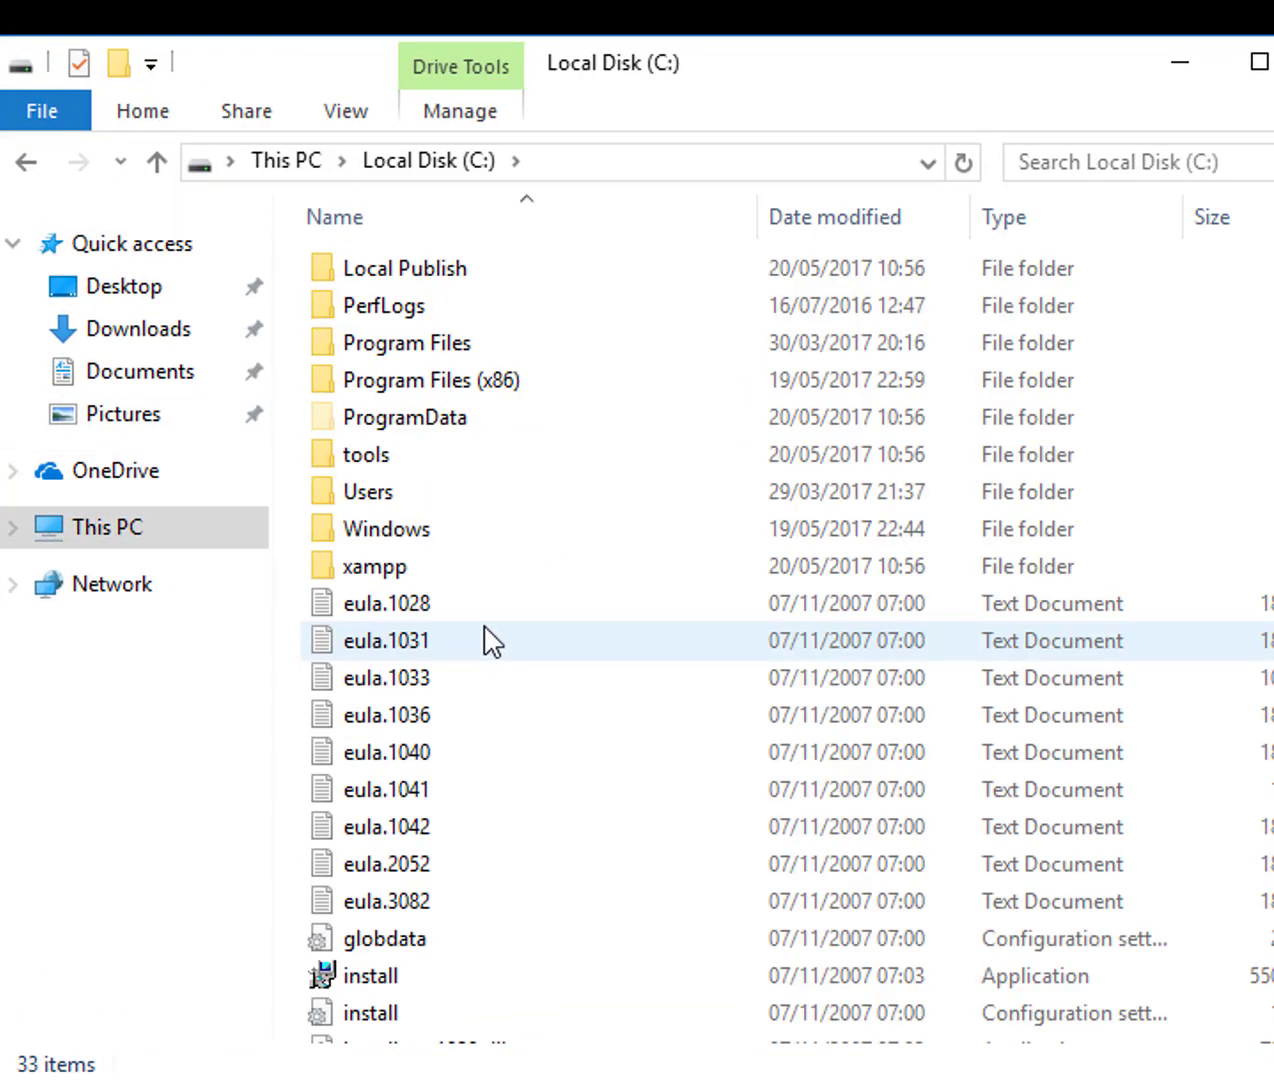
pyautogui.doubleClick(386, 528)
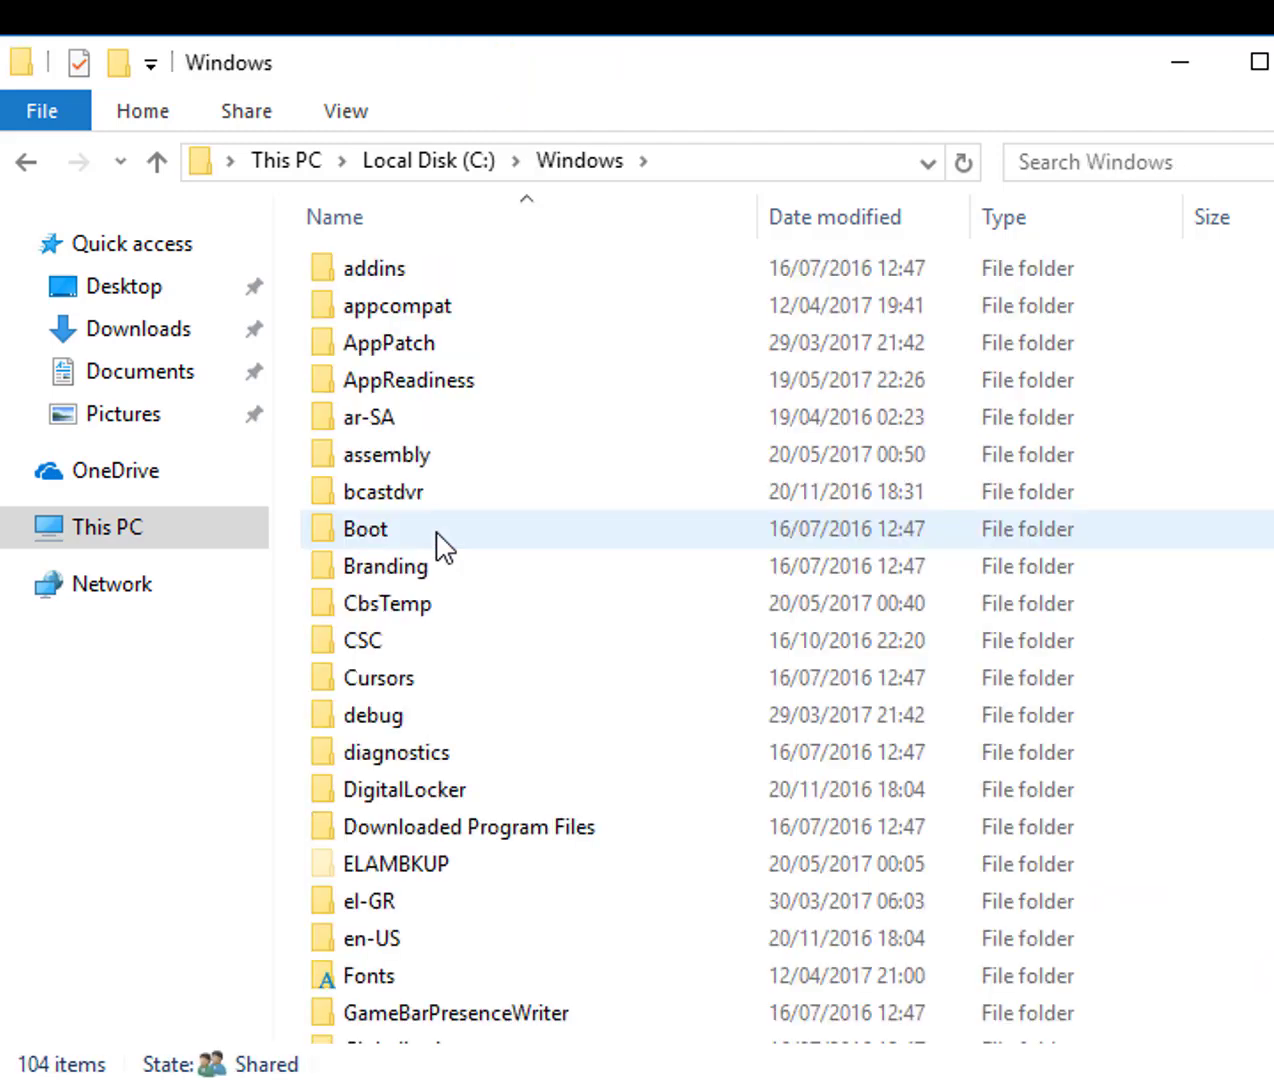
pyautogui.scroll(-3)
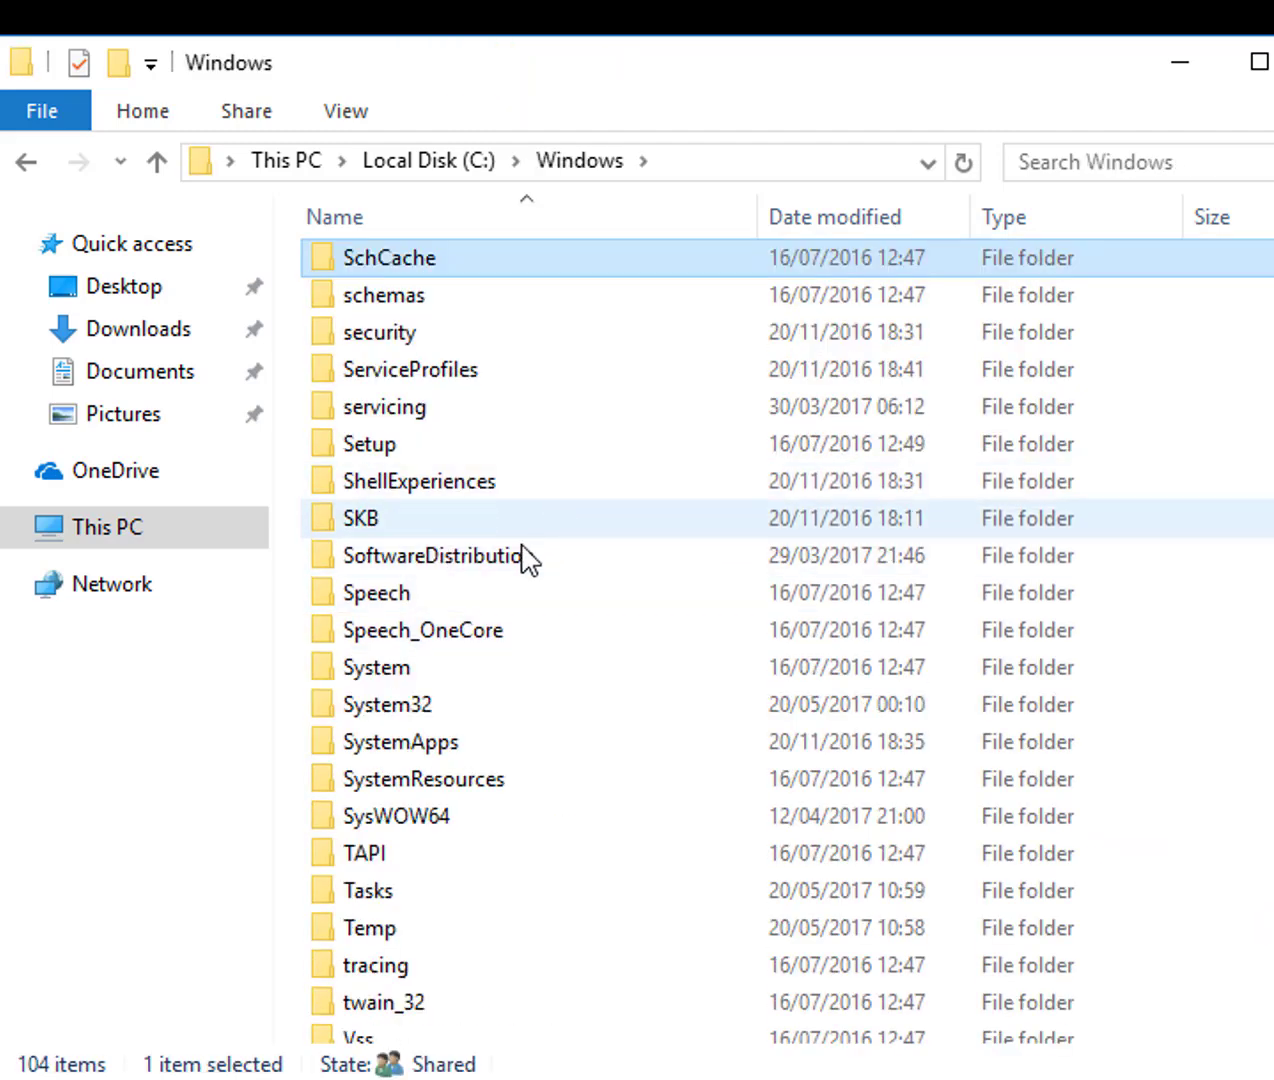
pyautogui.doubleClick(388, 704)
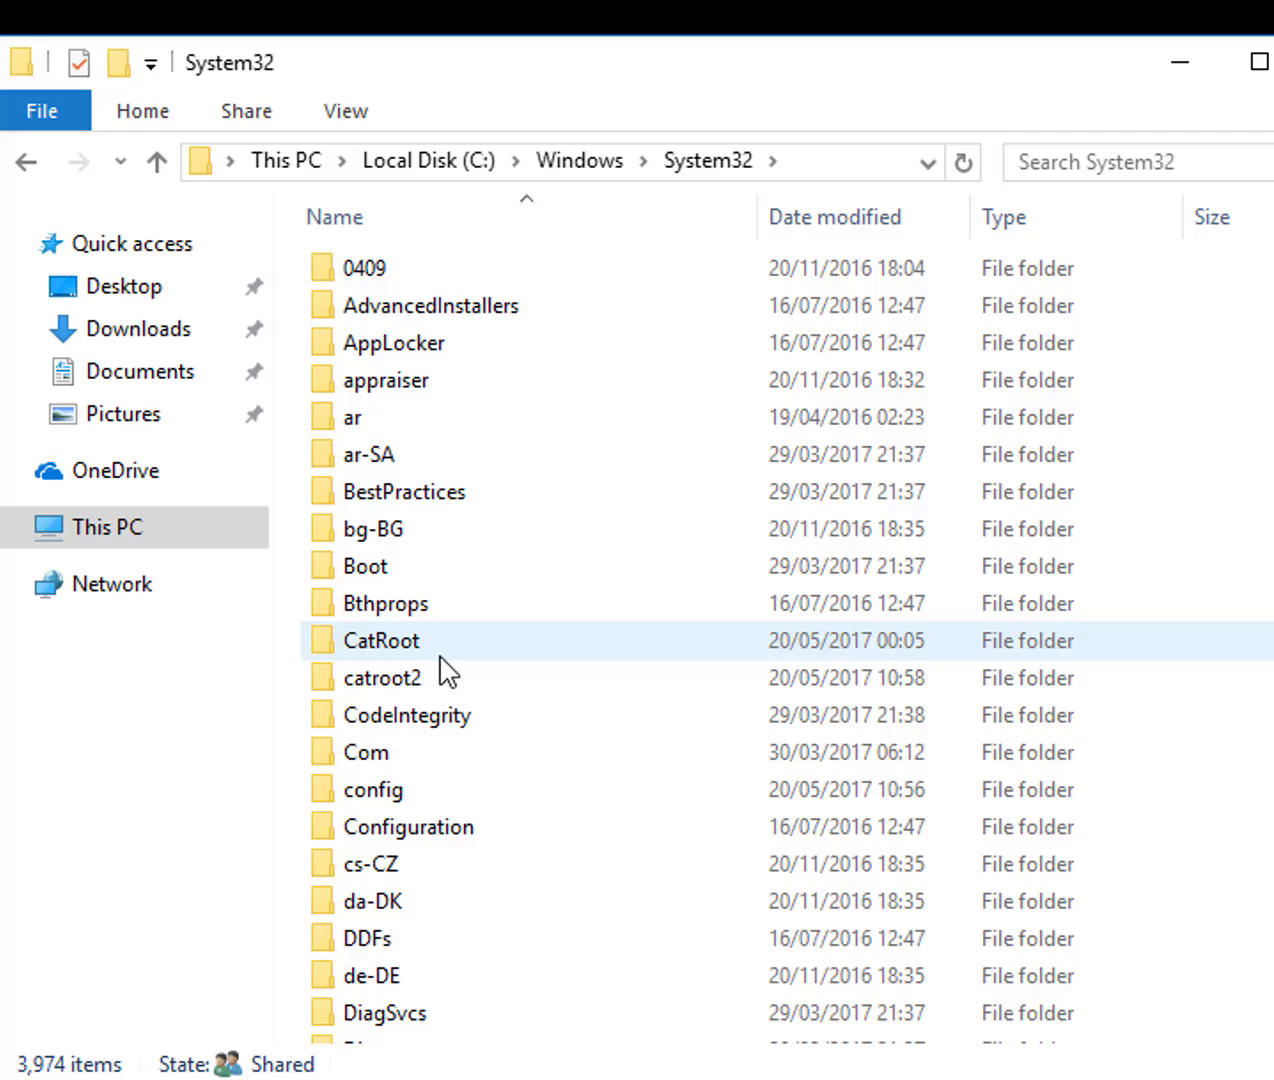
pyautogui.scroll(-3)
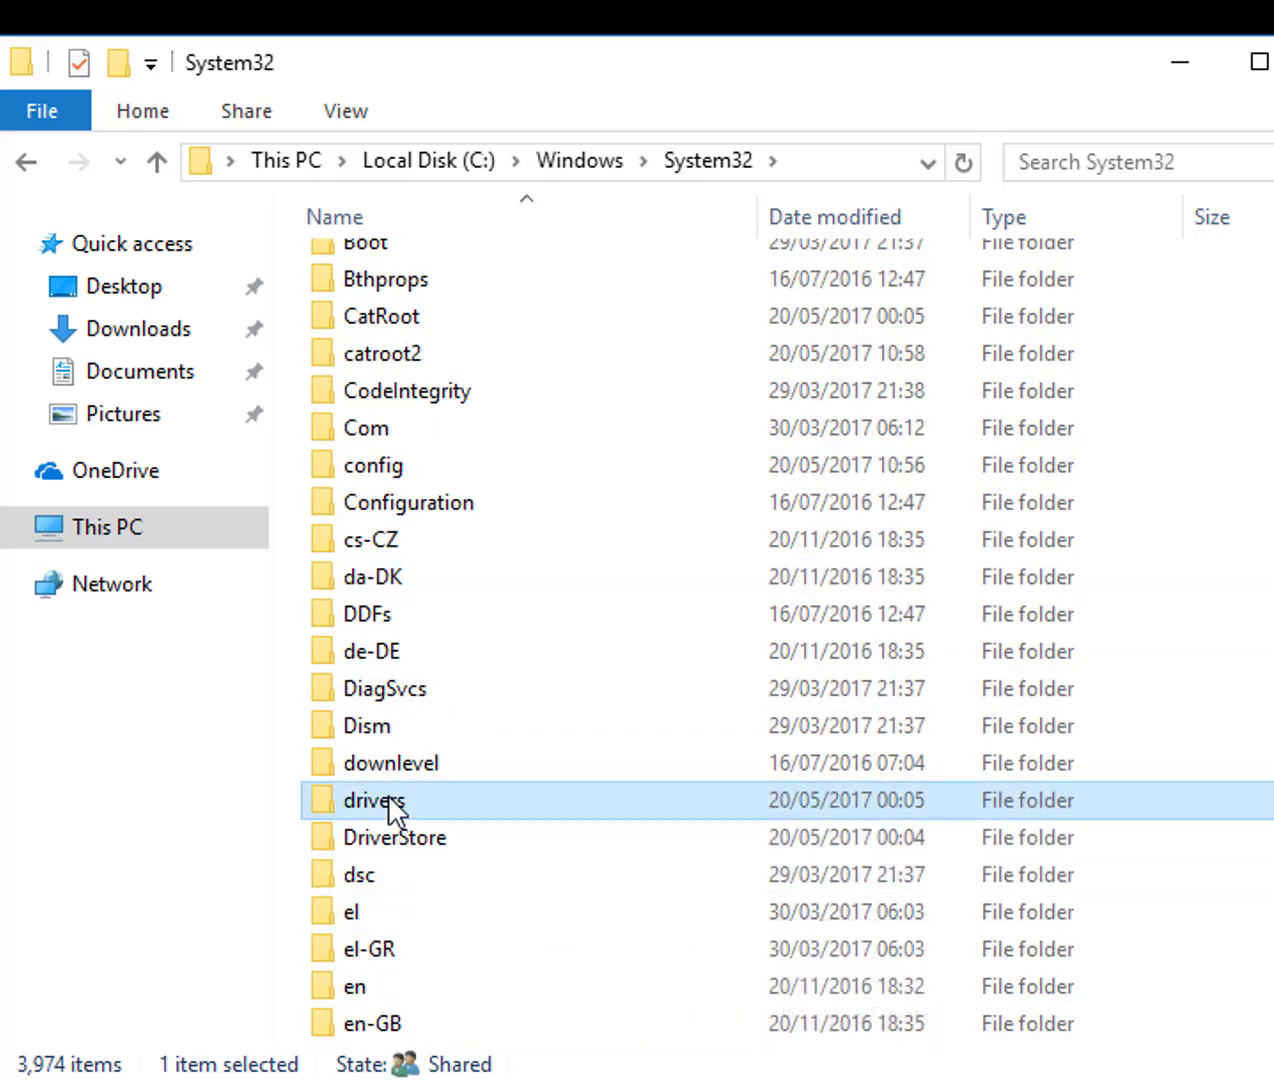
pyautogui.doubleClick(374, 800)
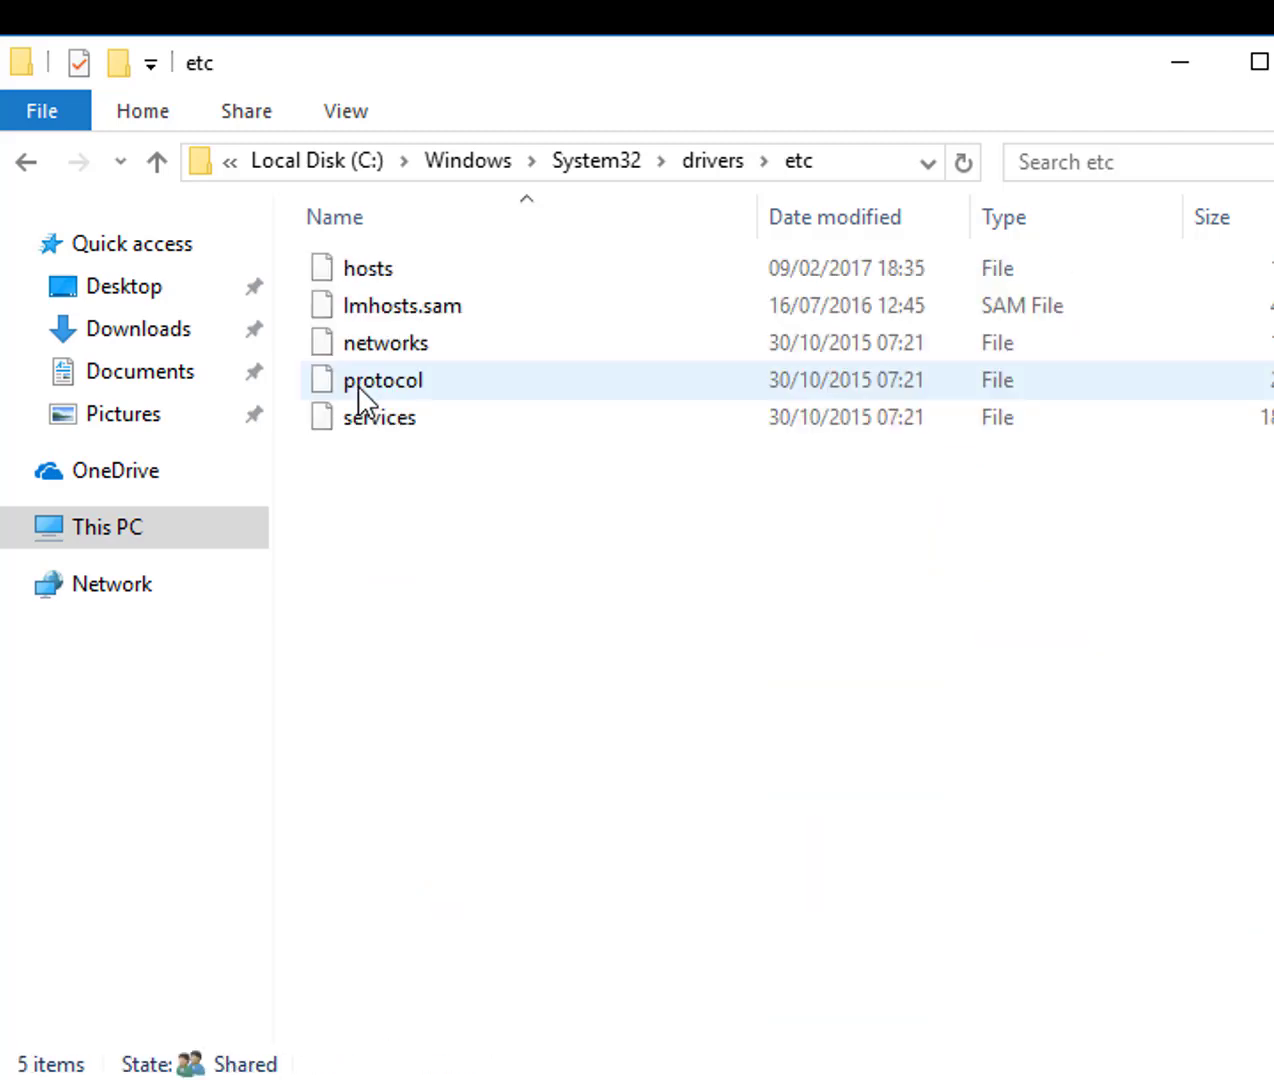
pyautogui.click(368, 268)
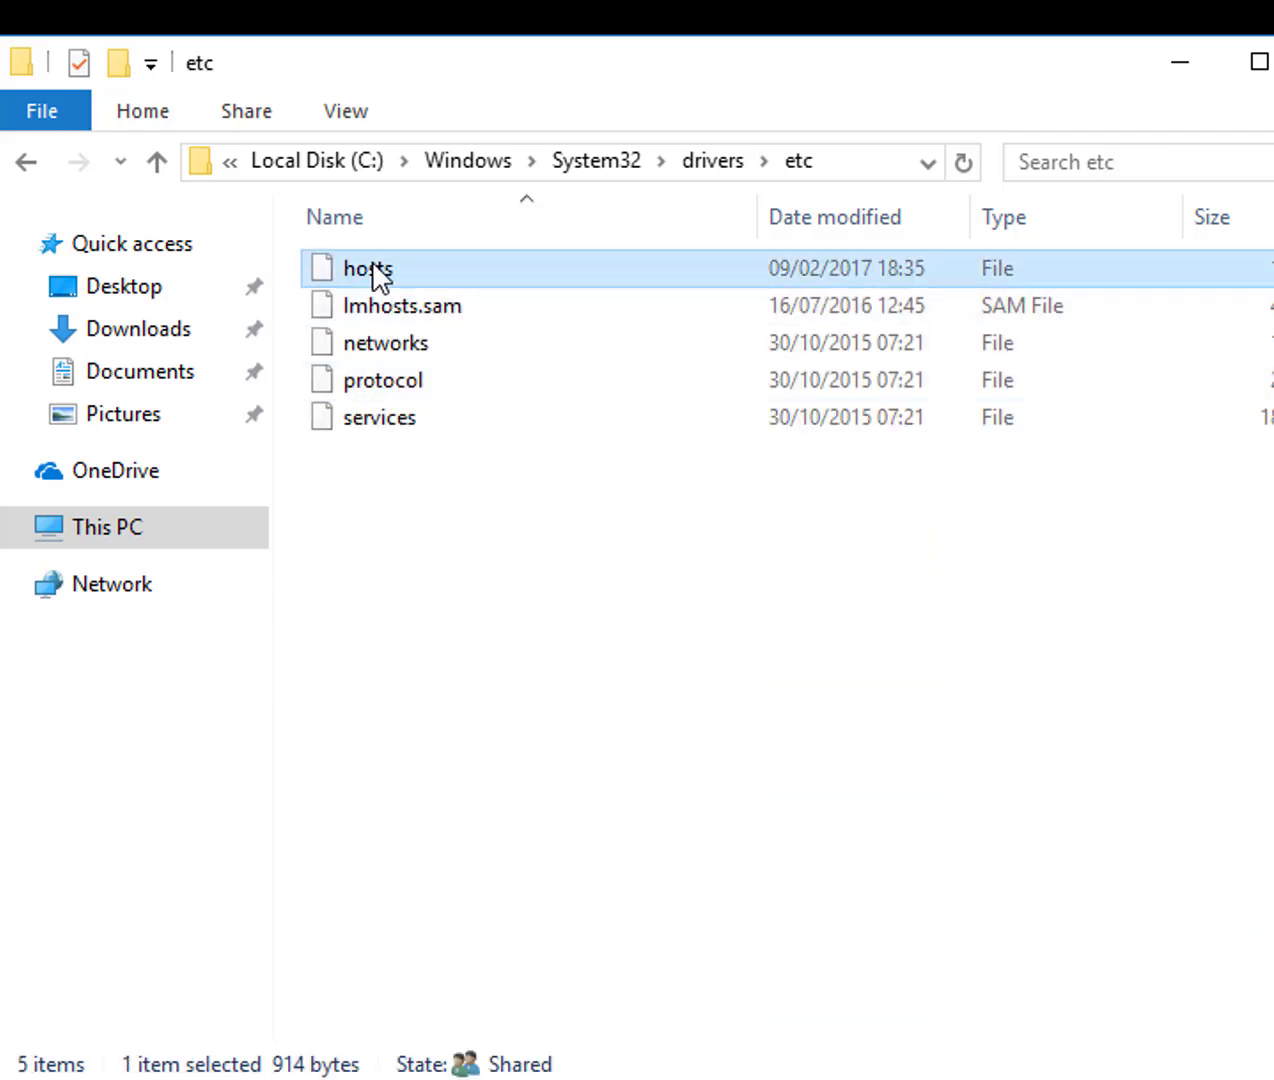
pyautogui.doubleClick(368, 268)
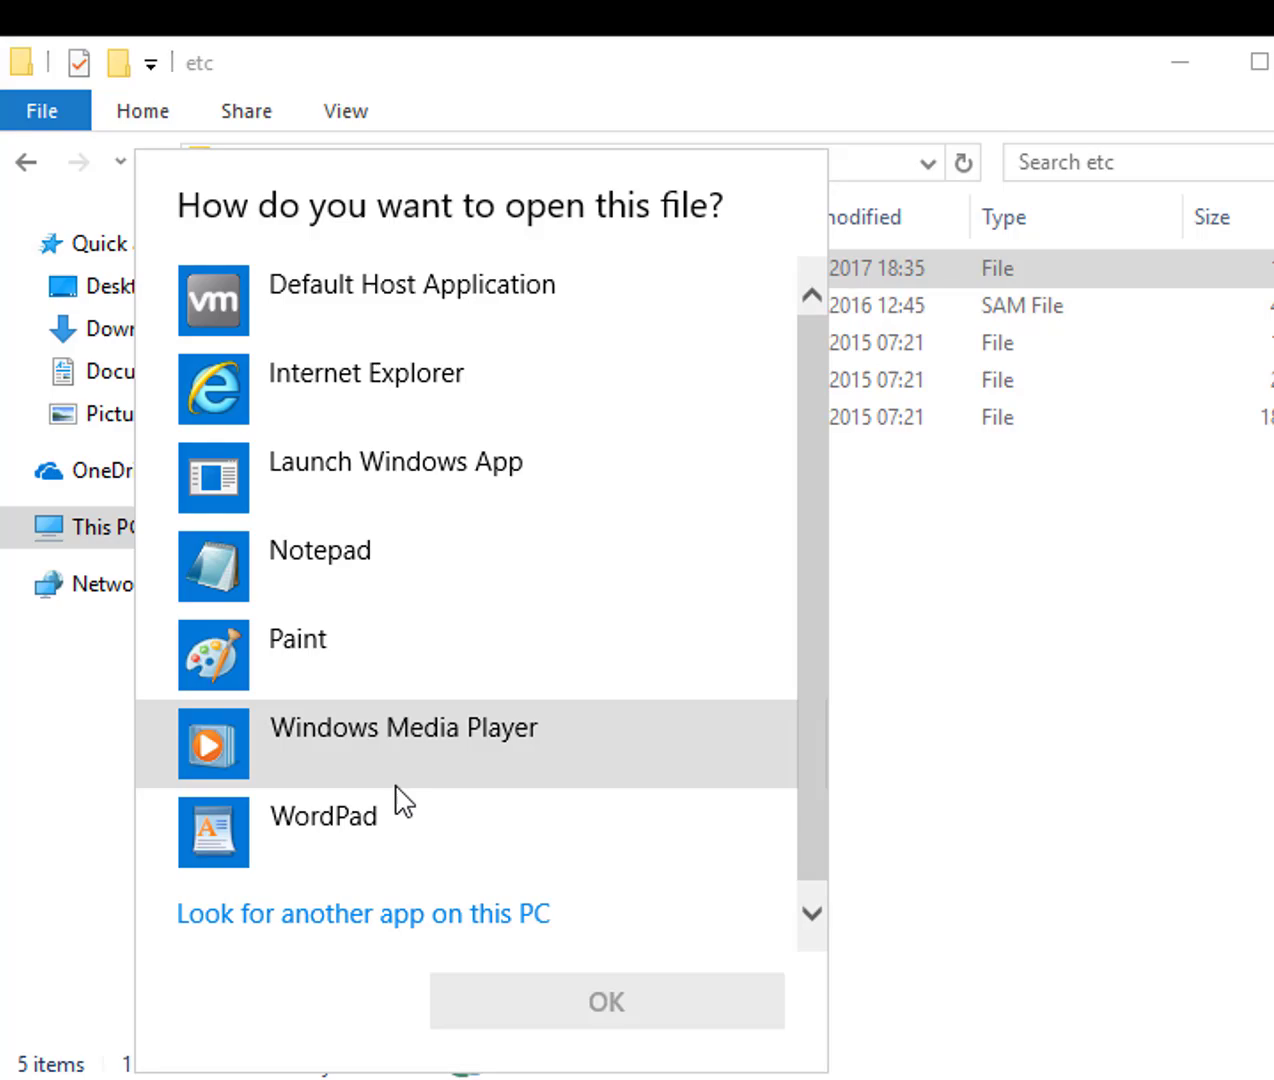
pyautogui.click(318, 550)
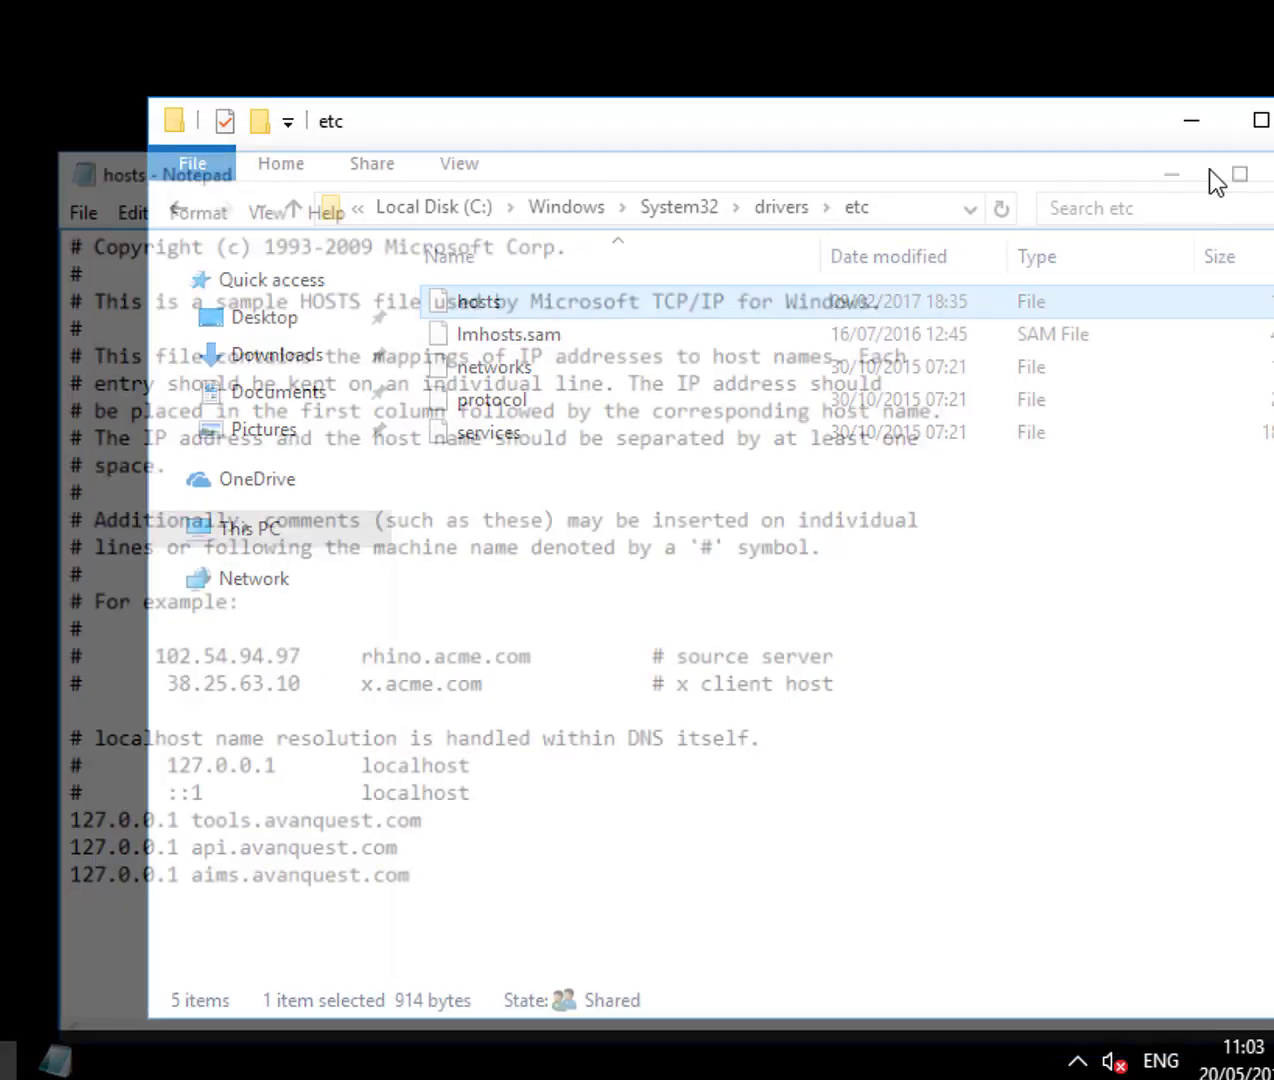
# Check in File Explorer that the Downloads and Documents folders are empty.
pyautogui.rightClick(88, 1056)
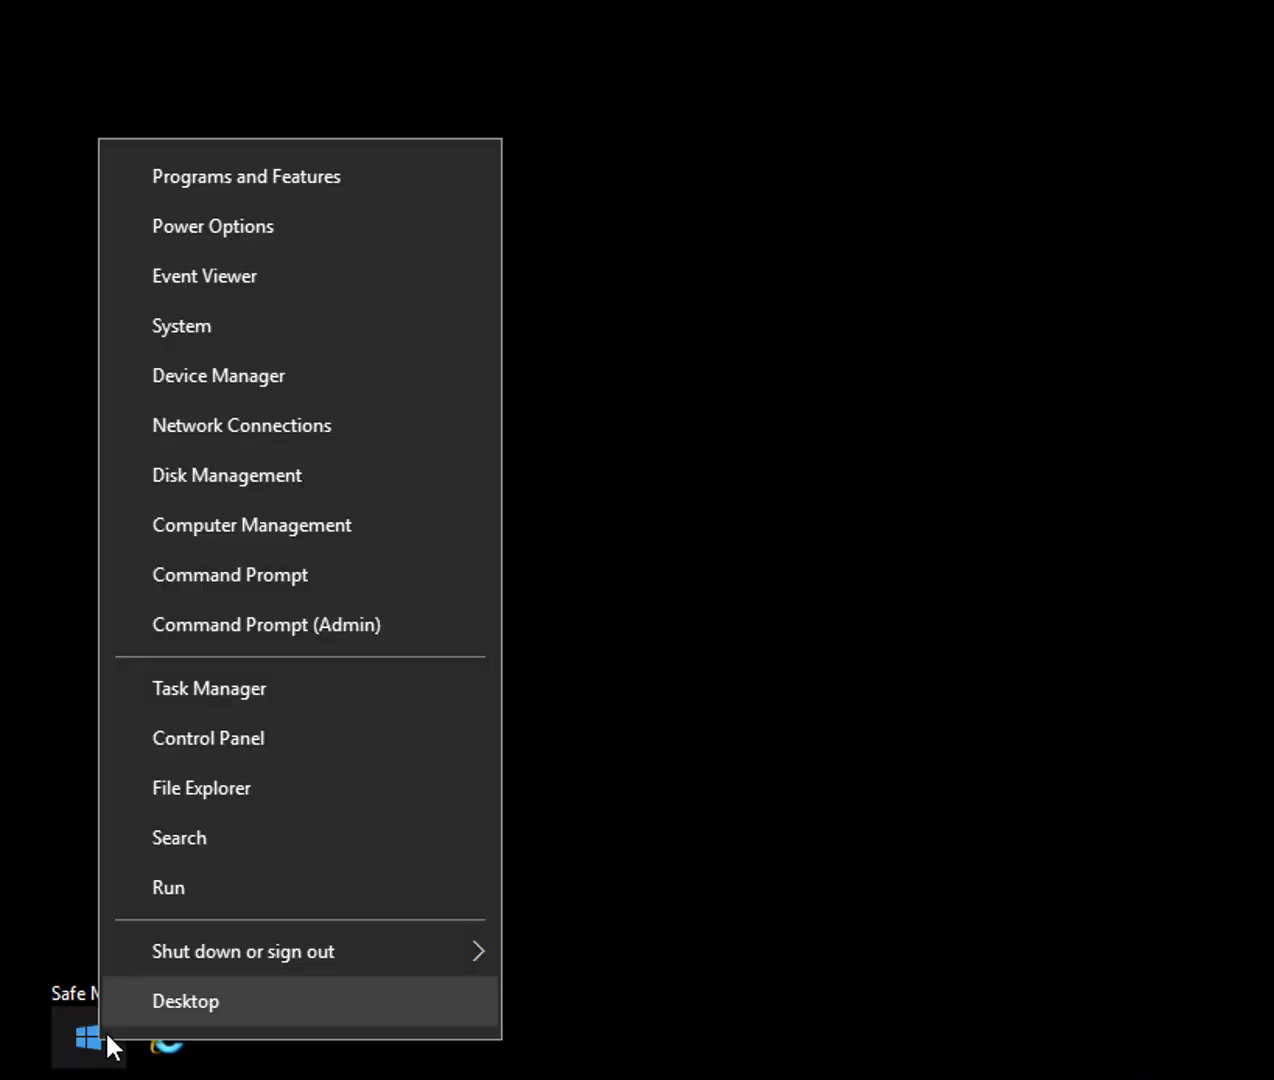
pyautogui.click(200, 788)
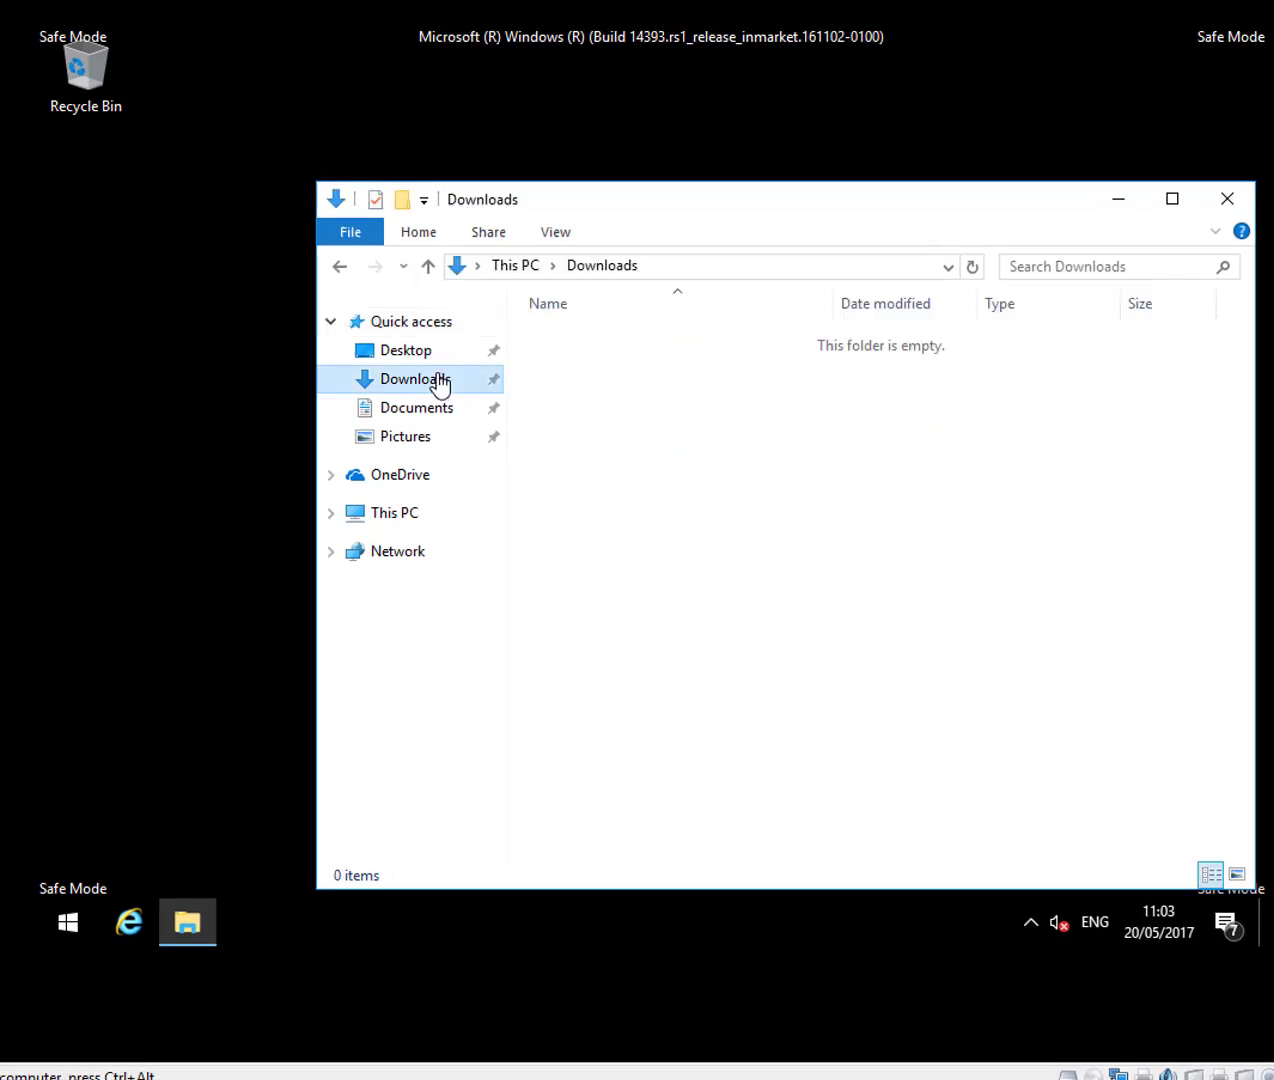
pyautogui.click(416, 408)
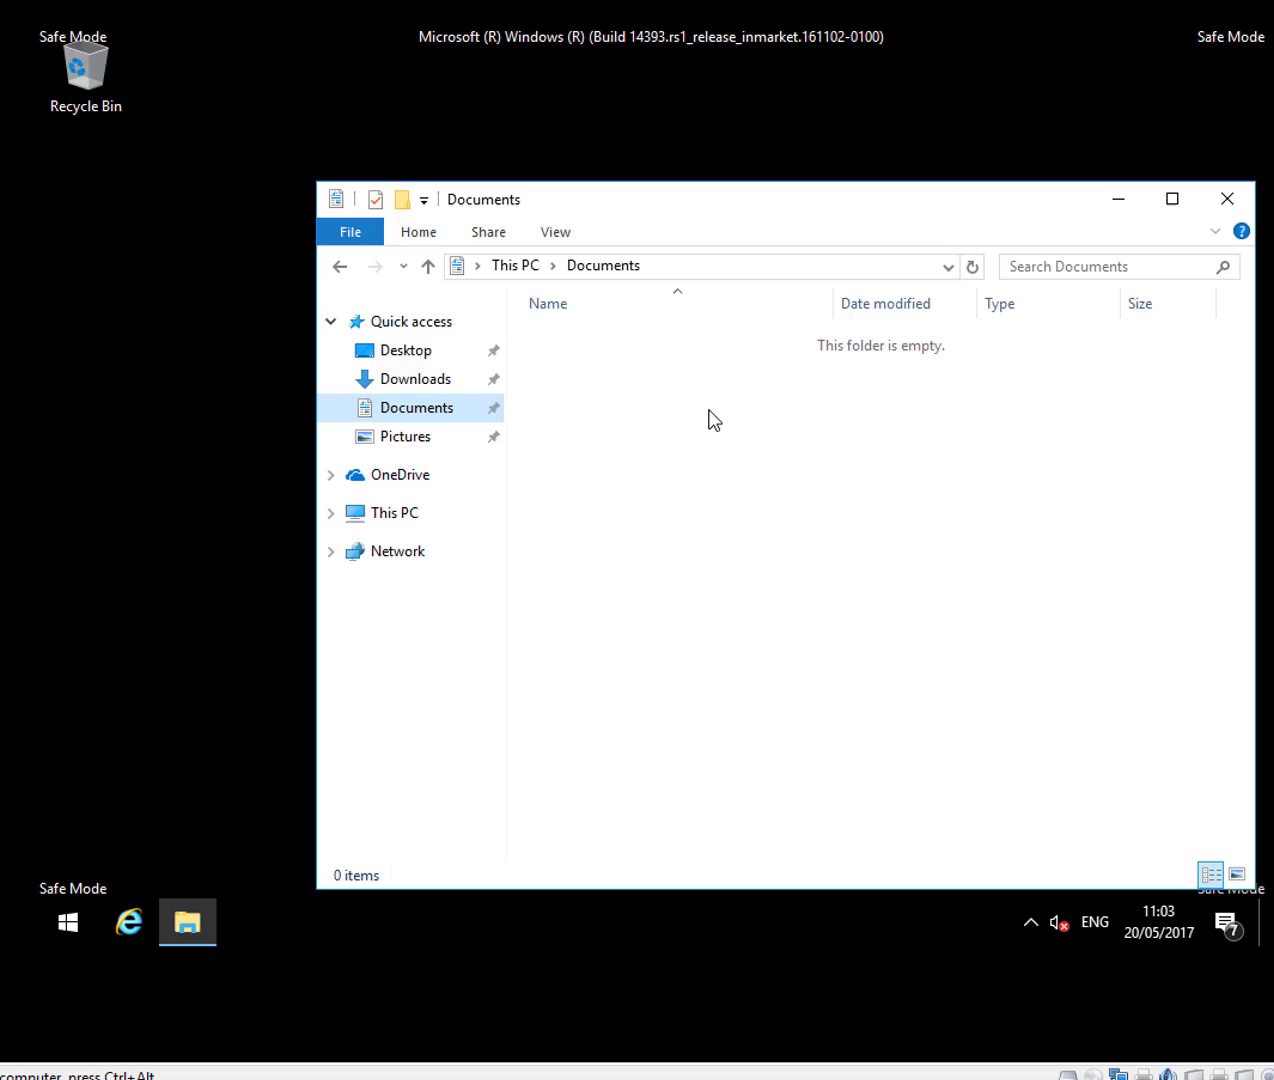
pyautogui.moveTo(1190, 220)
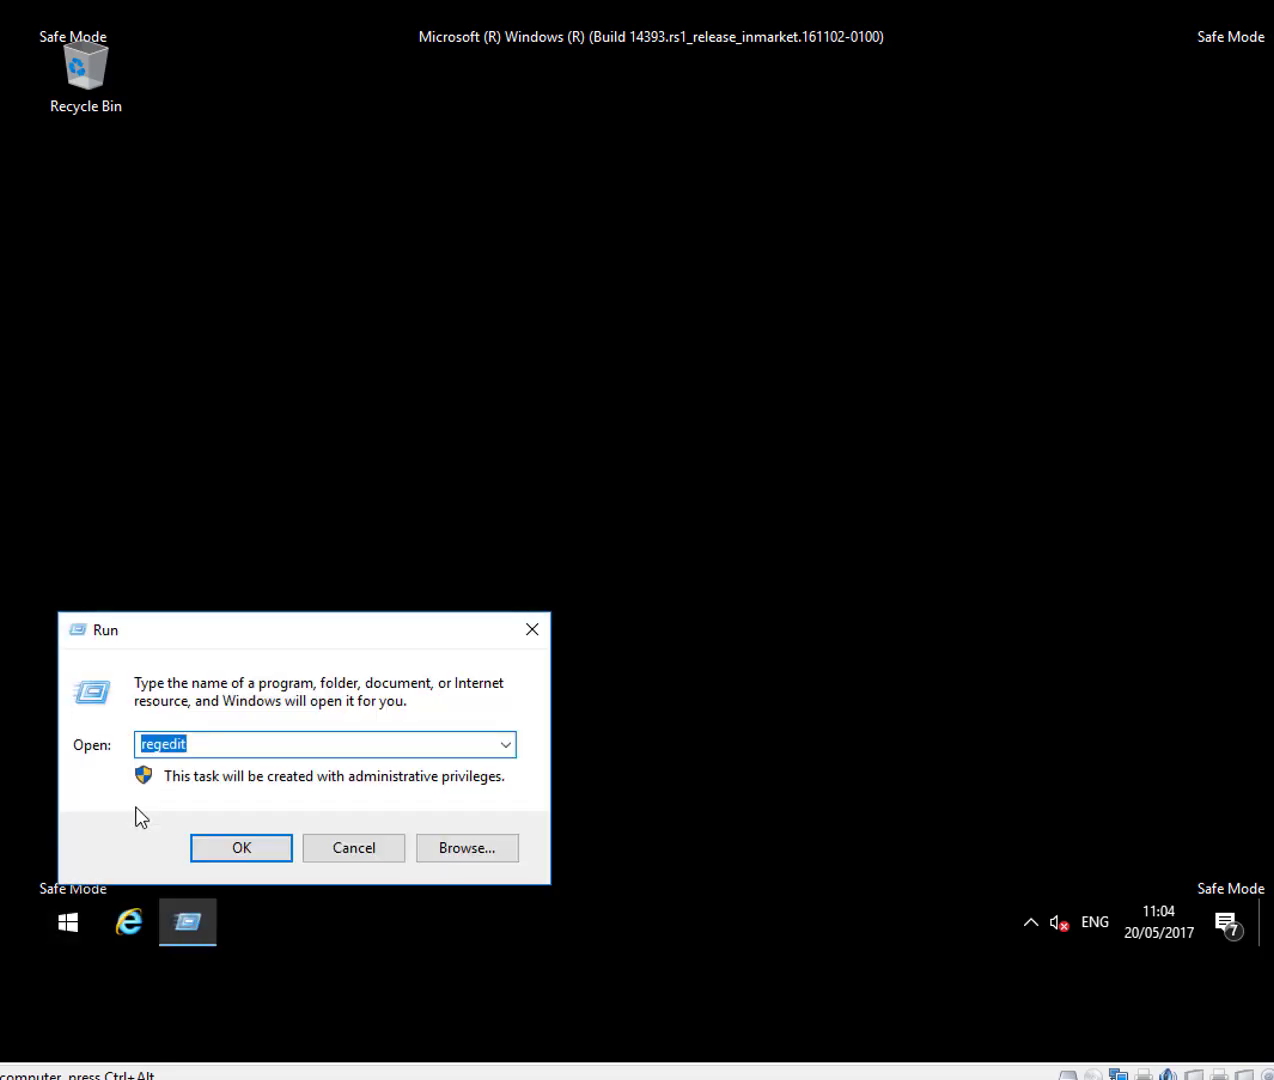
# Launch msconfig and verify in Task Manager's Startup list that VProtect Application and Tasksche are Disabled.
pyautogui.write('msconfig')
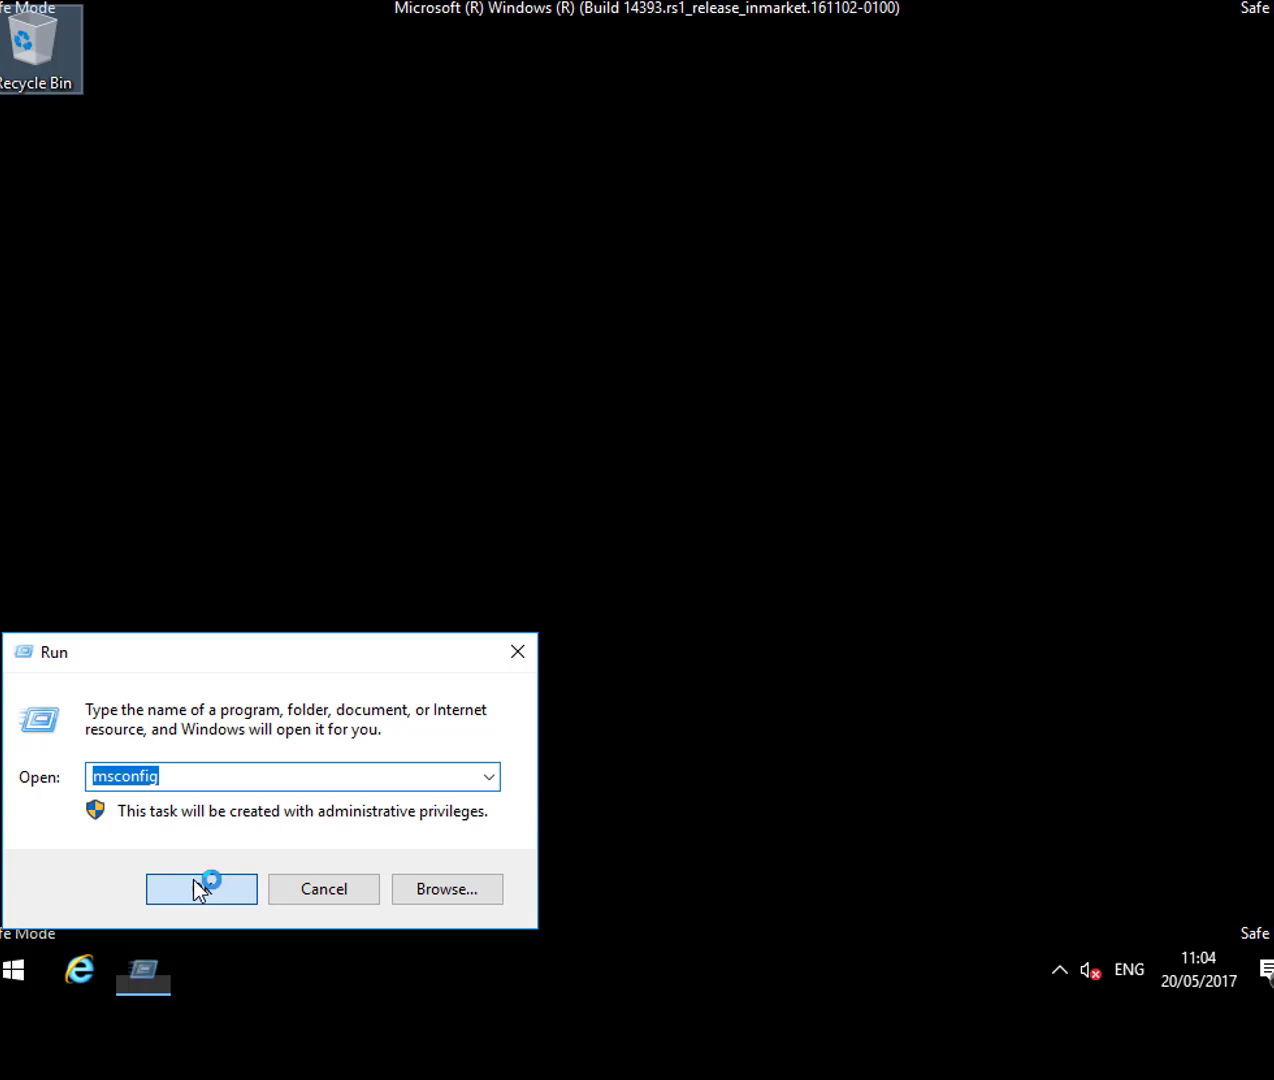
pyautogui.click(200, 888)
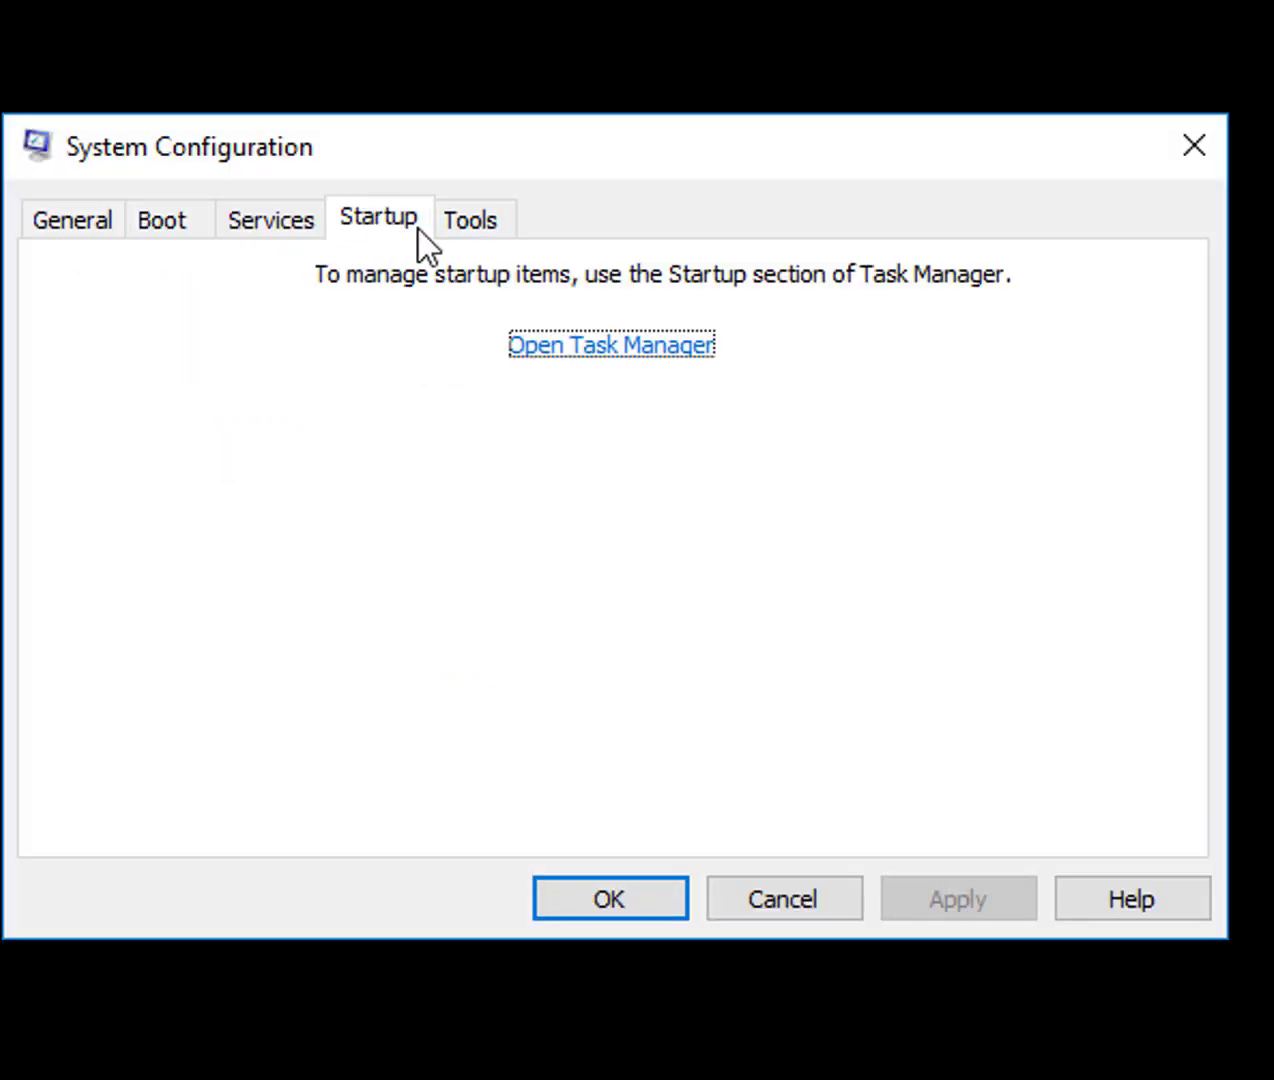
pyautogui.click(612, 344)
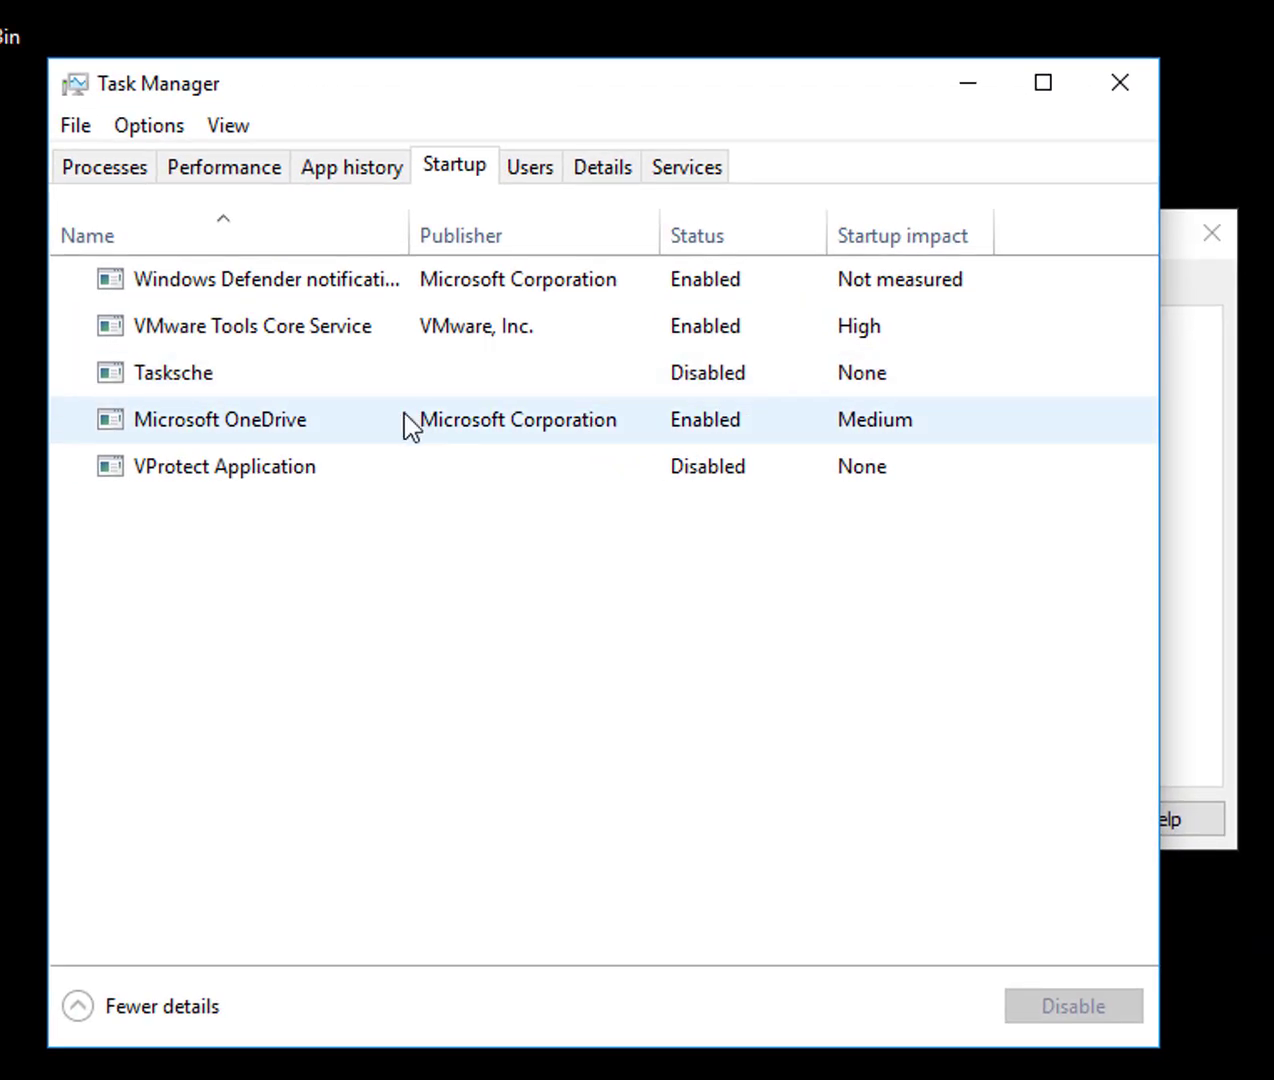
pyautogui.click(224, 466)
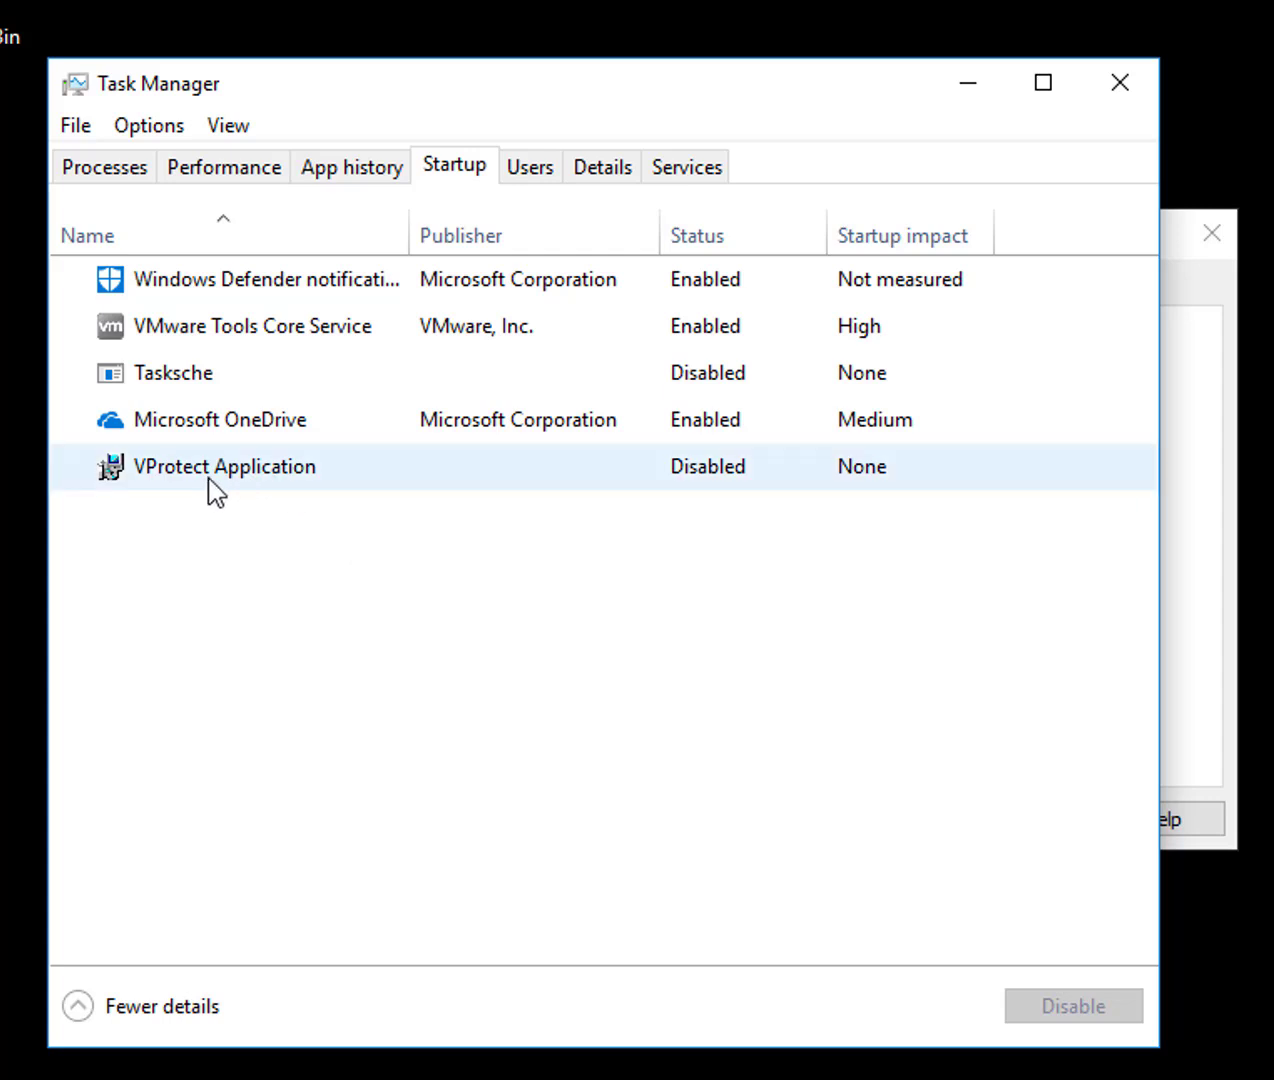
pyautogui.click(224, 466)
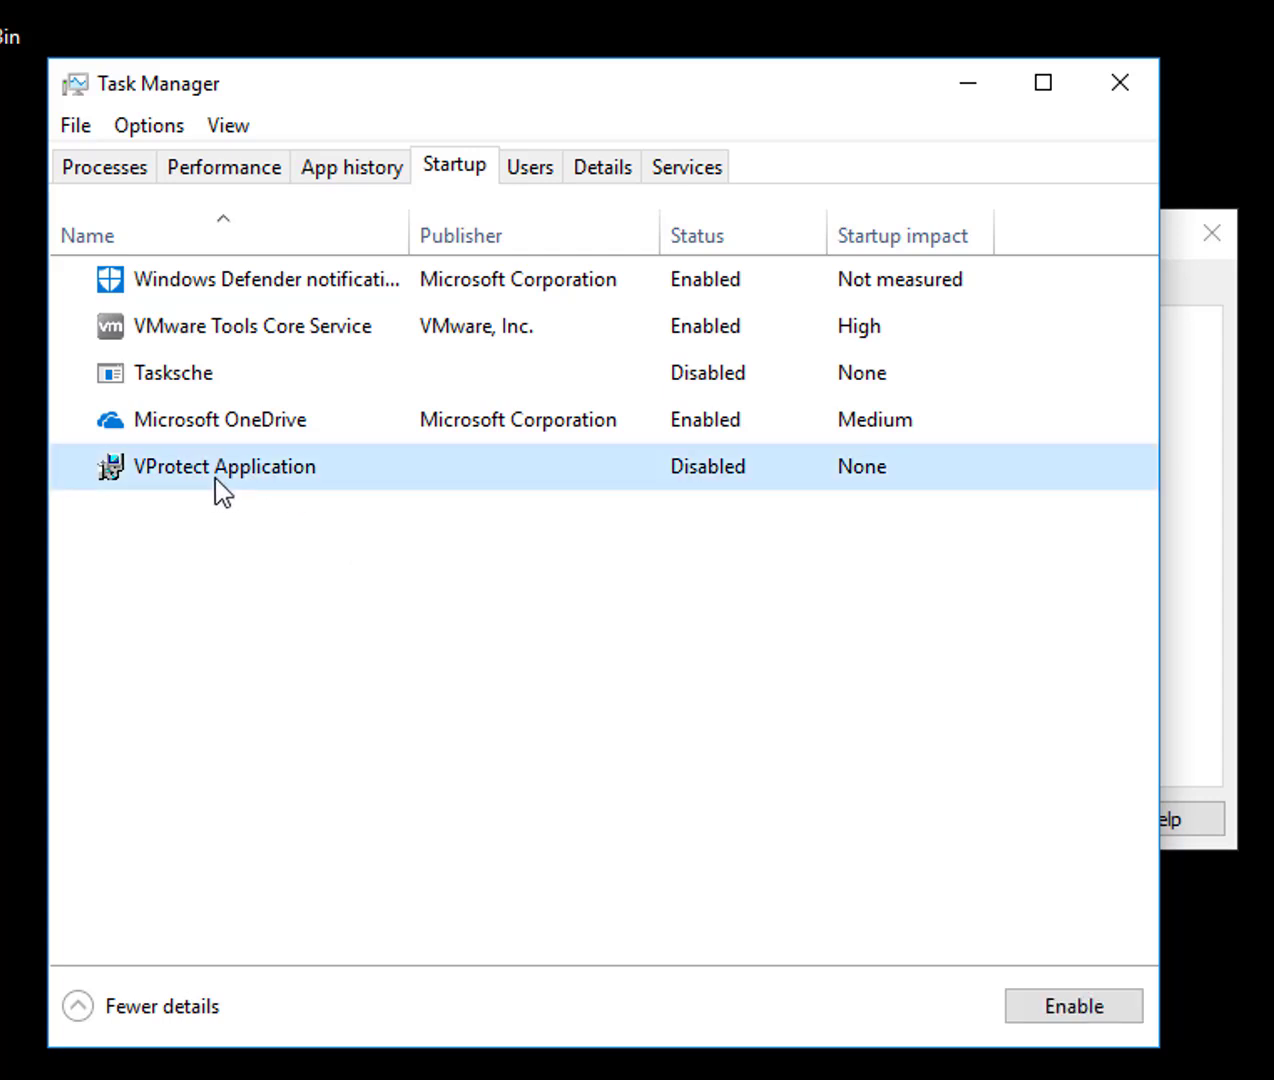
pyautogui.moveTo(994, 948)
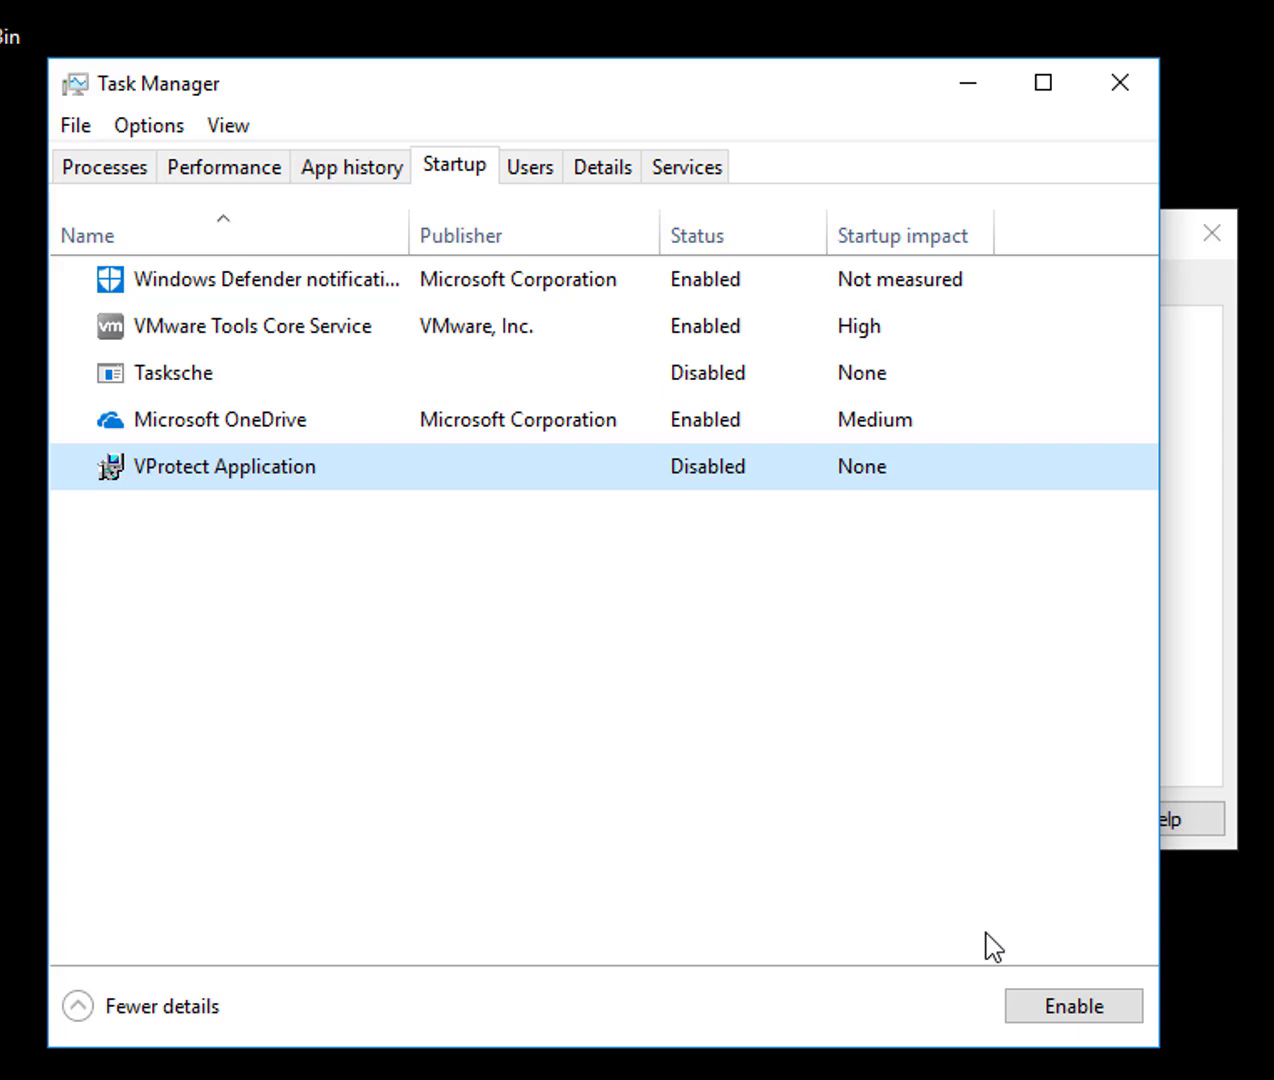
pyautogui.click(174, 372)
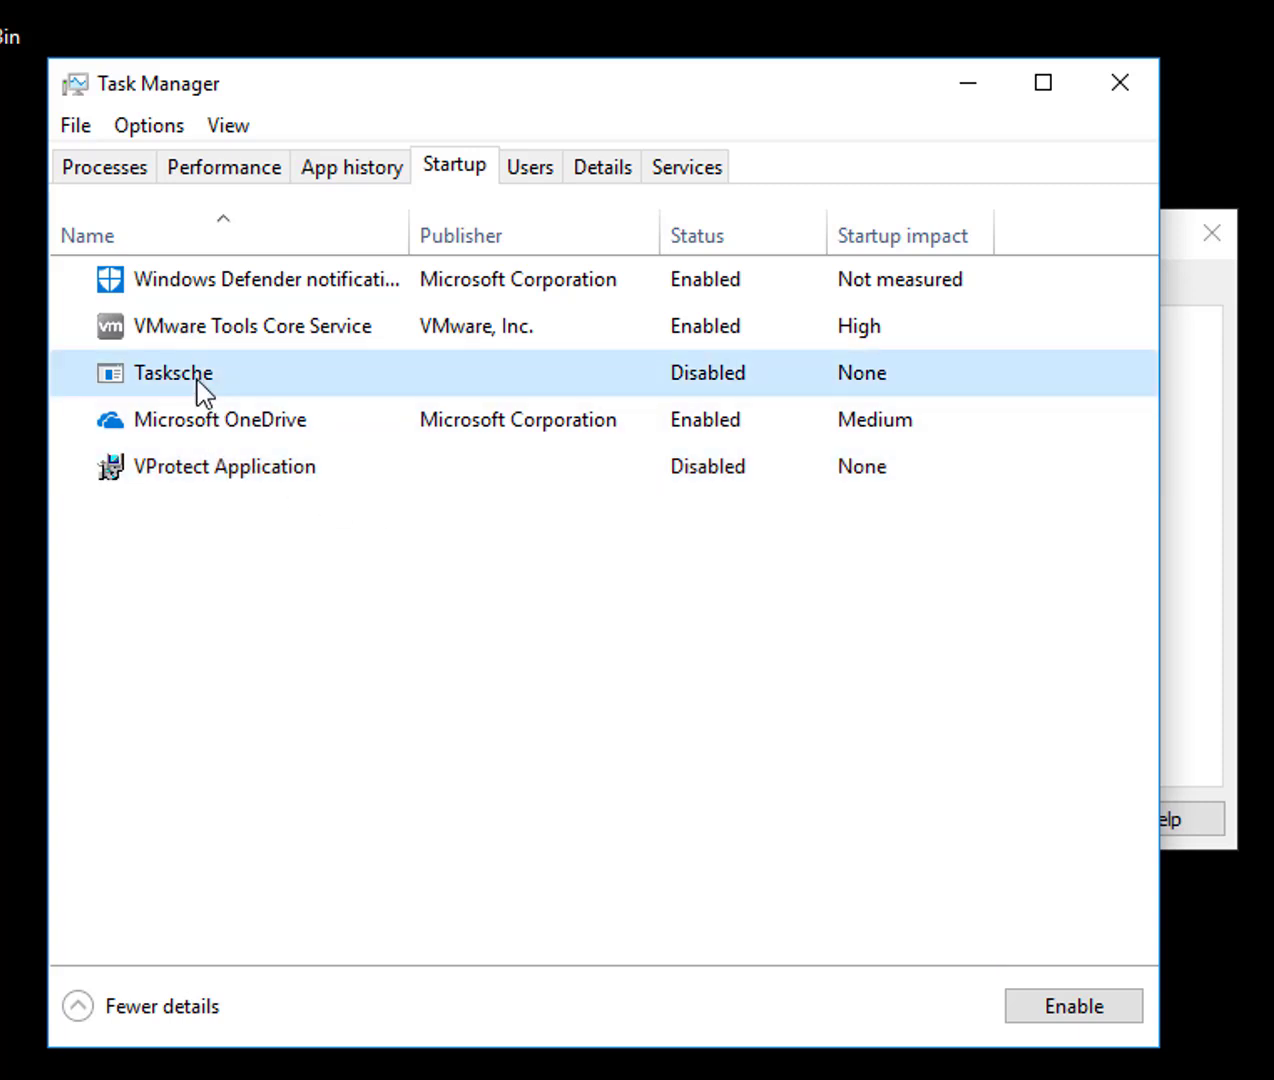
pyautogui.moveTo(616, 360)
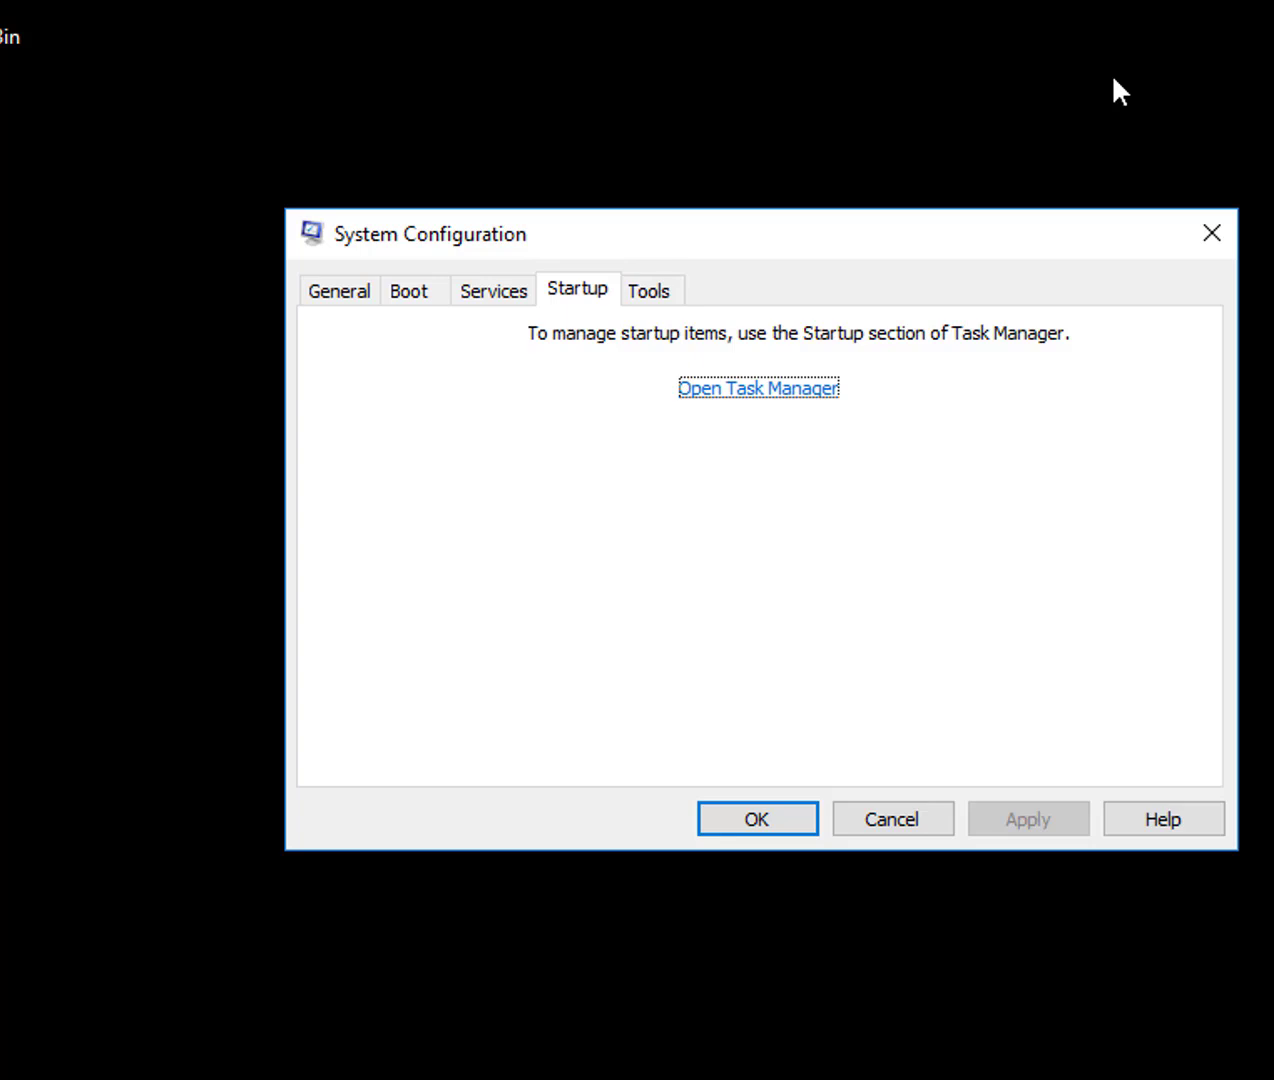
pyautogui.moveTo(434, 316)
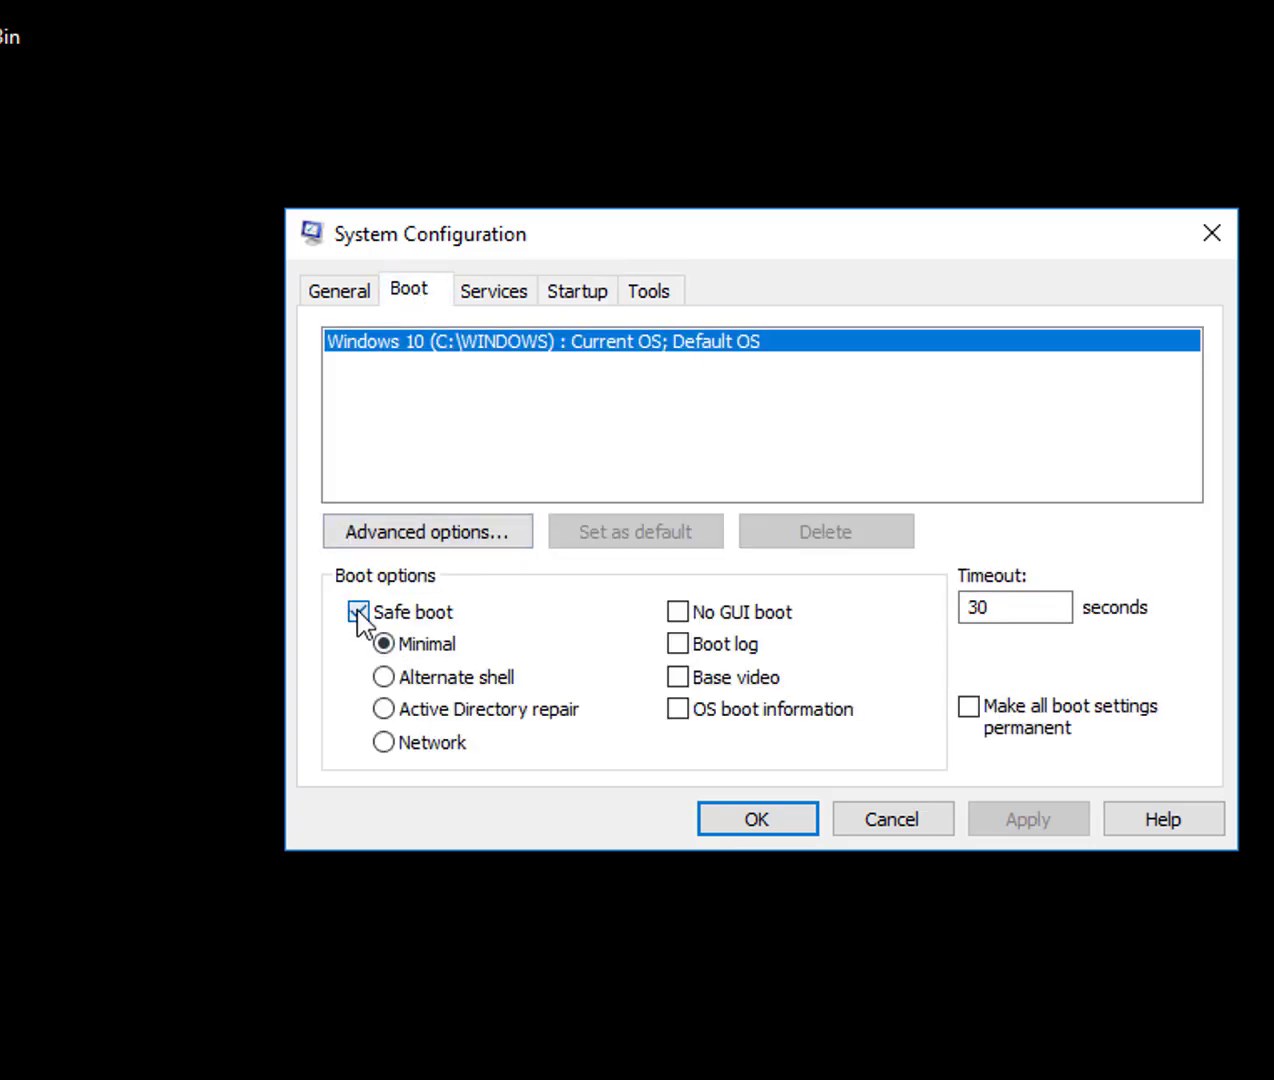
# Turn off Safe boot and restart the VM into normal mode.
pyautogui.click(756, 818)
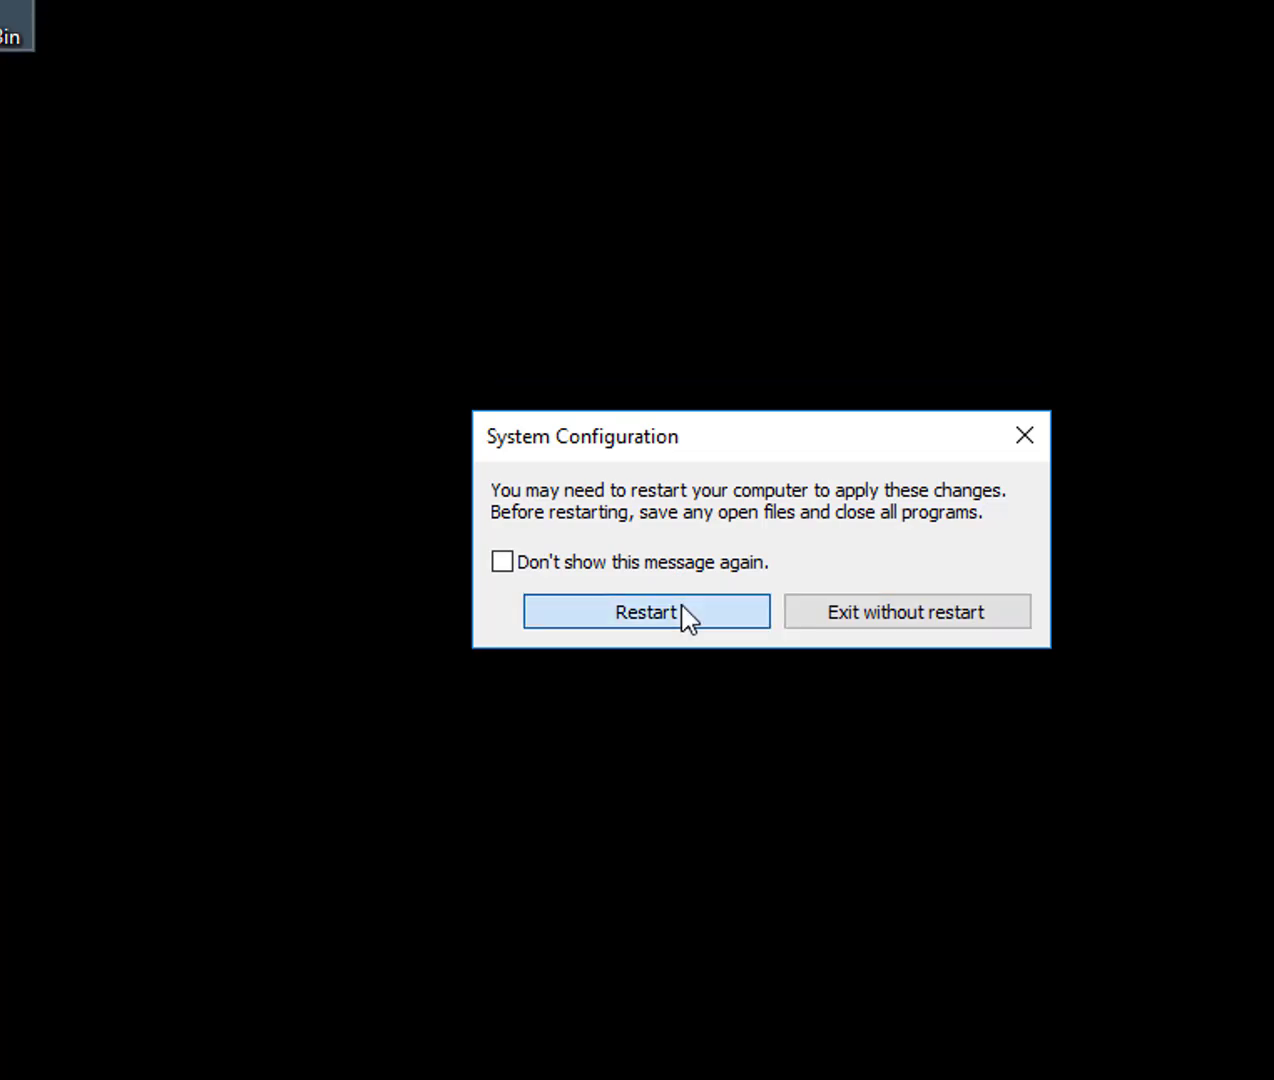
pyautogui.click(644, 612)
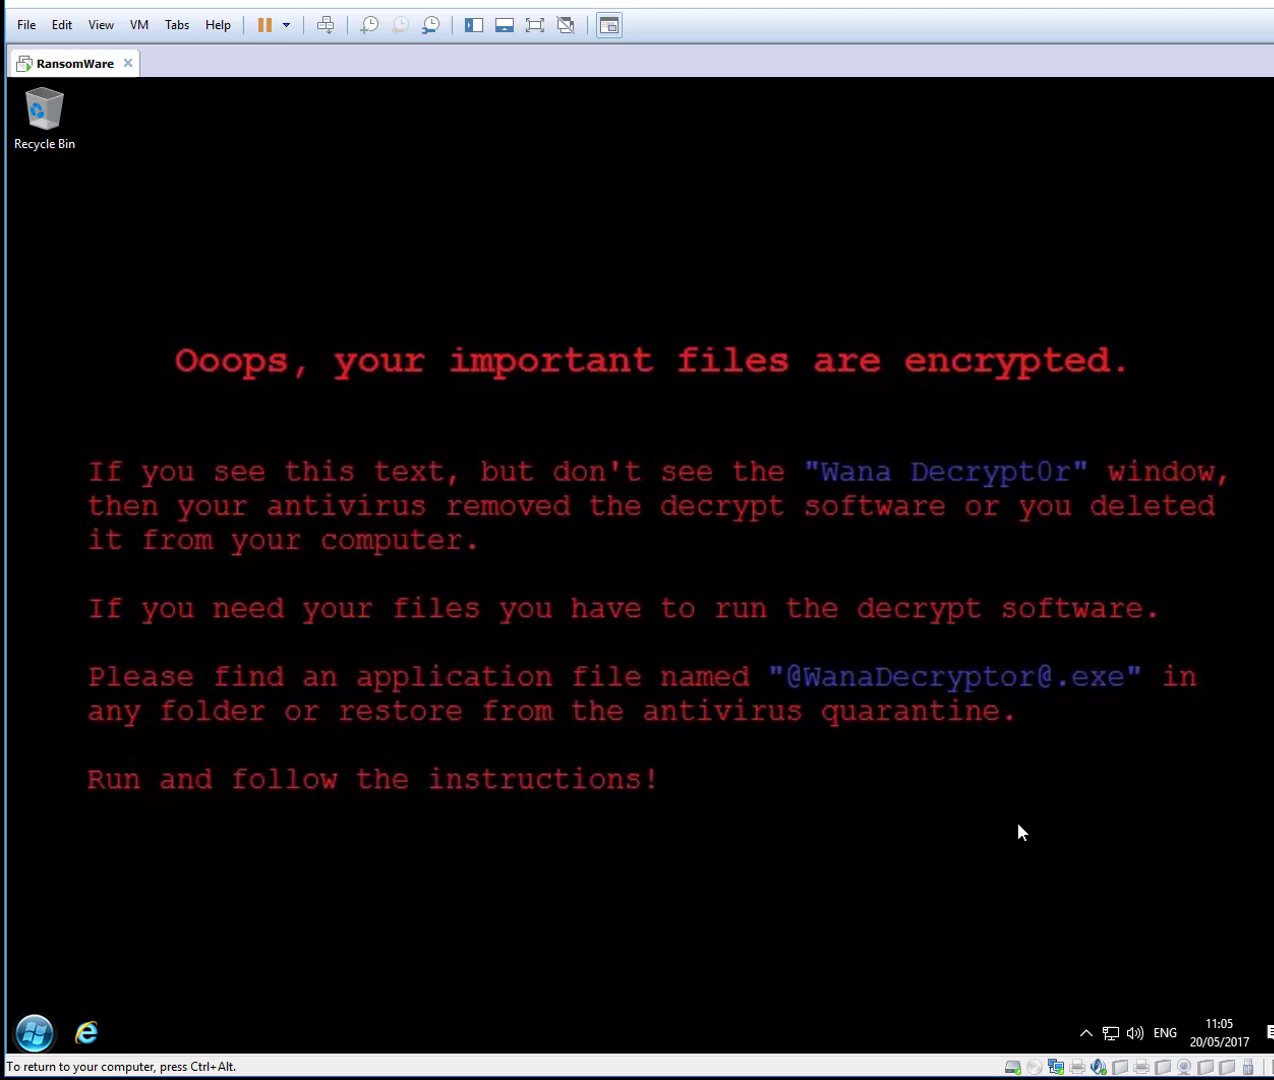
pyautogui.moveTo(548, 540)
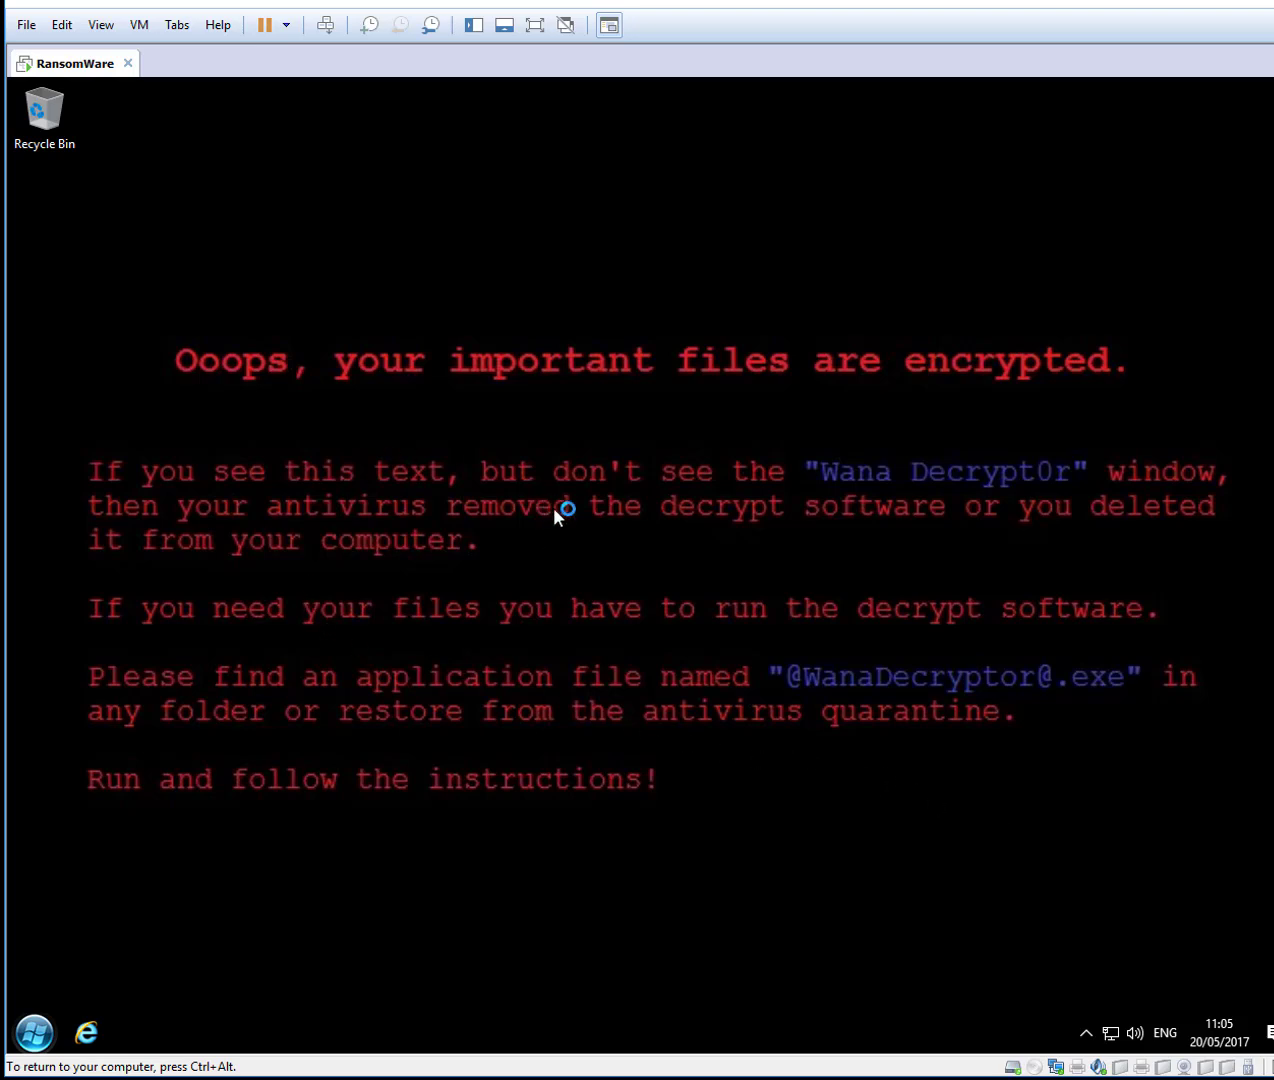
pyautogui.moveTo(724, 542)
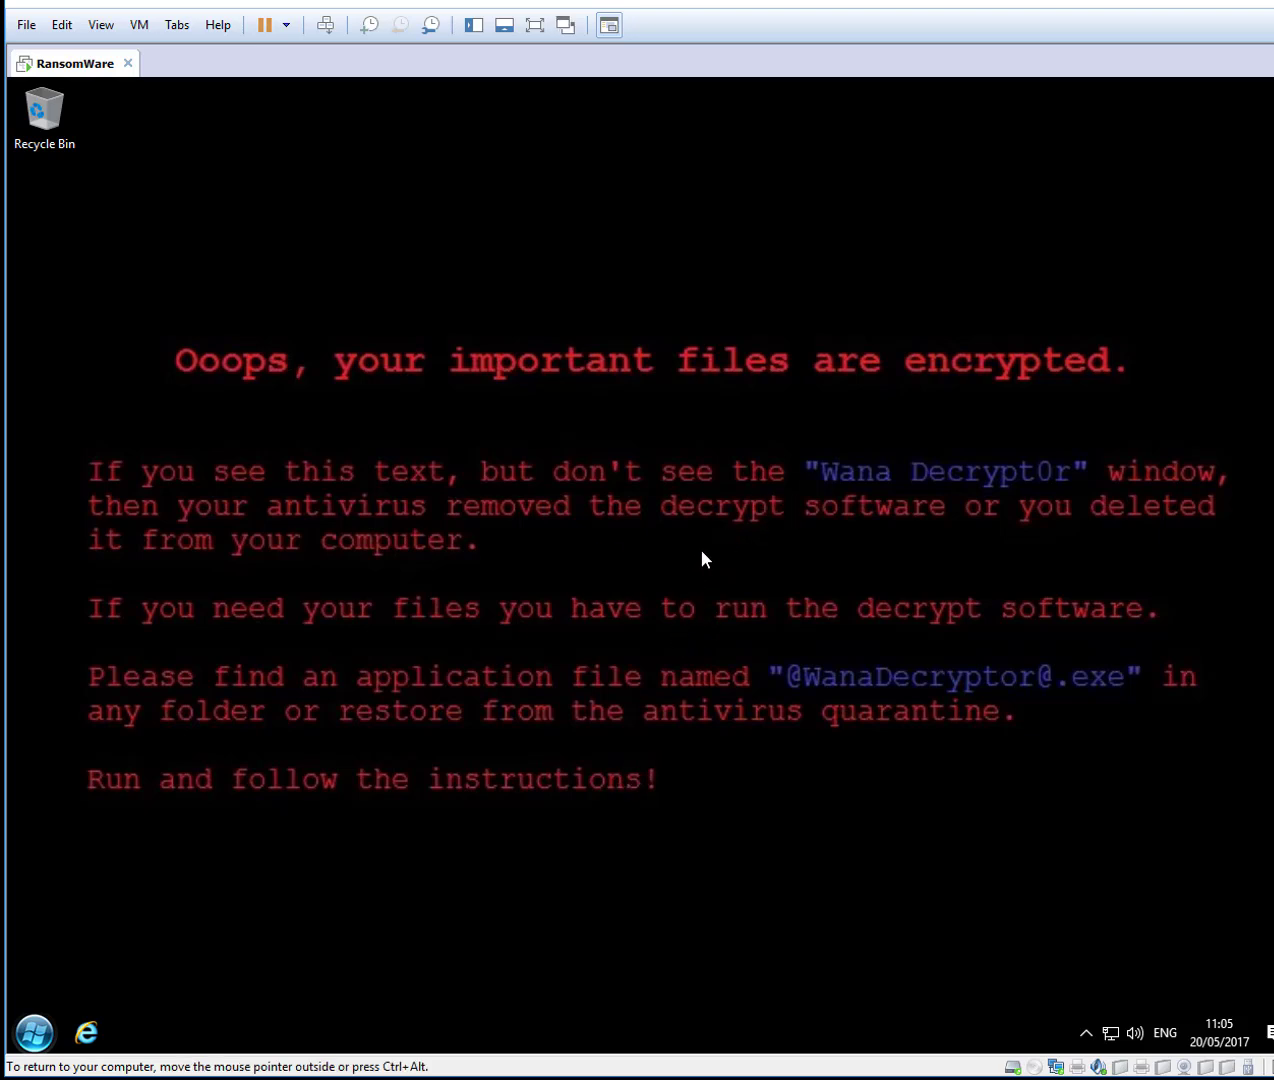
# Replace the ransom wallpaper with the default Windows 10 picture via Personalize.
pyautogui.rightClick(704, 558)
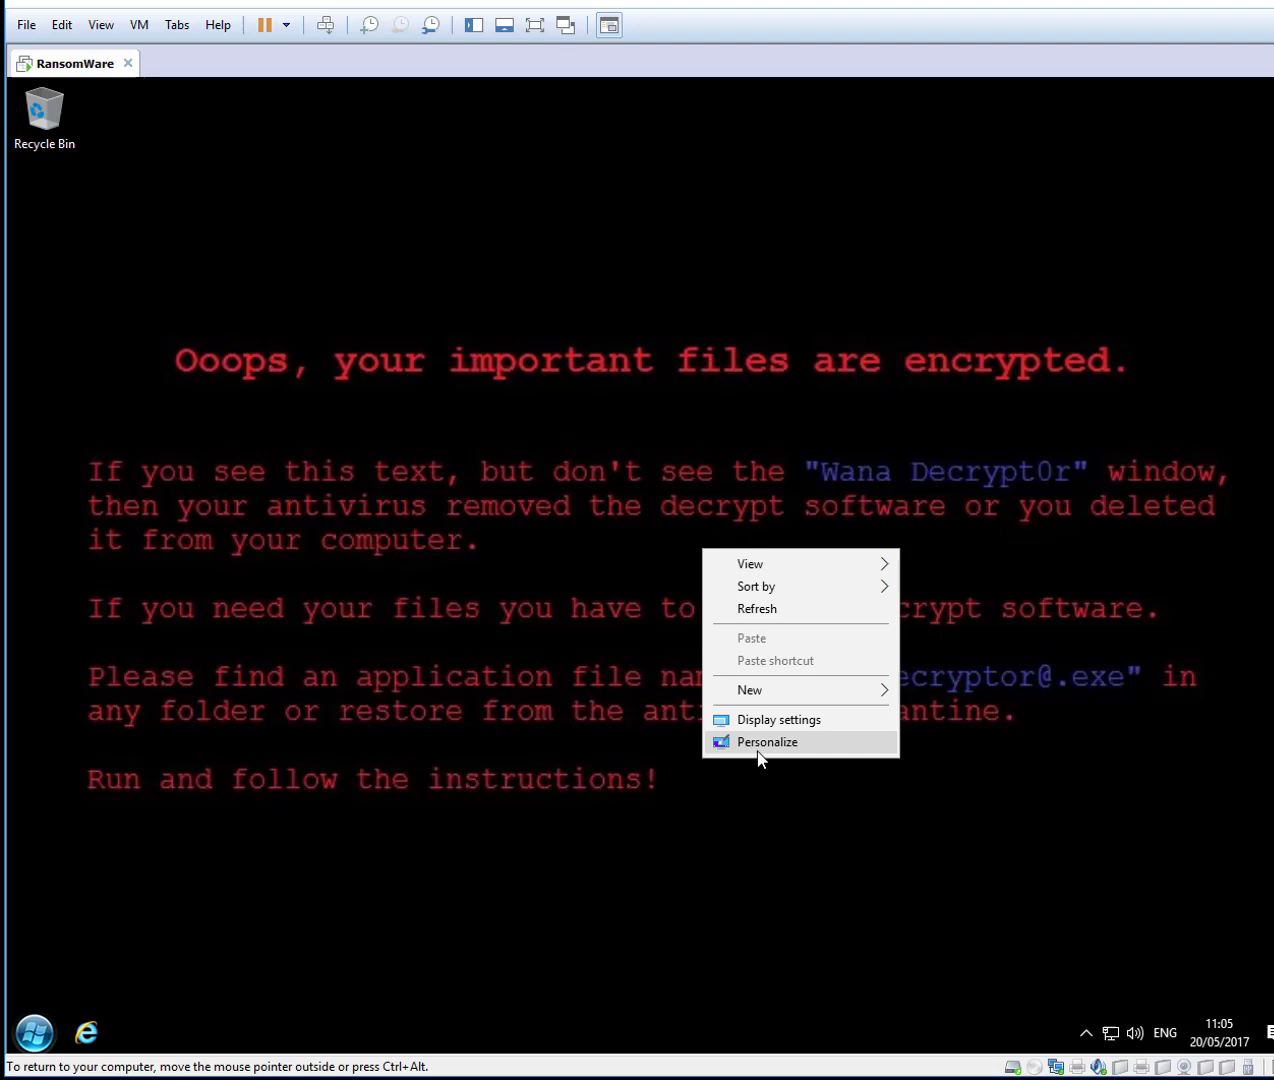
pyautogui.click(768, 742)
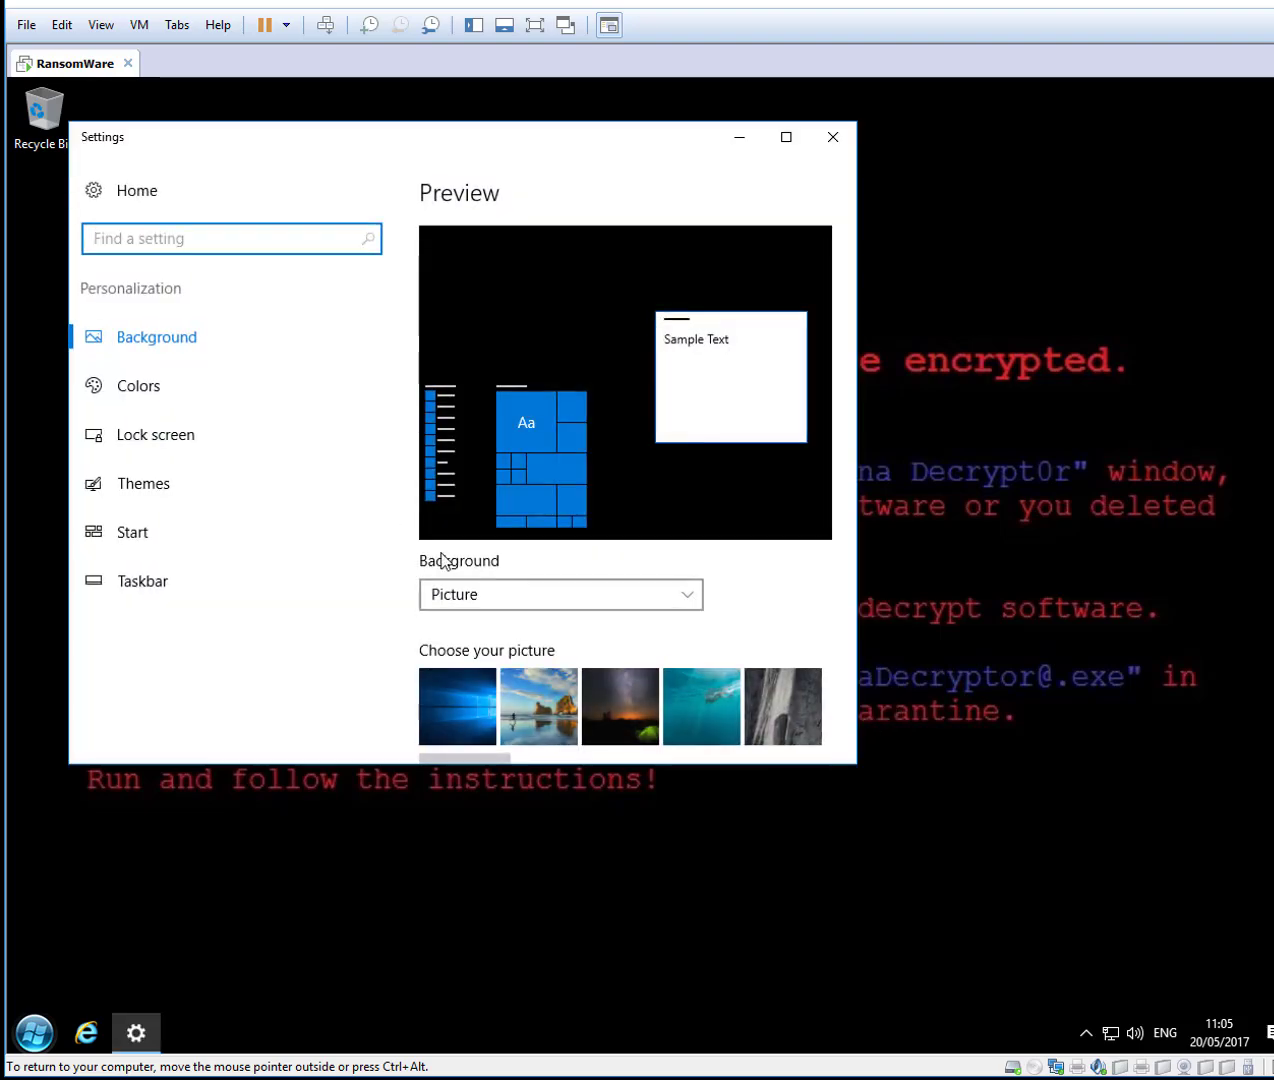
pyautogui.click(456, 706)
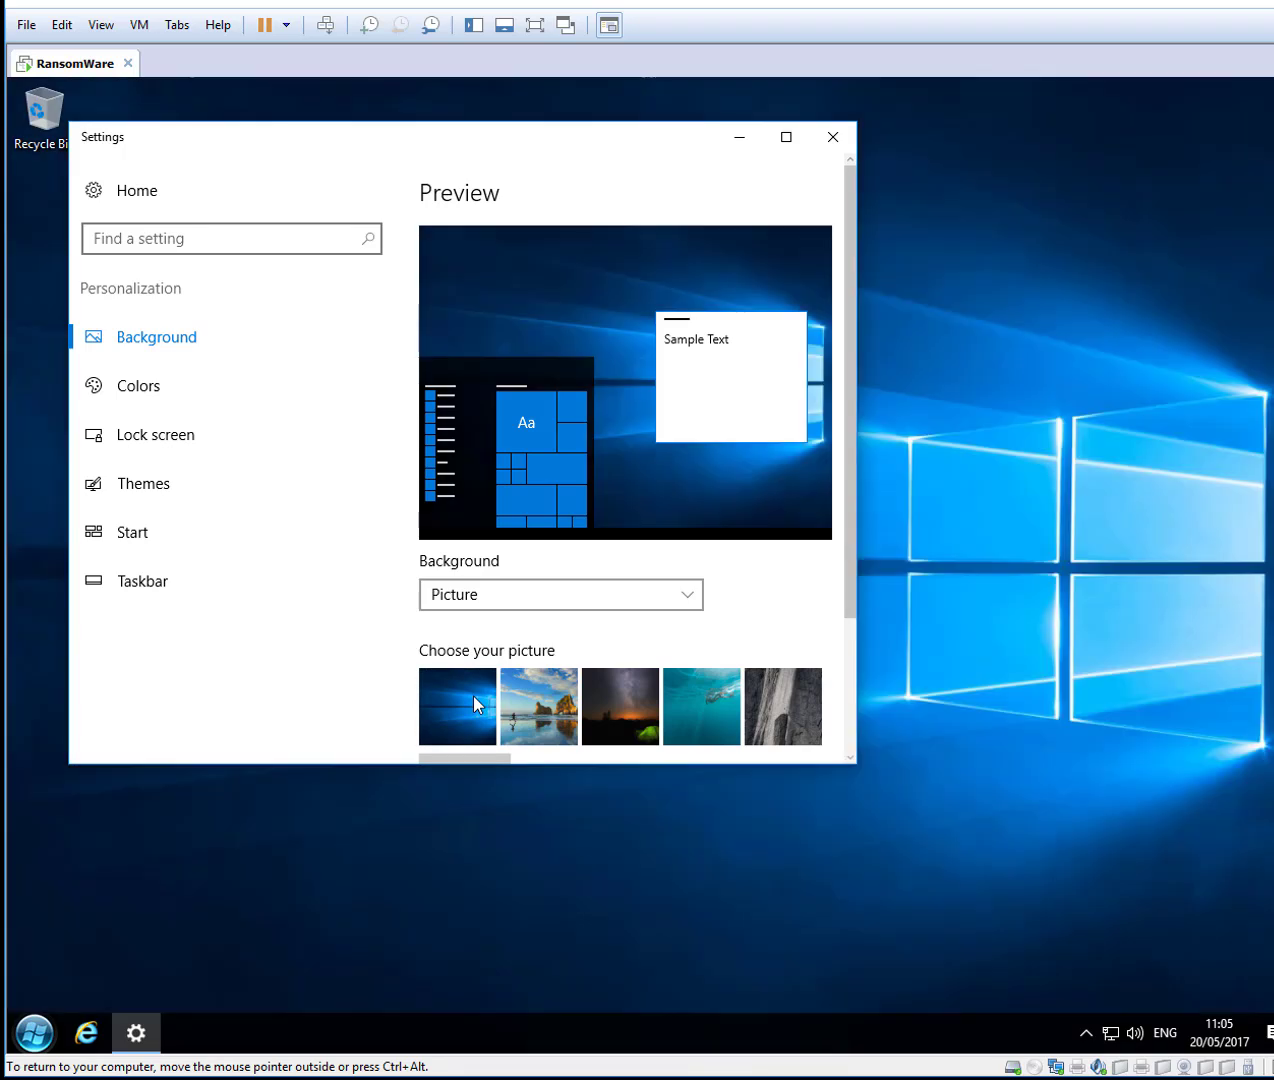
pyautogui.click(832, 136)
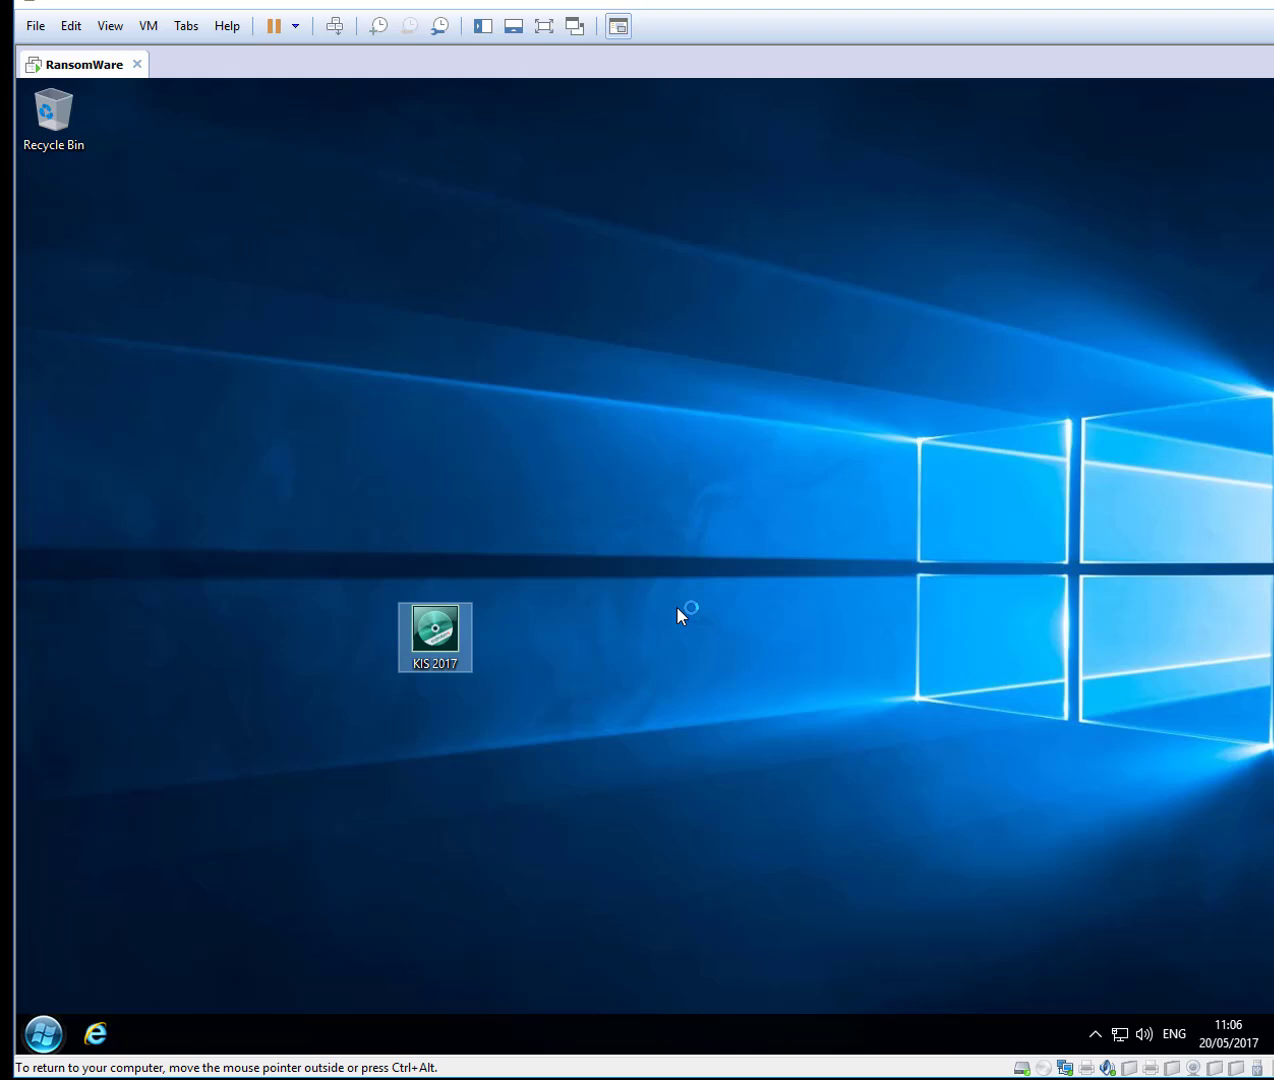
# Run the KIS 2017 installer, accept the license and start downloading Kaspersky, then browse to Local Disk (C:).
pyautogui.doubleClick(434, 636)
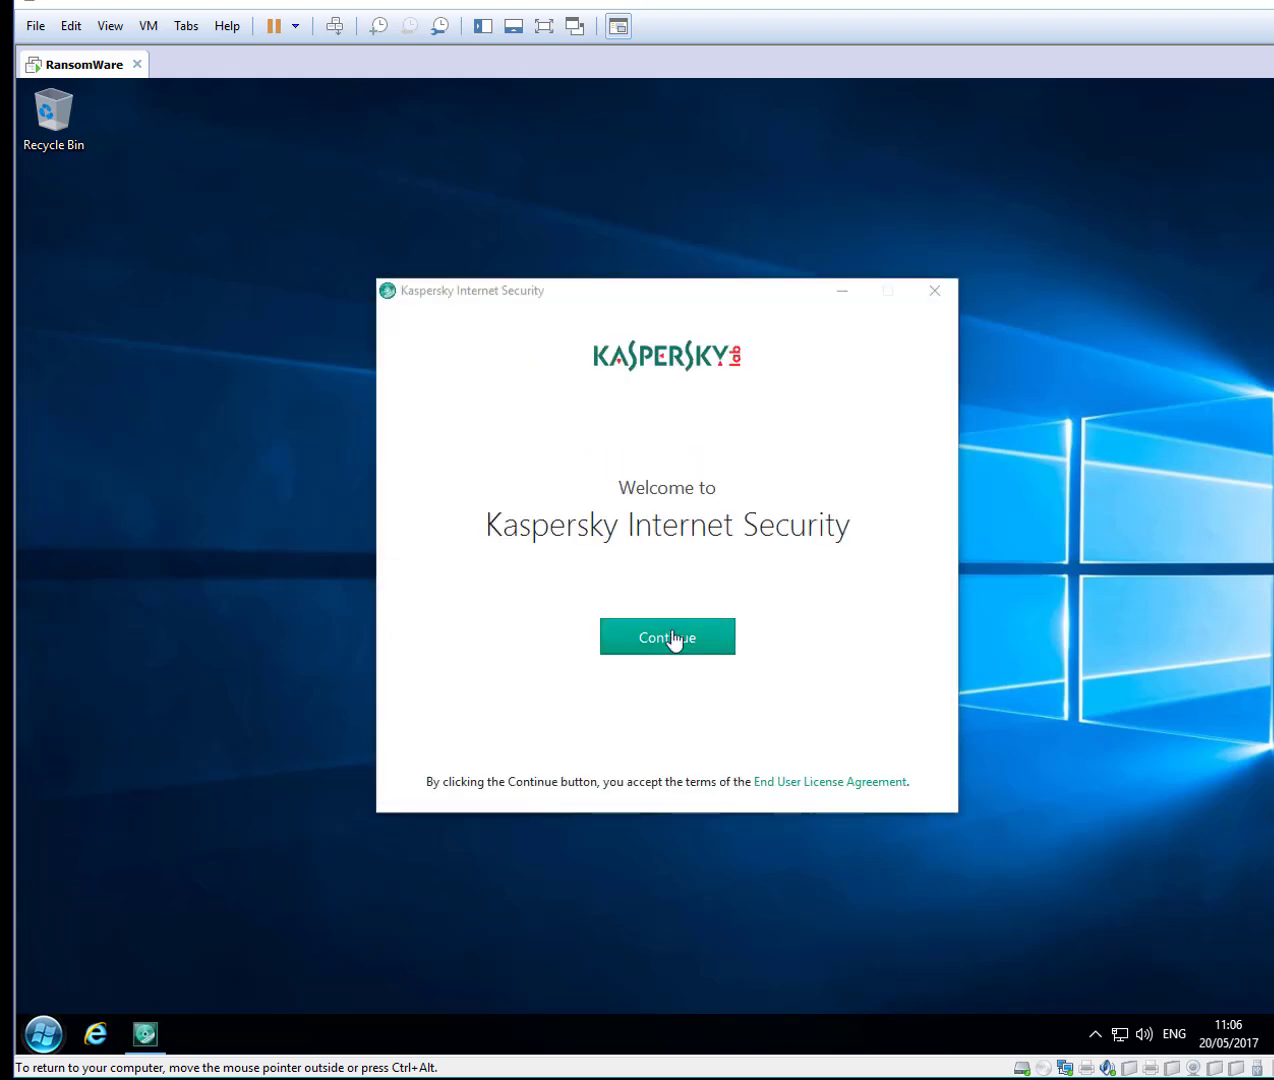
pyautogui.click(668, 636)
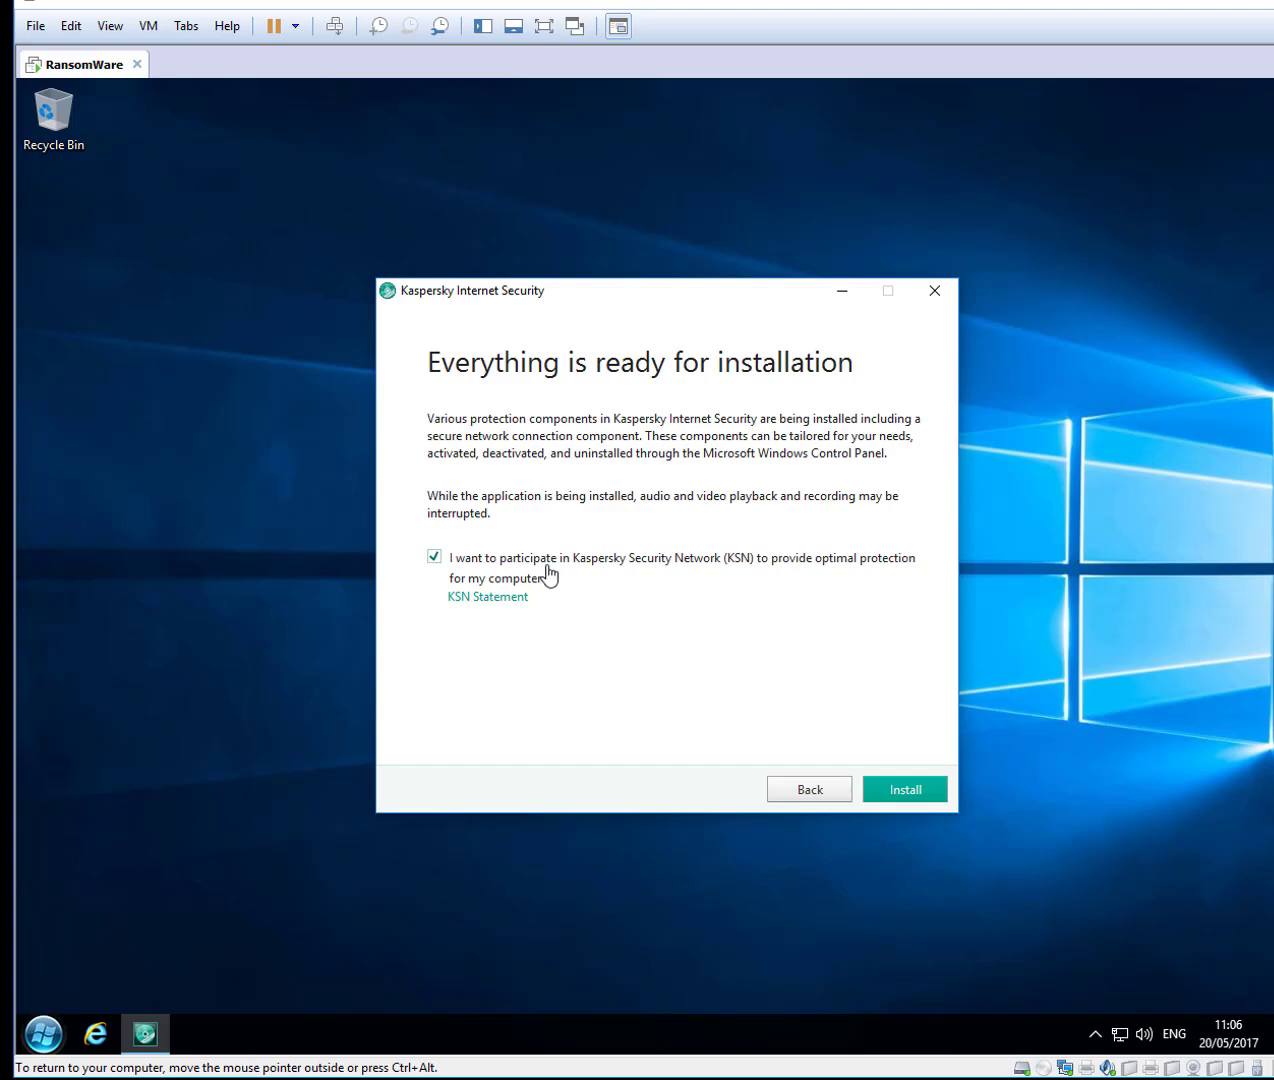
pyautogui.click(904, 788)
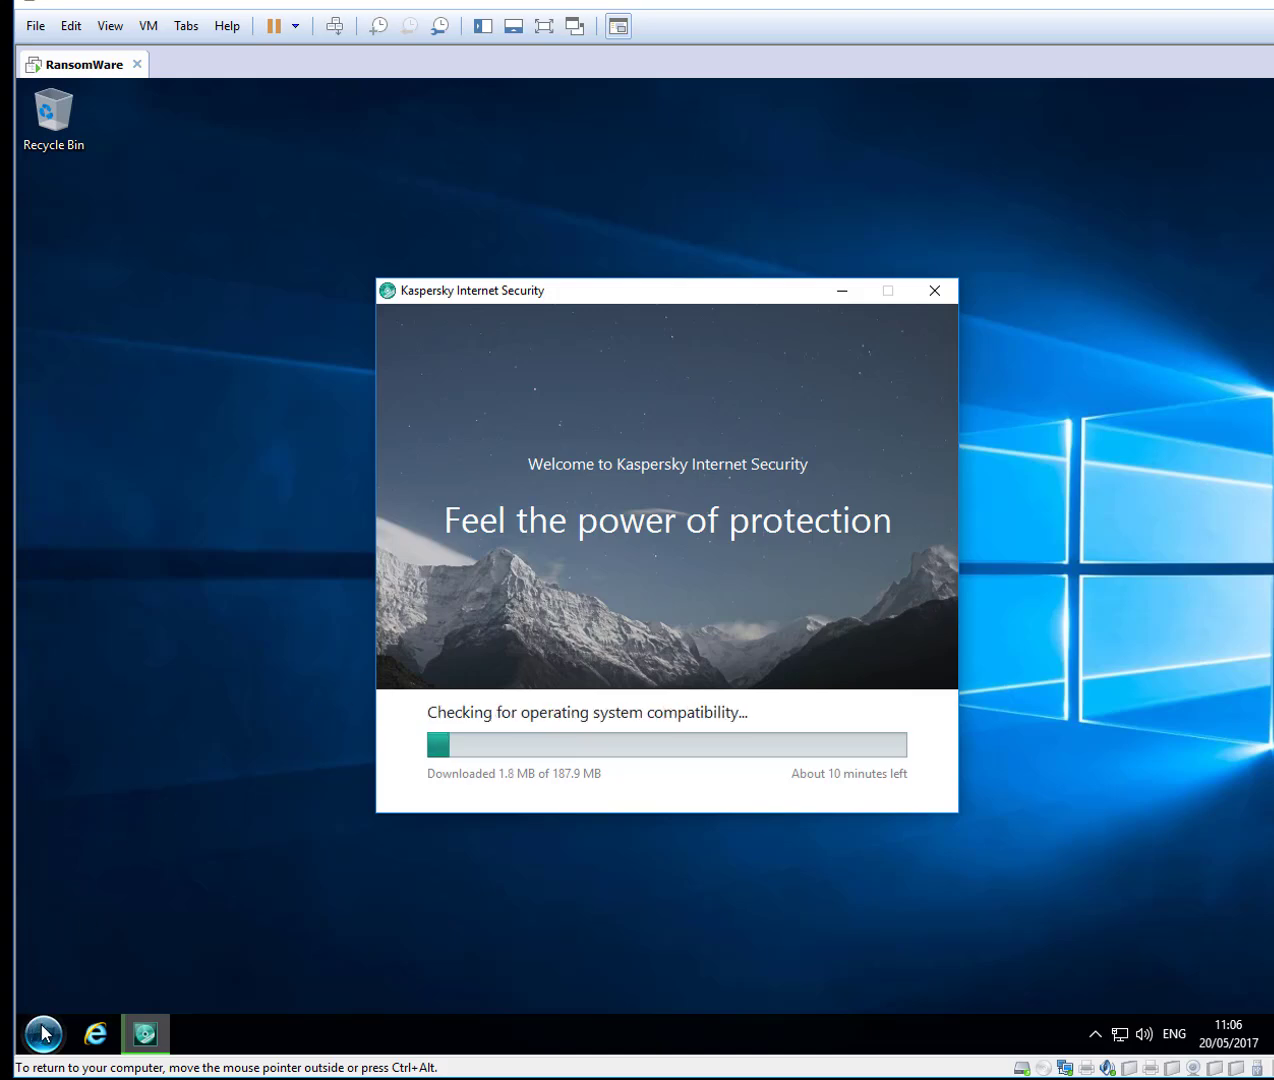
pyautogui.click(44, 1034)
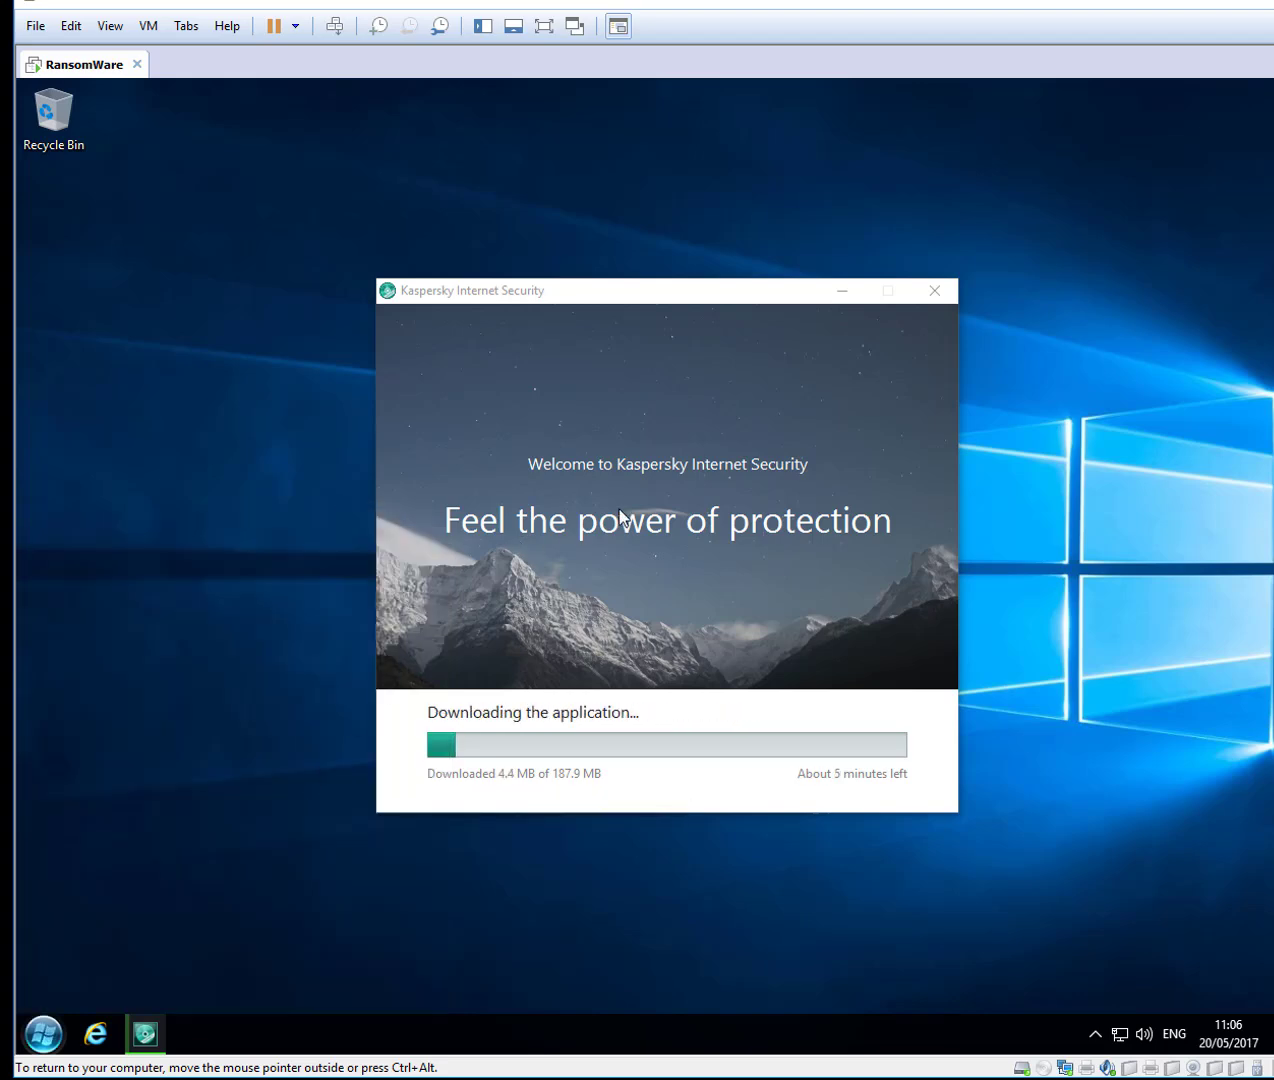
pyautogui.click(196, 1036)
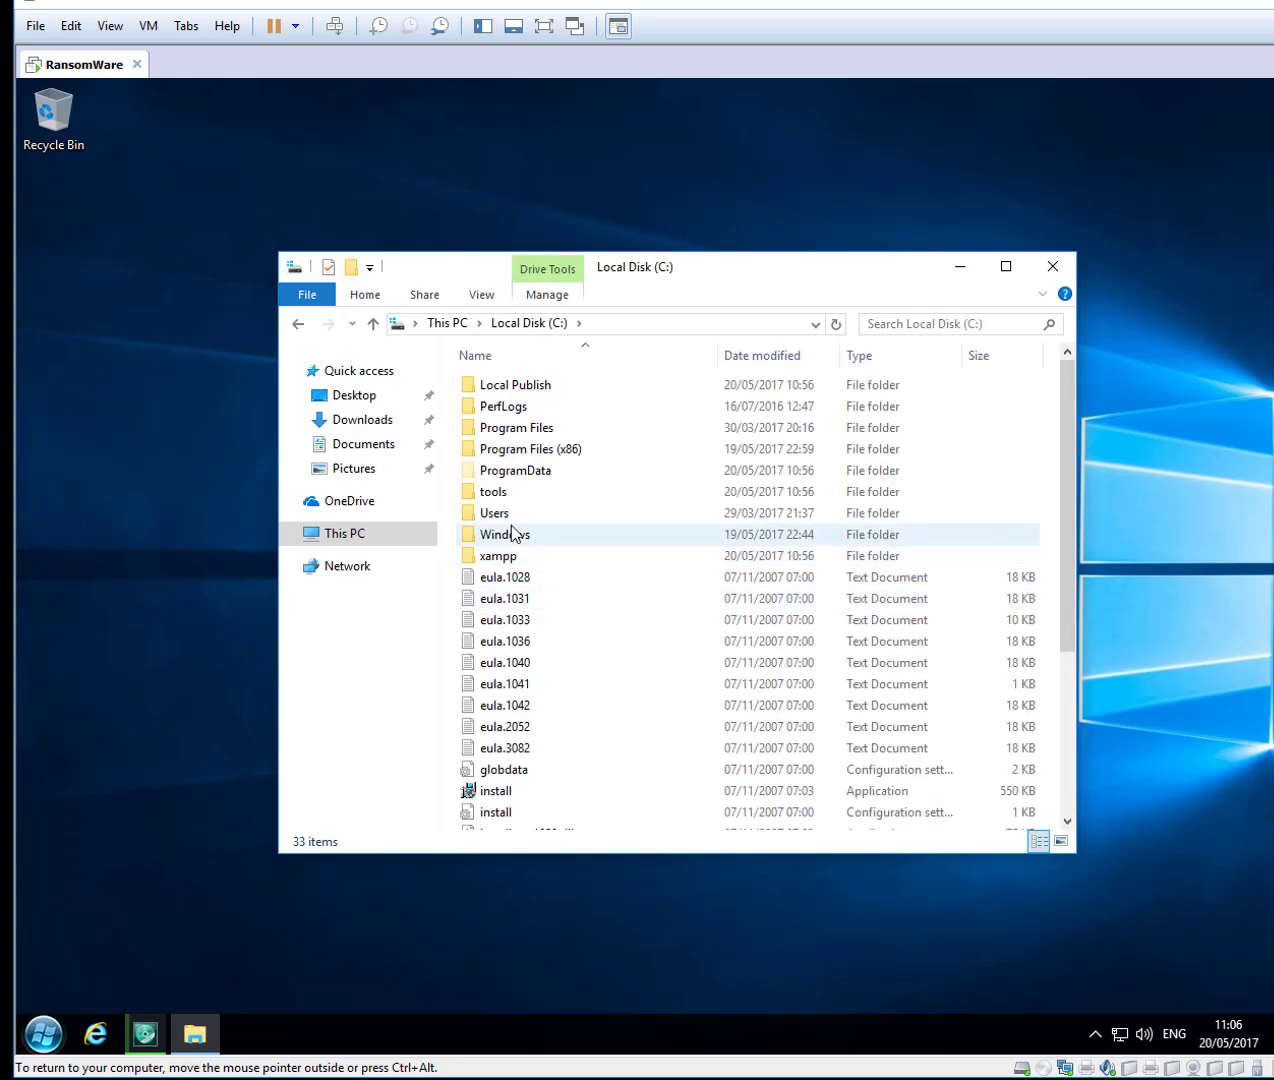
pyautogui.doubleClick(494, 512)
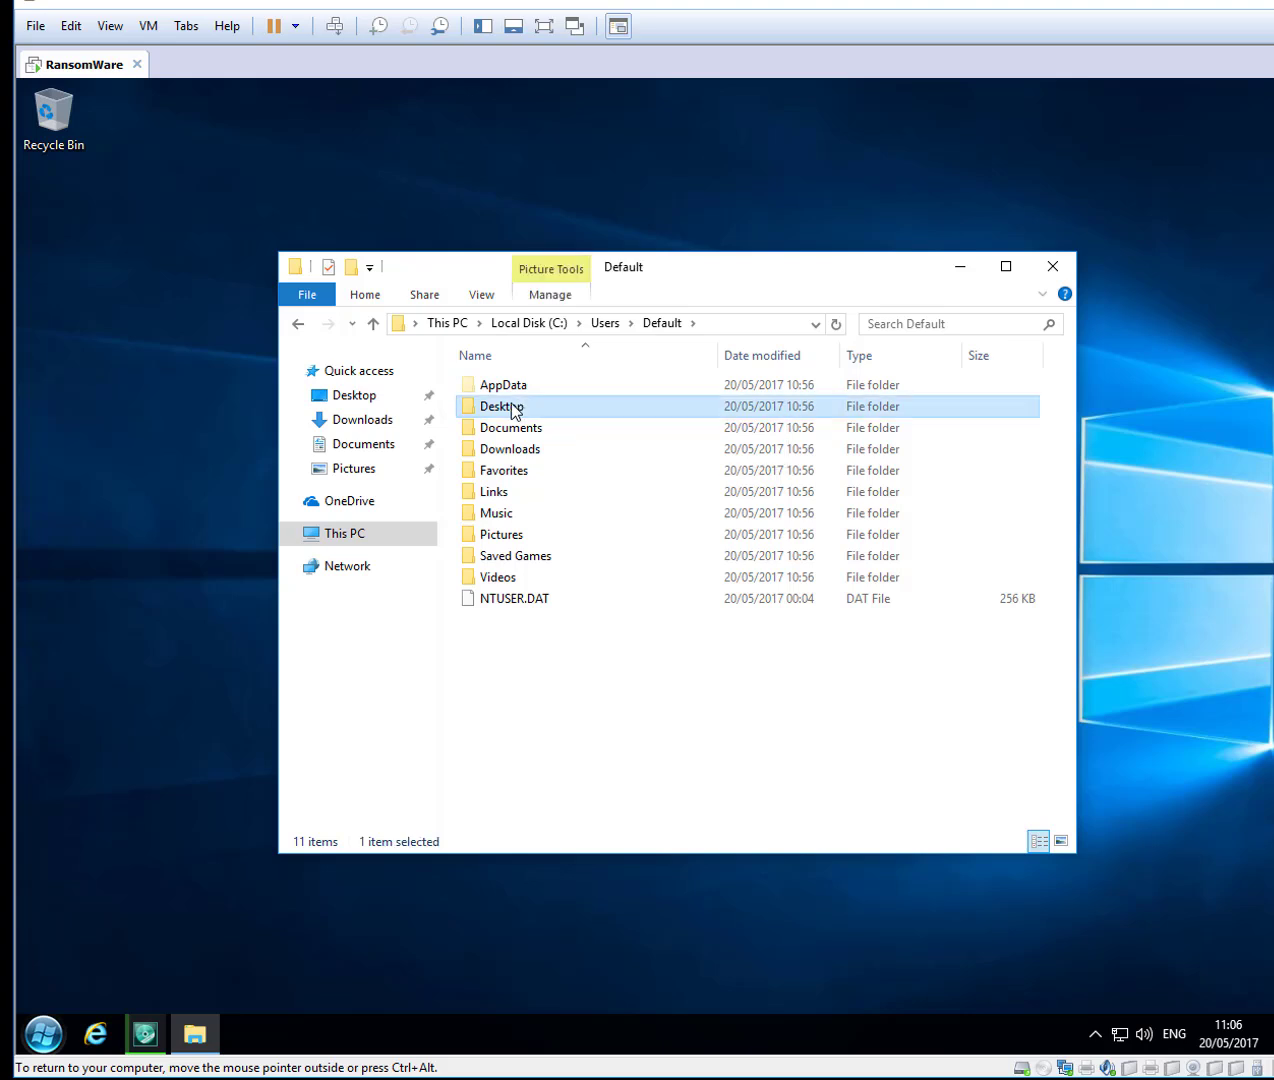
pyautogui.doubleClick(502, 406)
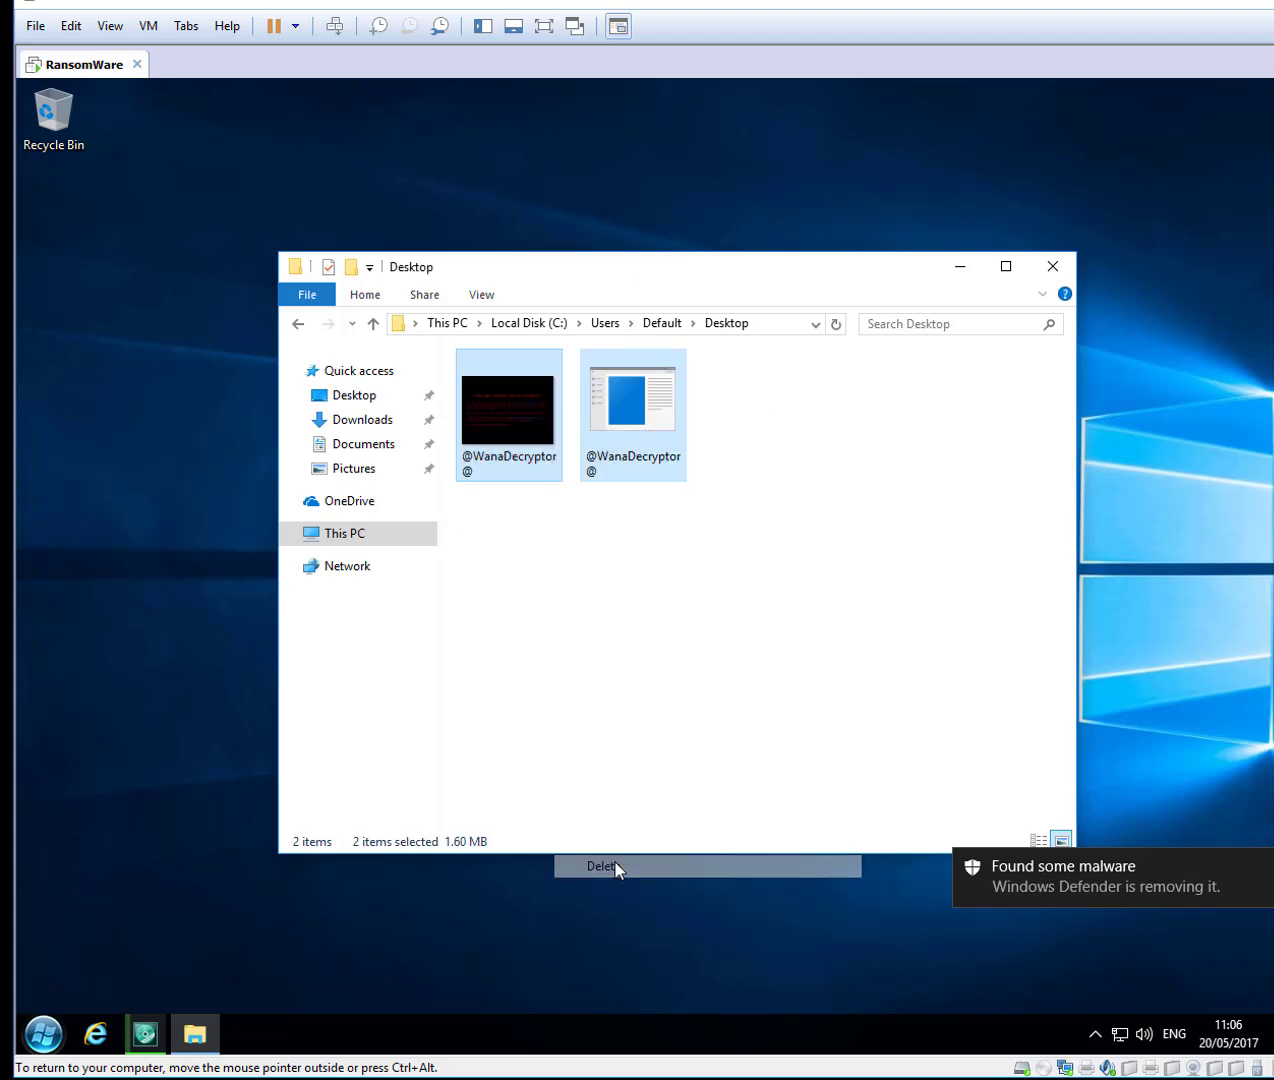
pyautogui.click(604, 866)
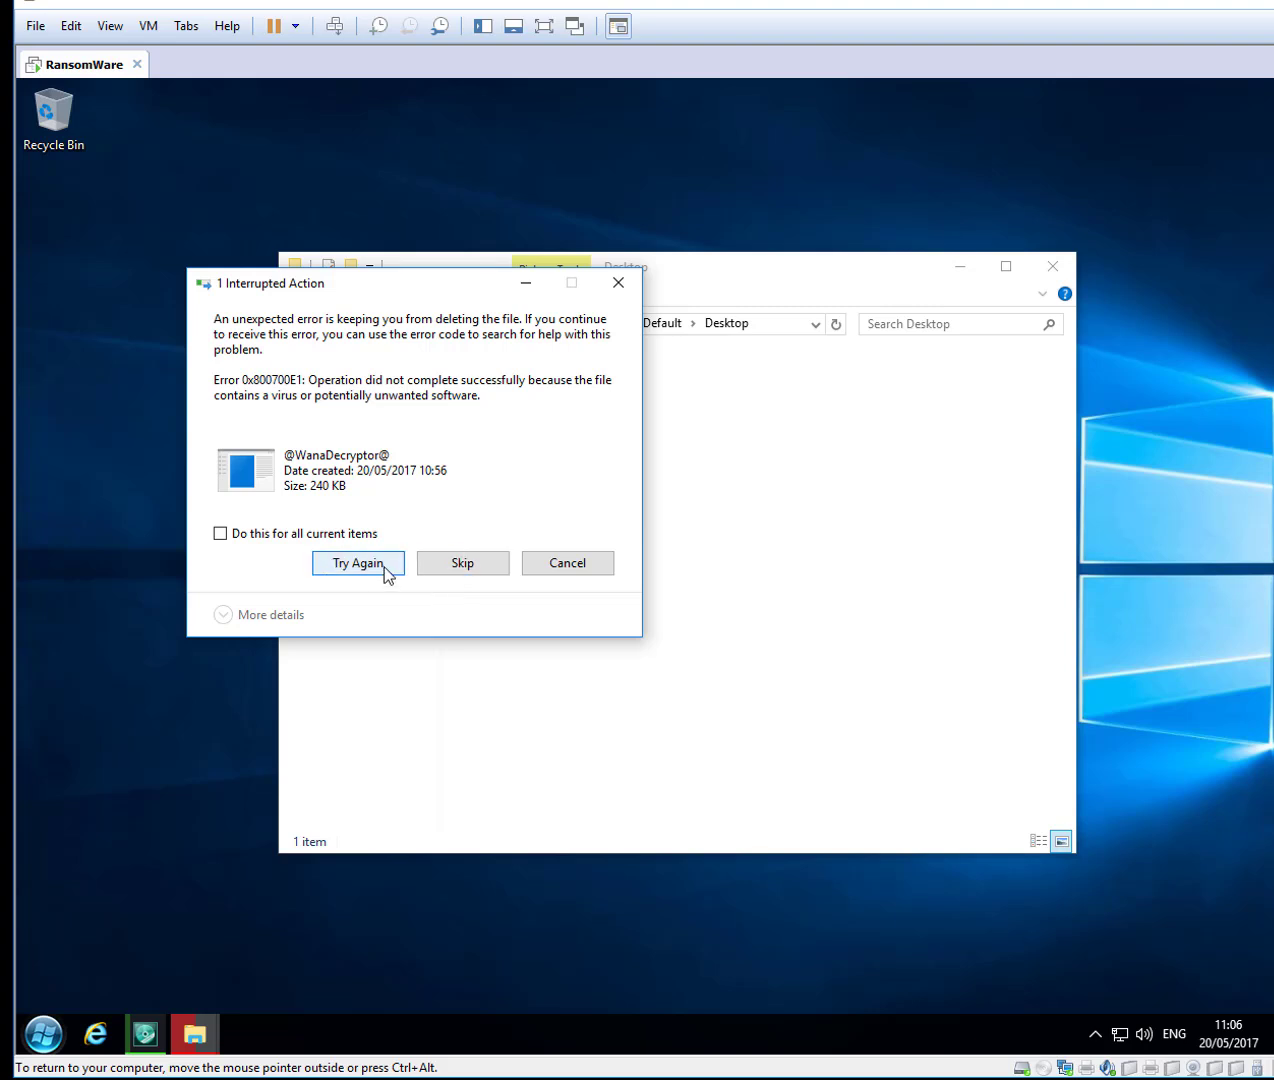
pyautogui.click(356, 564)
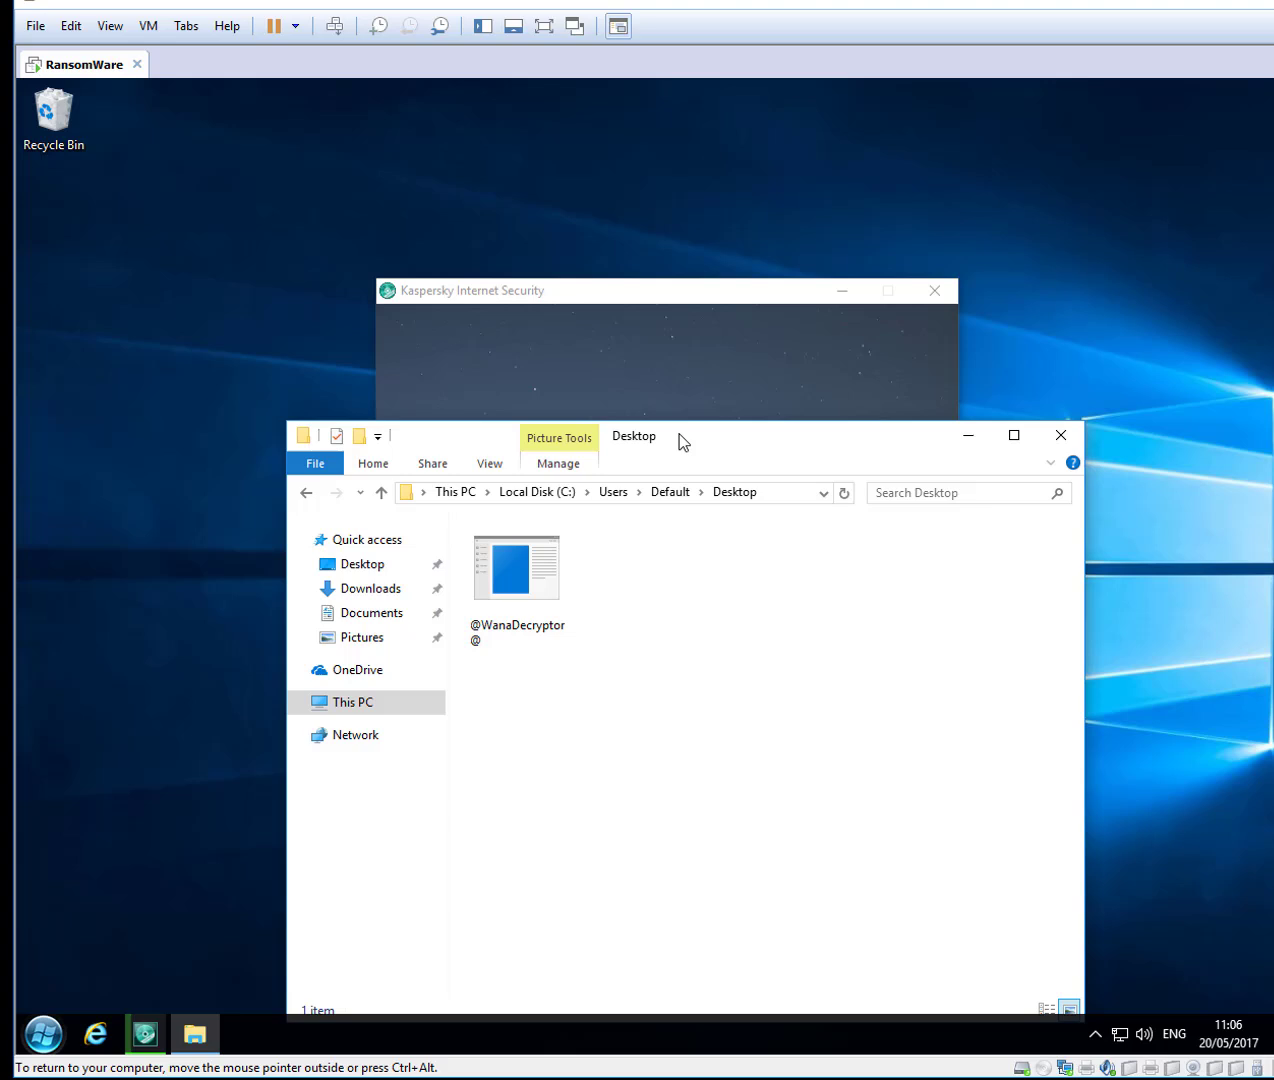
pyautogui.moveTo(680, 436); pyautogui.dragTo(810, 476)
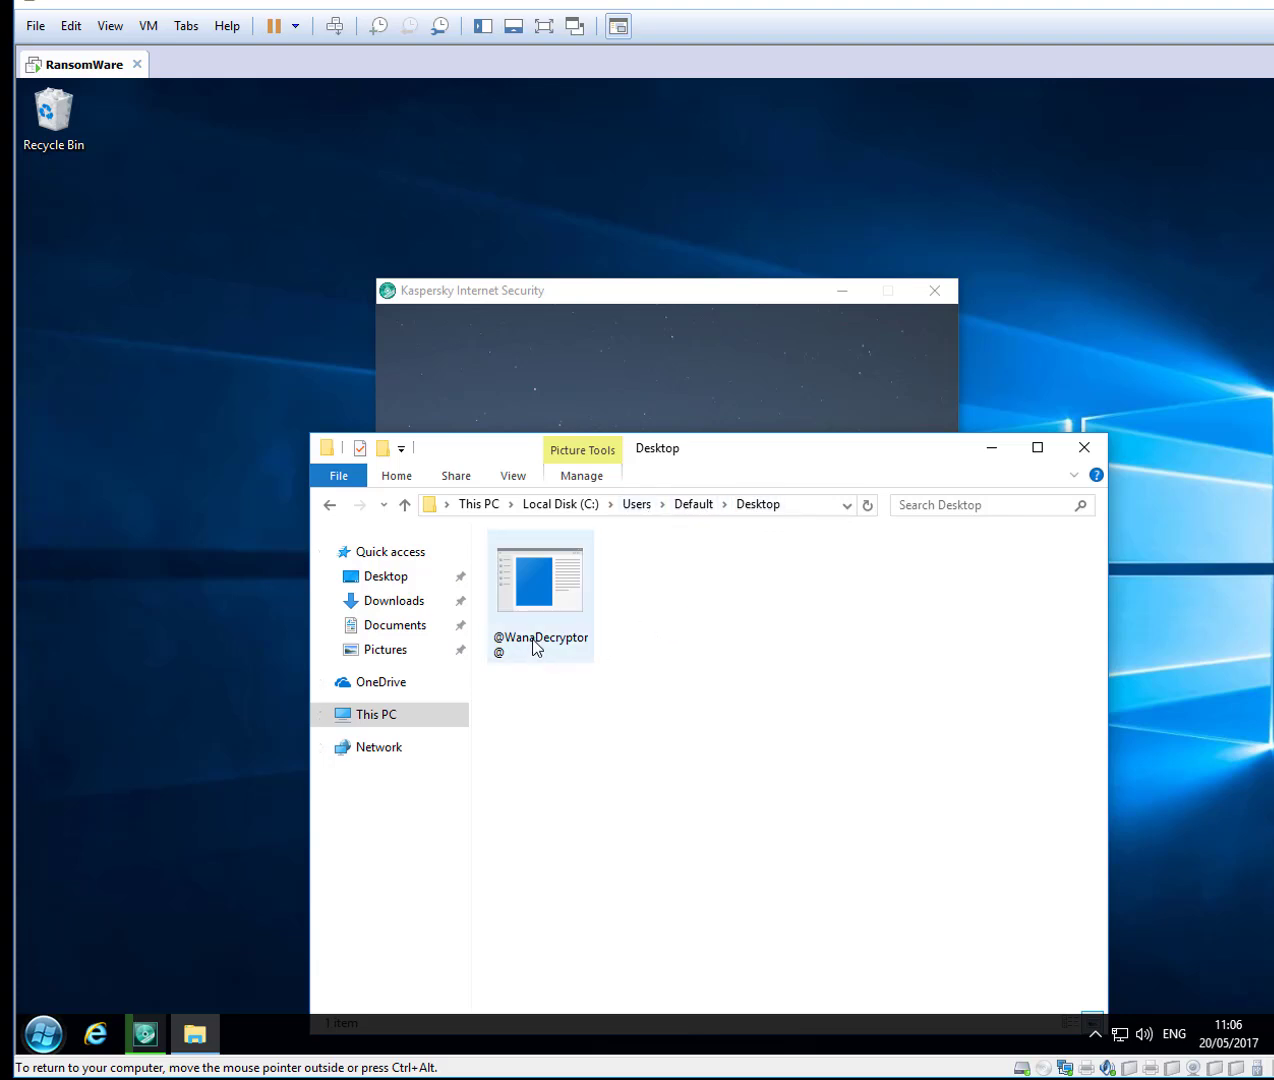
pyautogui.moveTo(540, 600)
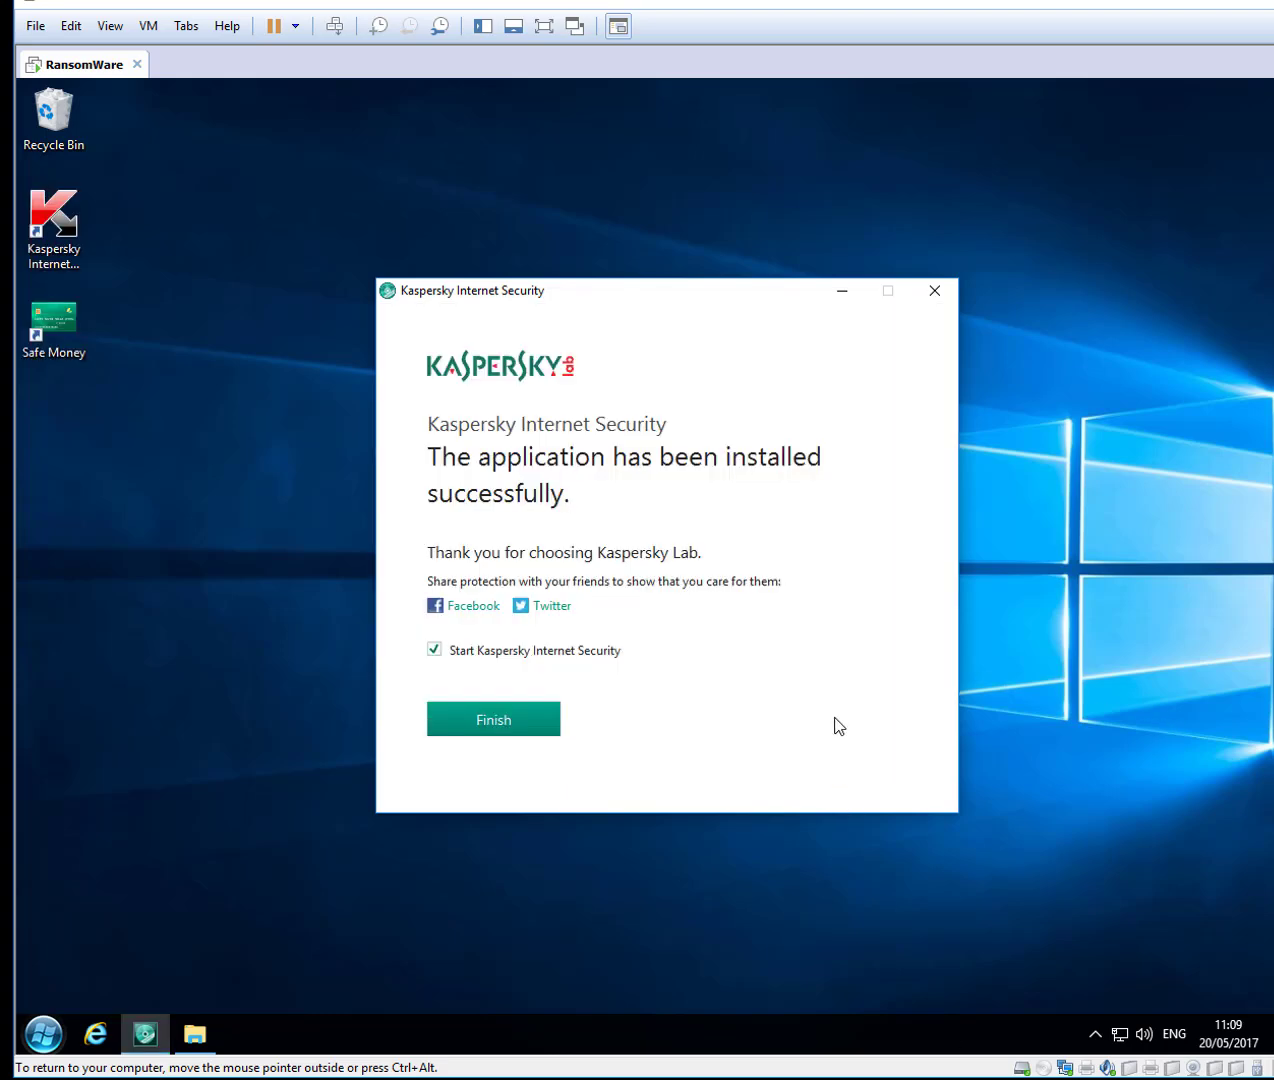
pyautogui.click(492, 720)
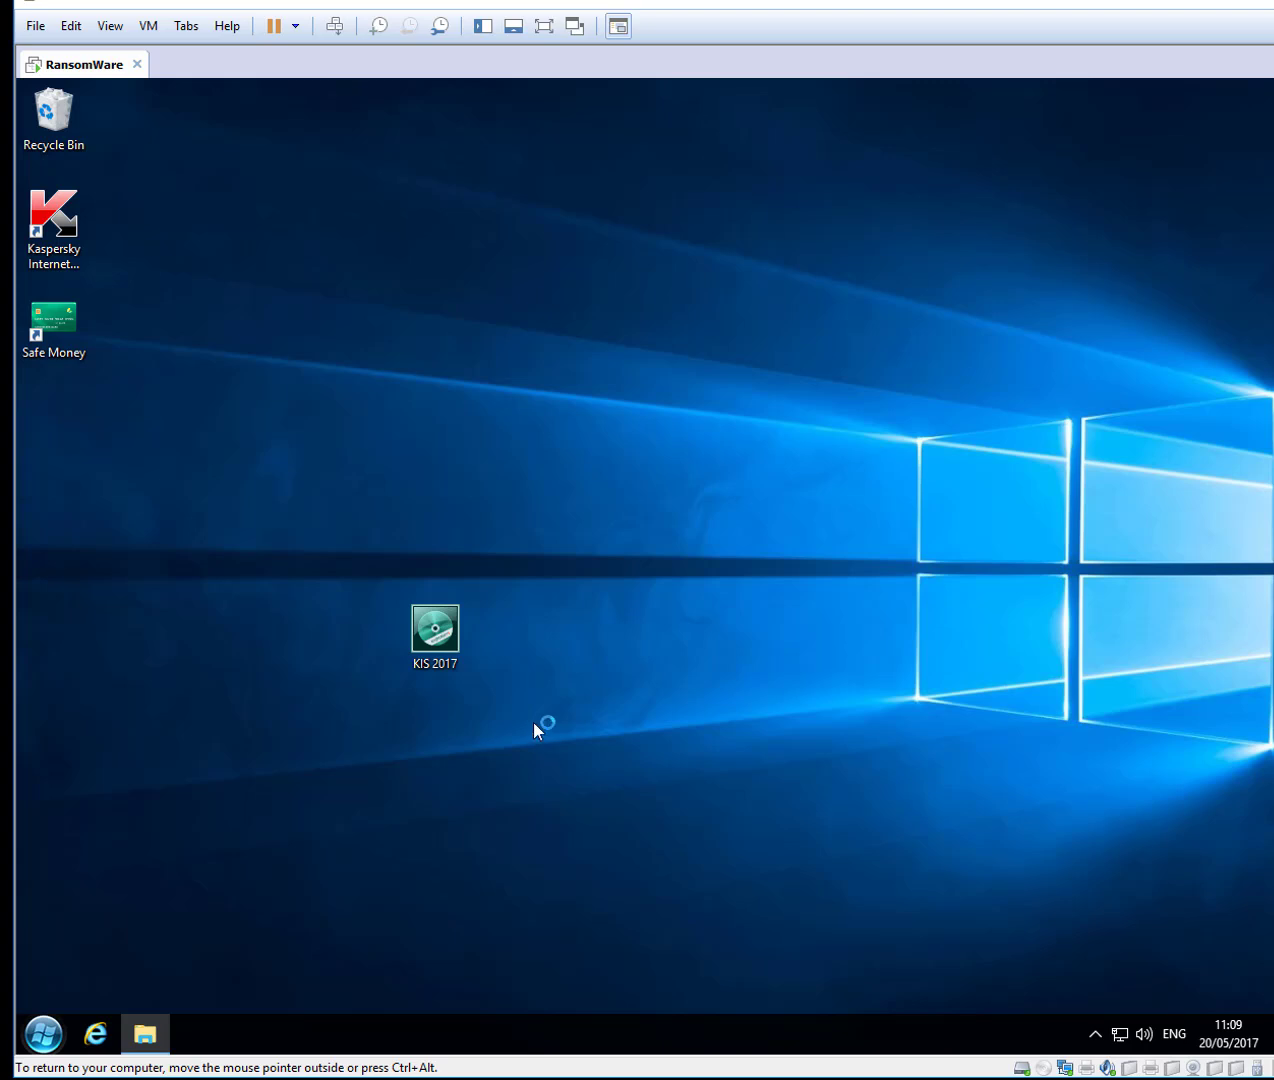
pyautogui.doubleClick(434, 628)
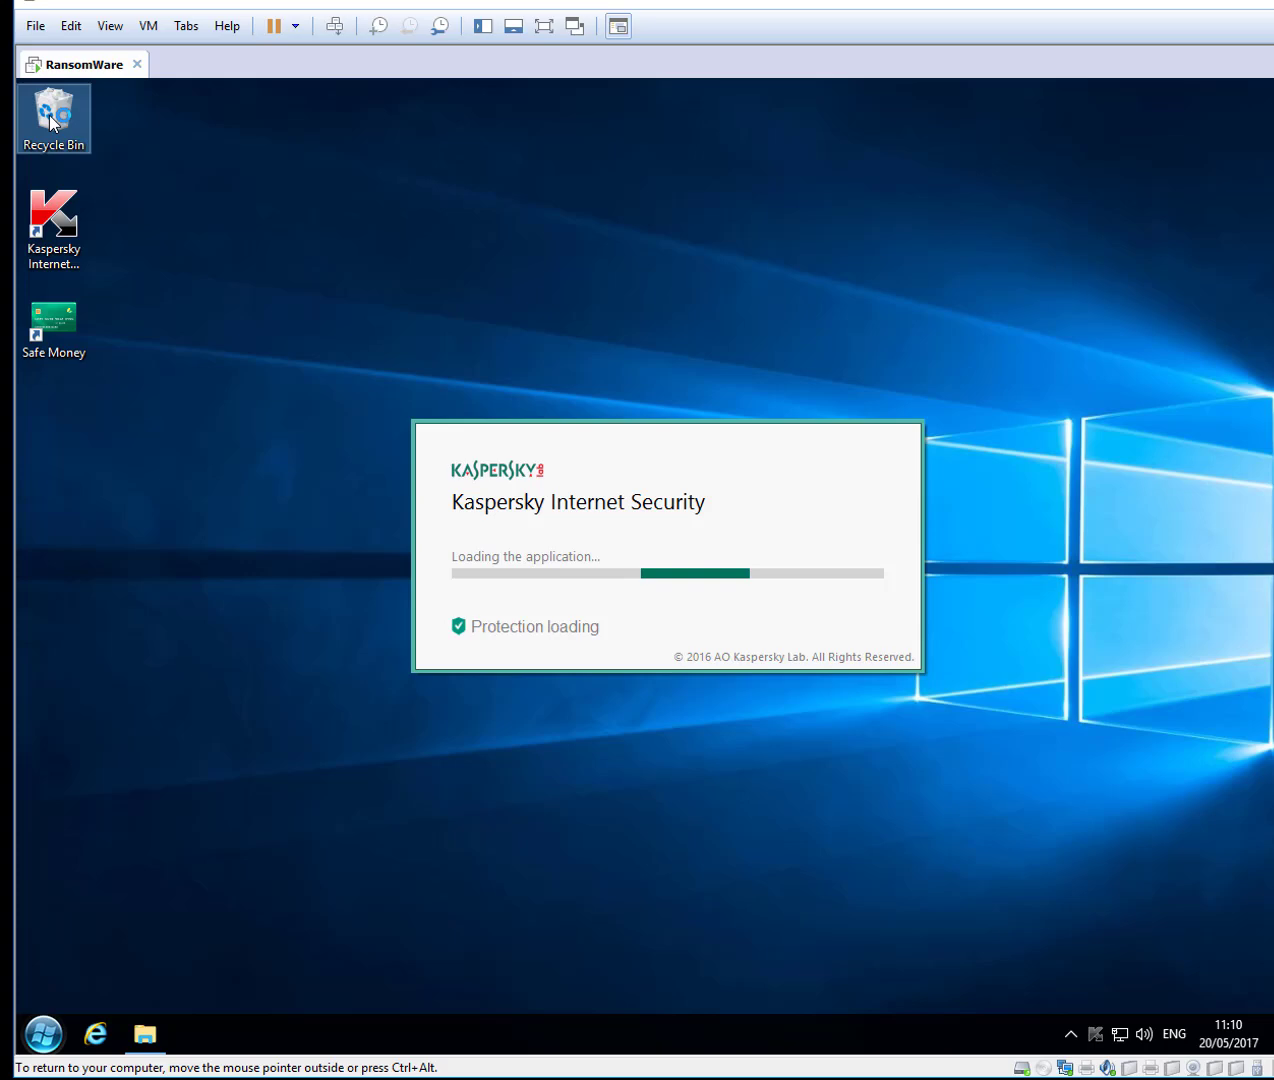
pyautogui.rightClick(52, 118)
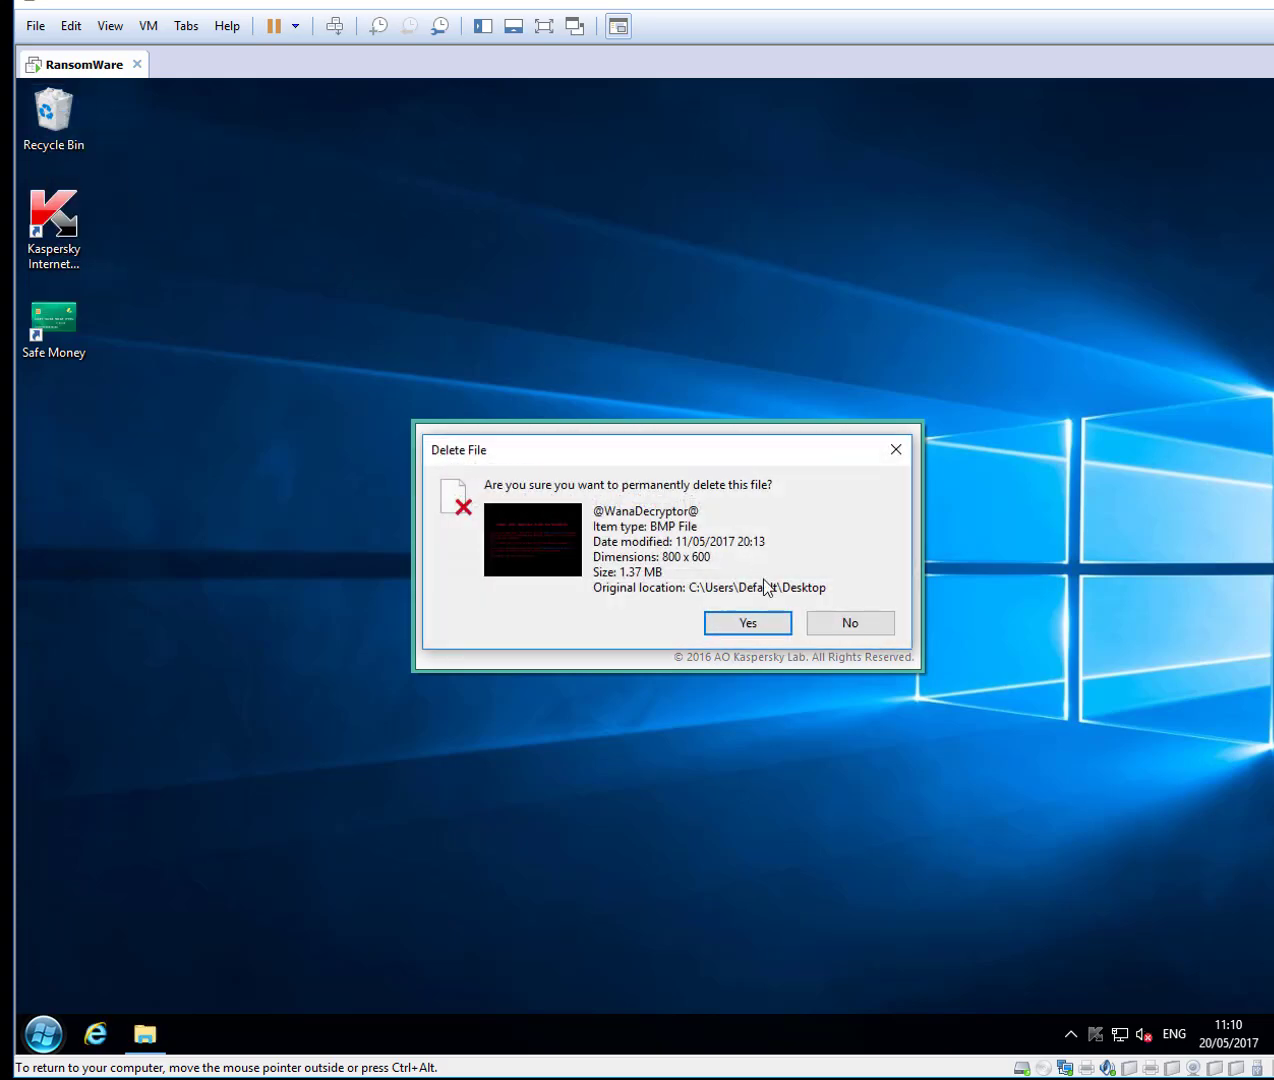
pyautogui.click(746, 622)
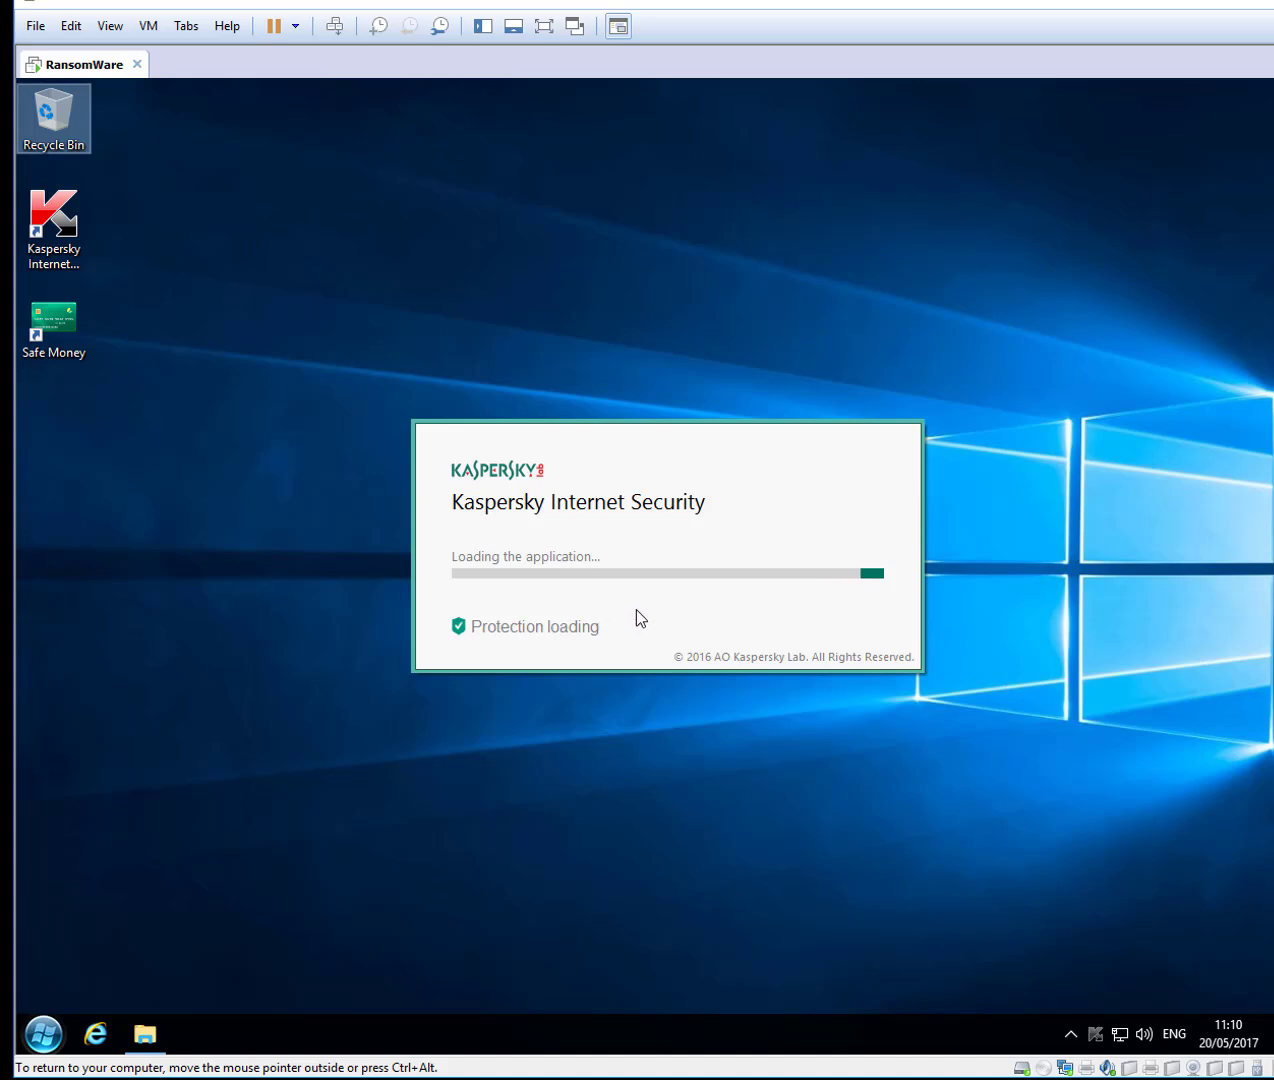
pyautogui.moveTo(568, 820)
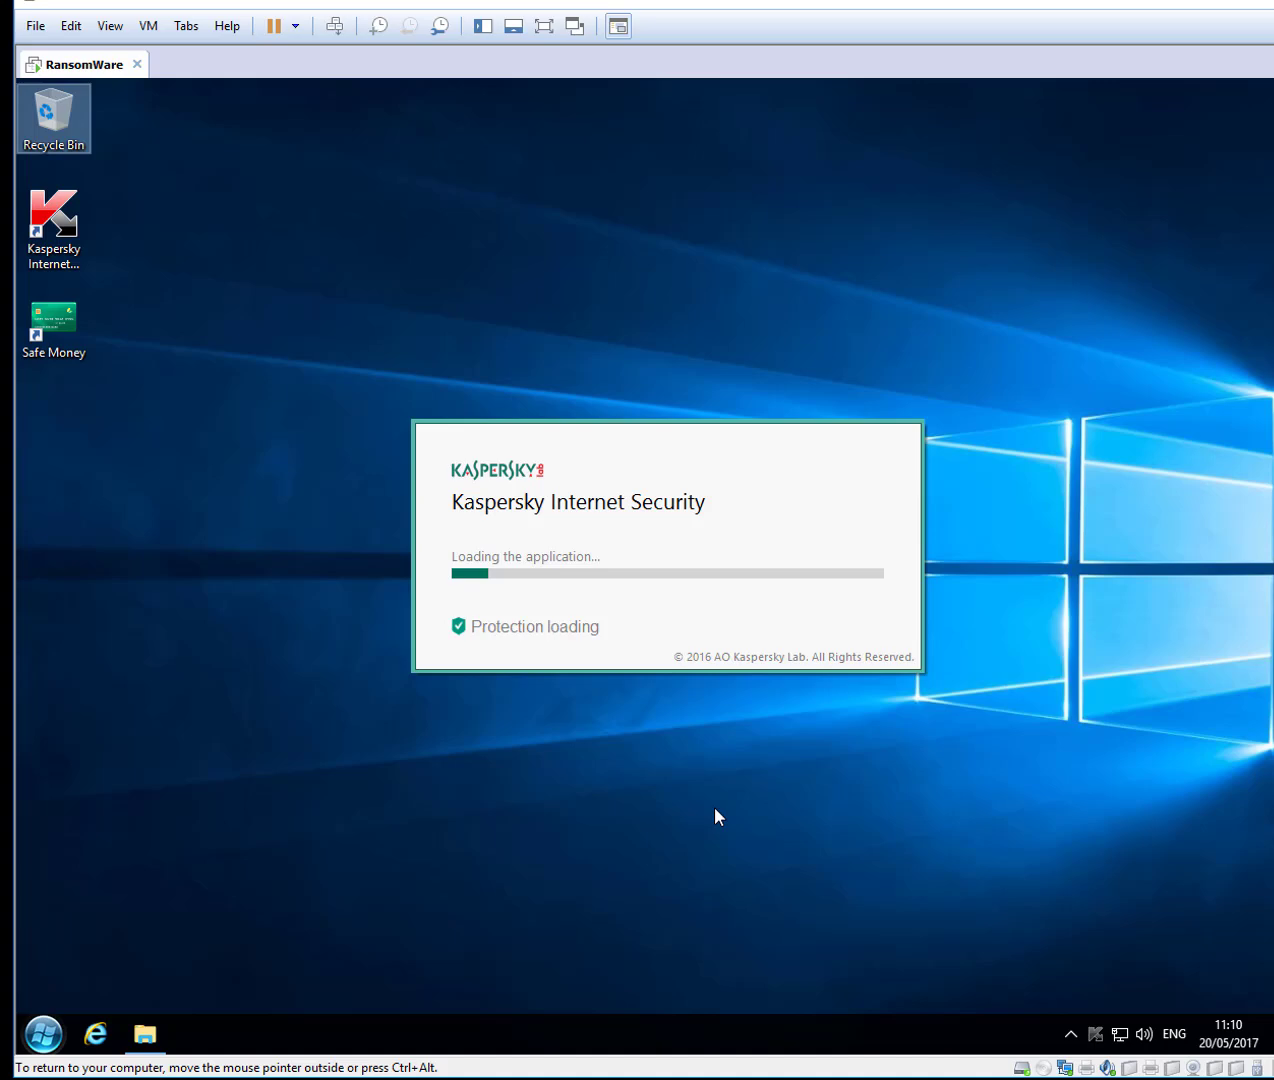
pyautogui.moveTo(780, 864)
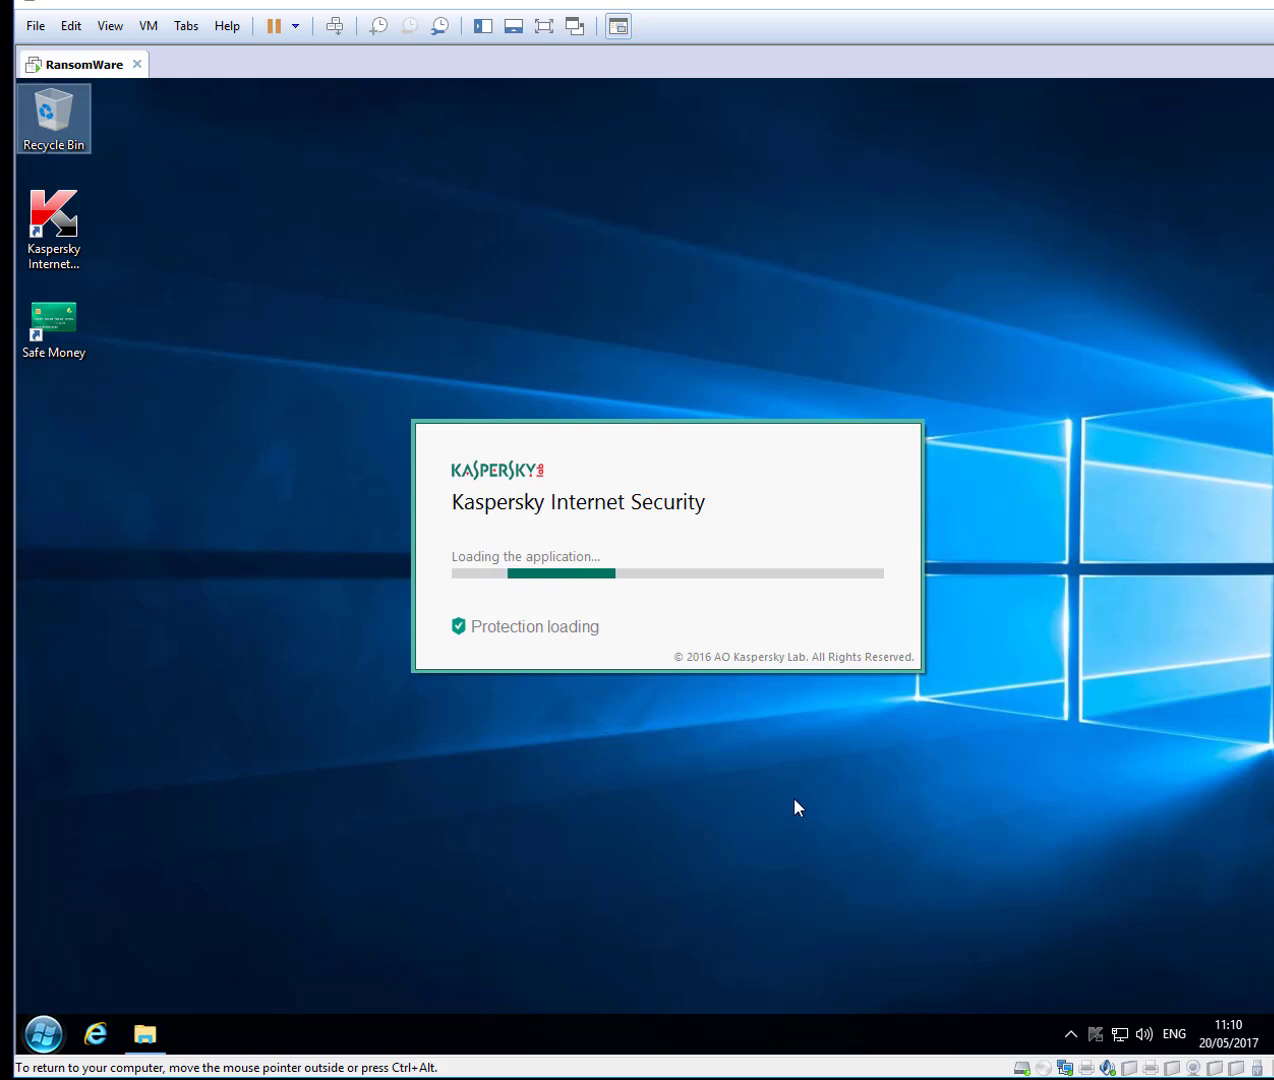
pyautogui.moveTo(696, 800)
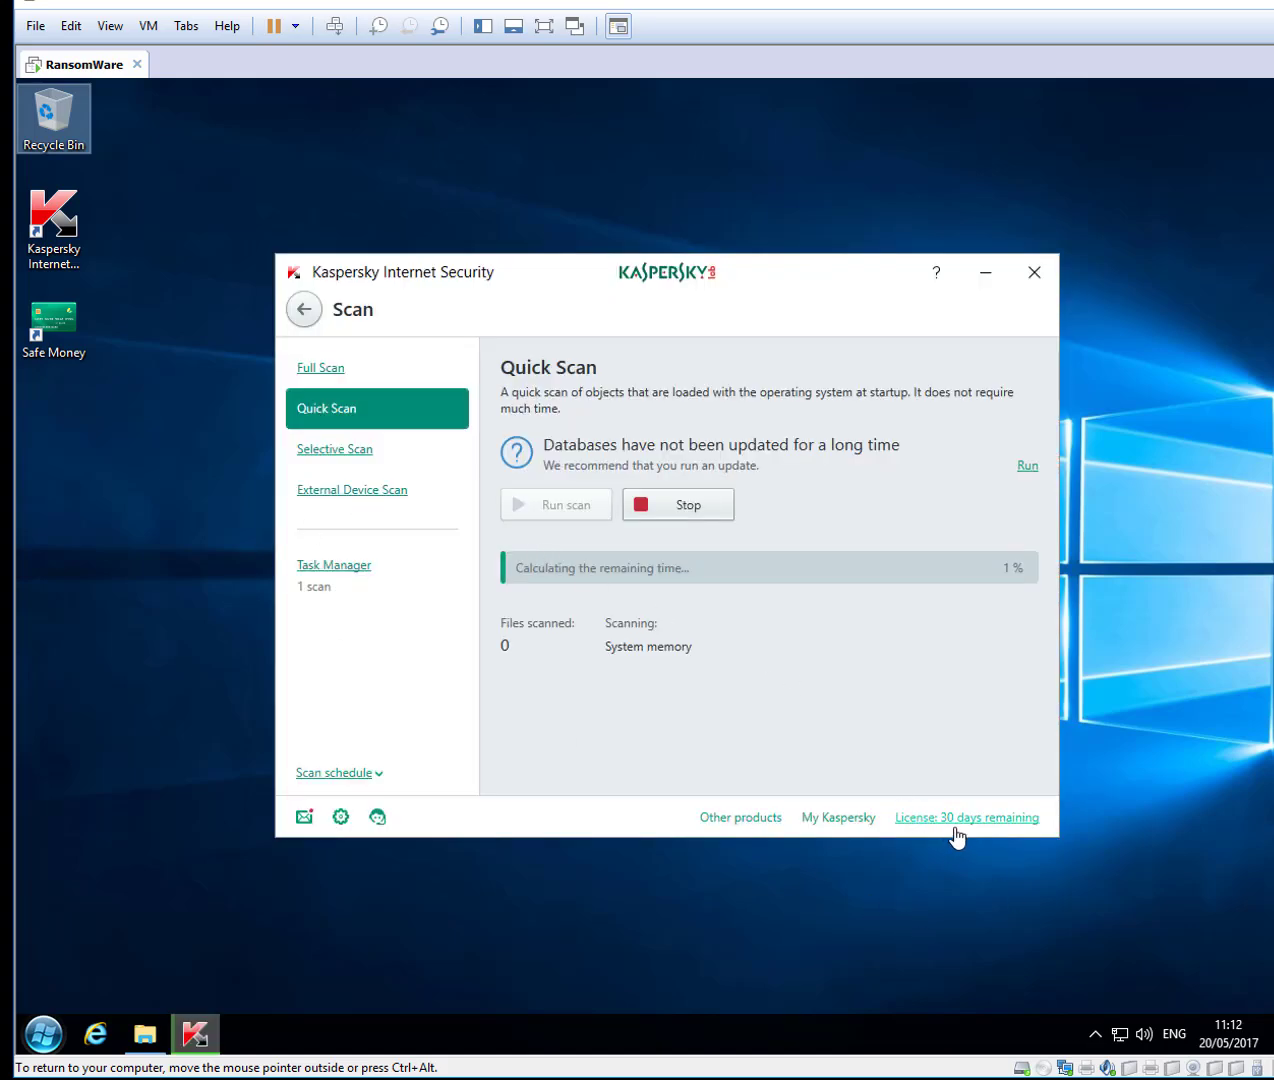
pyautogui.moveTo(644, 632)
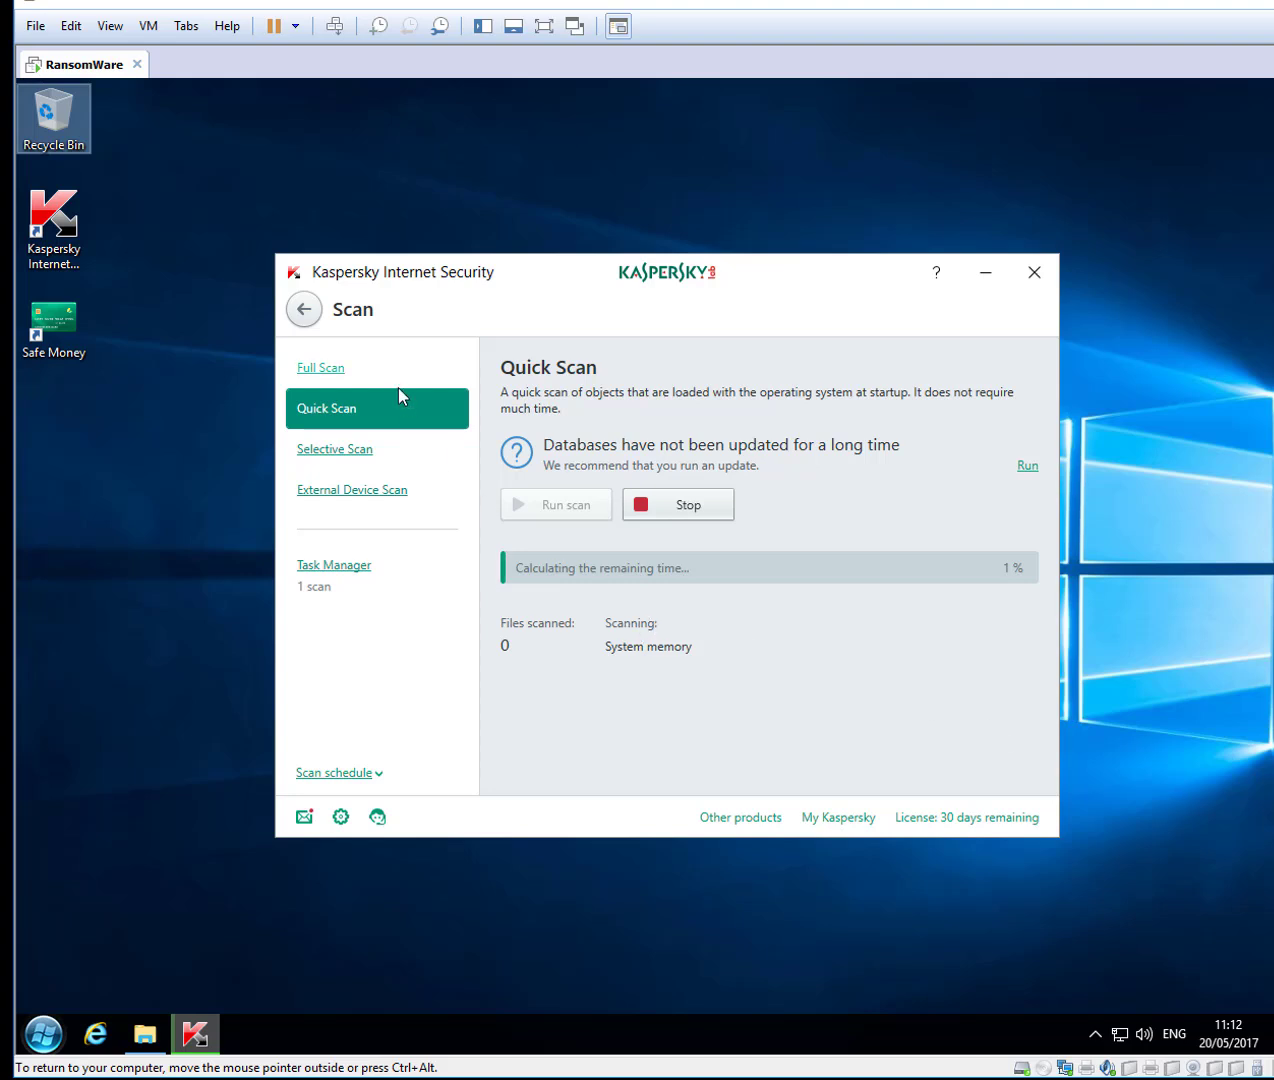
pyautogui.moveTo(390, 306)
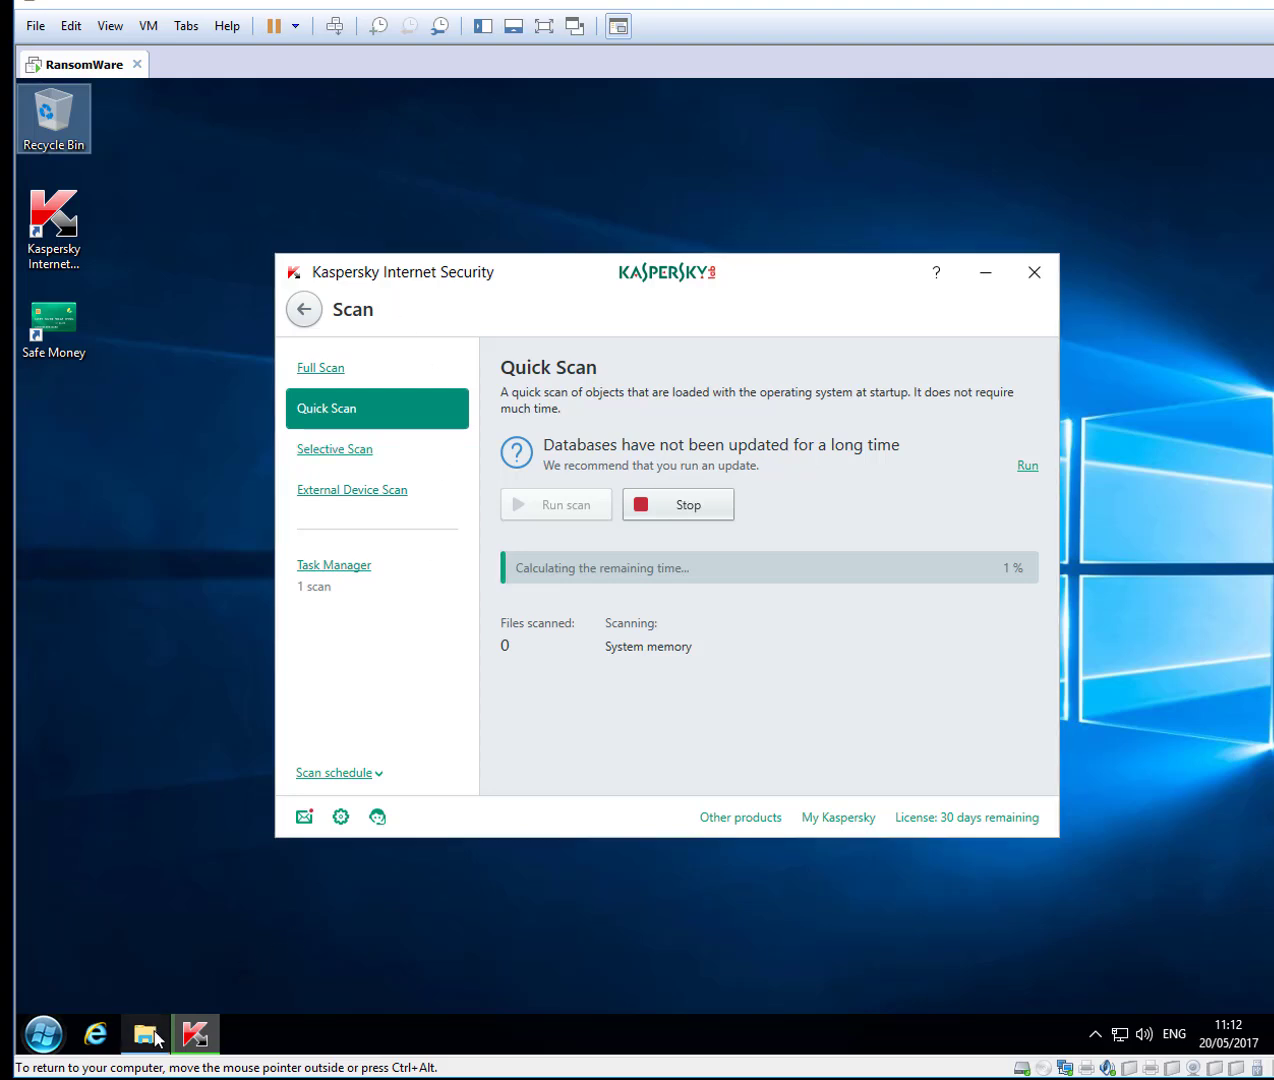
# Close the leftover File Explorer window and let Kaspersky's Quick Scan run.
pyautogui.click(144, 1034)
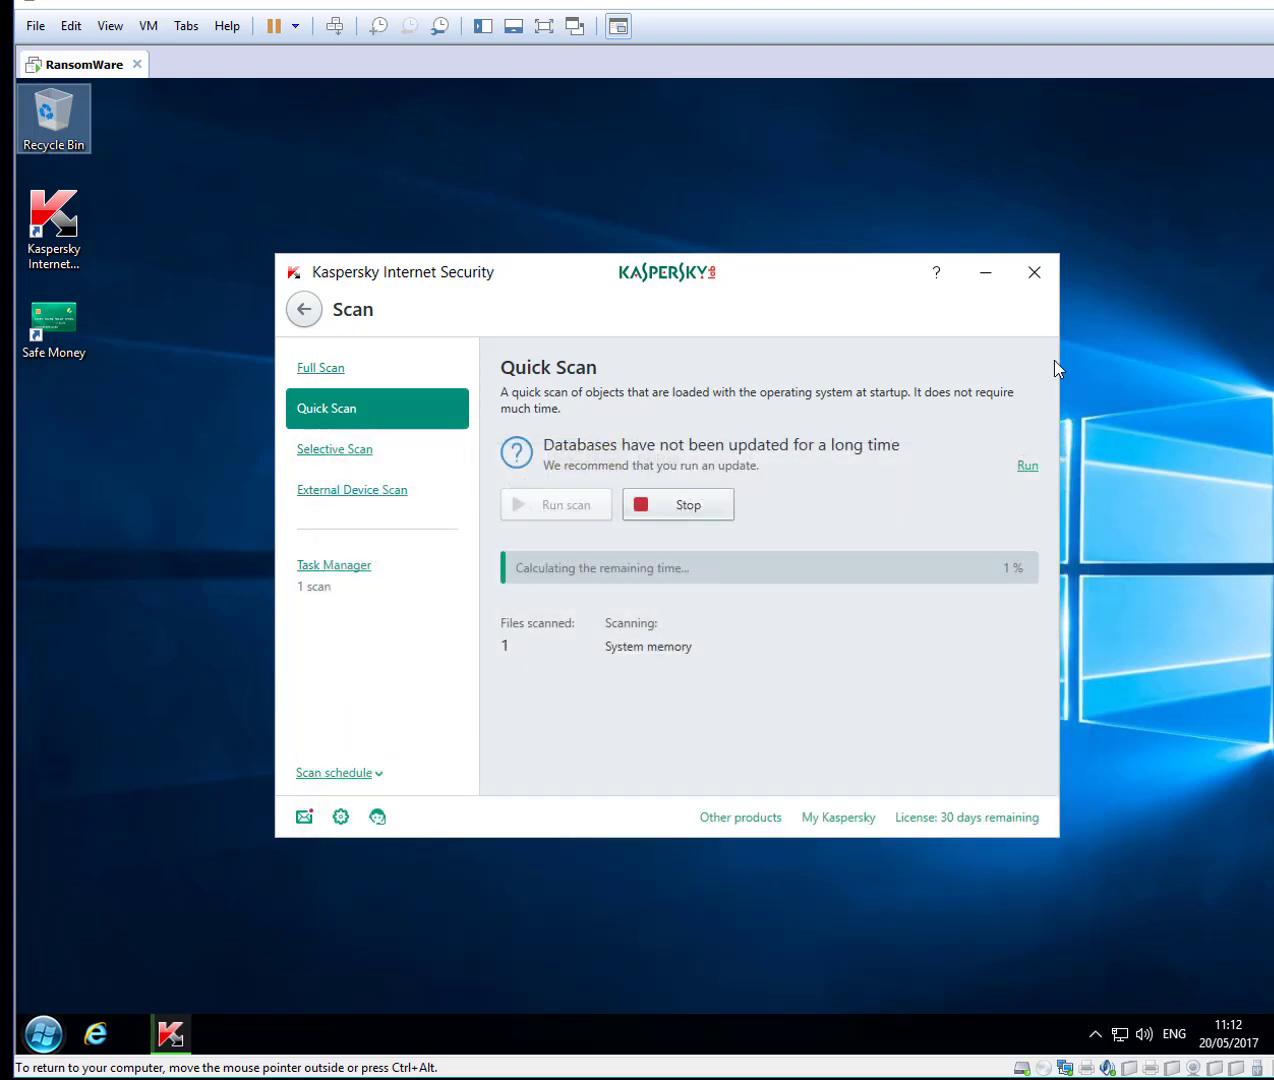
pyautogui.click(1034, 272)
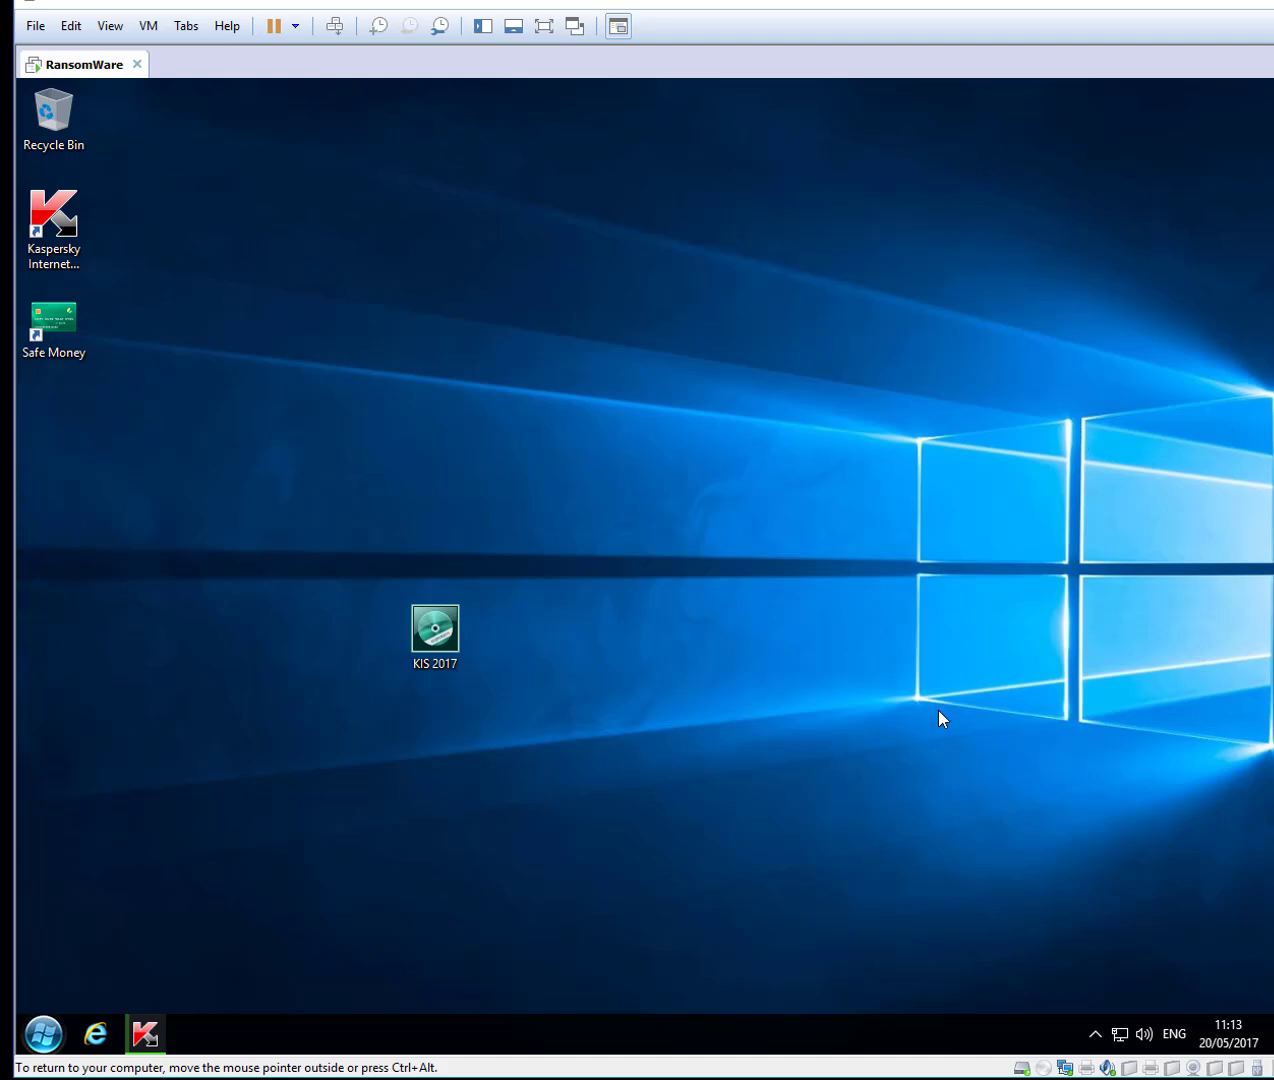
pyautogui.moveTo(864, 704)
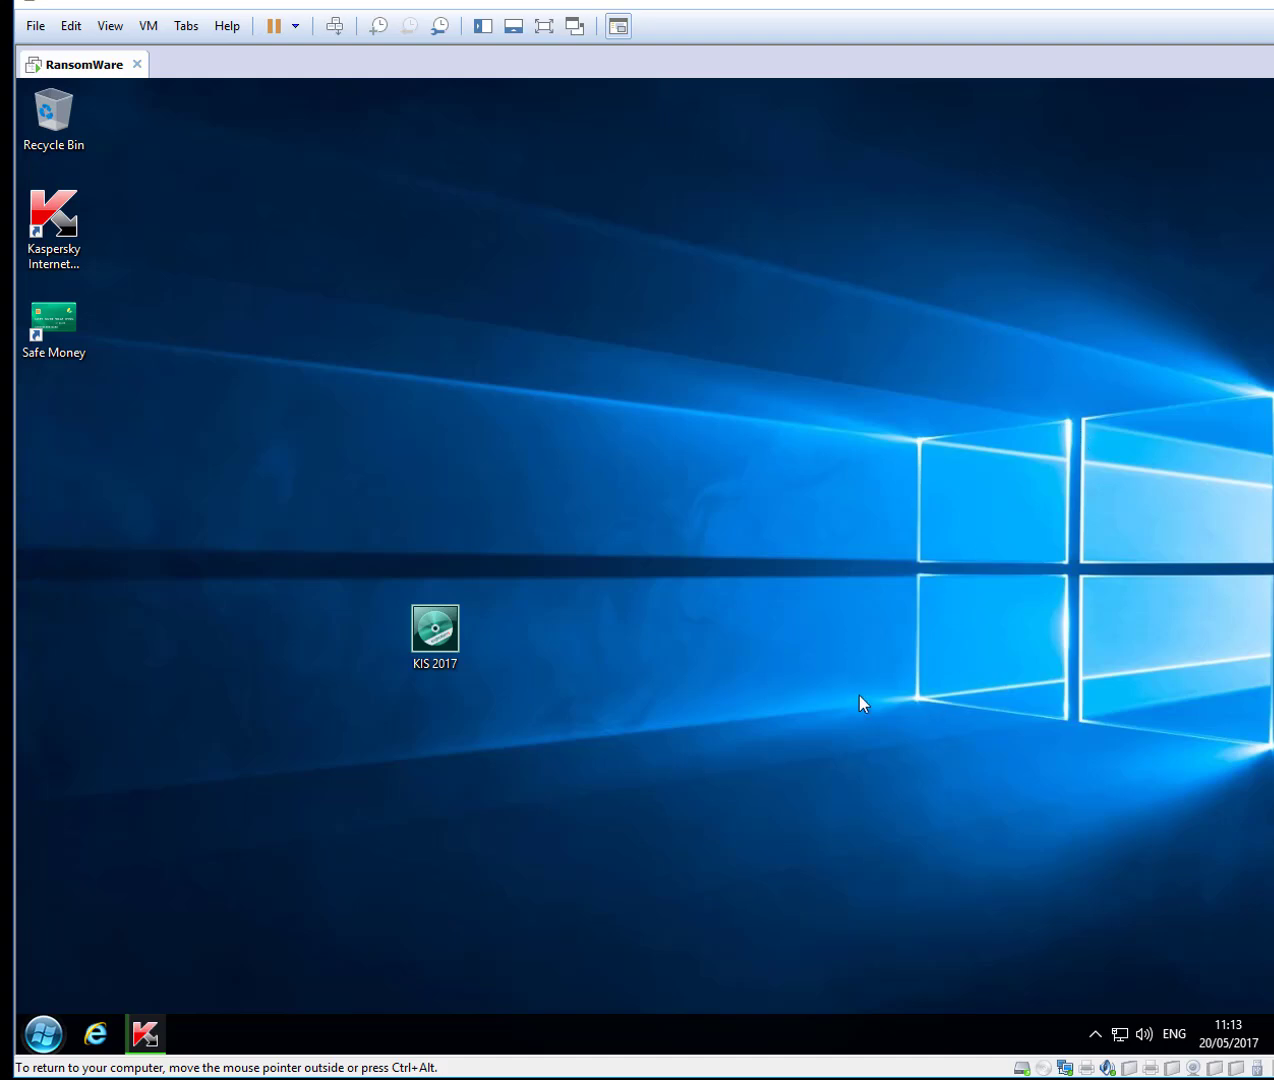